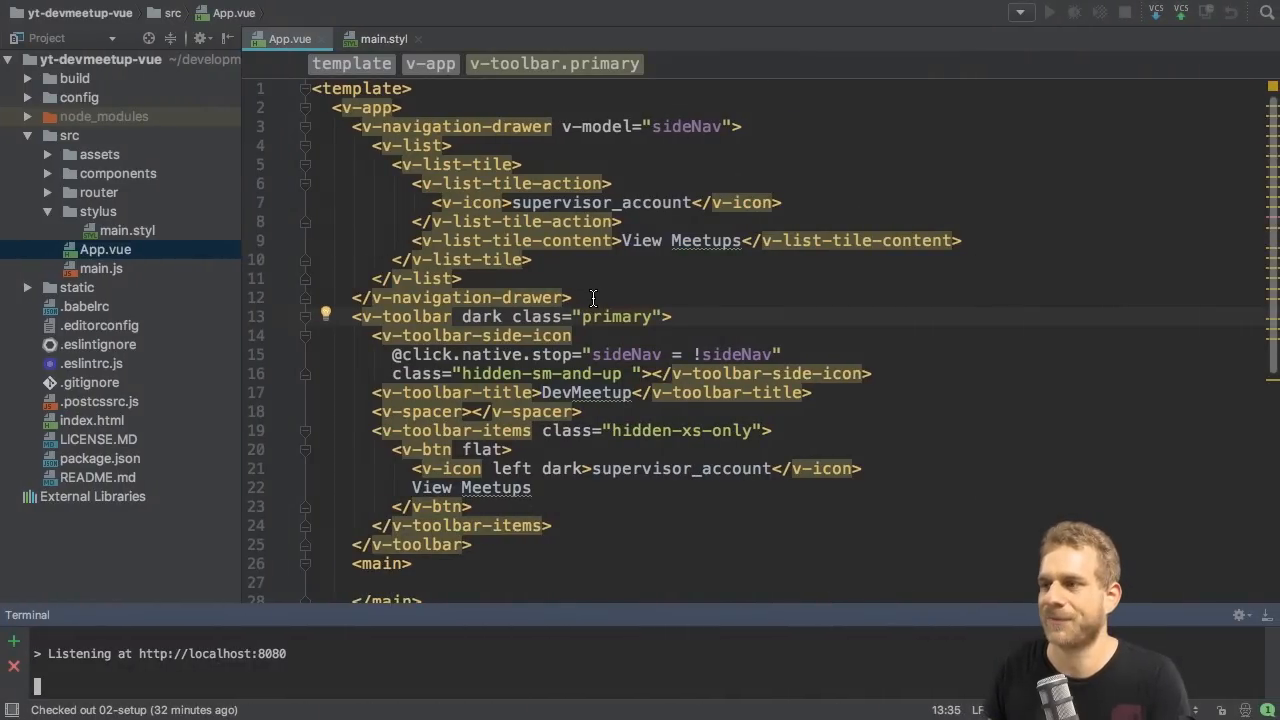
- Add menuItems: [ { icon: '', title: '' } ] to App.vue's data after sideNav: false
scroll(down, 3)
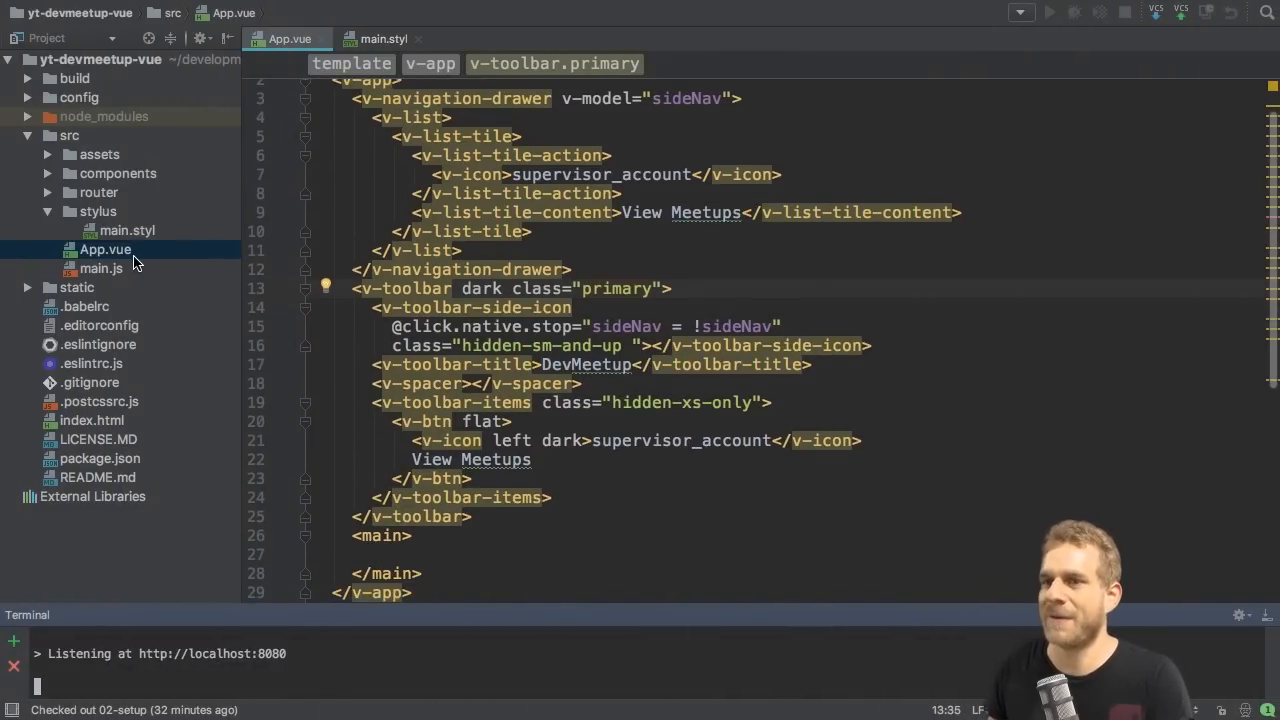
scroll(down, 3)
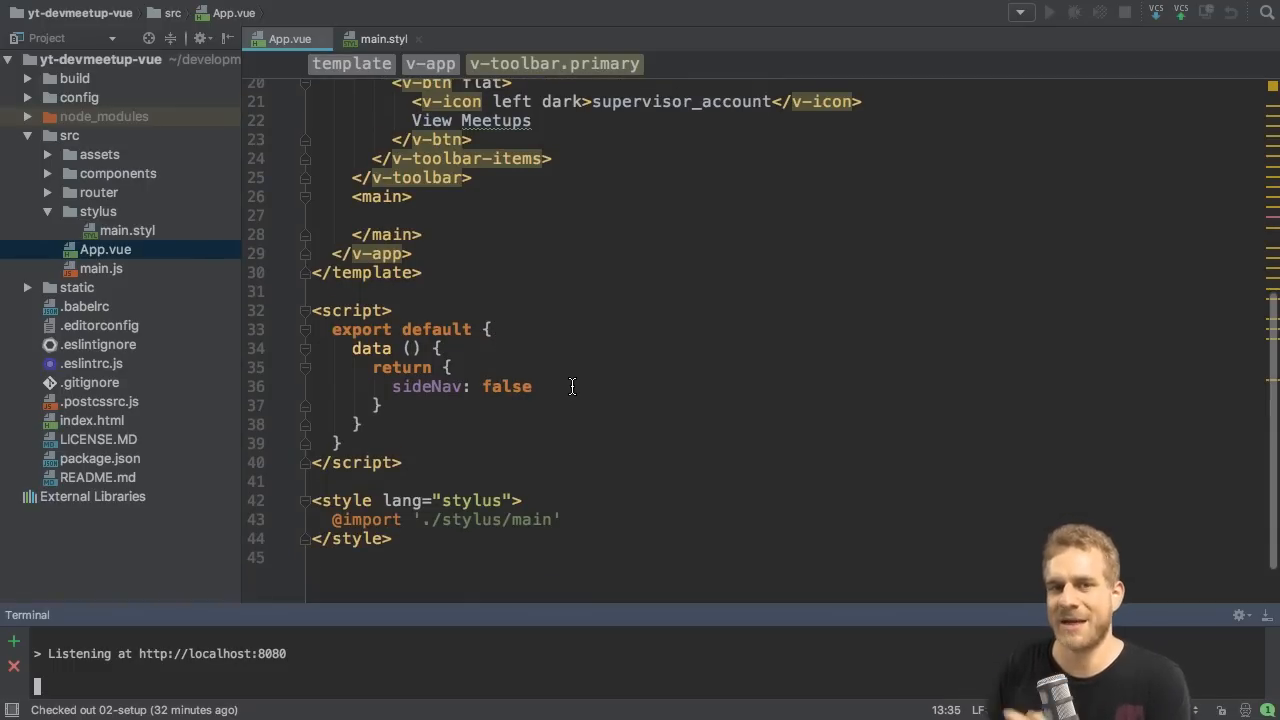
mouse_move(524, 412)
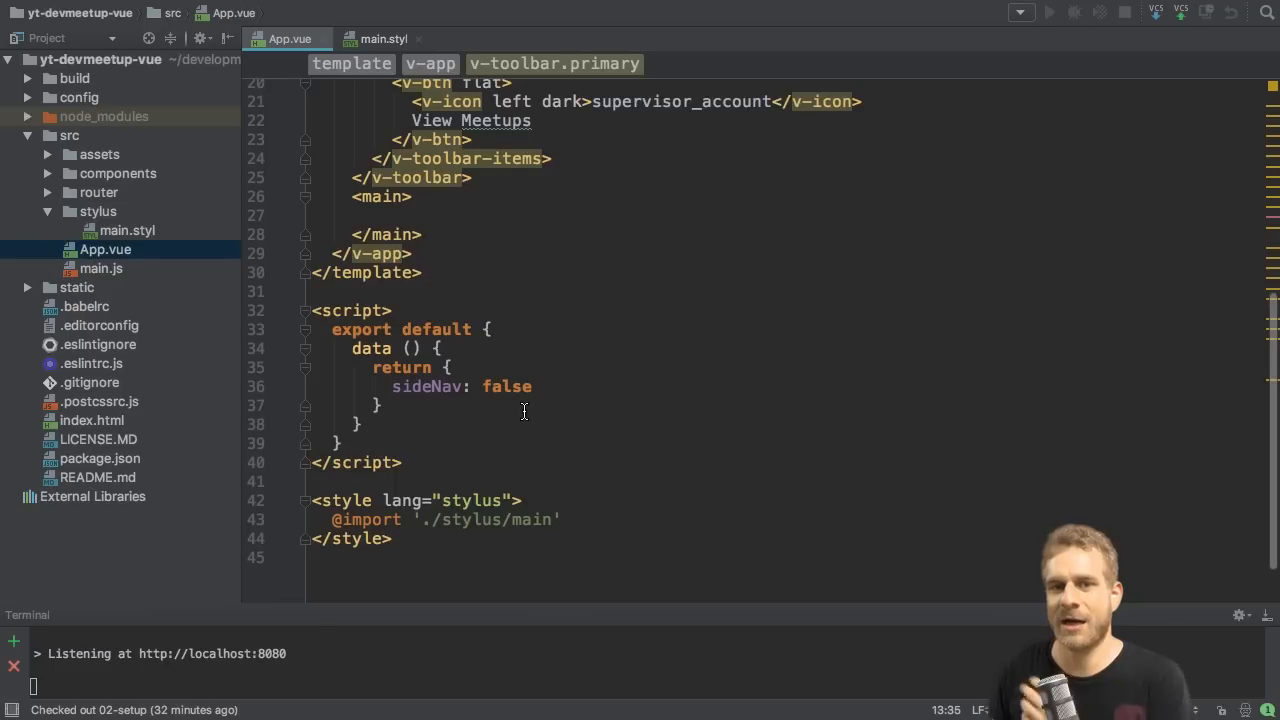
click(536, 388)
text(,)
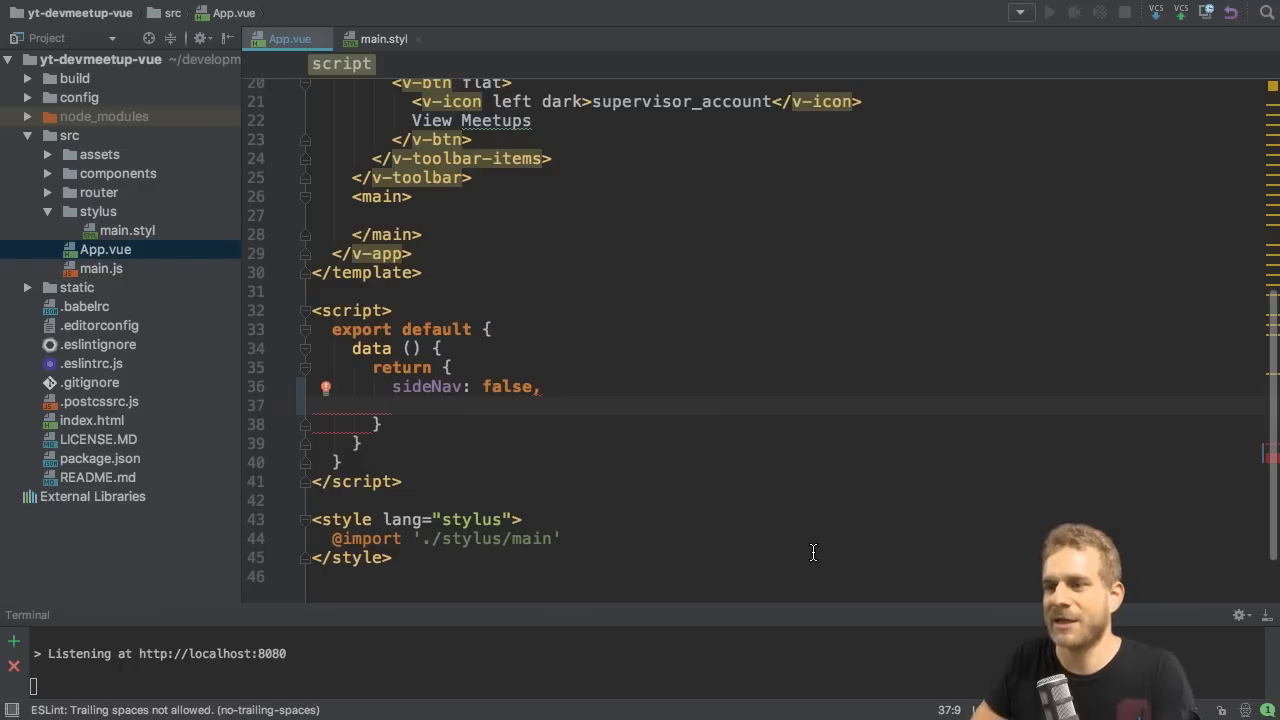
text(menuItem)
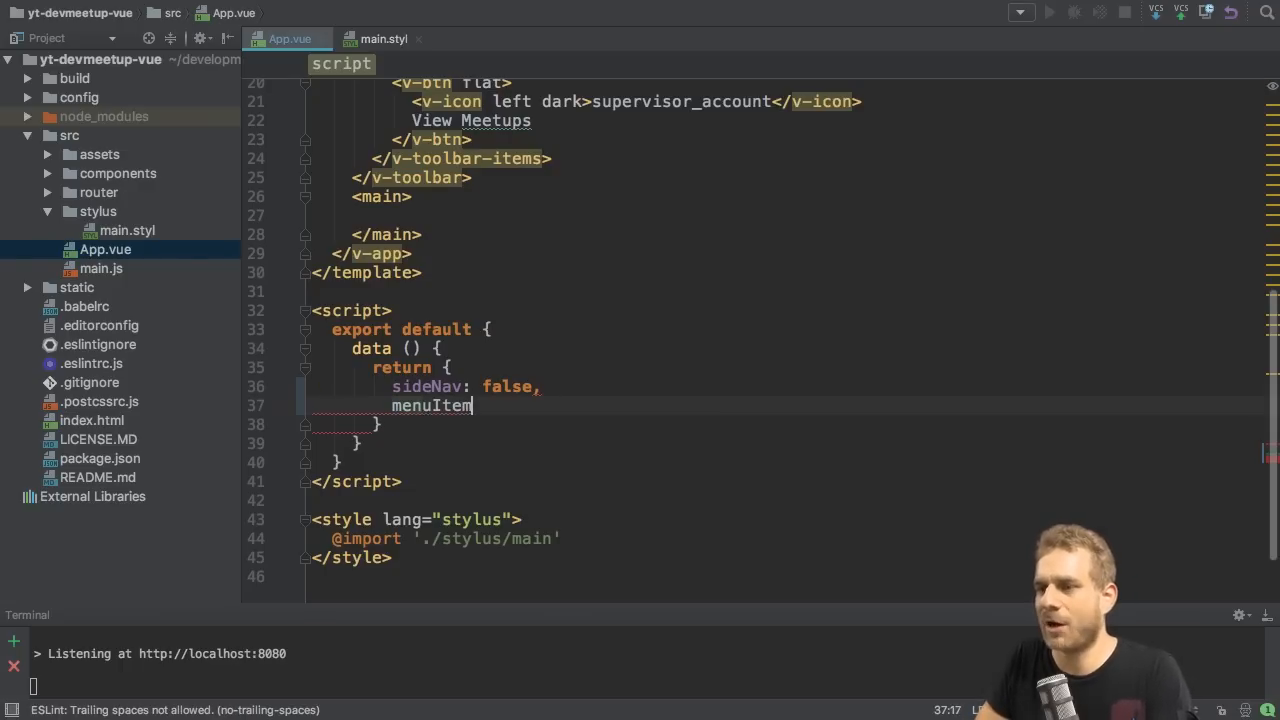
text(s: [)
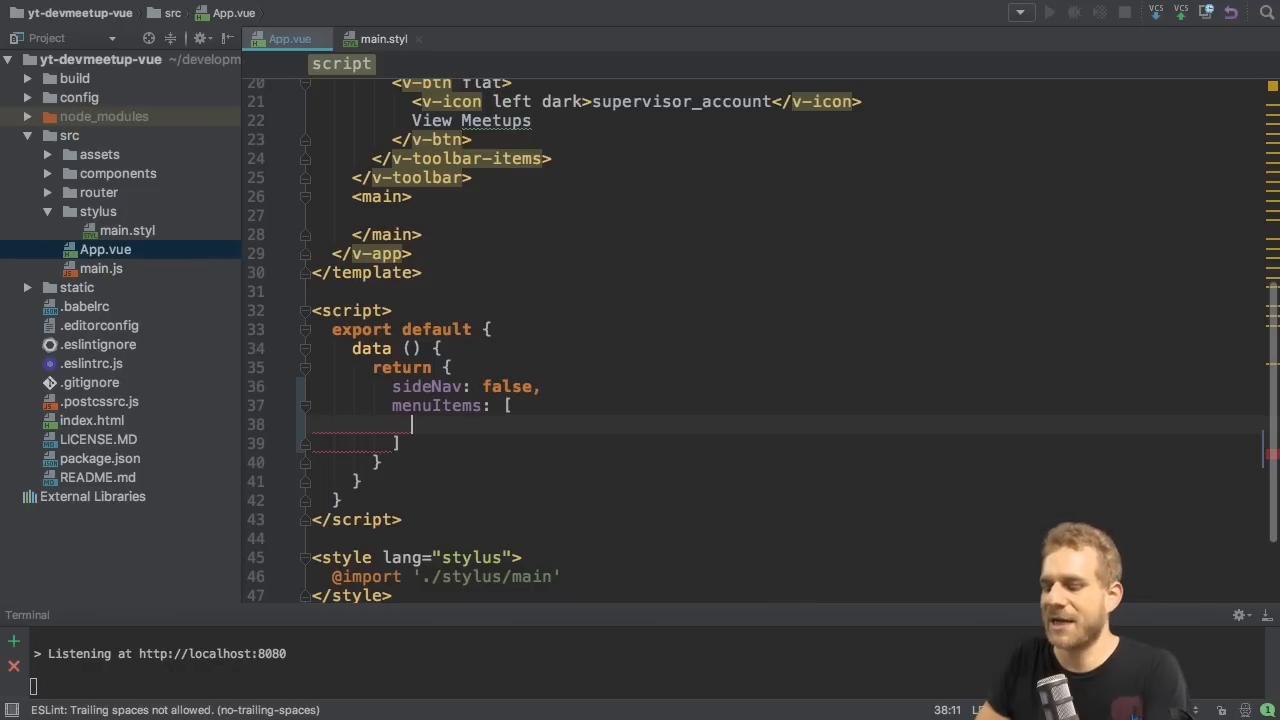
text({ })
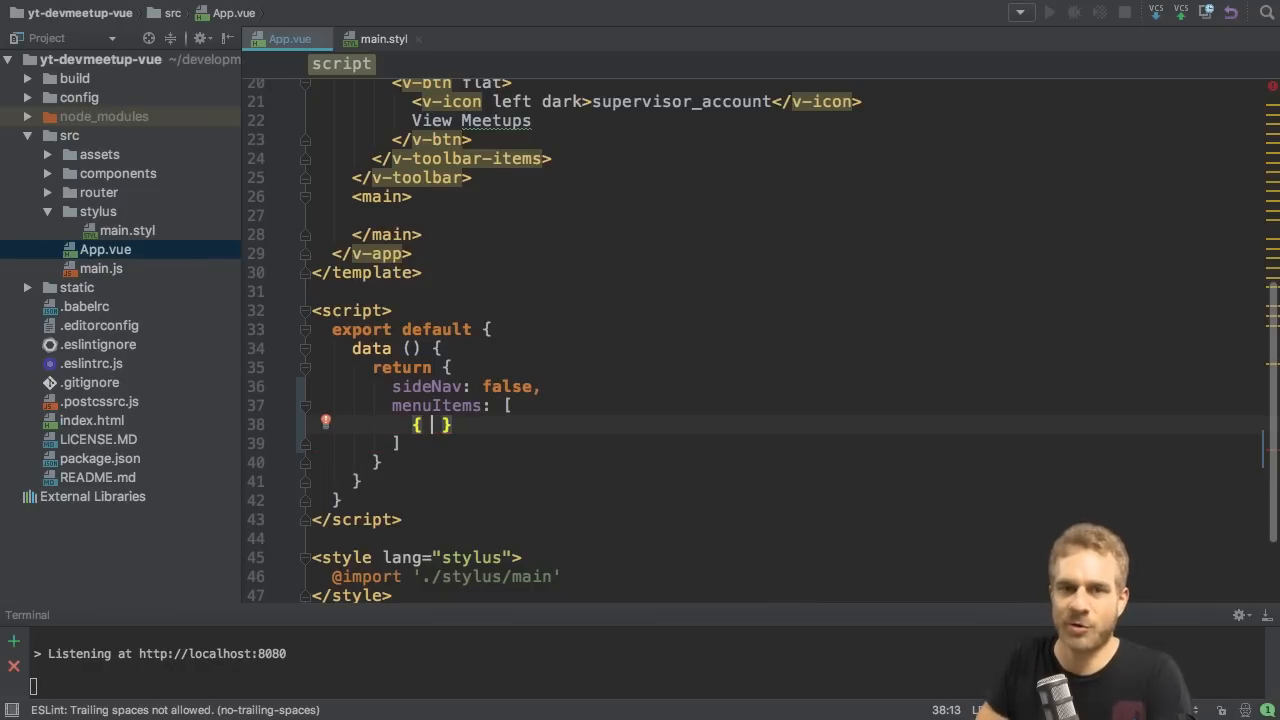
text(icon:)
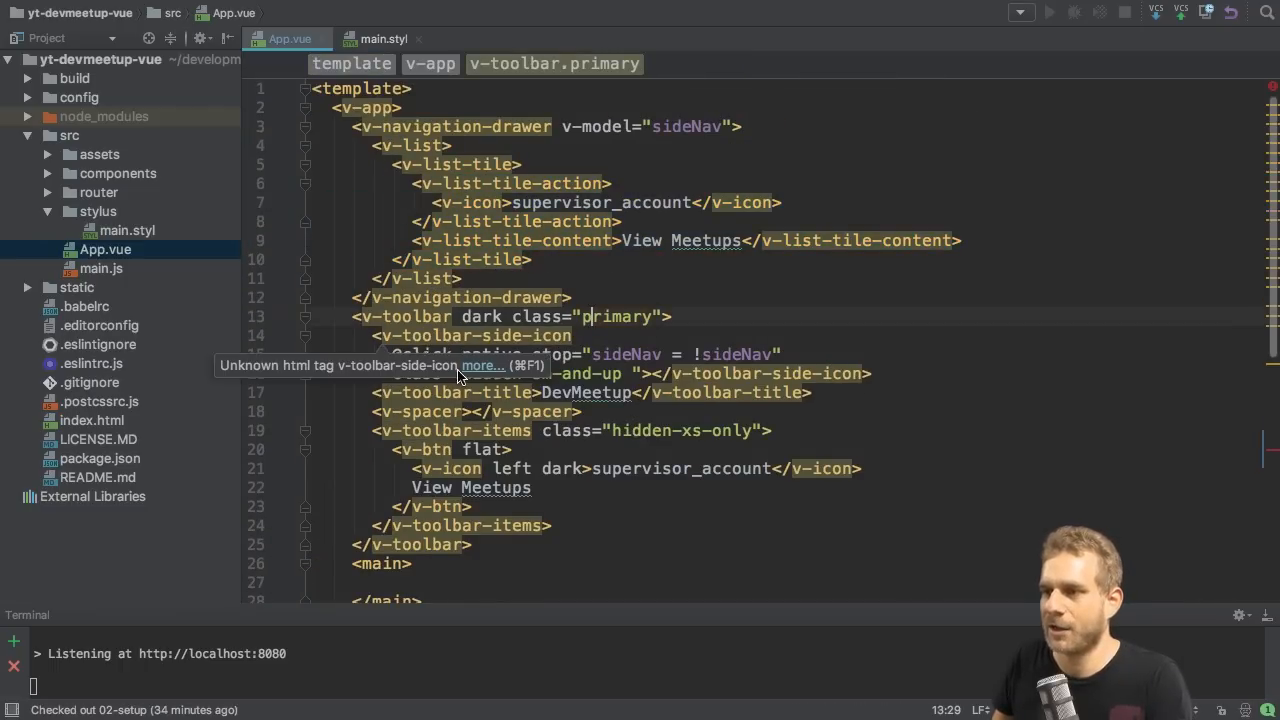
scroll(down, 3)
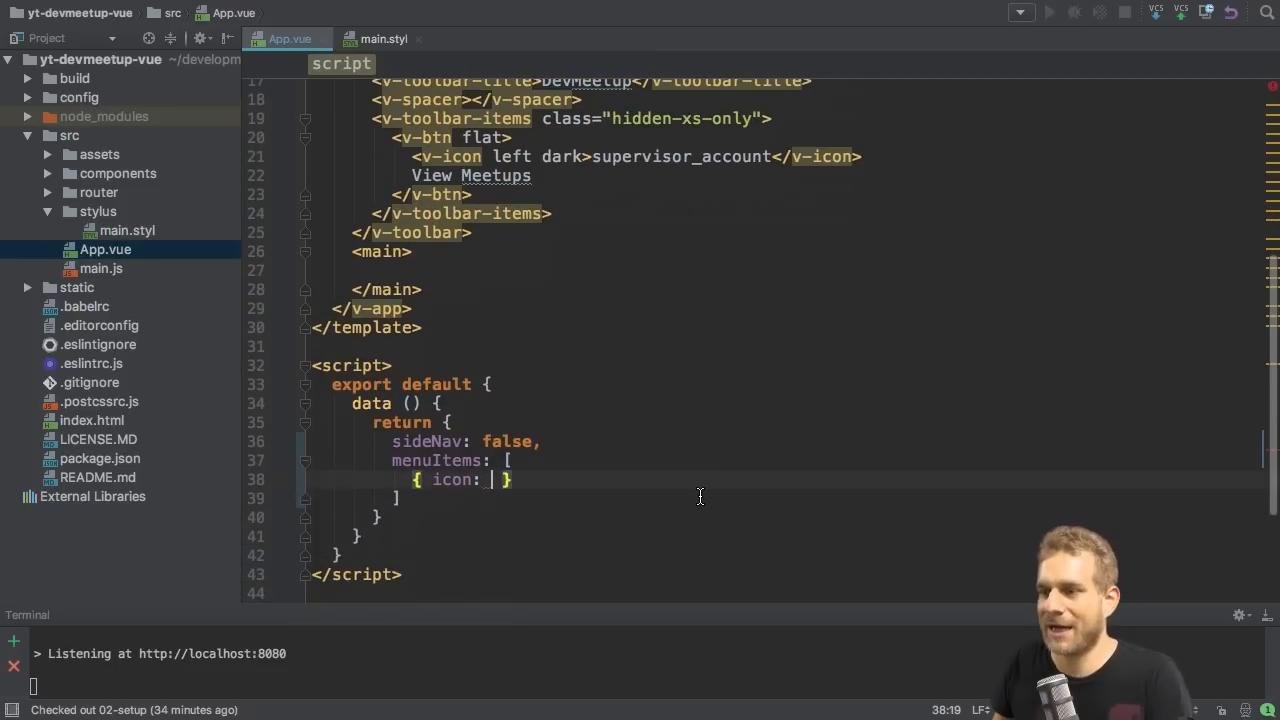
text('',)
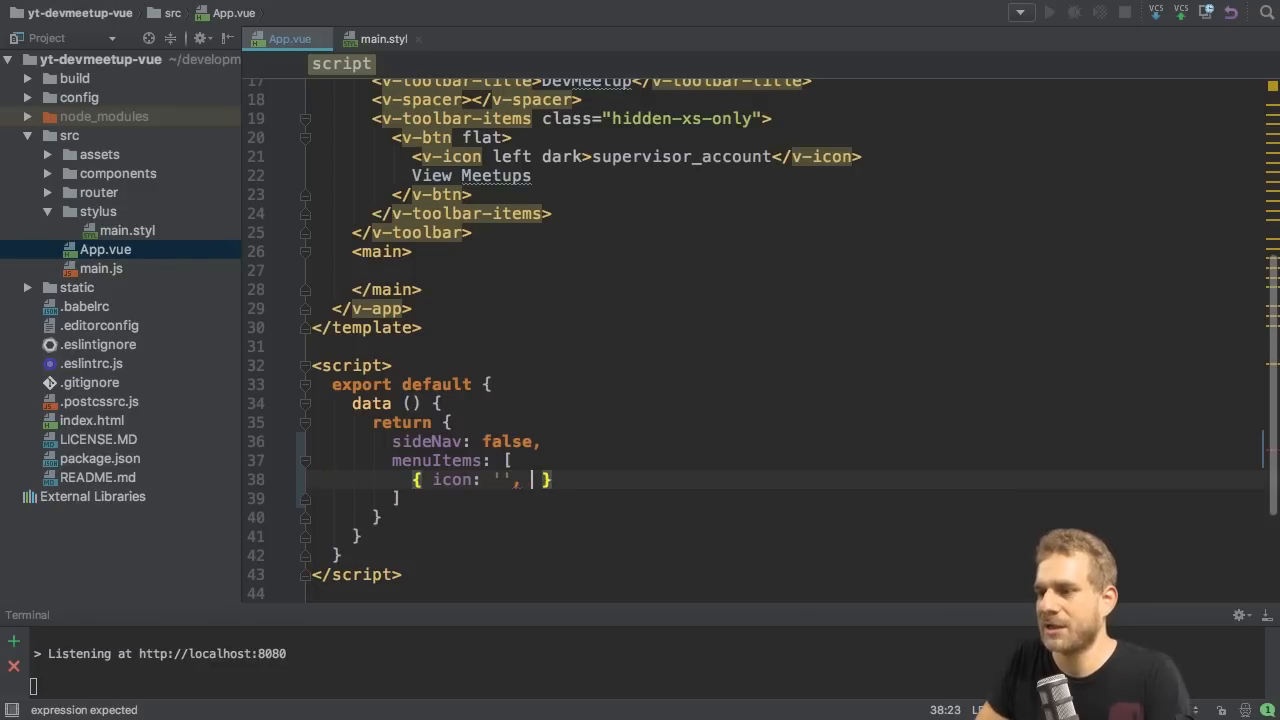
text(title: '')
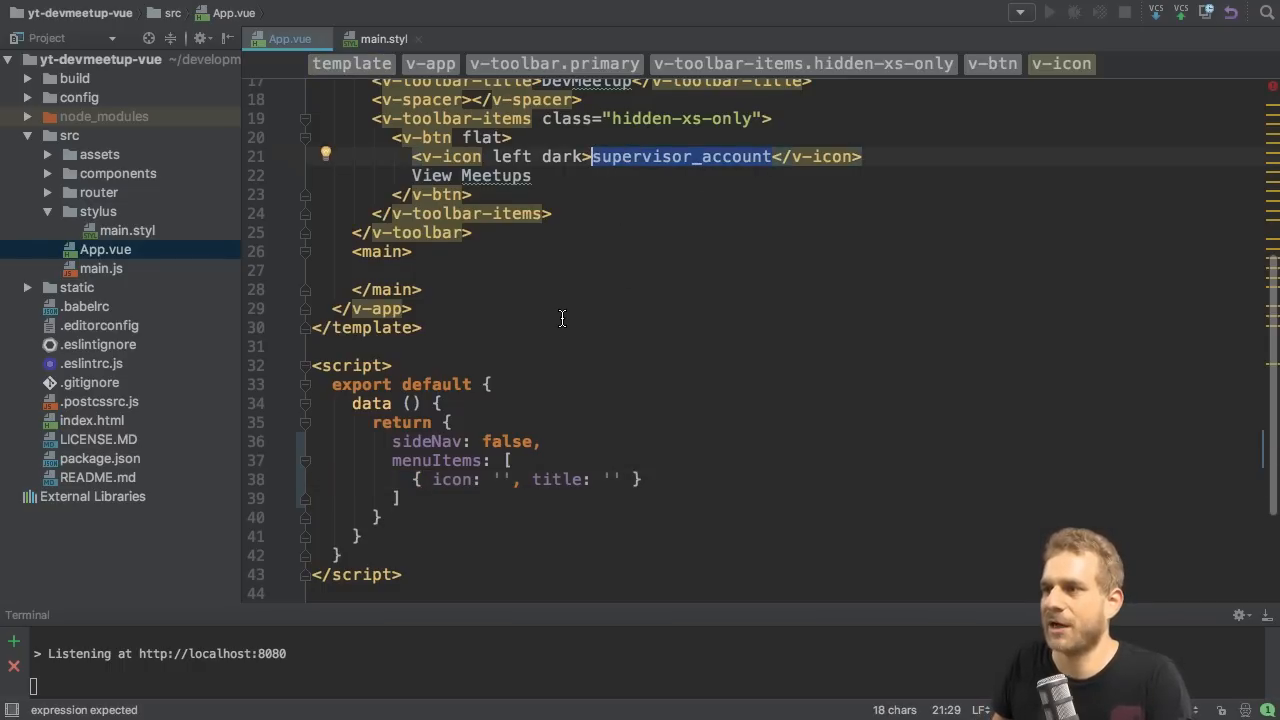
- Fill entries View Meetups (supervisor_account), Organize Meetup (room) and Profile (person)
scroll(down, 3)
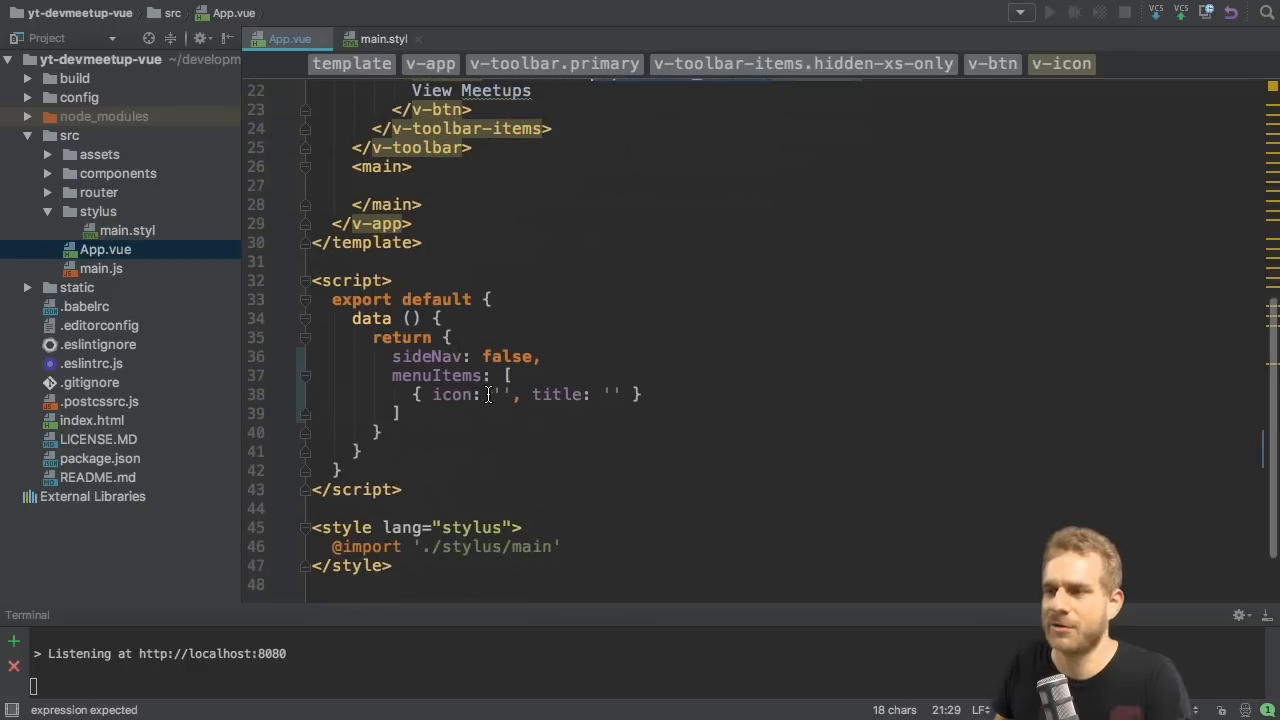
text(supervisor_account)
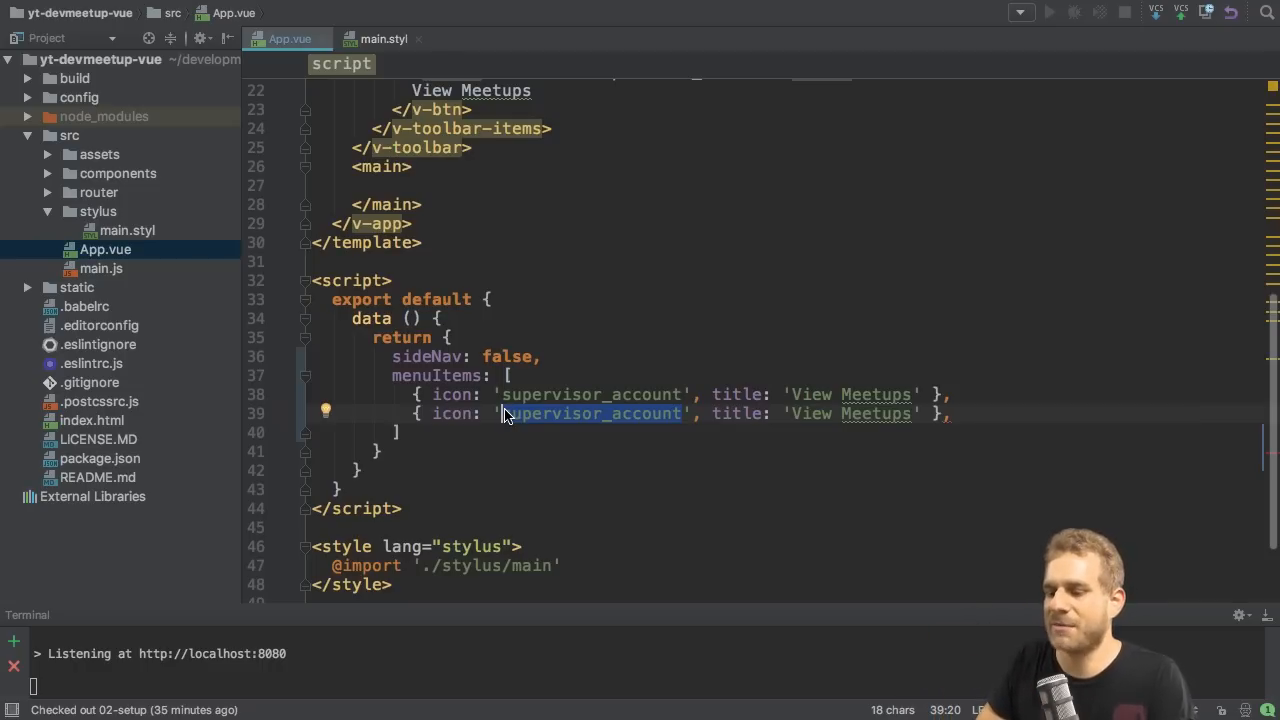
text(ro)
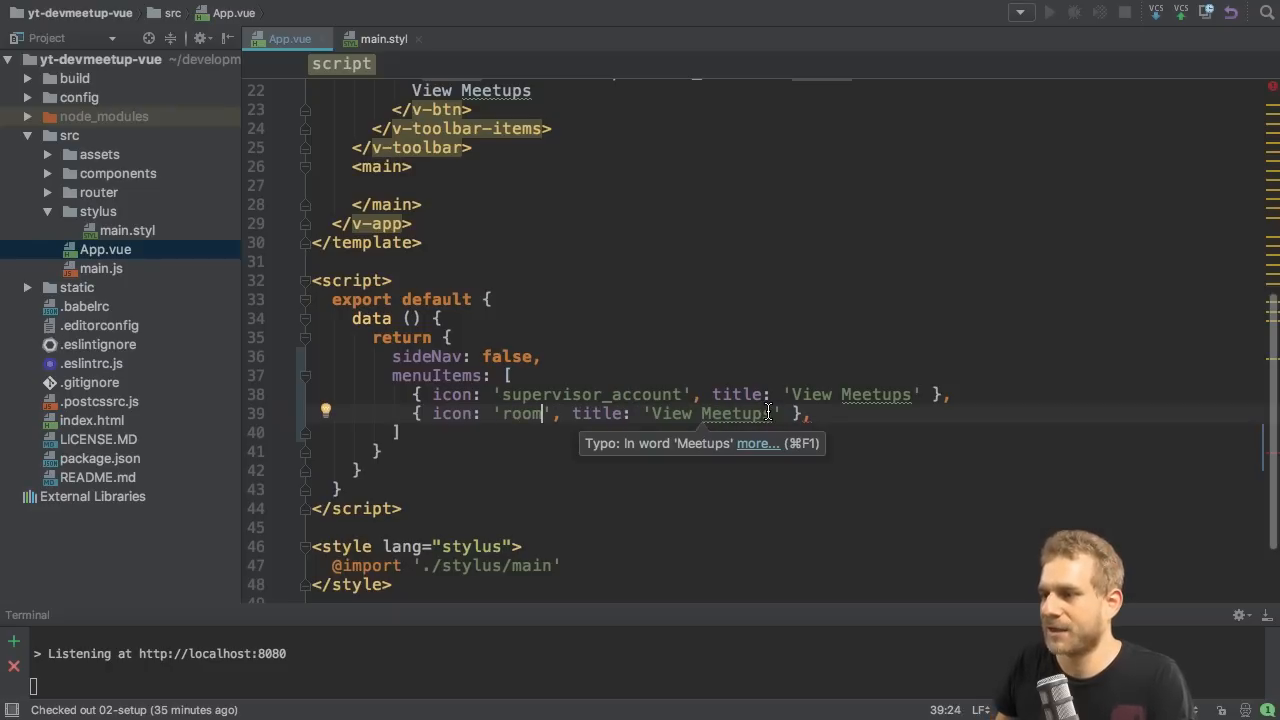
text(O)
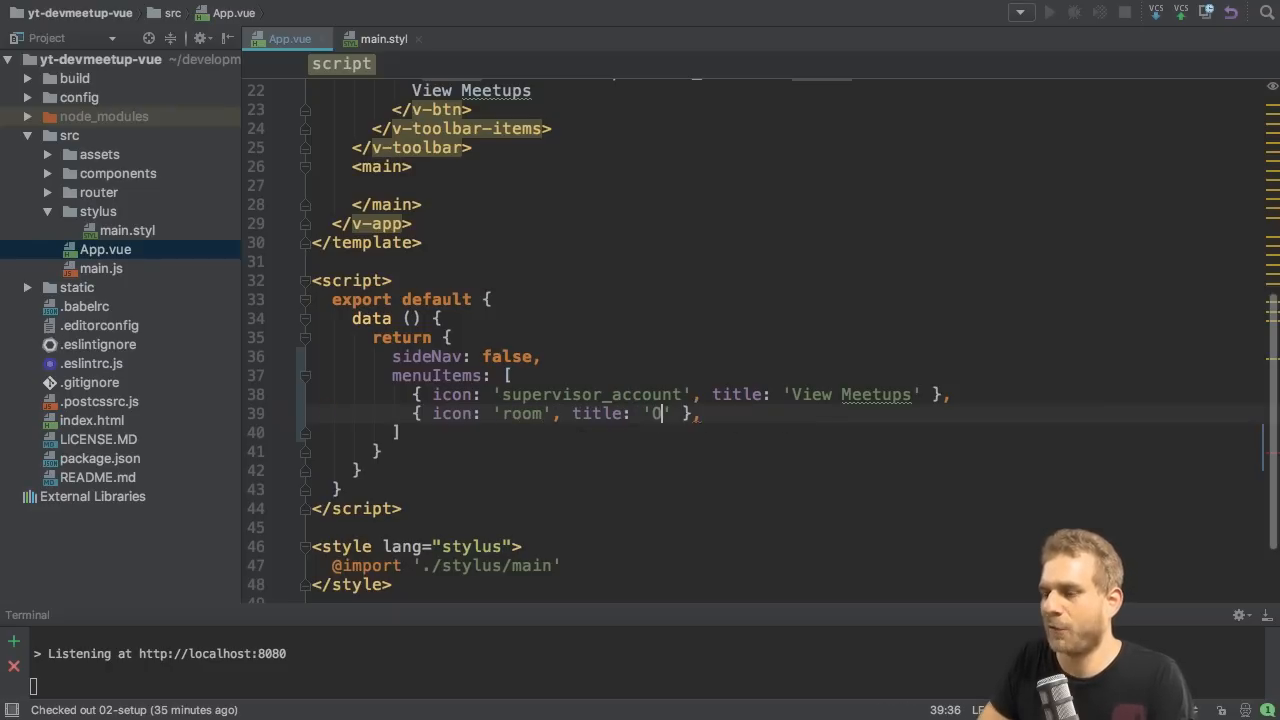
text(rganize Meetup)
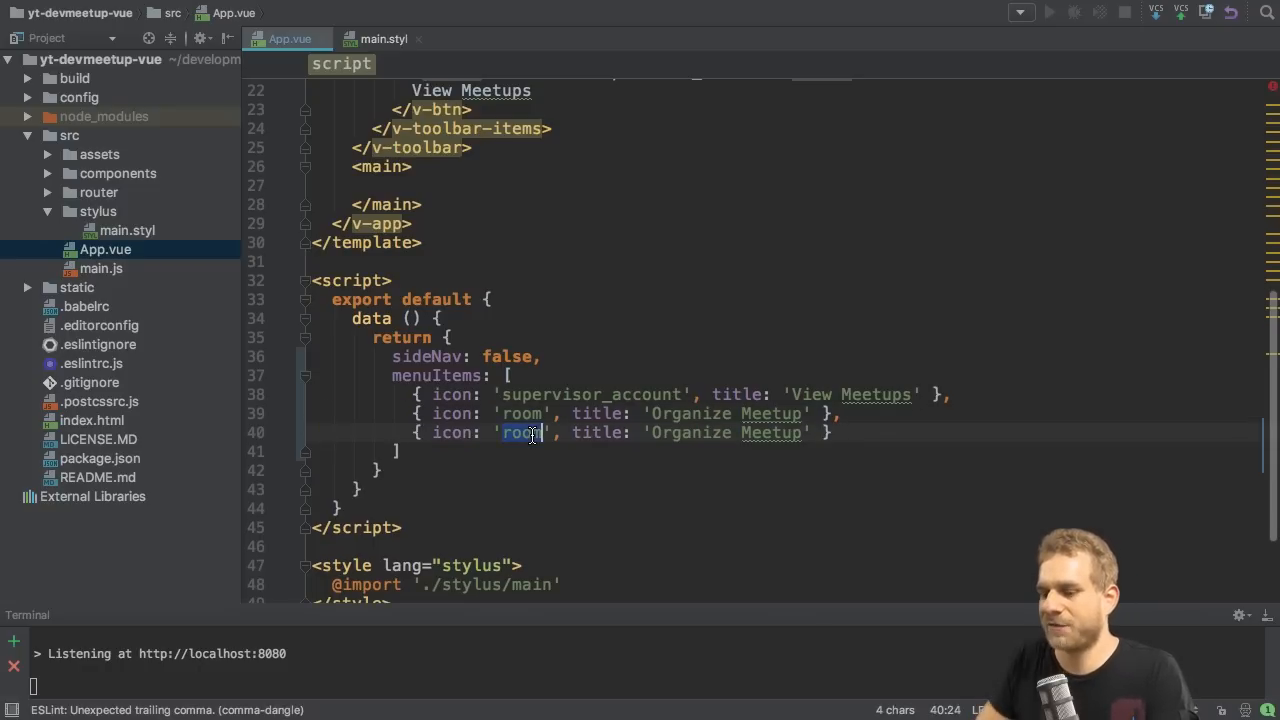
text(person)
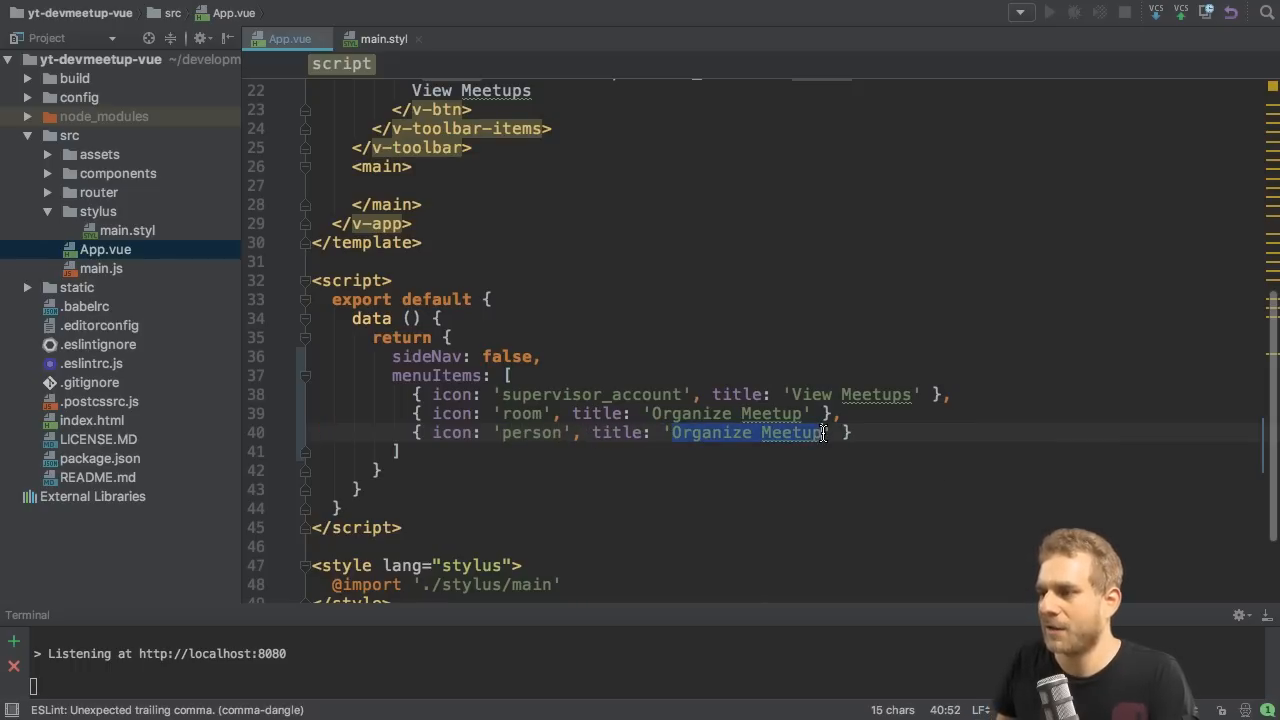
text(Profil)
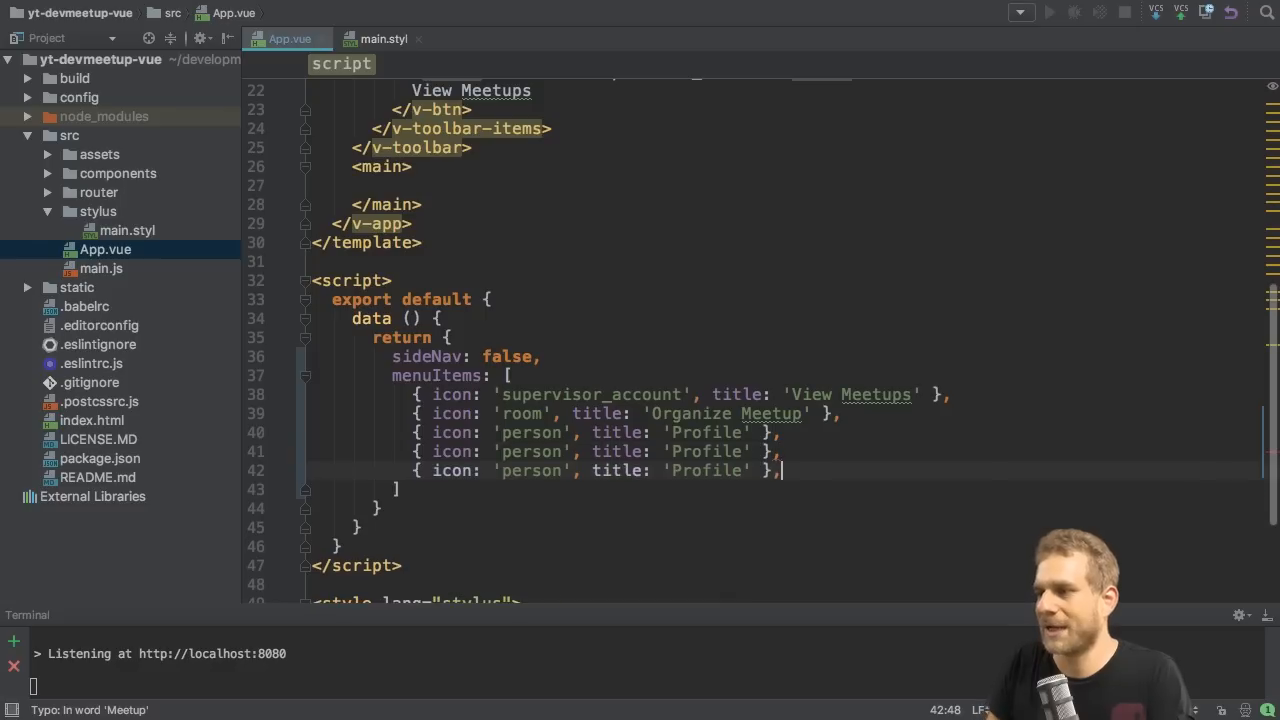
- Add entries Sign up (face) and Sign in (lock_open) to complete the five menu items
double_click(530, 452)
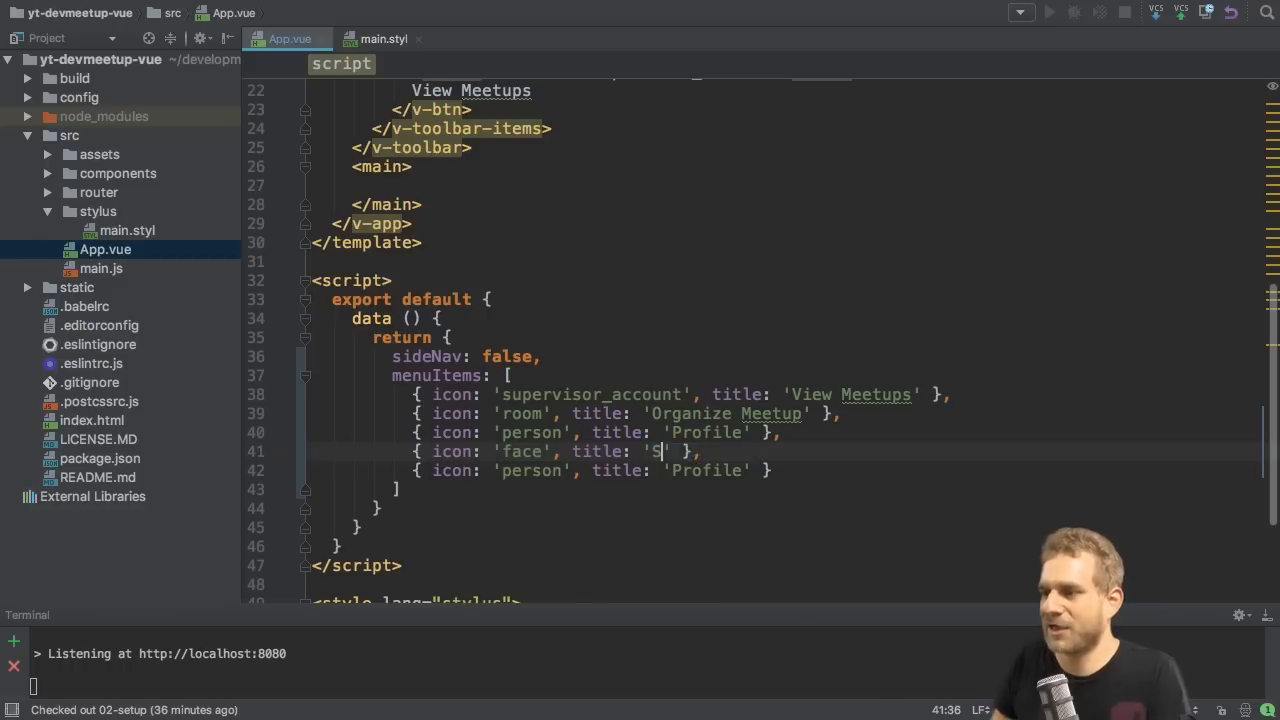
text(ign up)
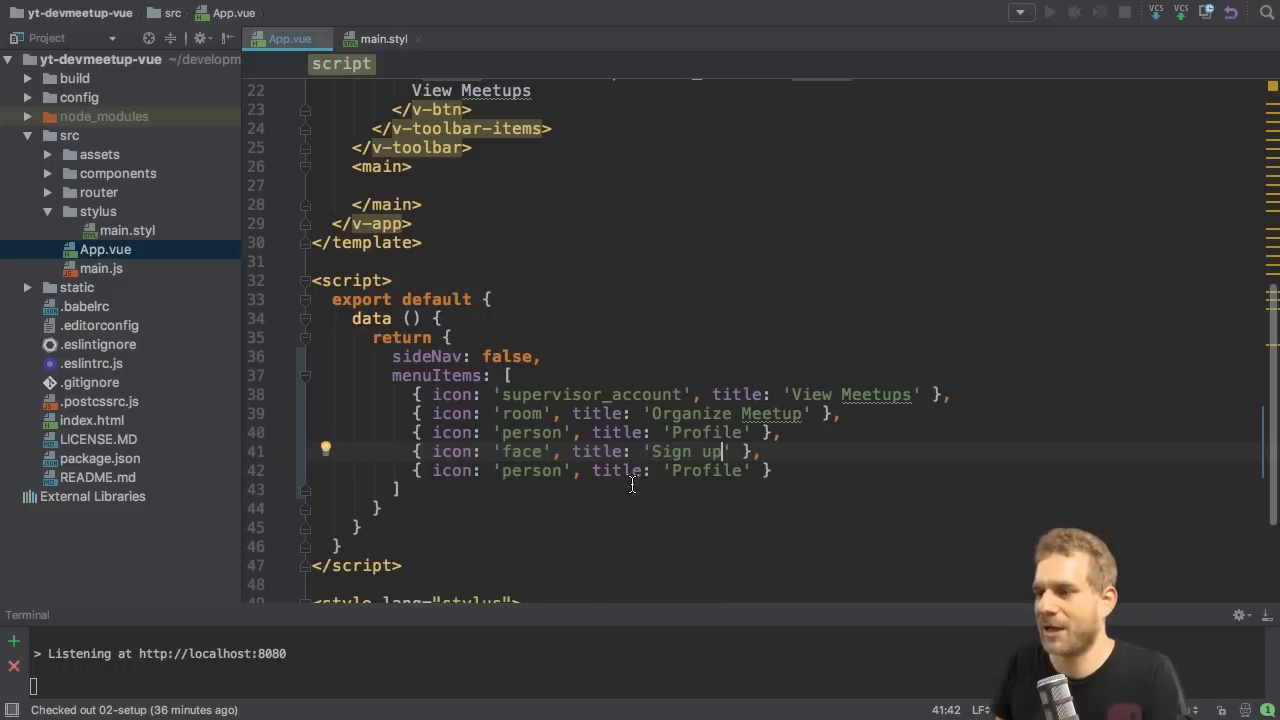
text(lock_o)
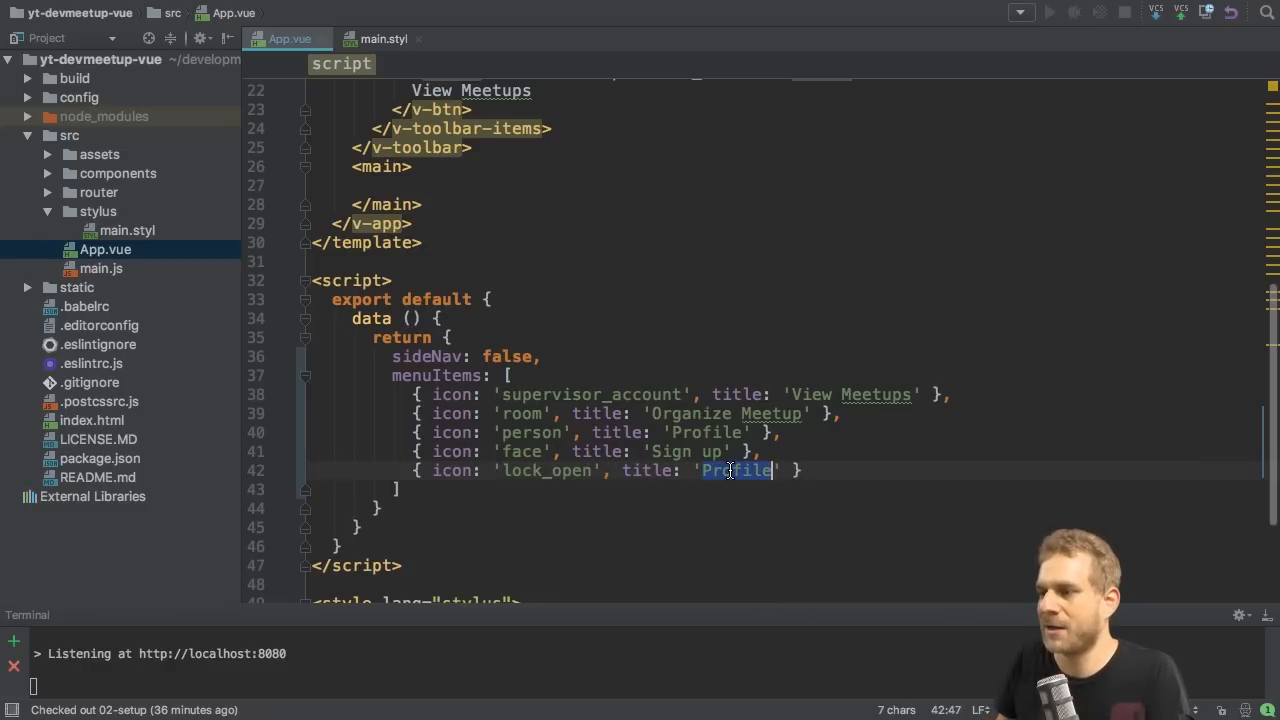
text(Sign in)
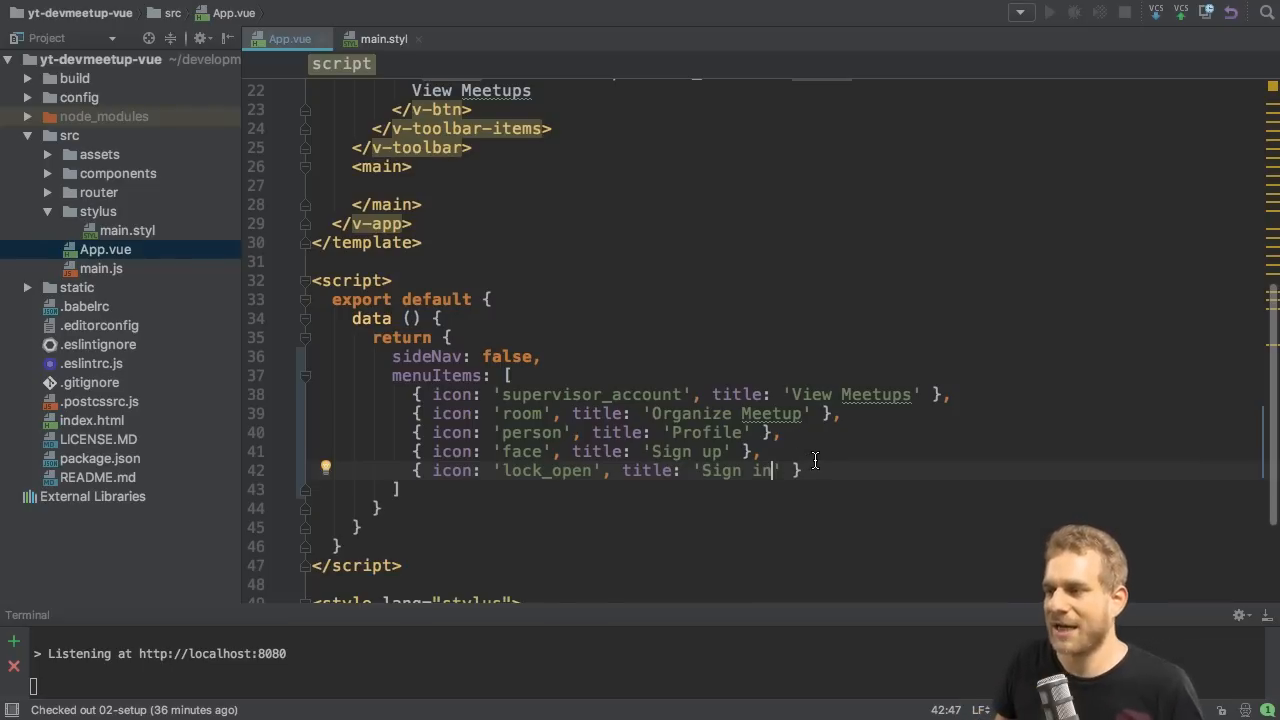
mouse_move(836, 468)
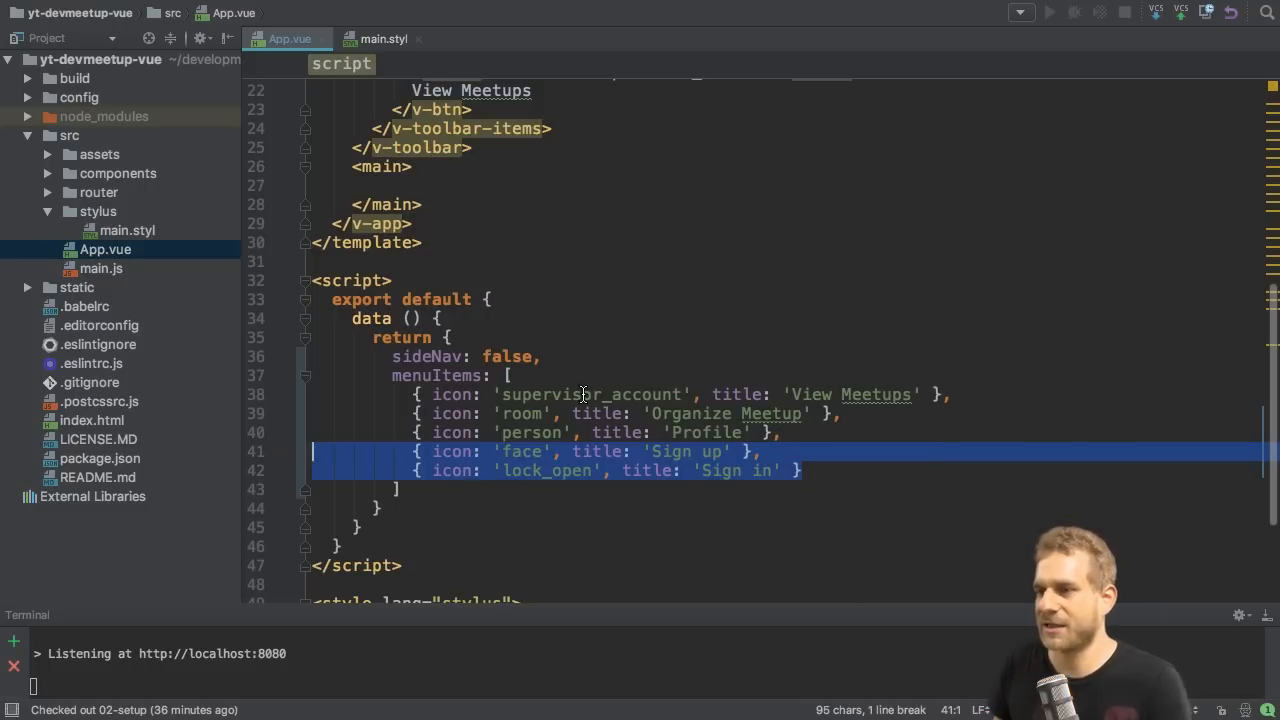
- Add v-for="item in menuItems" :key="item.title" to the drawer's v-list-tile
click(600, 394)
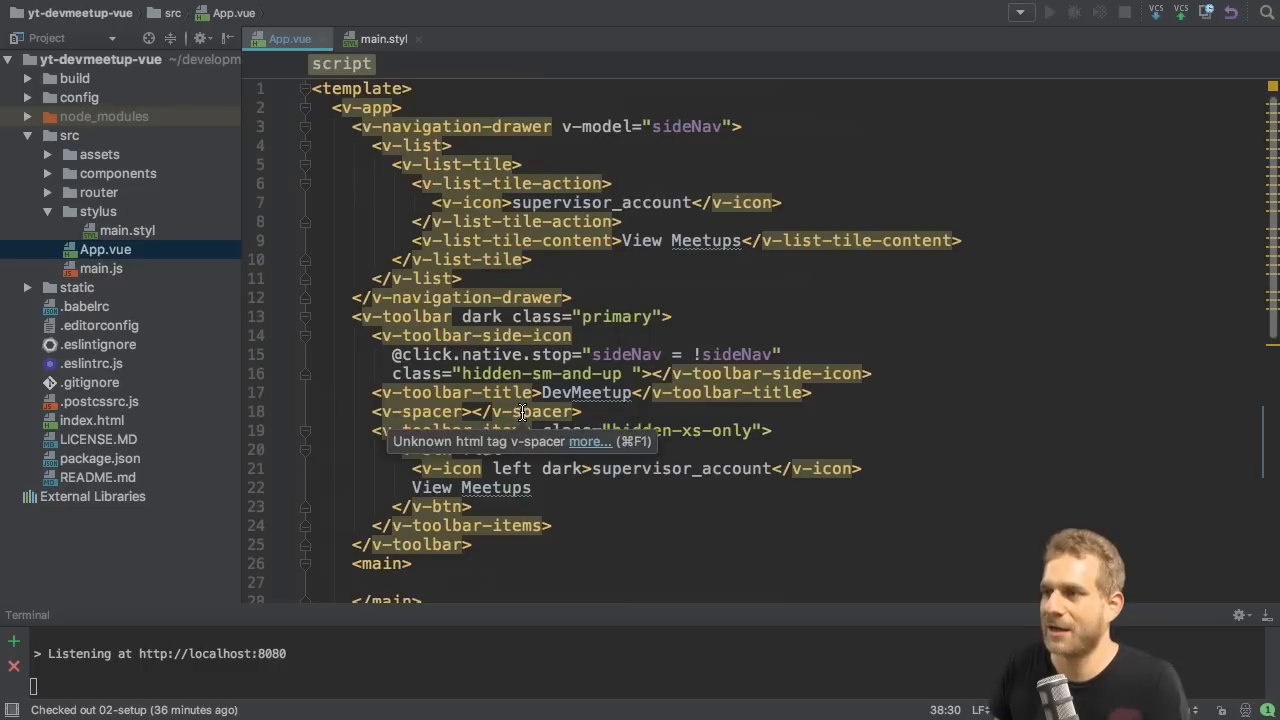
mouse_move(656, 354)
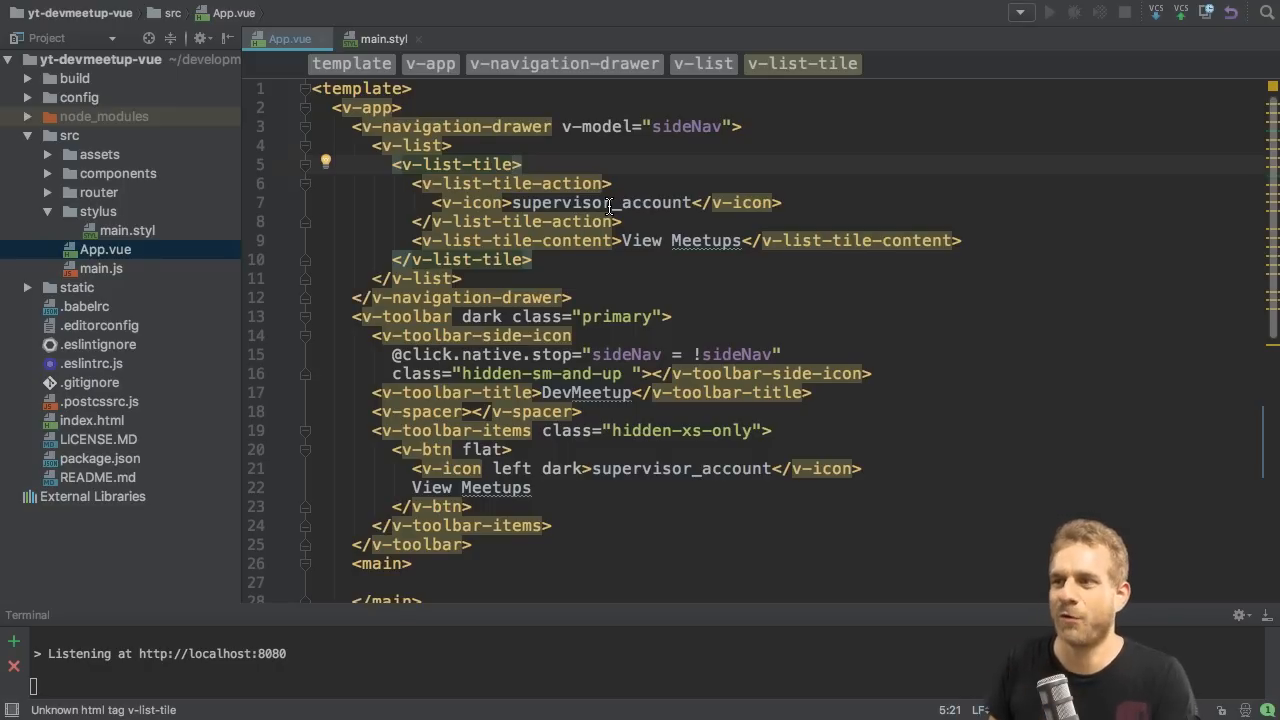
drag(392, 164, 532, 260)
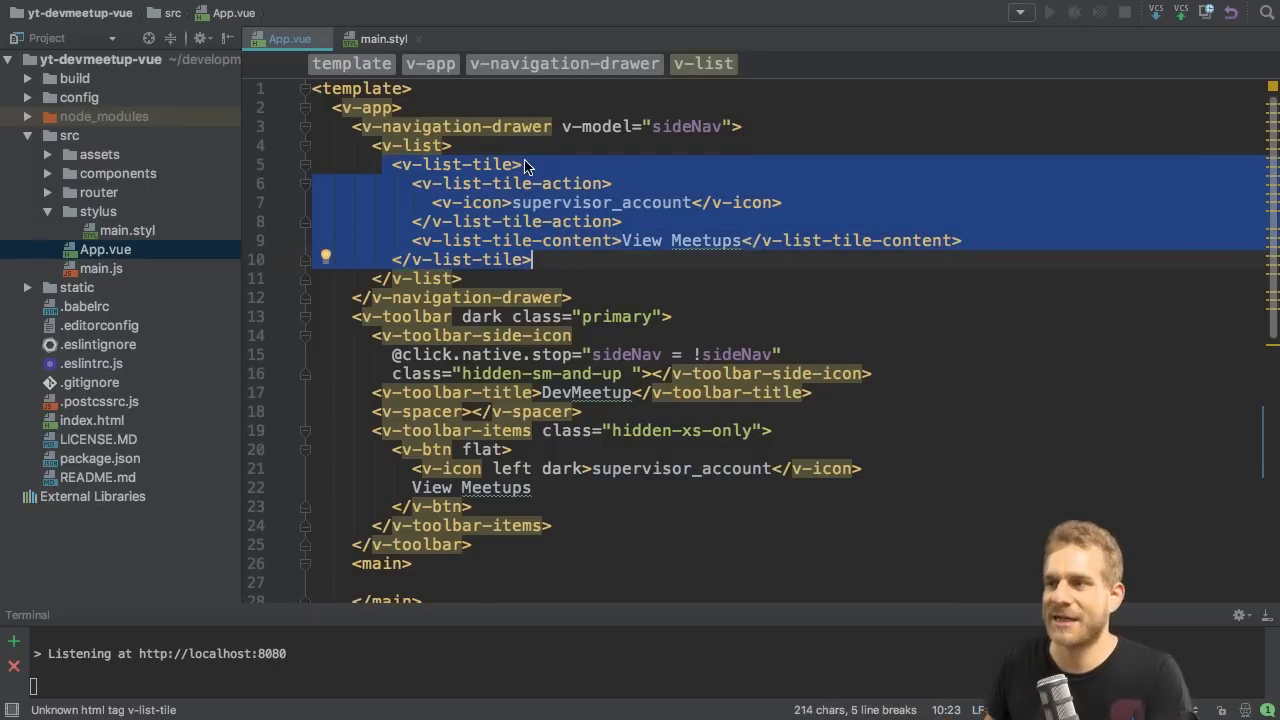
text(v-for="item in)
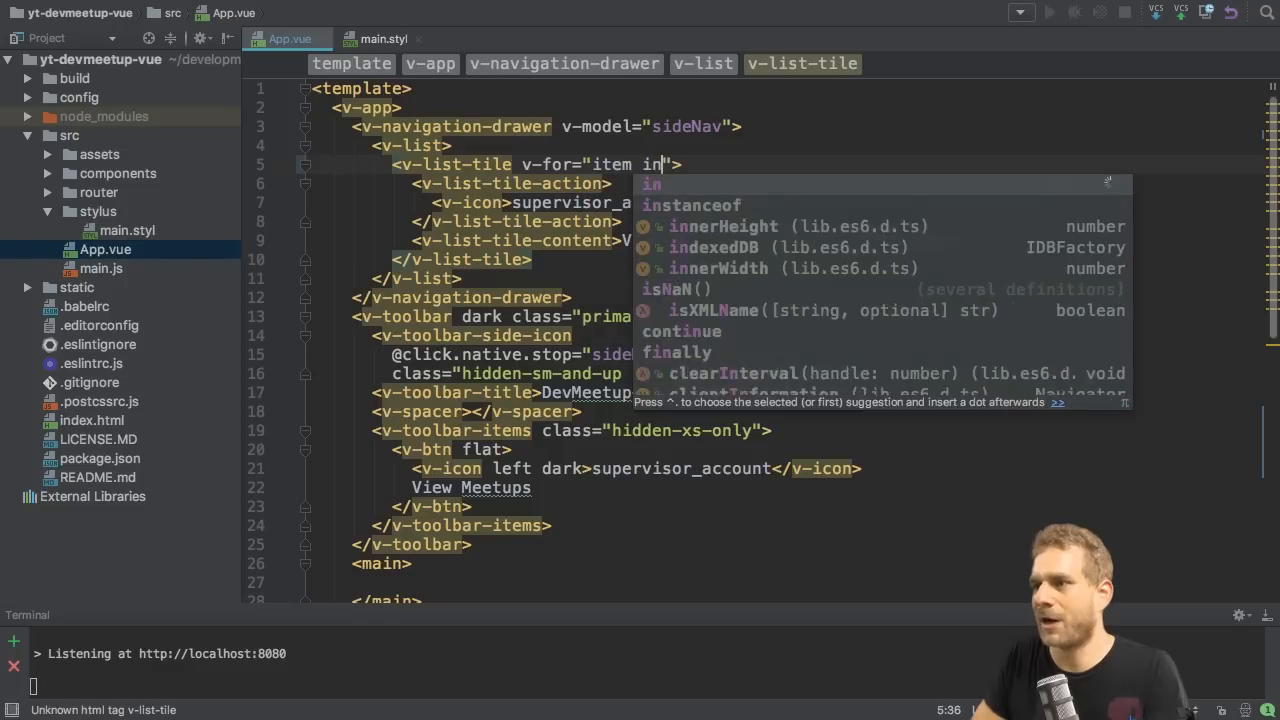
text(item)
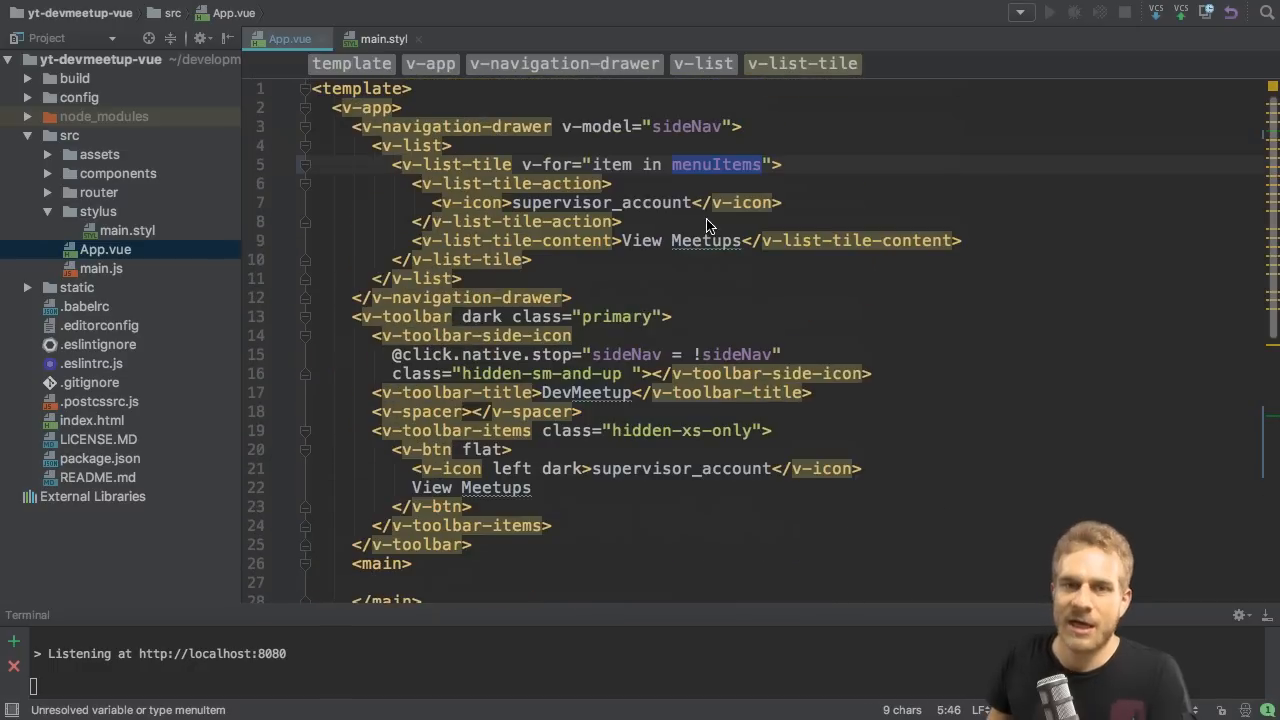
text(:)
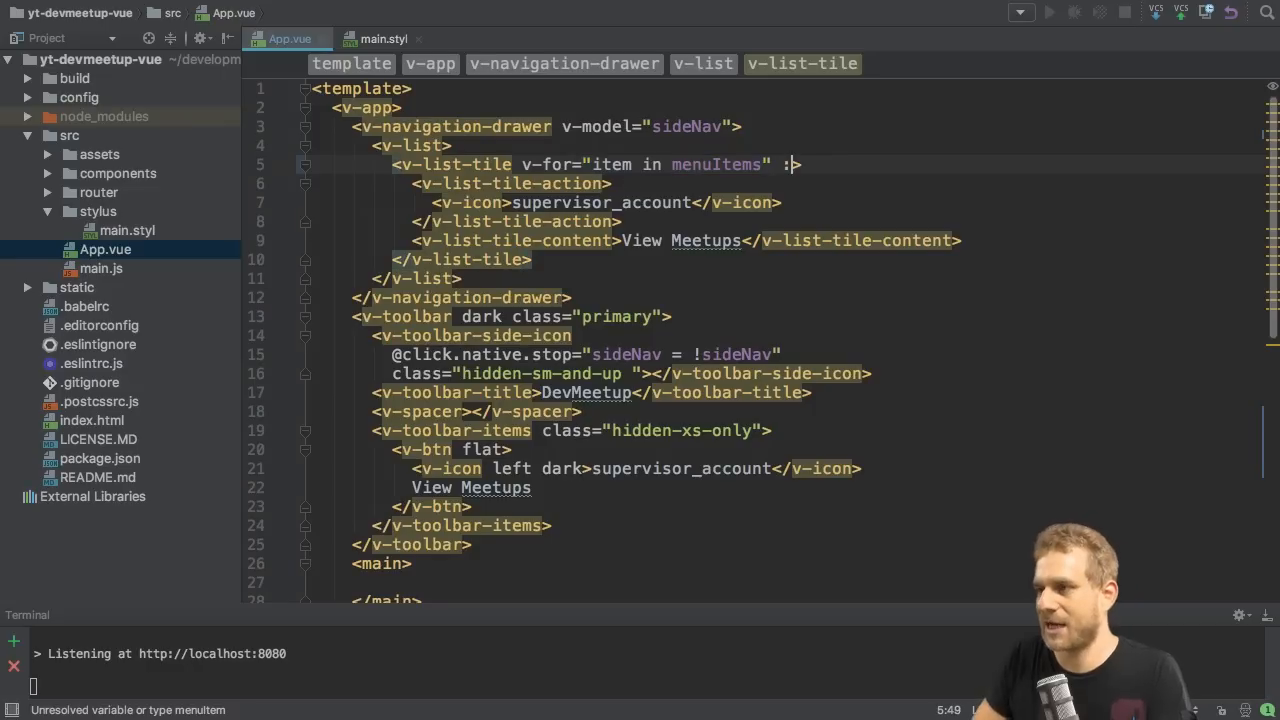
text(key="")
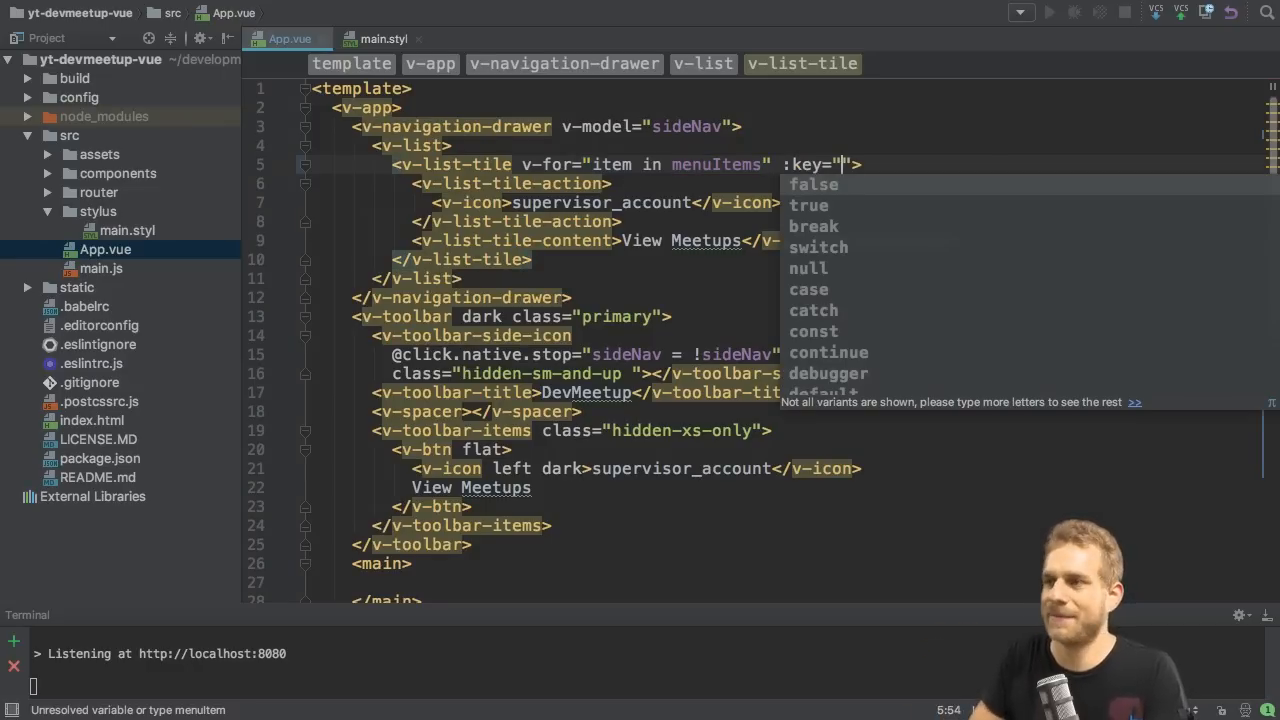
text(item.title)
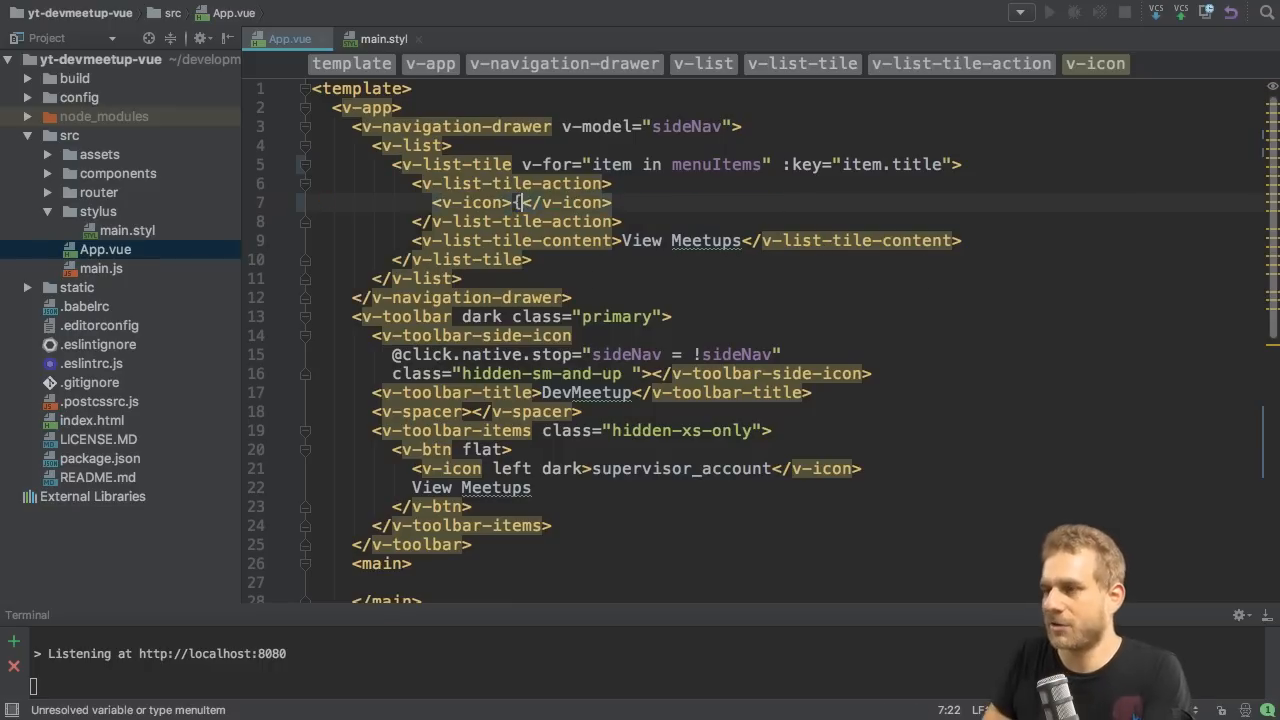
- Bind {{ item.icon }} and {{ item.title }} in the tile's action and content
text({ item.icon }})
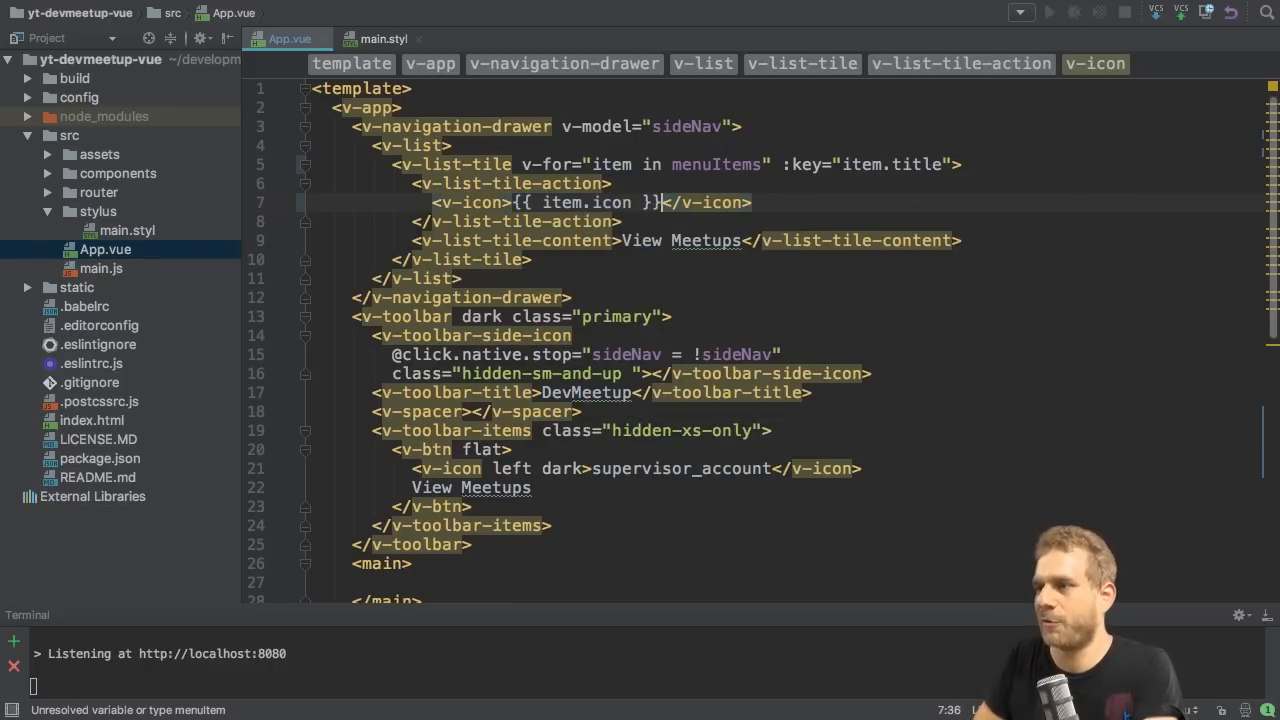
scroll(down, 3)
text({{ item)
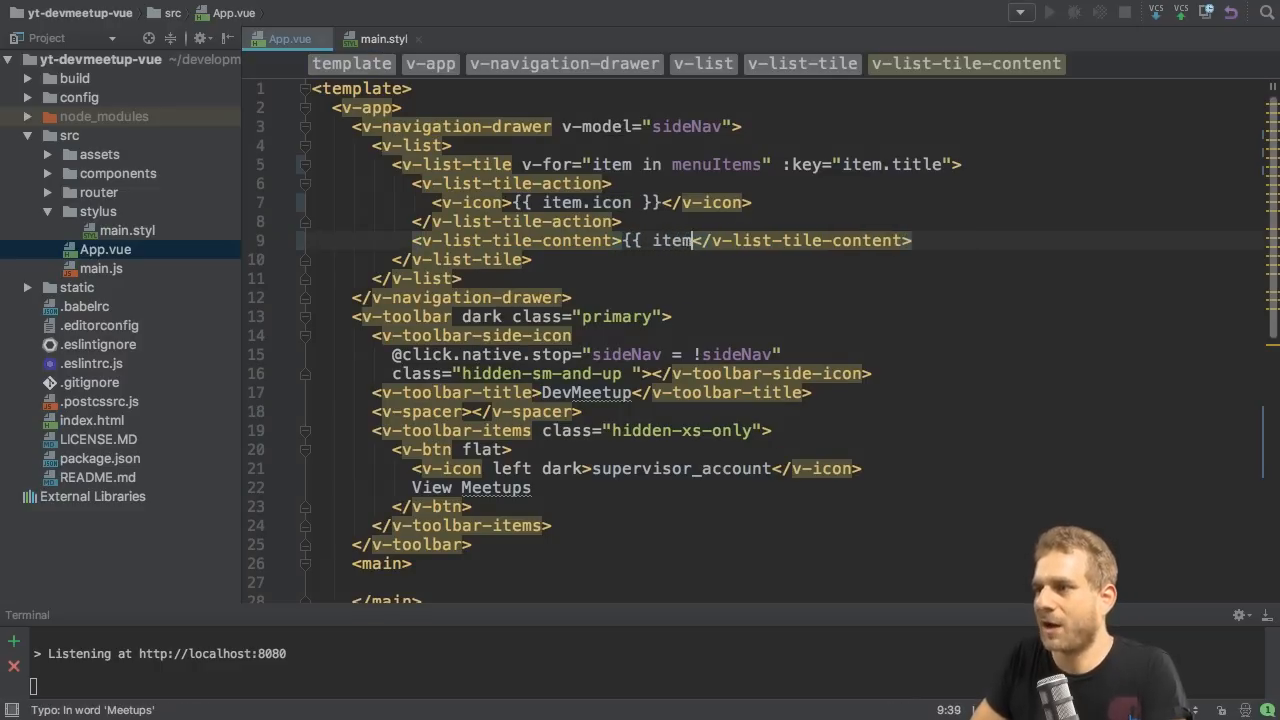
text(.title }})
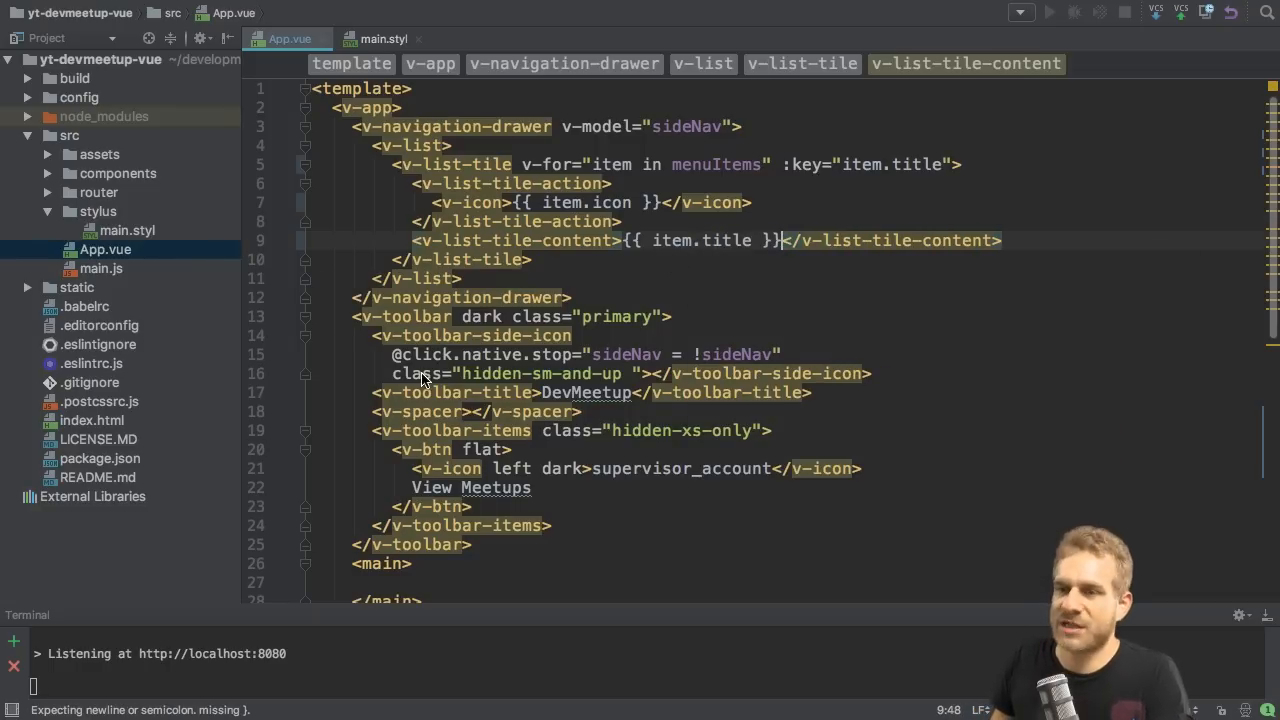
mouse_move(388, 452)
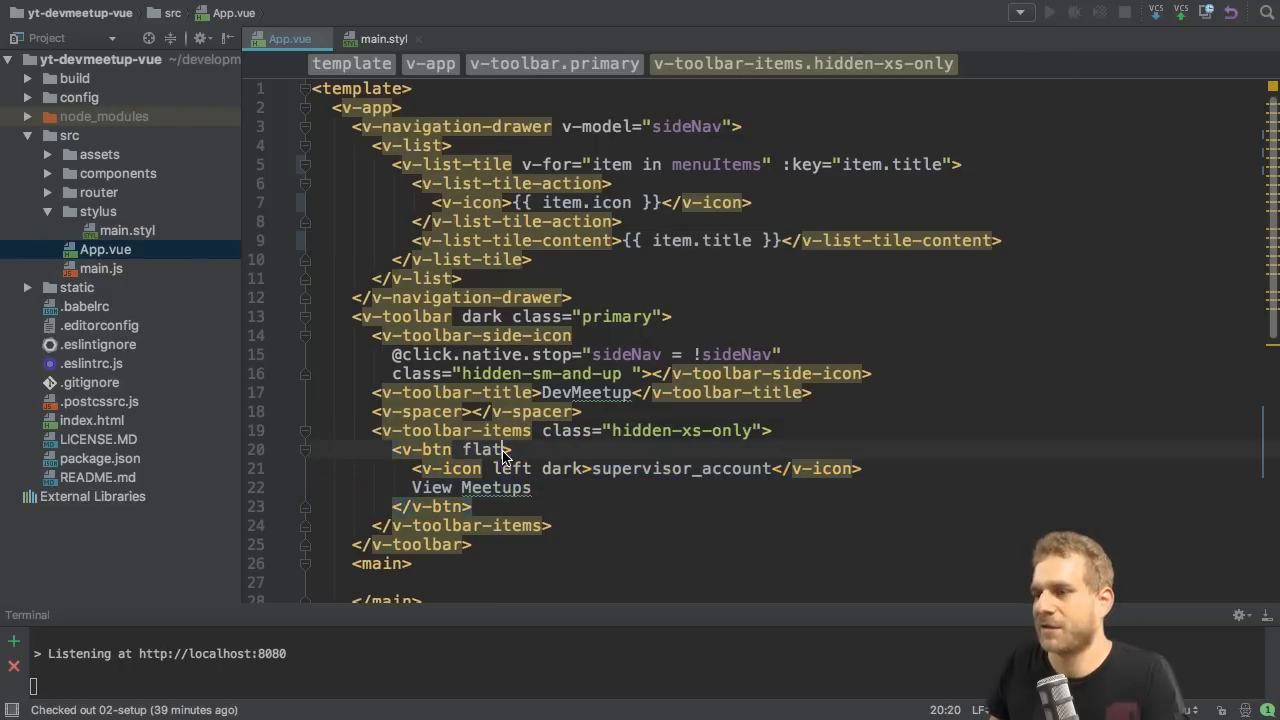
- Loop v-btn over menuItems keyed by item.title, showing {{ item.icon }} and {{ item.title }}
text(v-for="item in menuItems" :key="i)
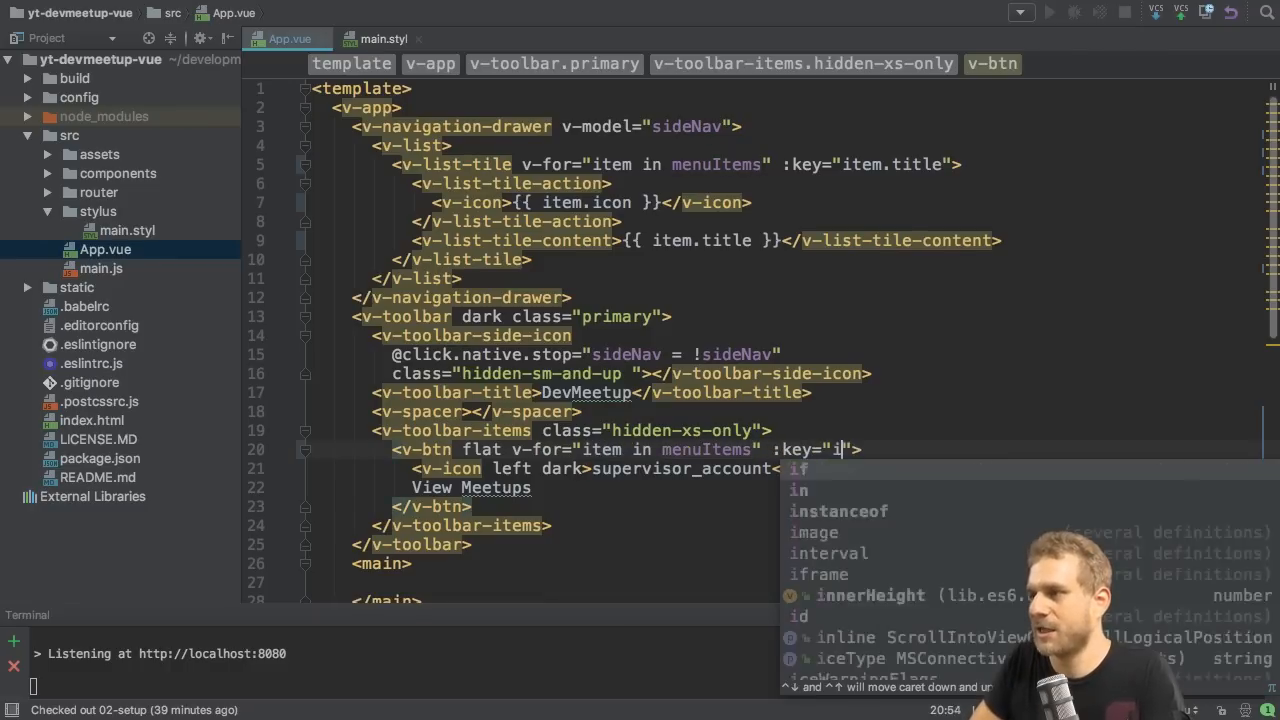
text(tem.title)
click(784, 488)
text({{ itme.)
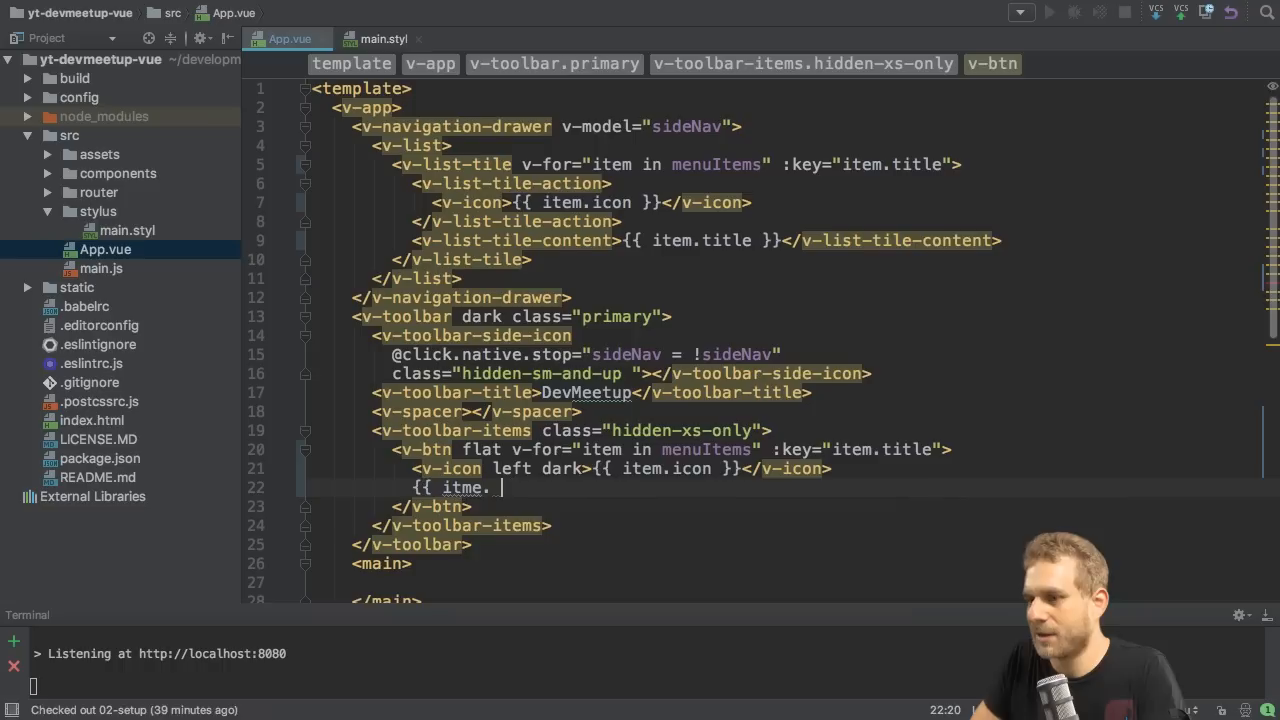
text(item.)
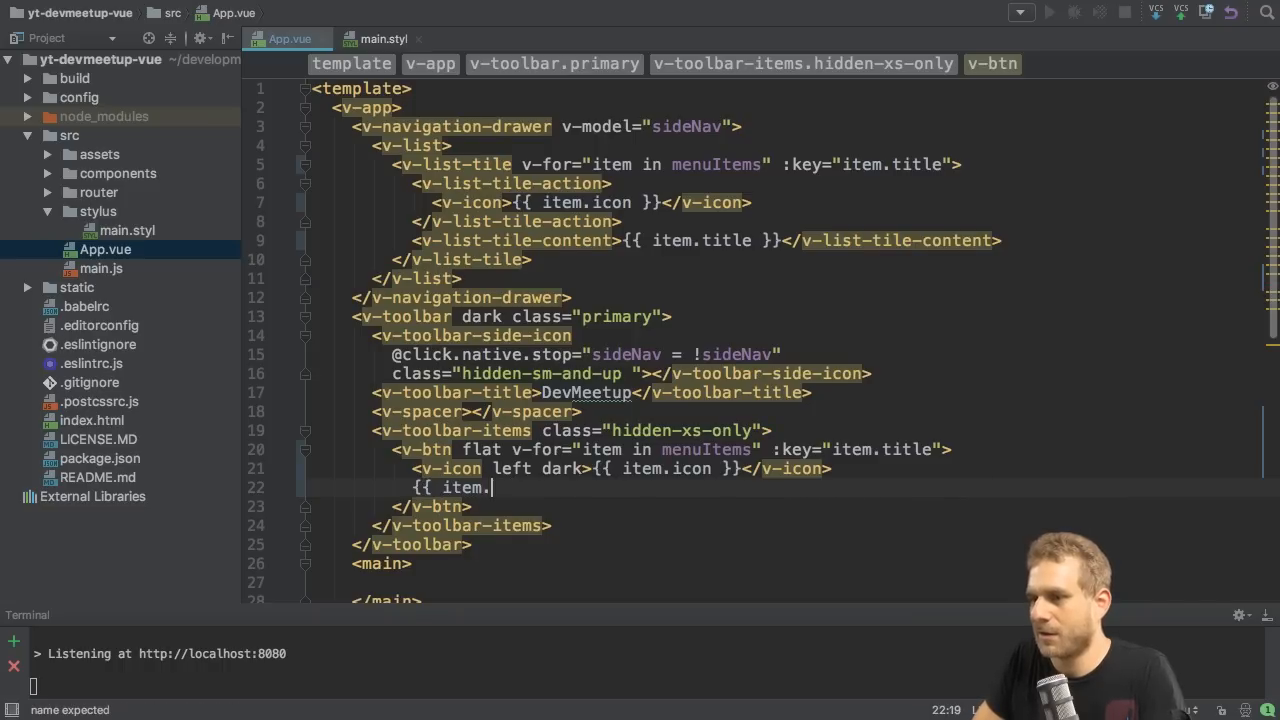
text(title }})
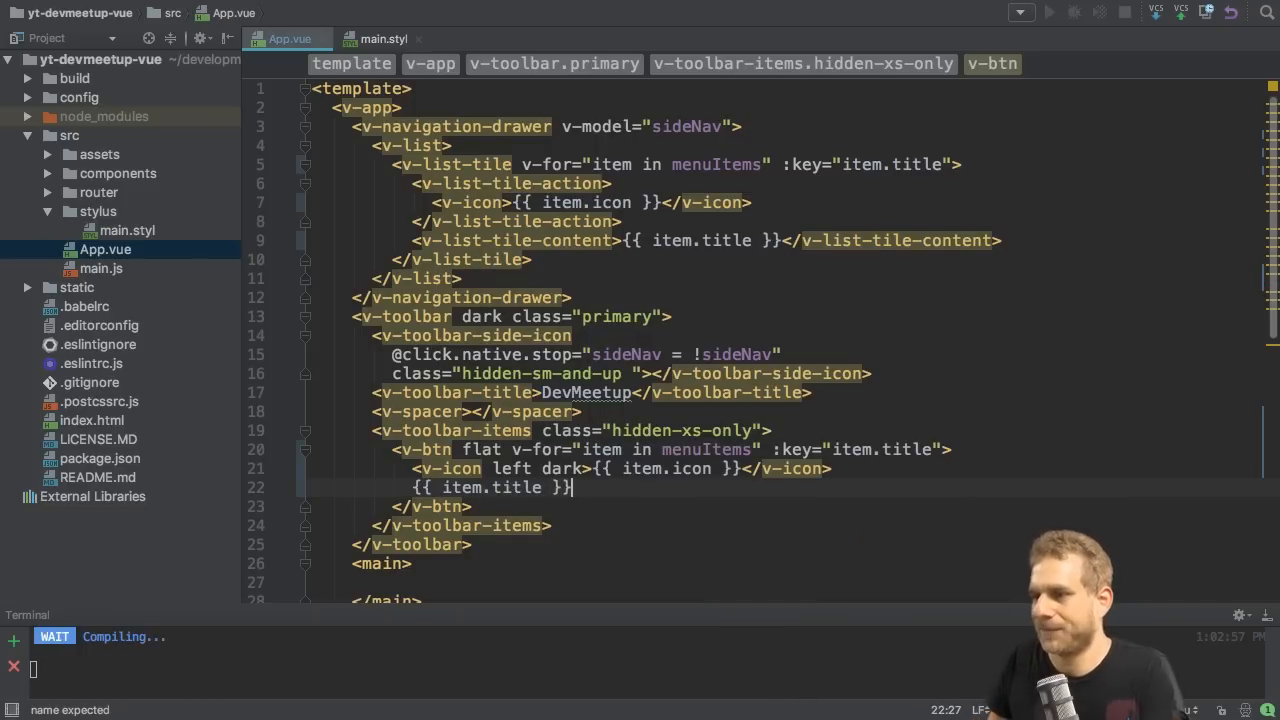
mouse_move(492, 298)
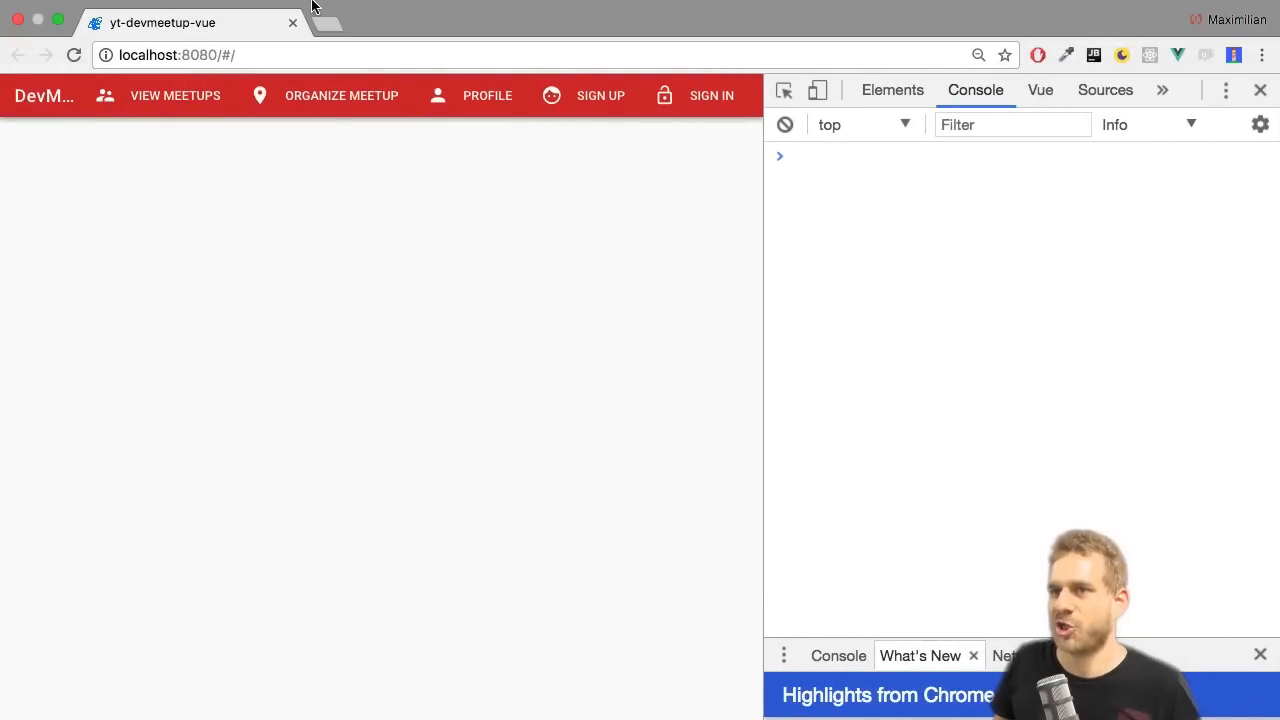
mouse_move(150, 186)
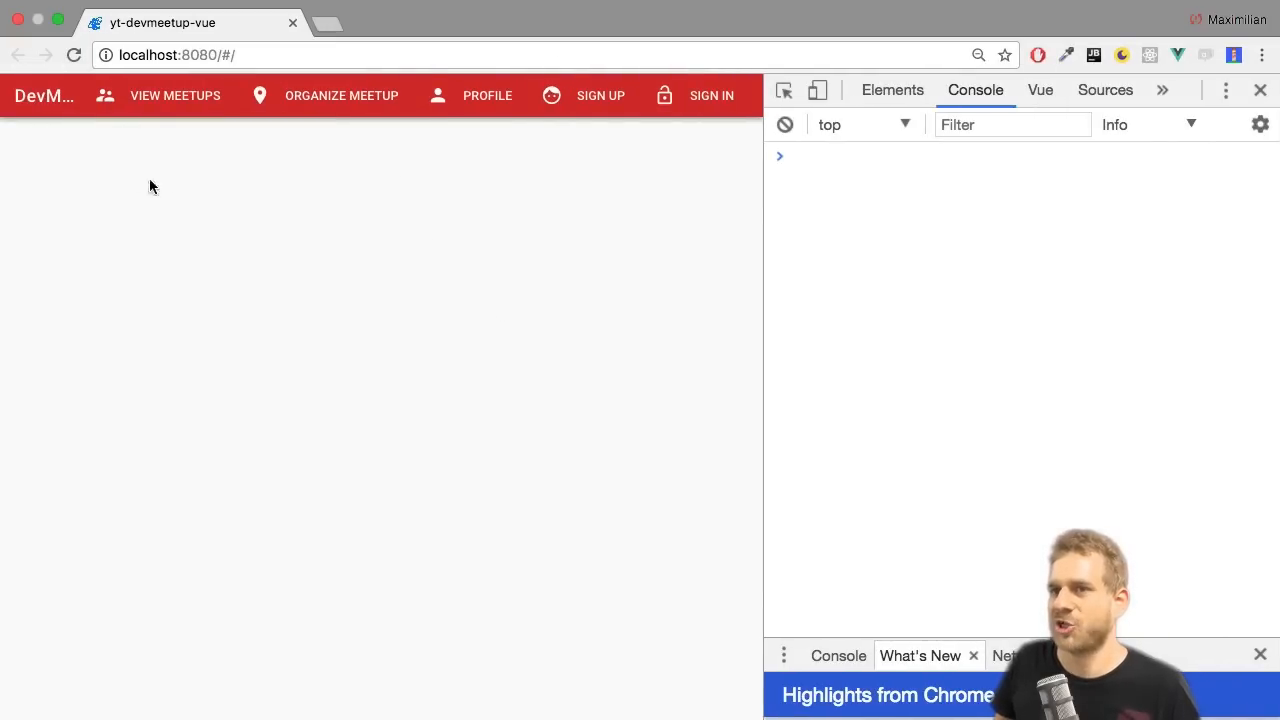
mouse_move(96, 238)
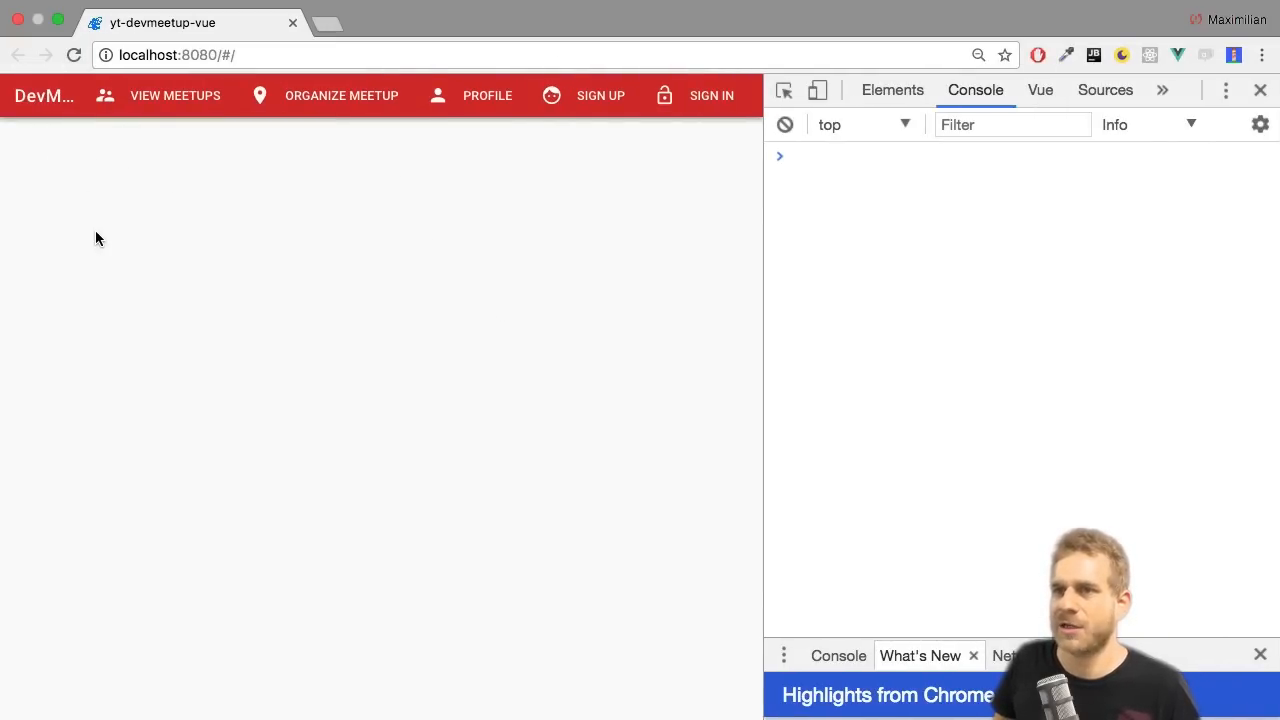
mouse_move(210, 108)
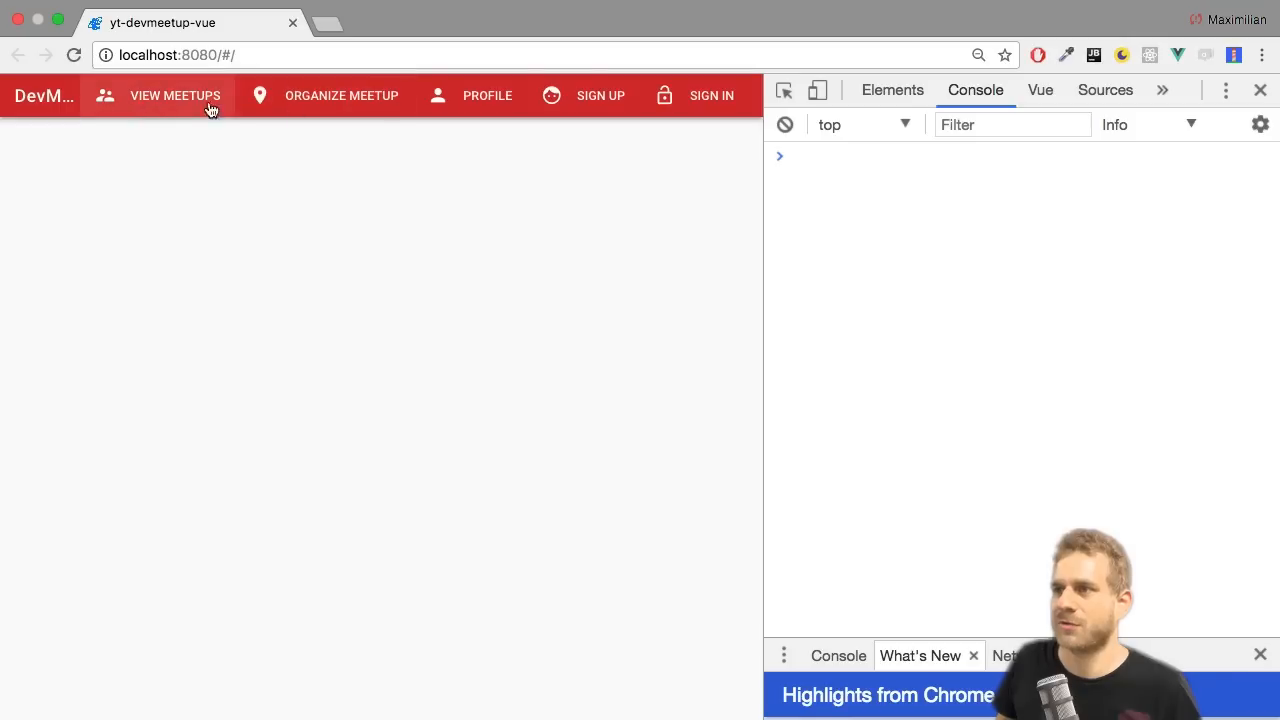
mouse_move(422, 190)
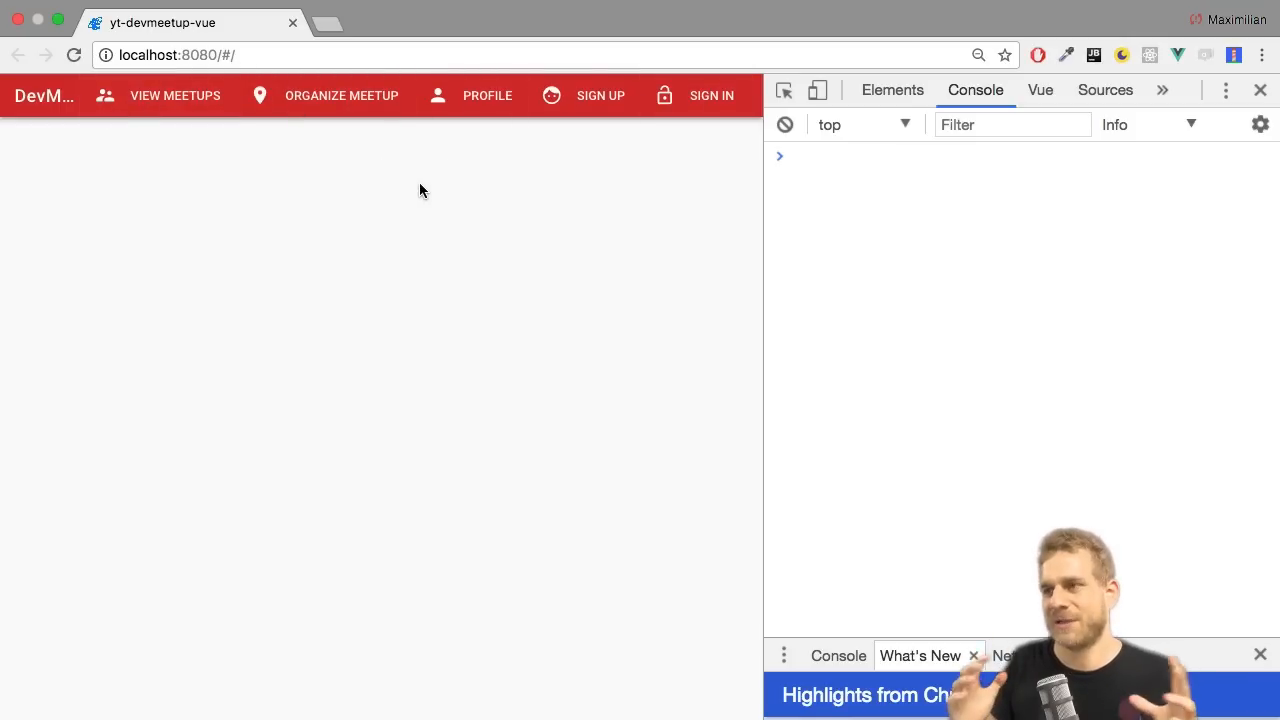
mouse_move(396, 194)
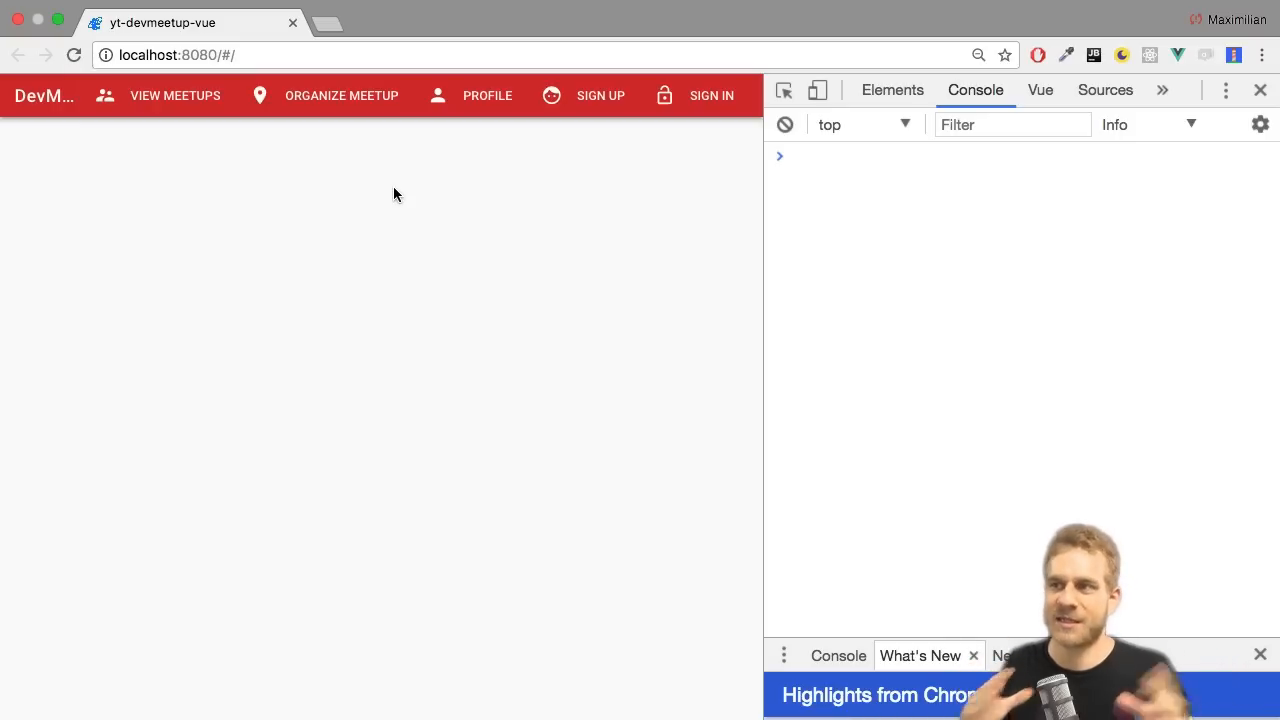
mouse_move(720, 108)
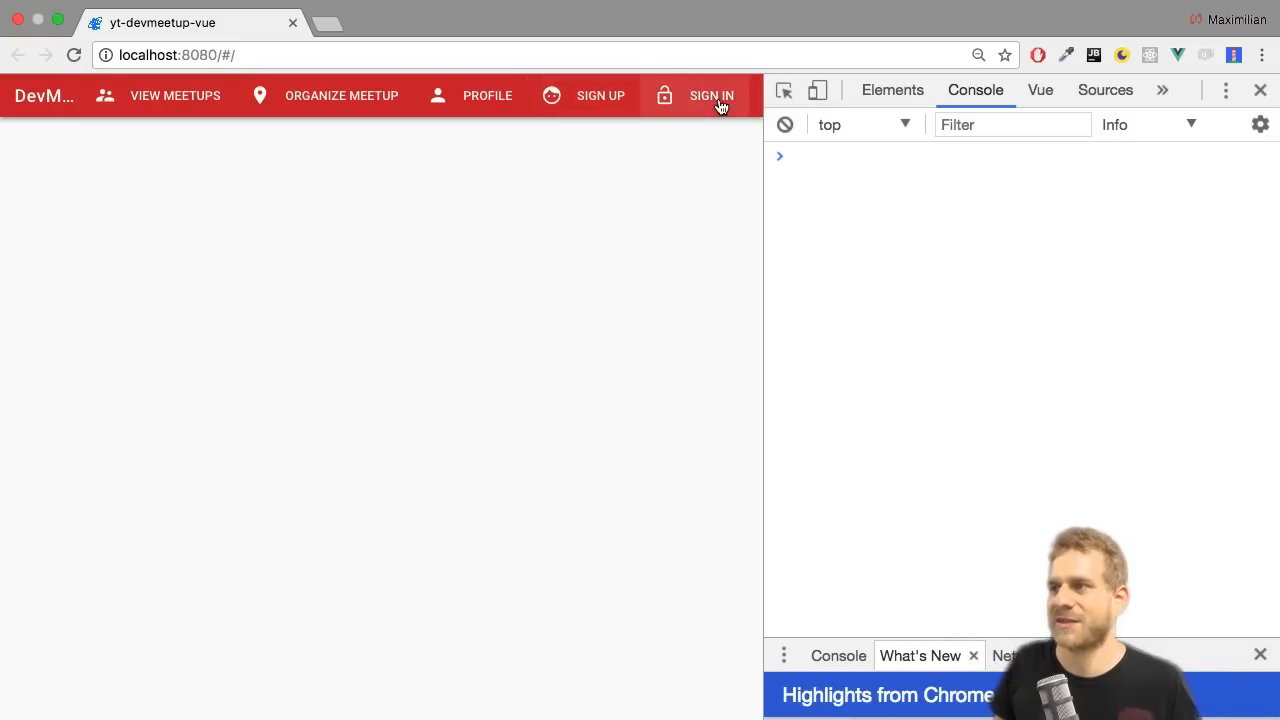
mouse_move(562, 160)
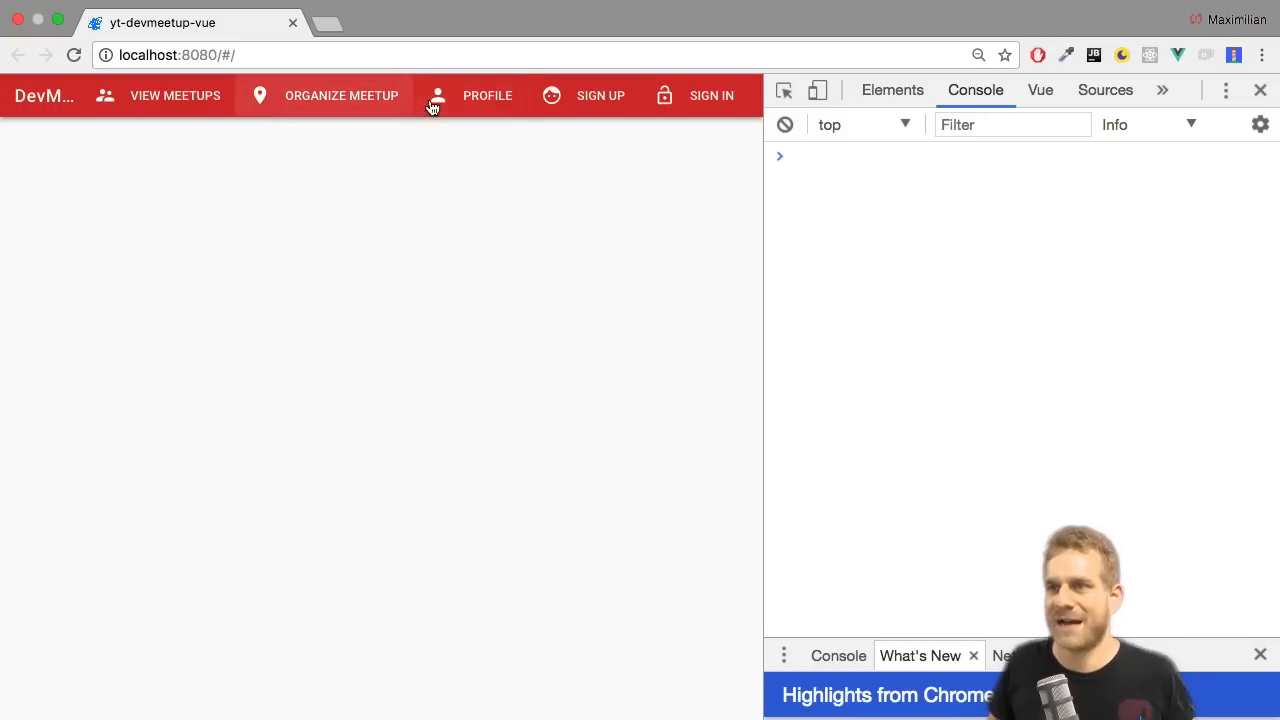
mouse_move(486, 164)
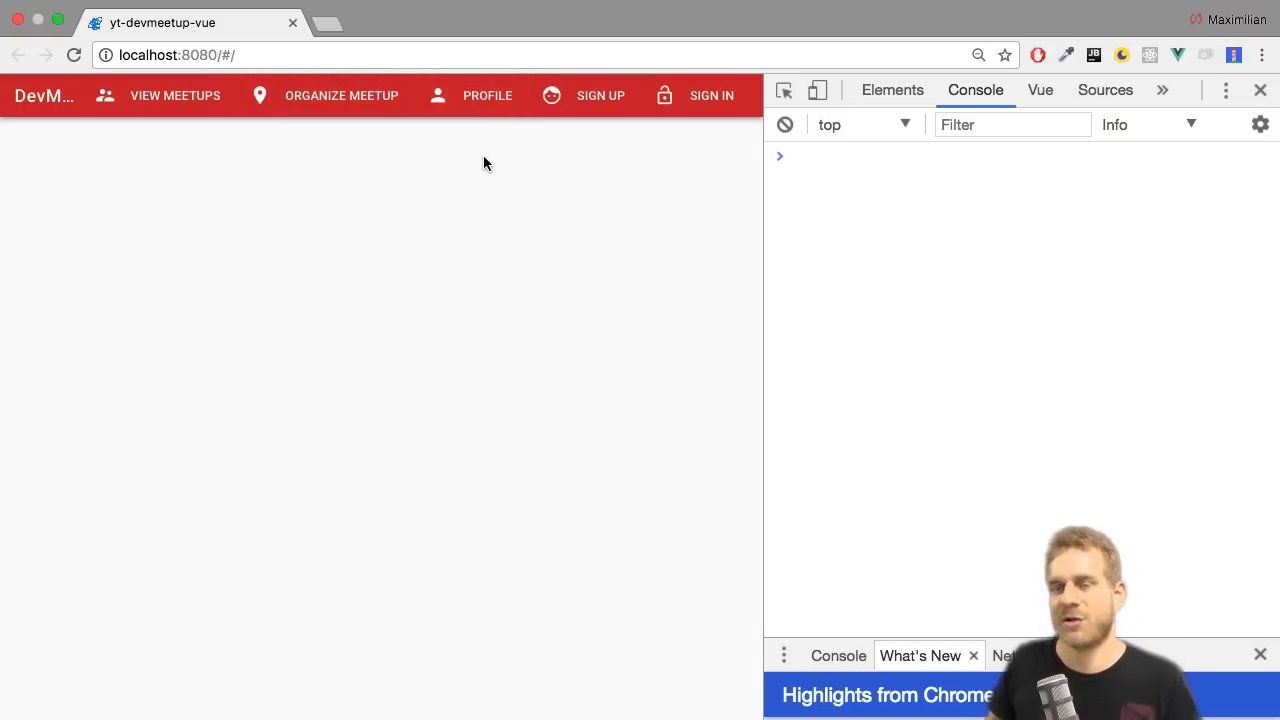
mouse_move(32, 70)
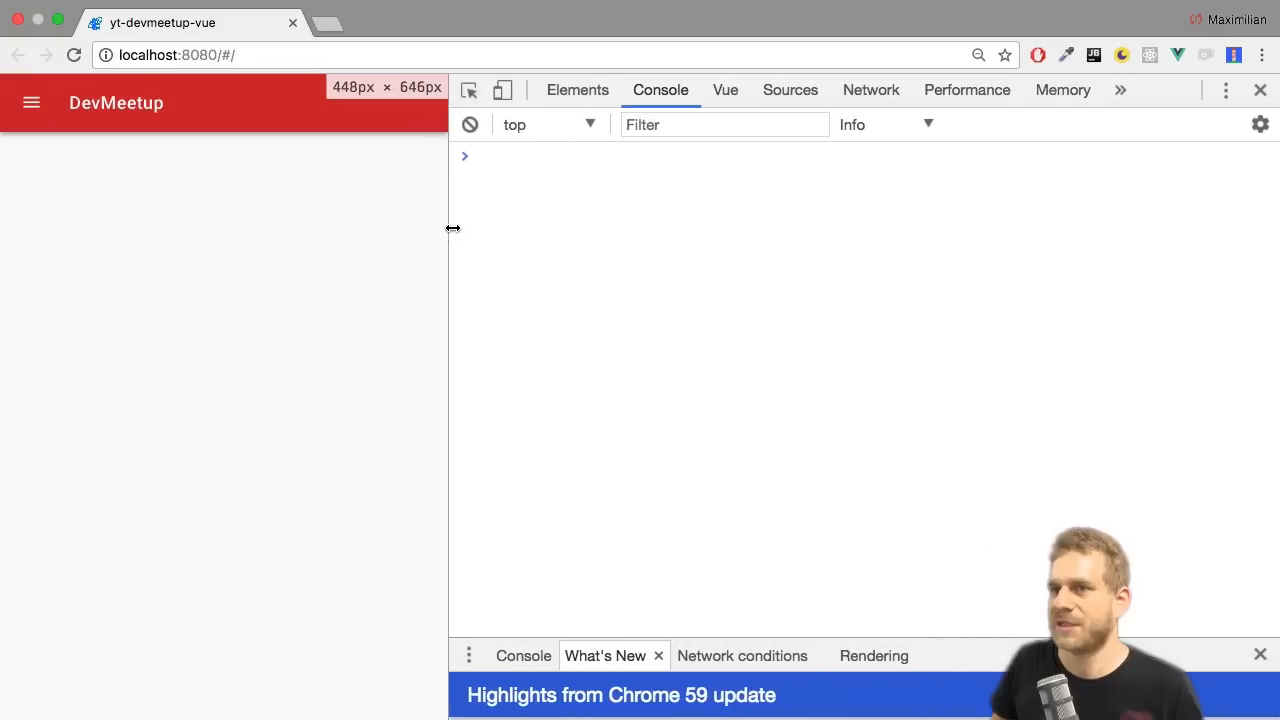
- Open the hamburger drawer at narrow width to see the five menu entries
click(32, 104)
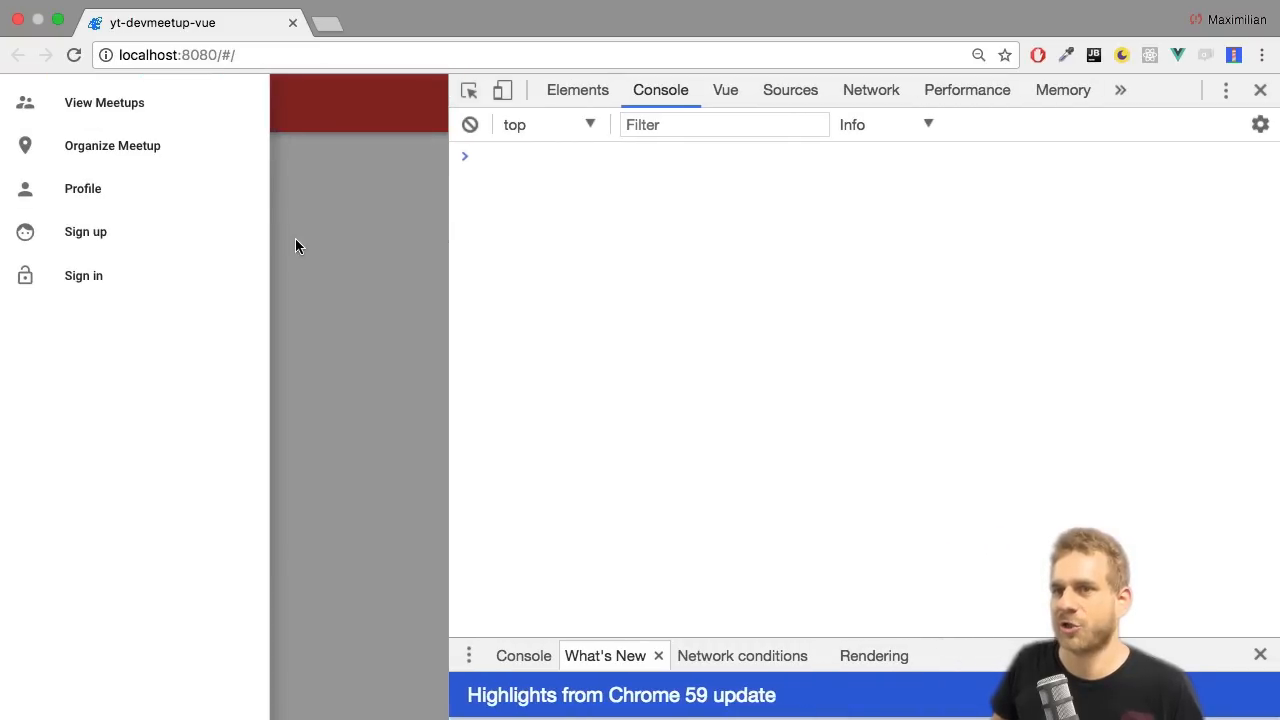
mouse_move(384, 276)
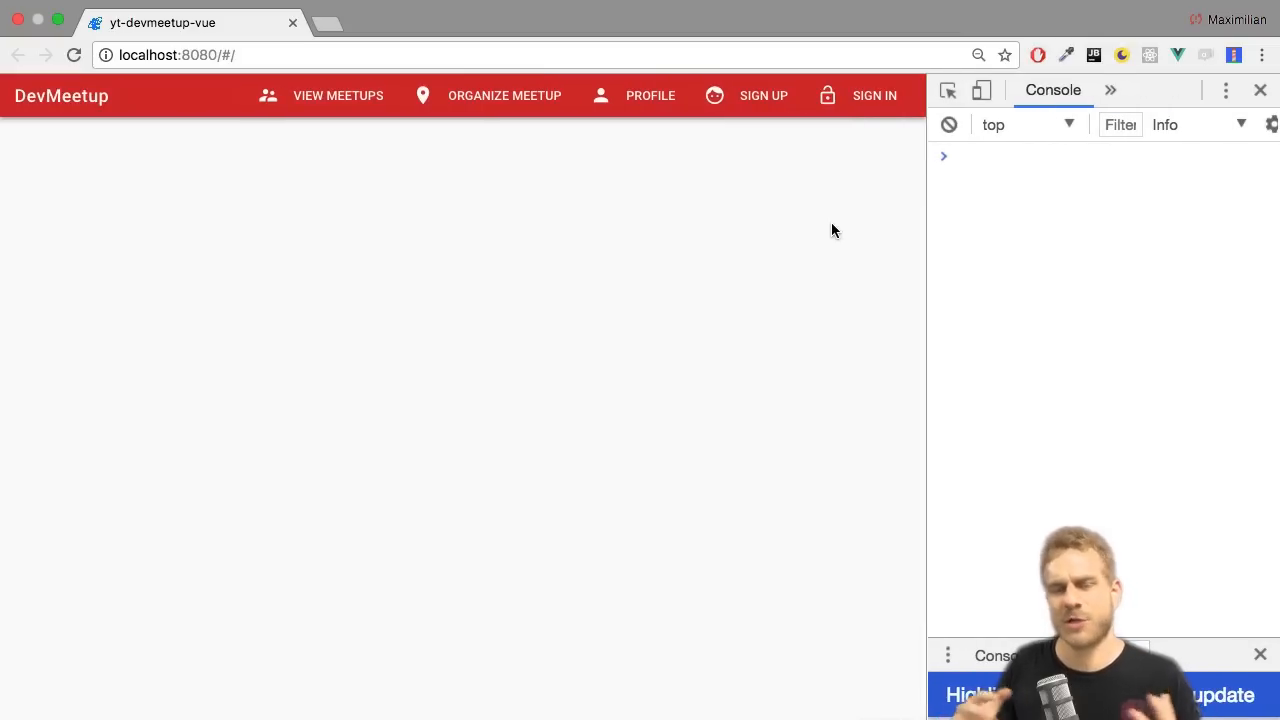
mouse_move(608, 194)
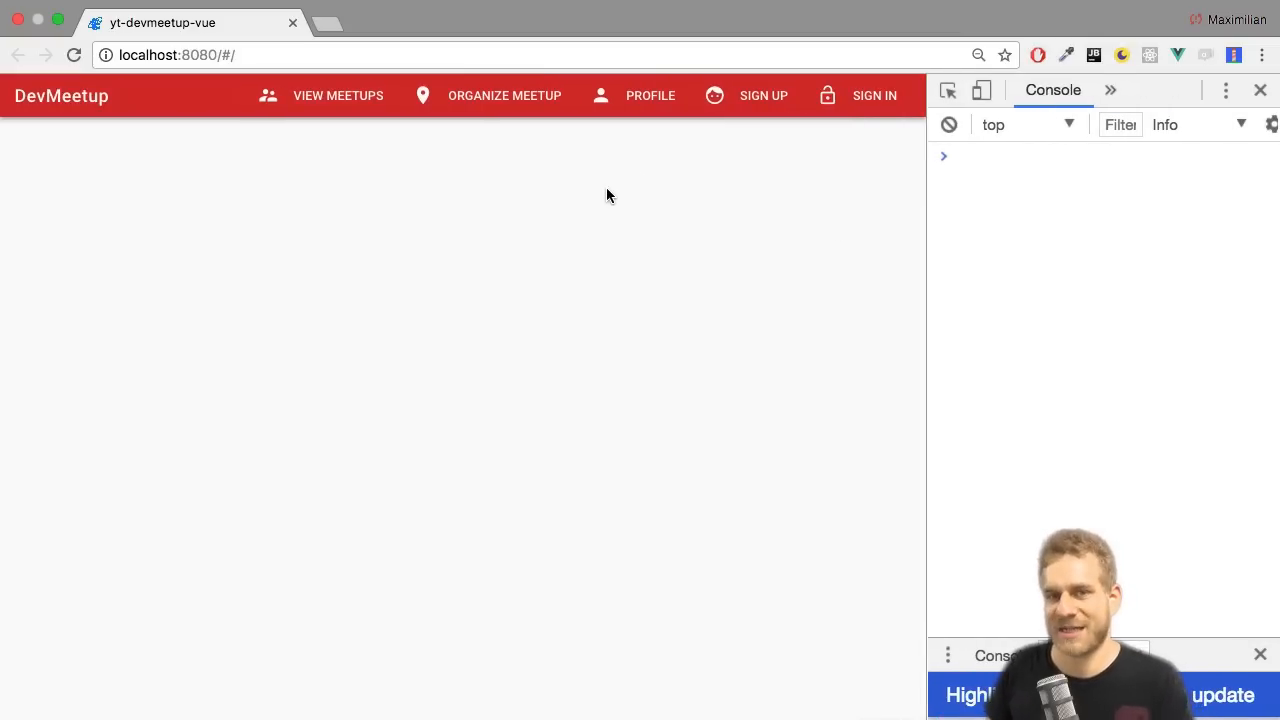
mouse_move(756, 104)
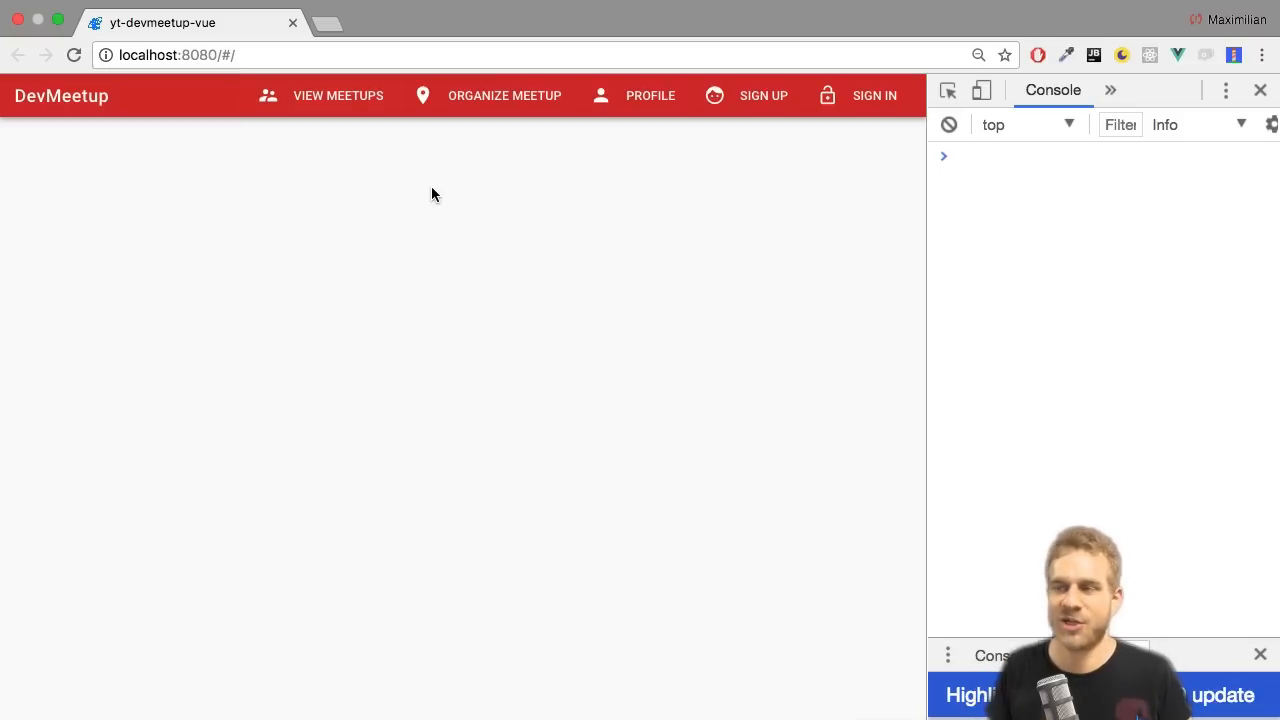
mouse_move(528, 240)
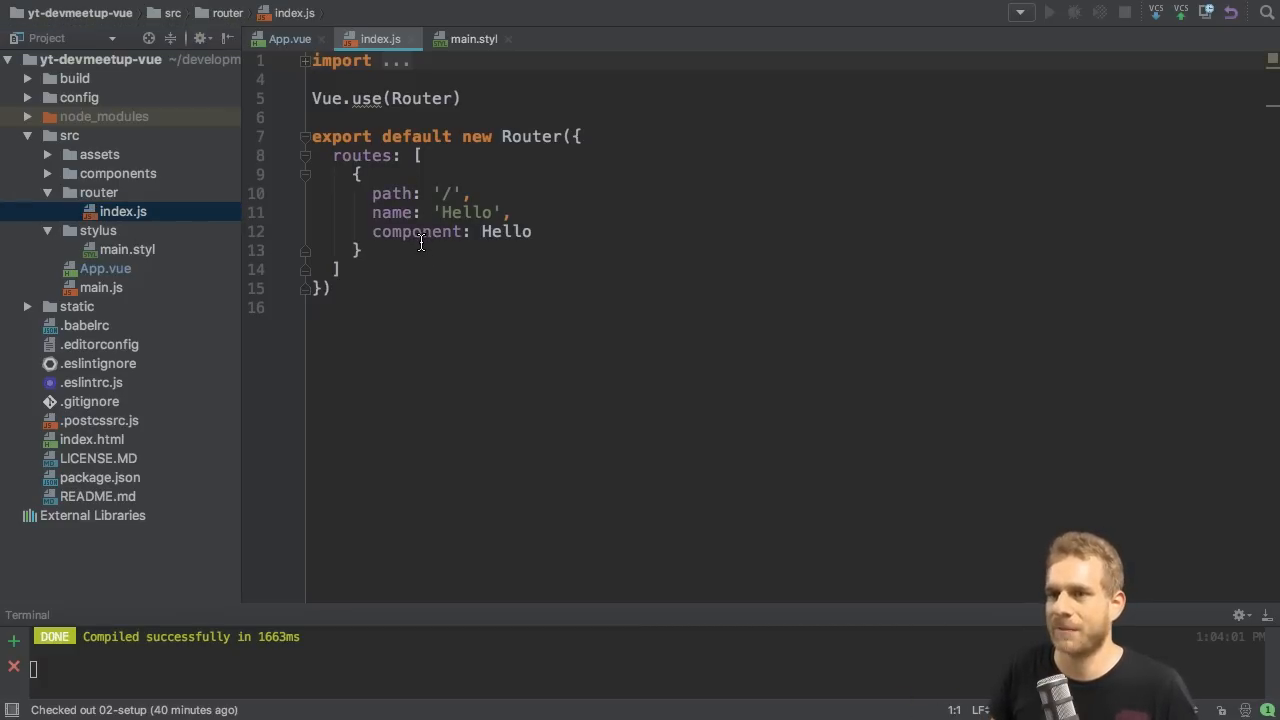
- Inspect Hello.vue, then place <router-view></router-view> inside <main> in App.vue
click(48, 172)
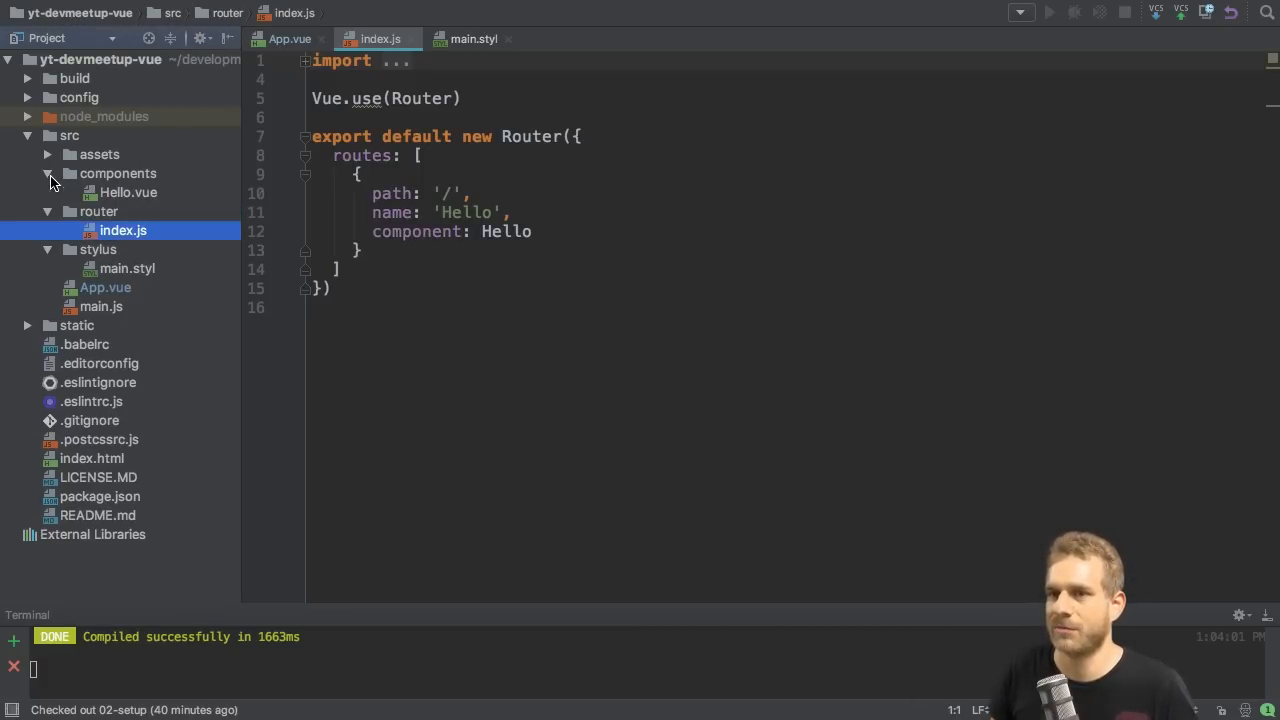
double_click(128, 192)
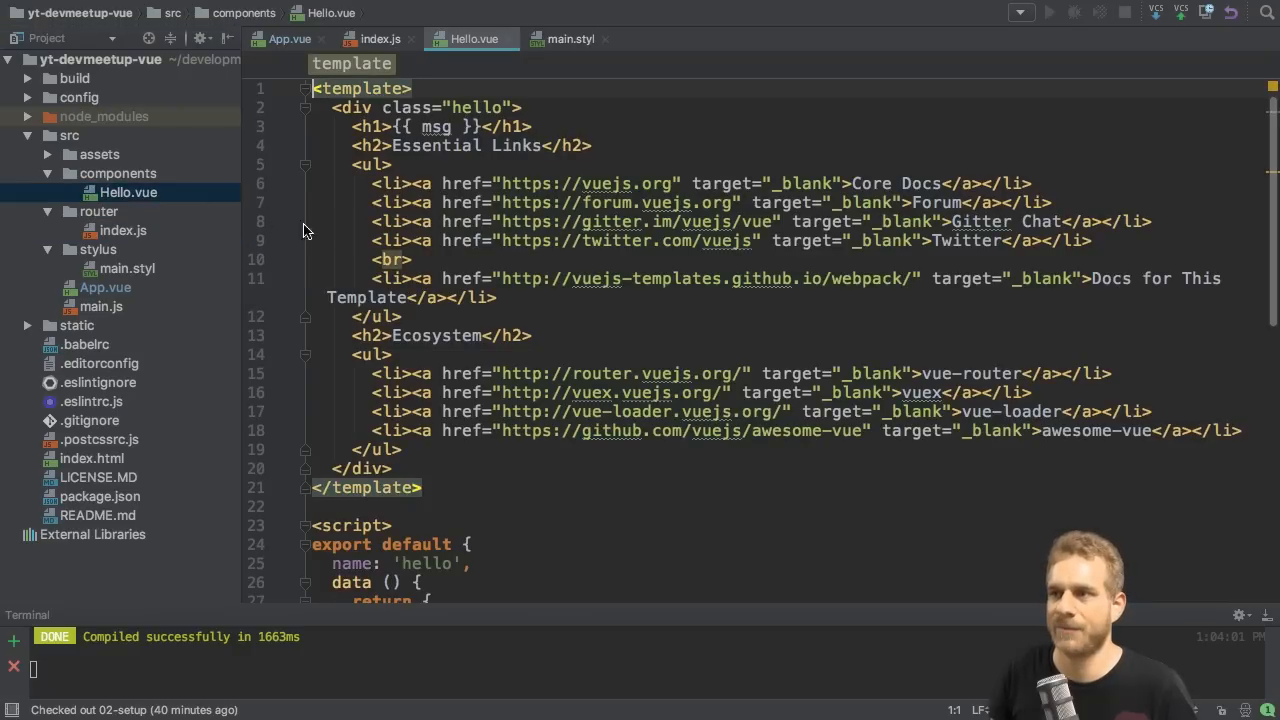
scroll(down, 3)
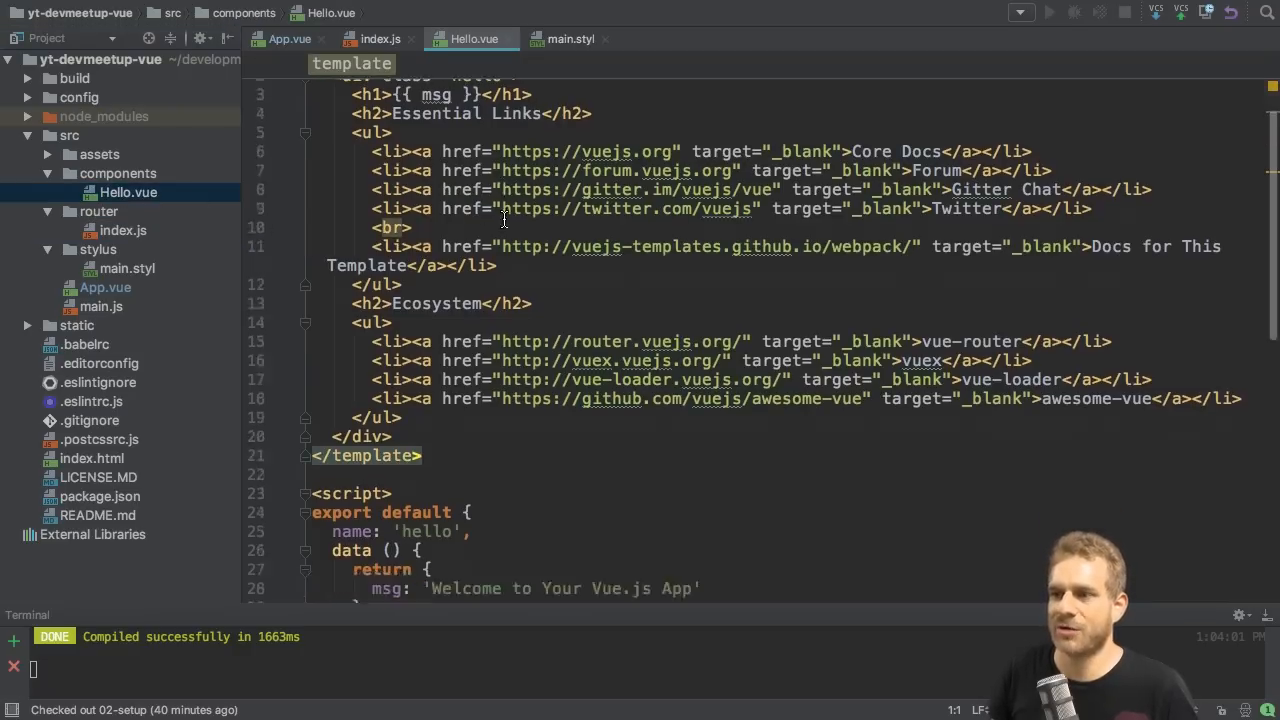
scroll(down, 3)
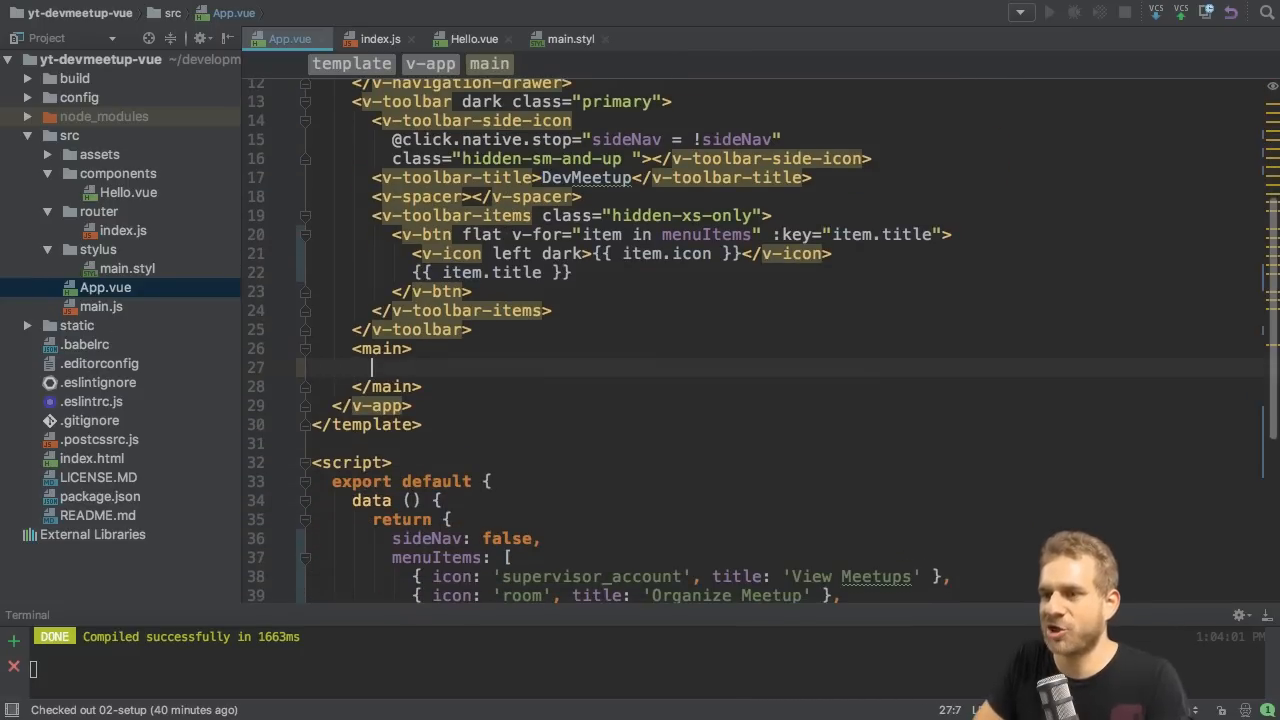
text(router-view)
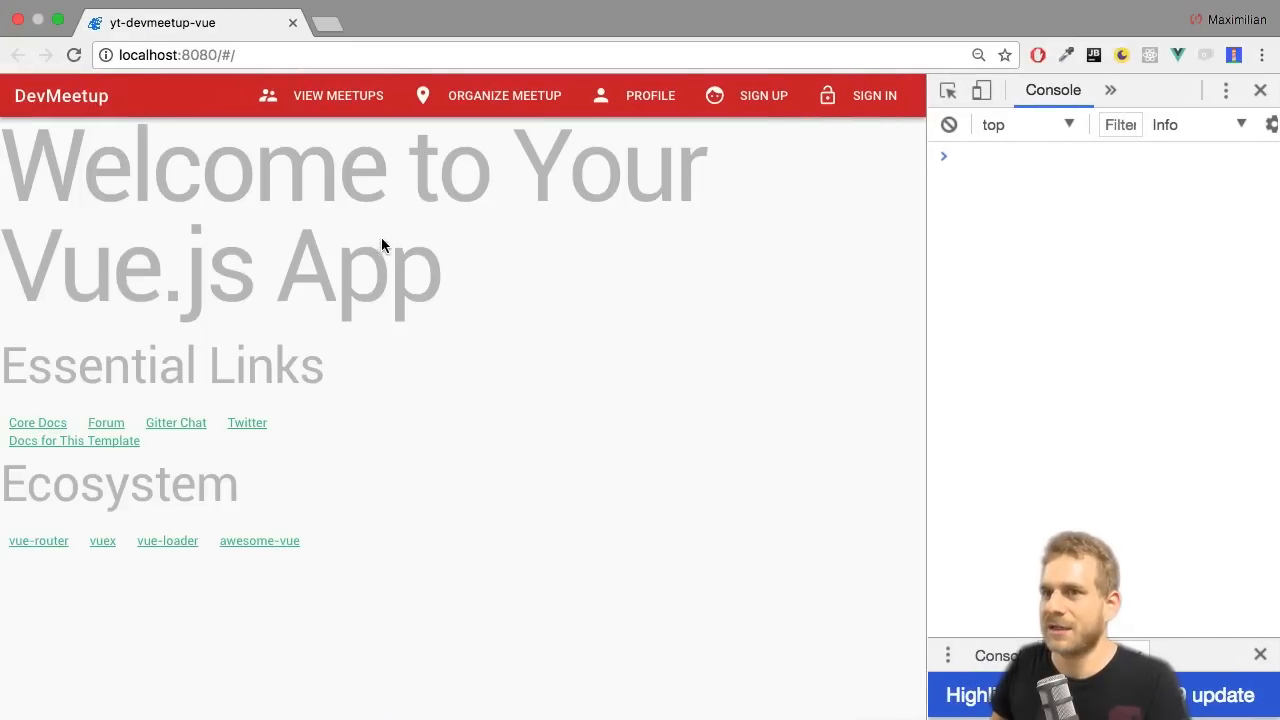
mouse_move(316, 256)
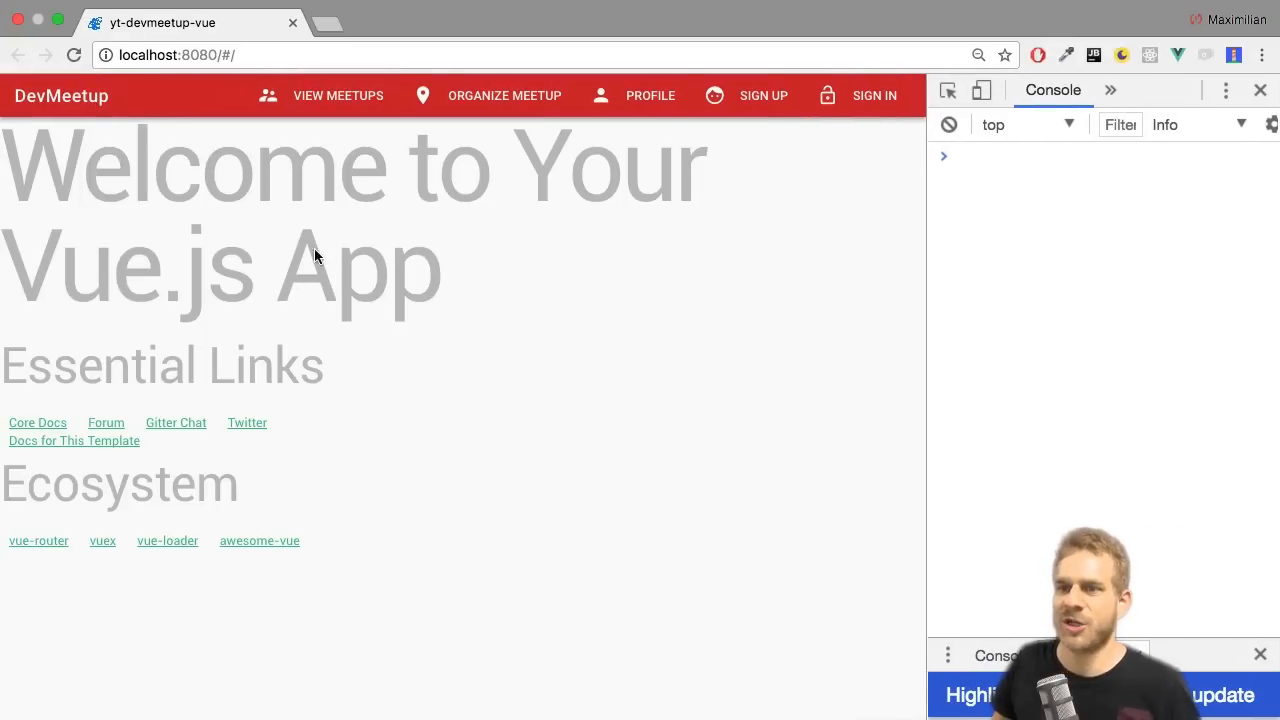
mouse_move(390, 284)
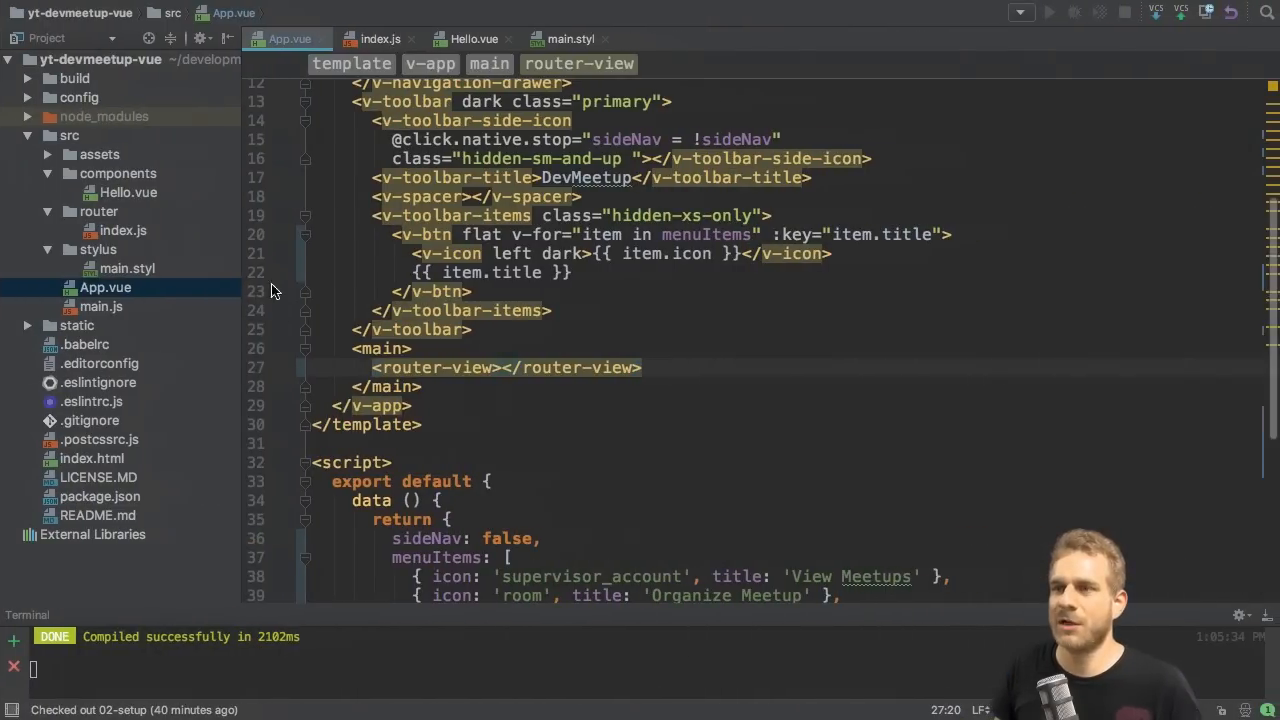
- Create a new Meetup directory inside the components folder via New > Directory
click(128, 192)
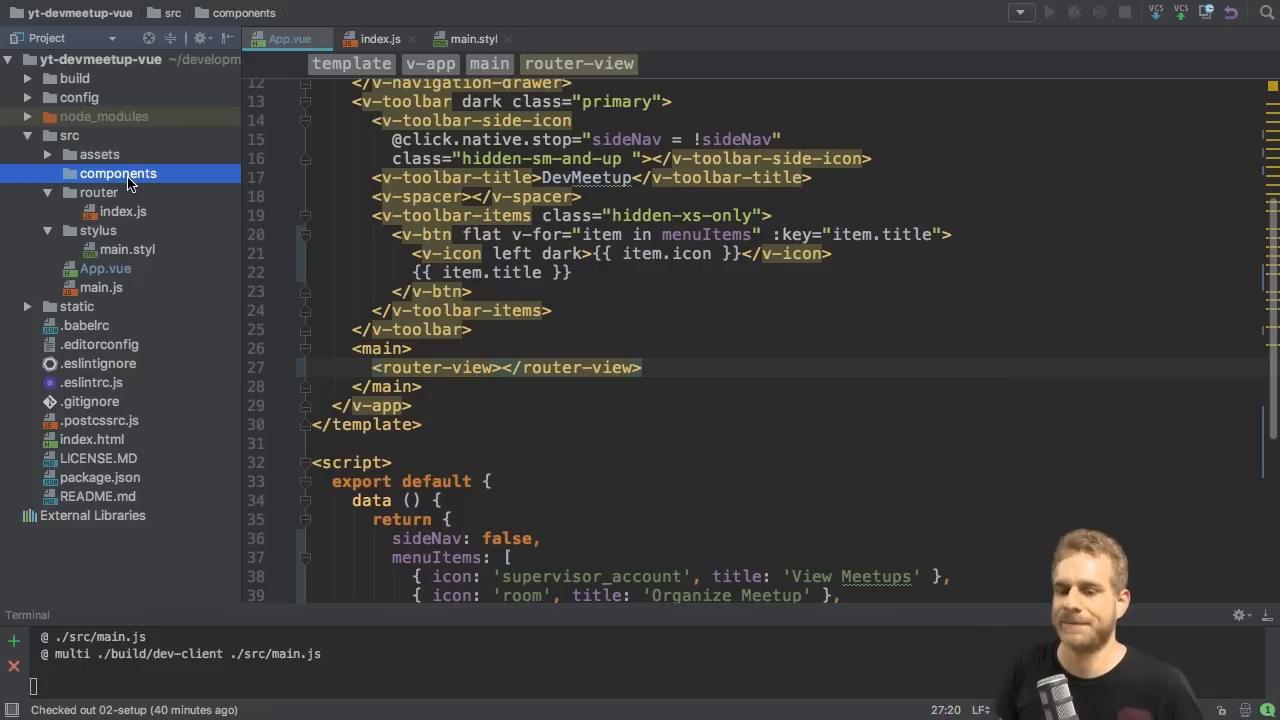
right_click(118, 172)
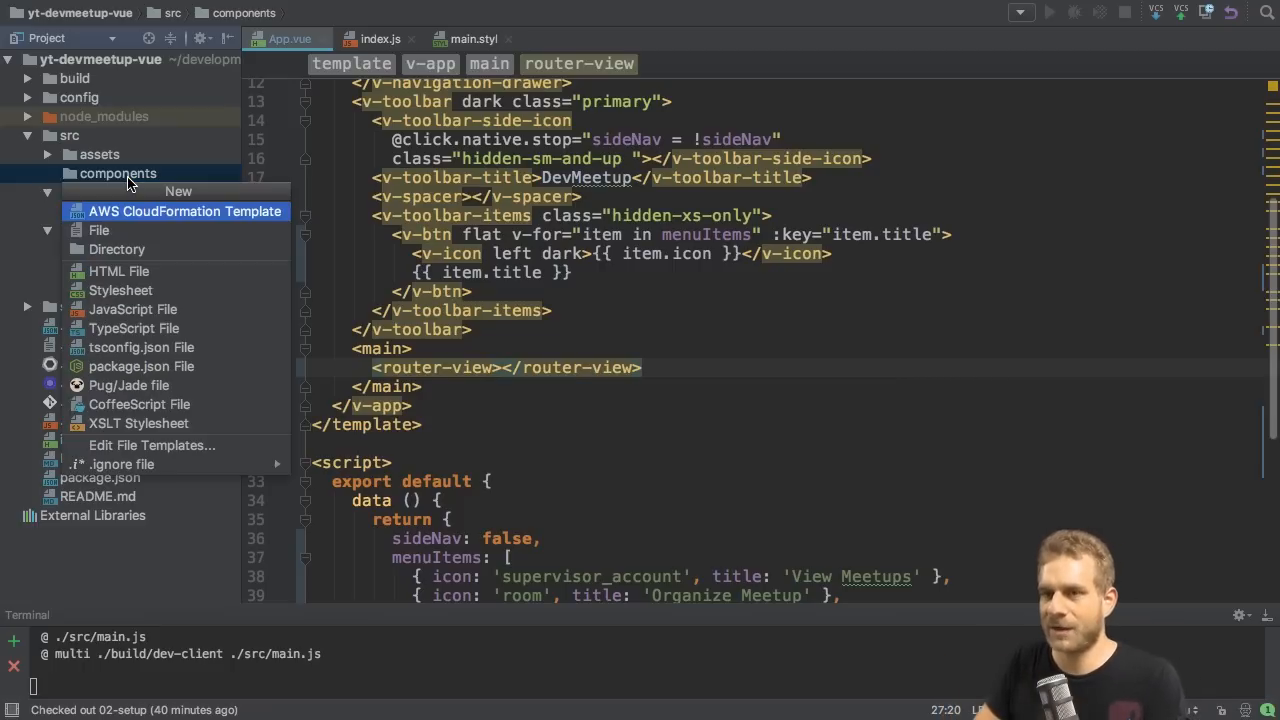
click(116, 248)
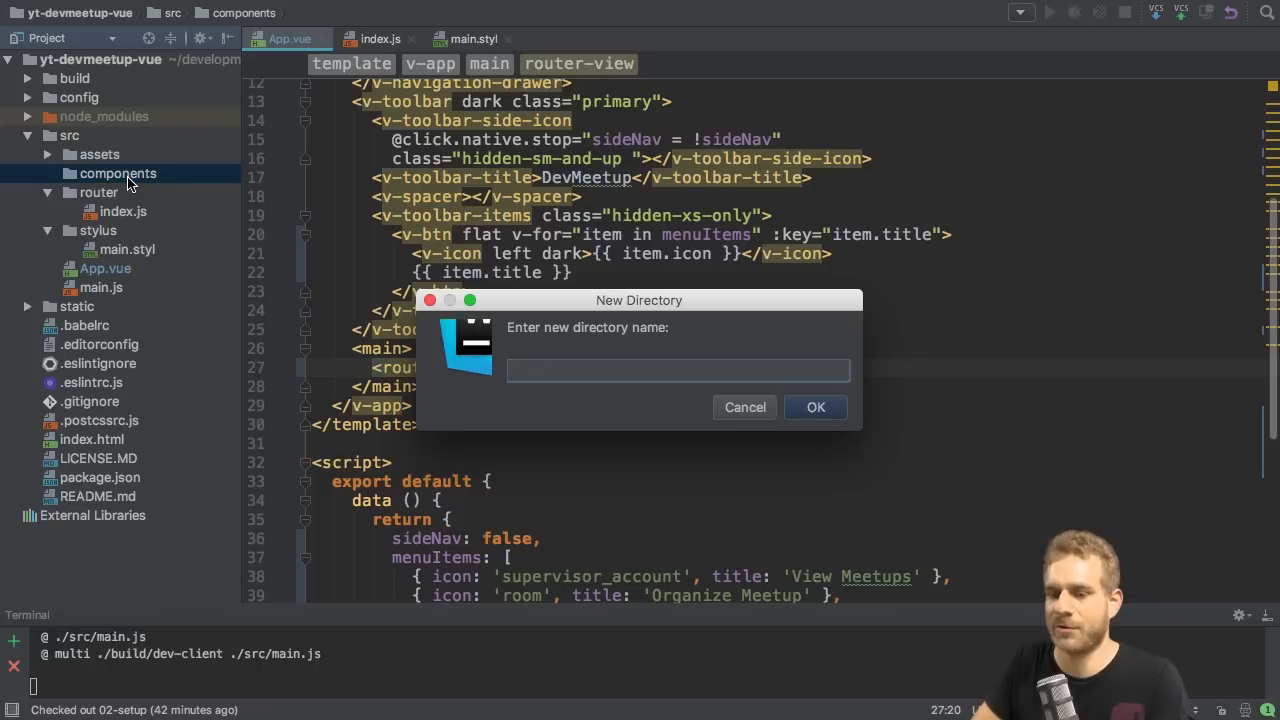
text(Meet)
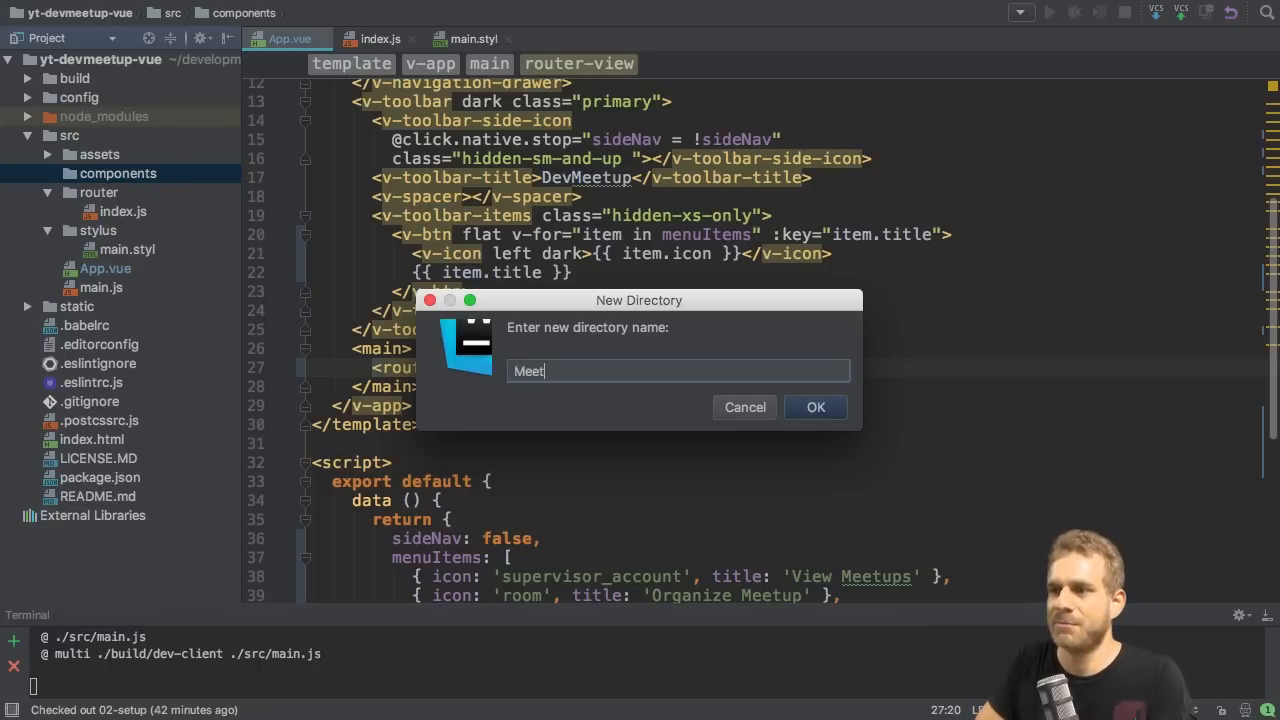
text(up)
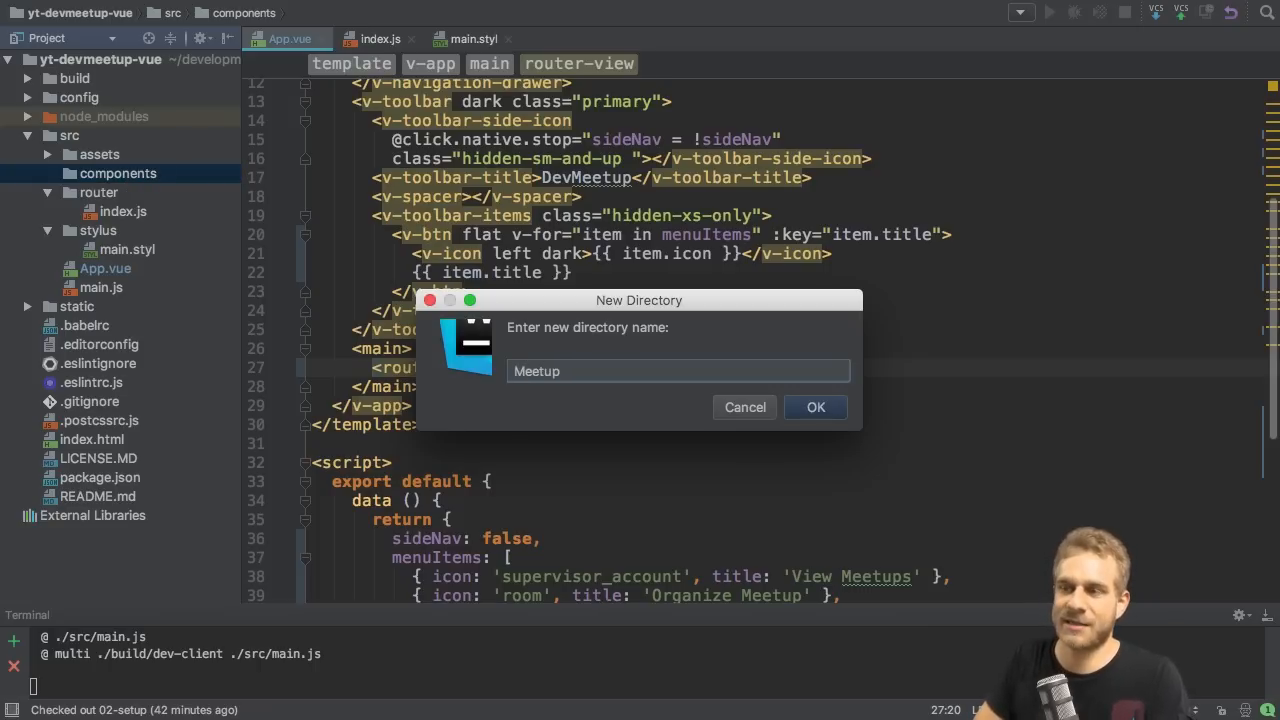
click(816, 408)
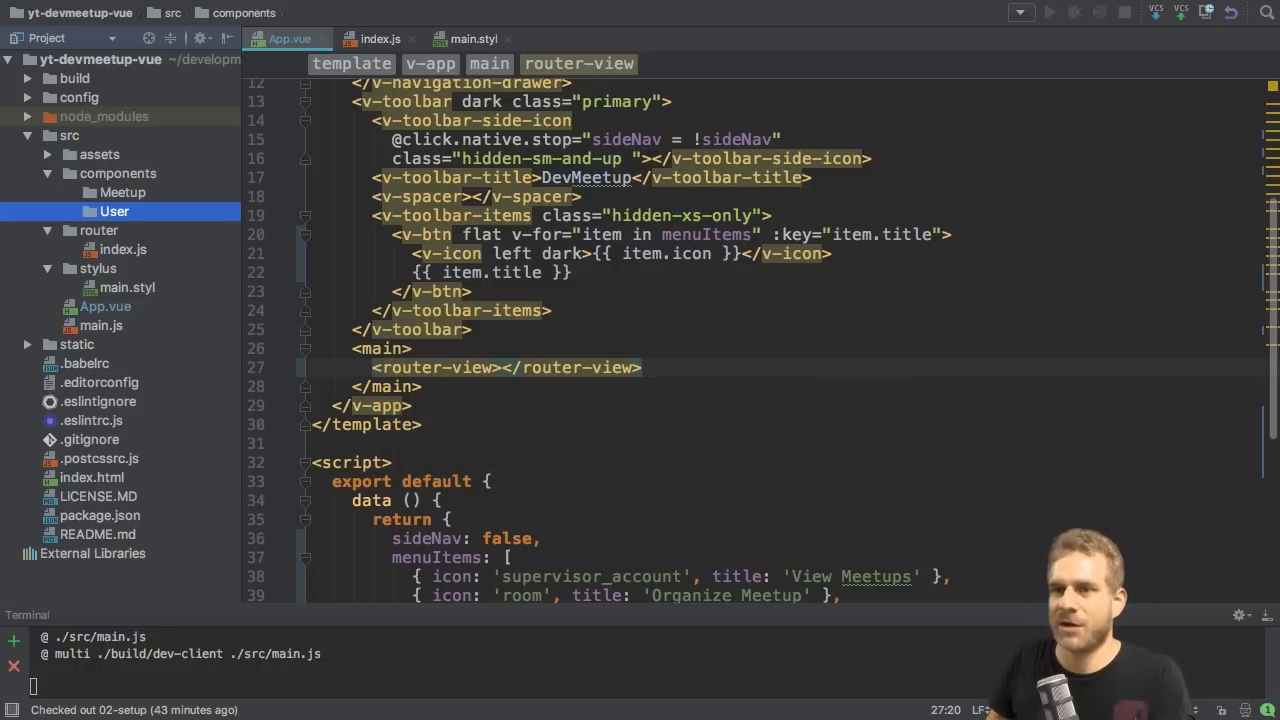
click(118, 172)
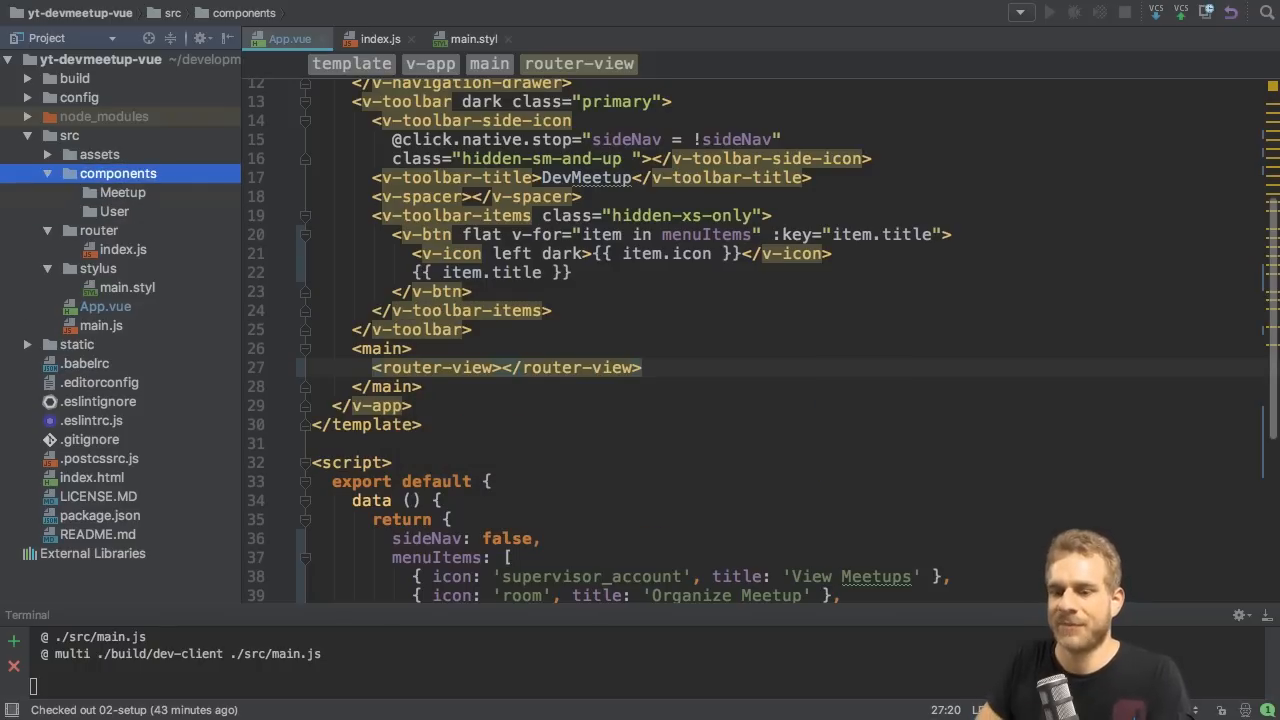
- Create Home.vue in components and add it to version control
right_click(118, 172)
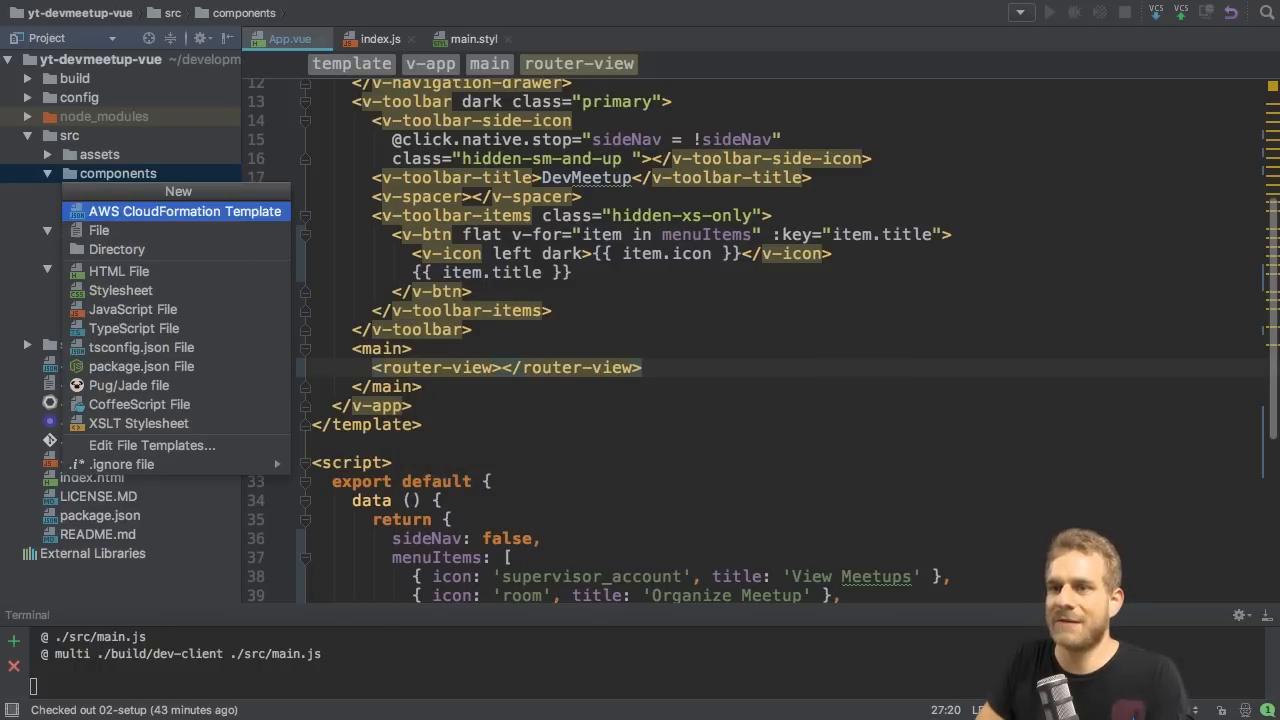
text(HO)
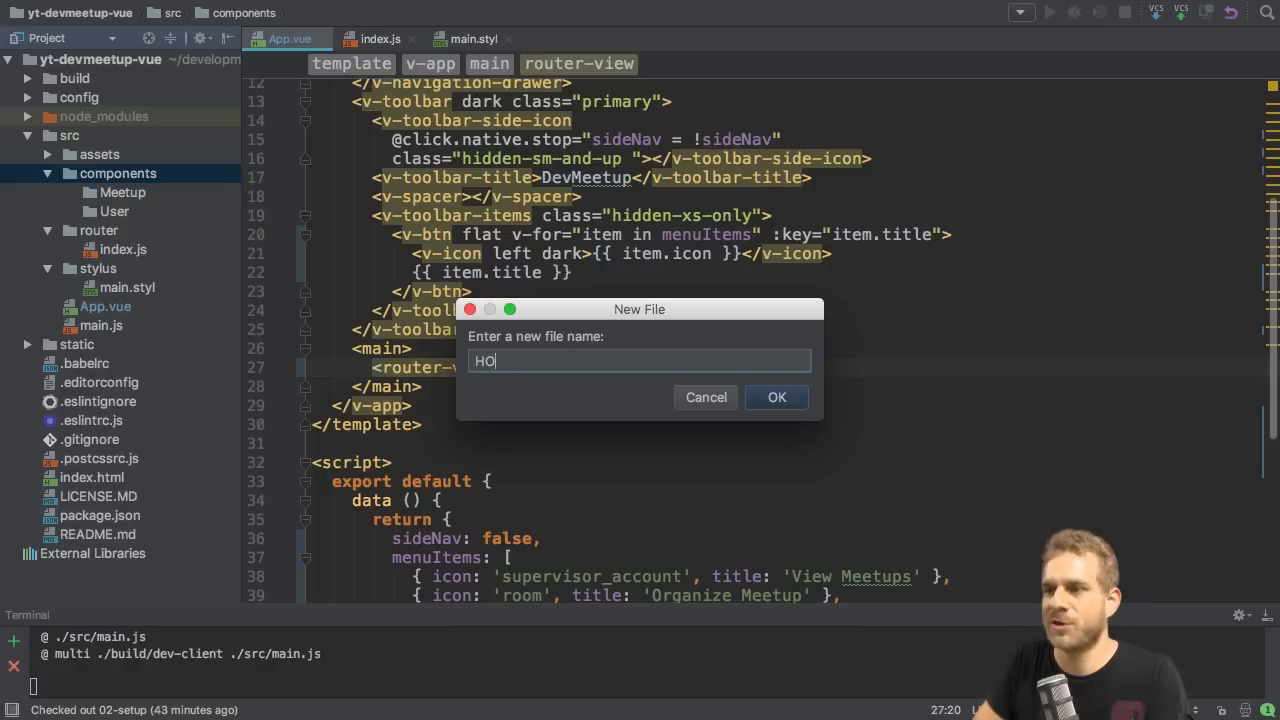
click(776, 396)
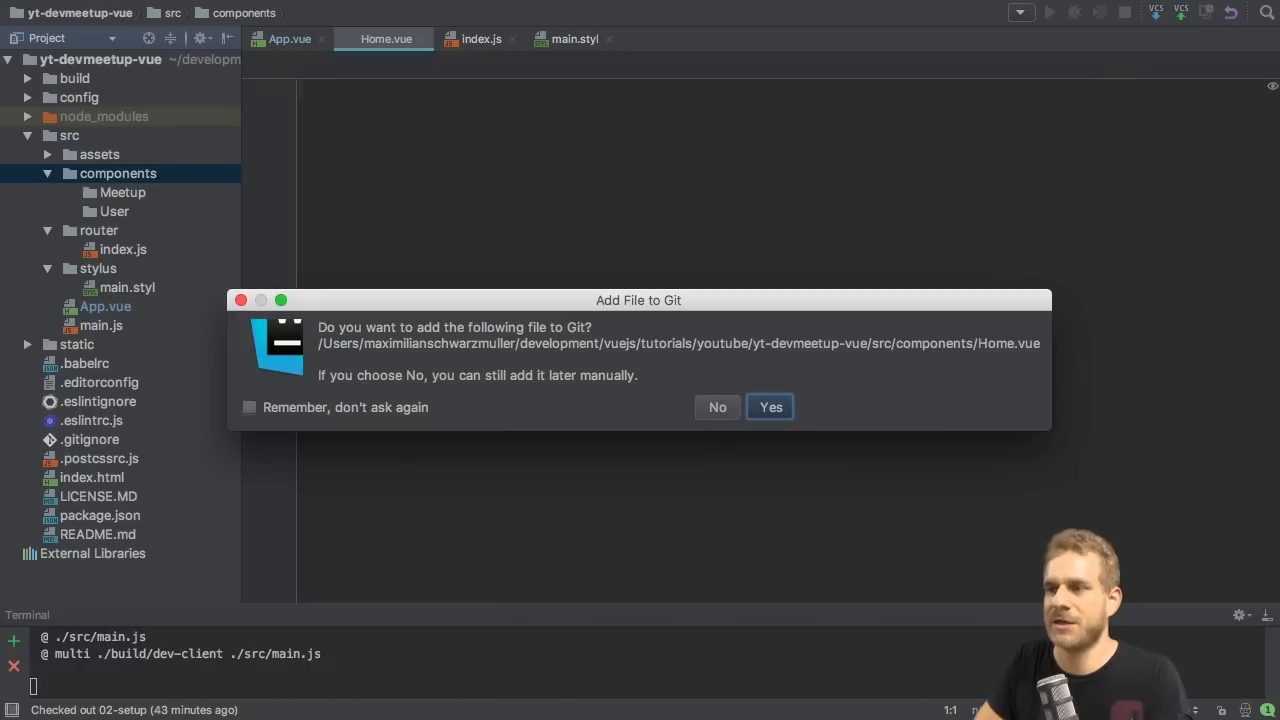
click(770, 408)
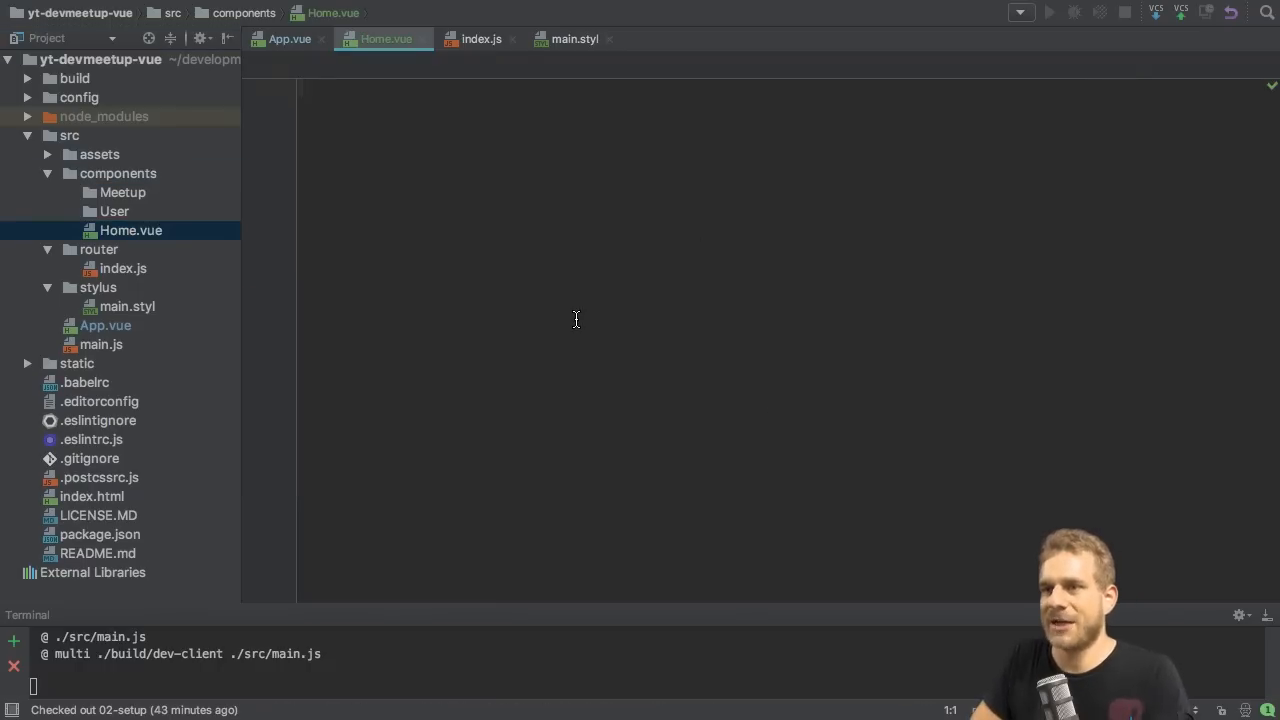
- Write Home.vue's template with a div and <p>The Home Page</p>, copying it for reuse
text(template>)
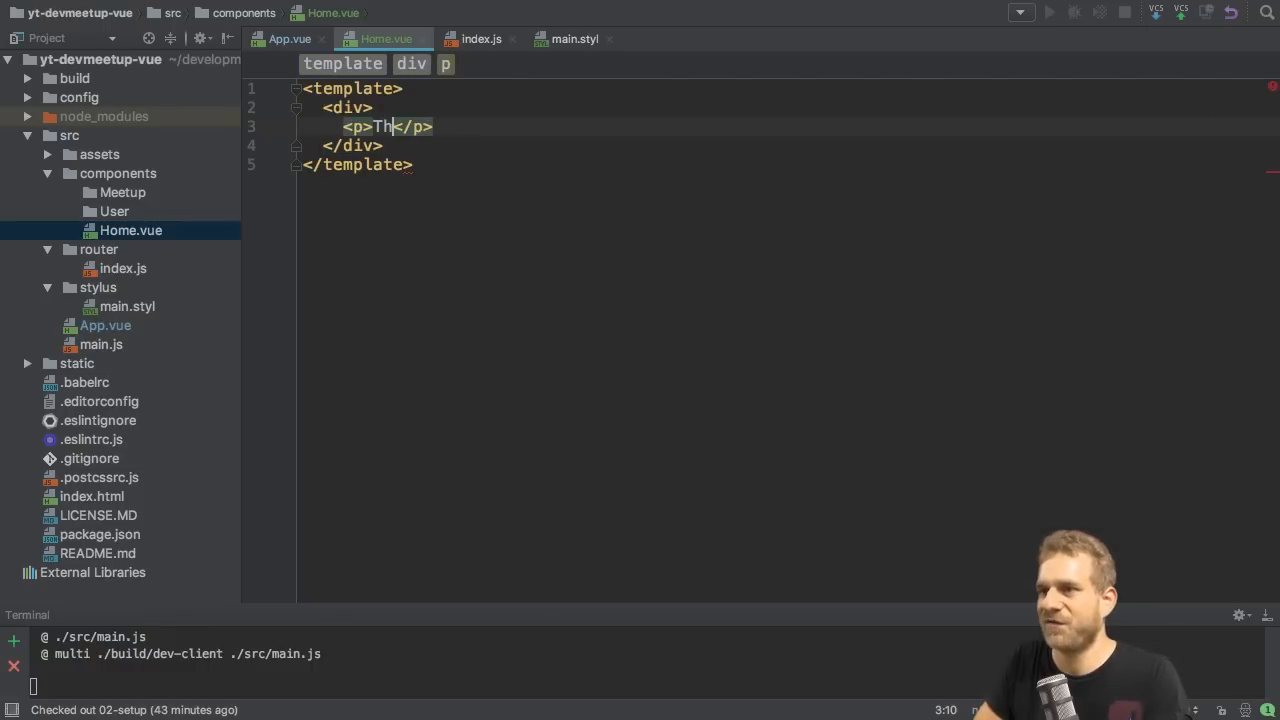
text(e Home Page)
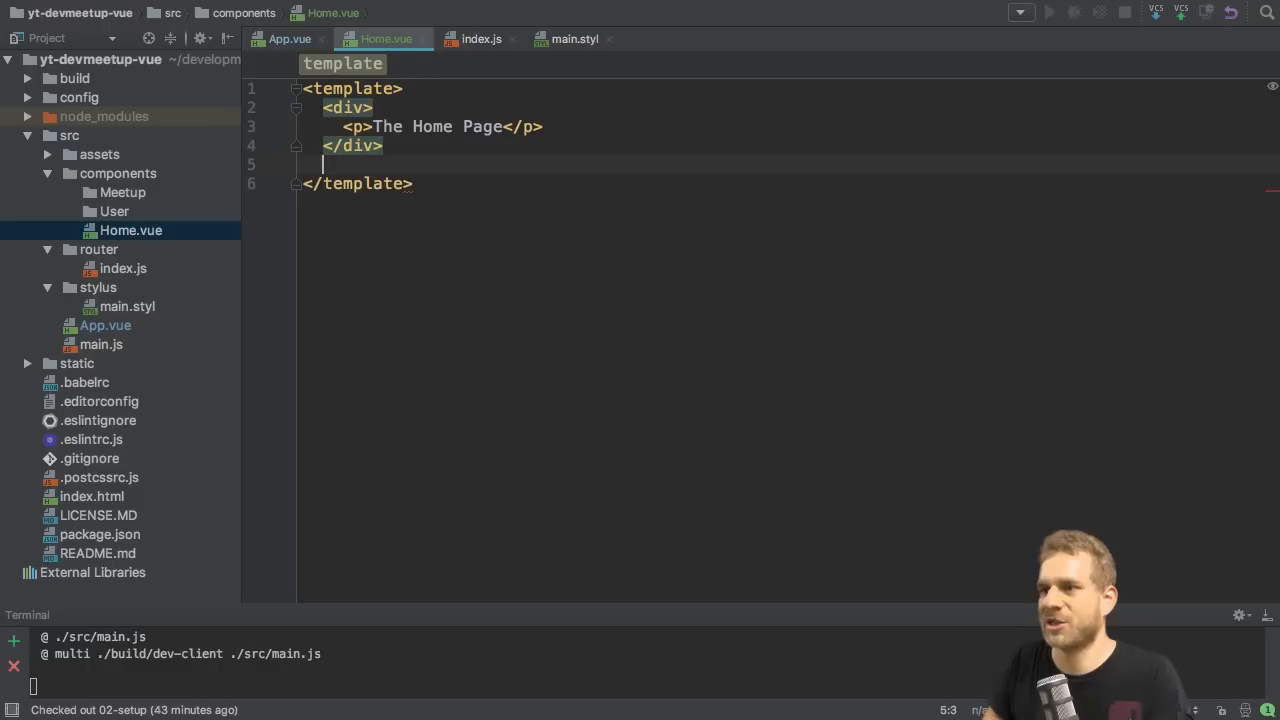
key(Backspace)
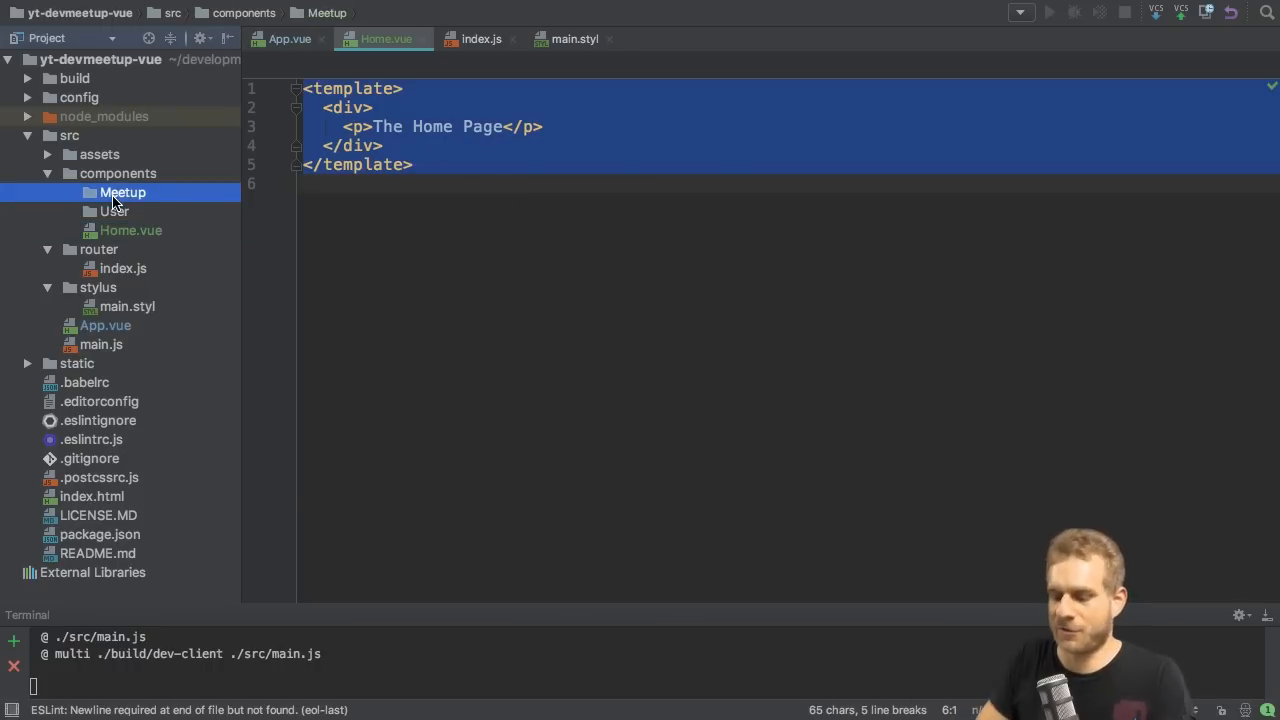
- Create Meetups.vue in the Meetup folder with the pasted template reading The Meetups Page
right_click(122, 192)
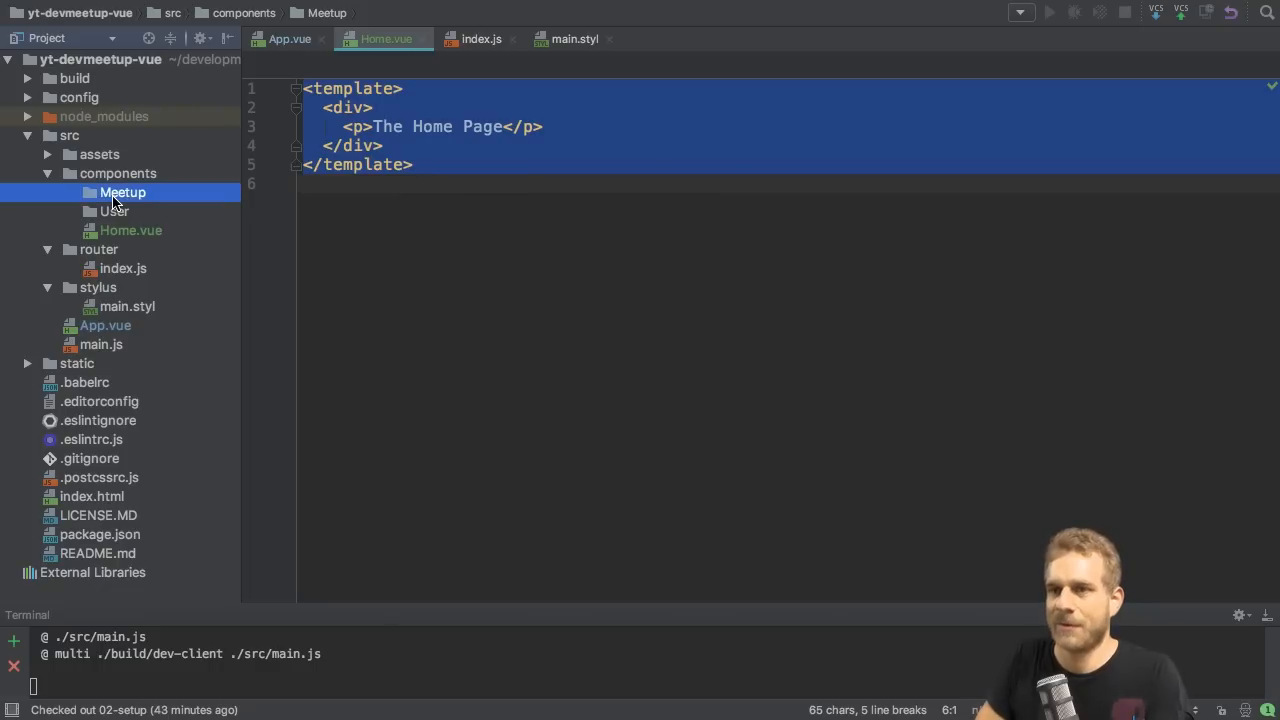
right_click(122, 192)
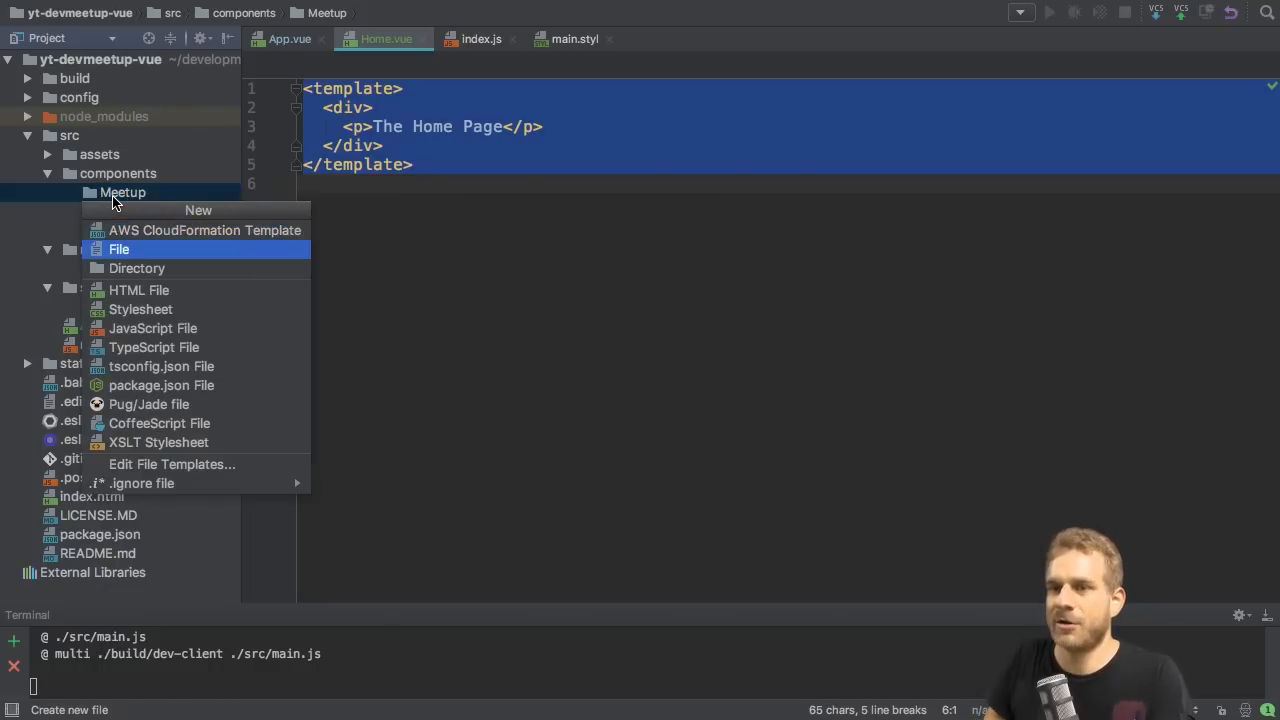
click(118, 248)
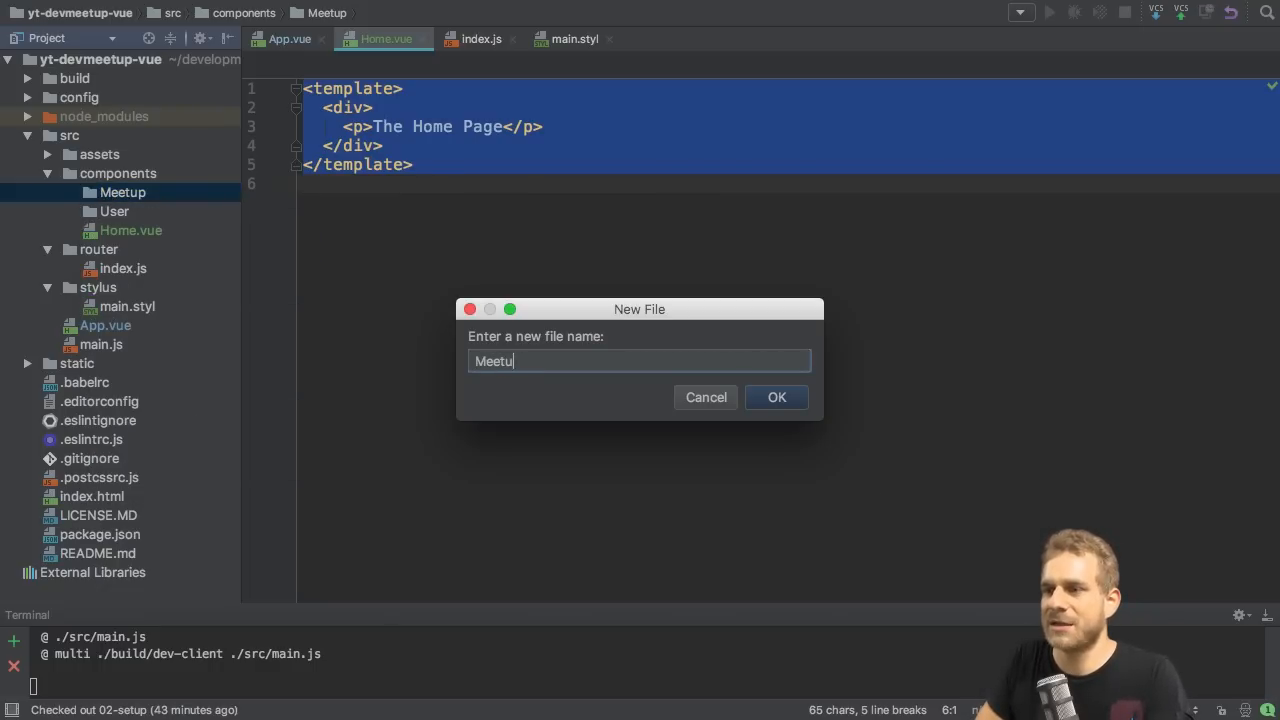
text(ps.vue)
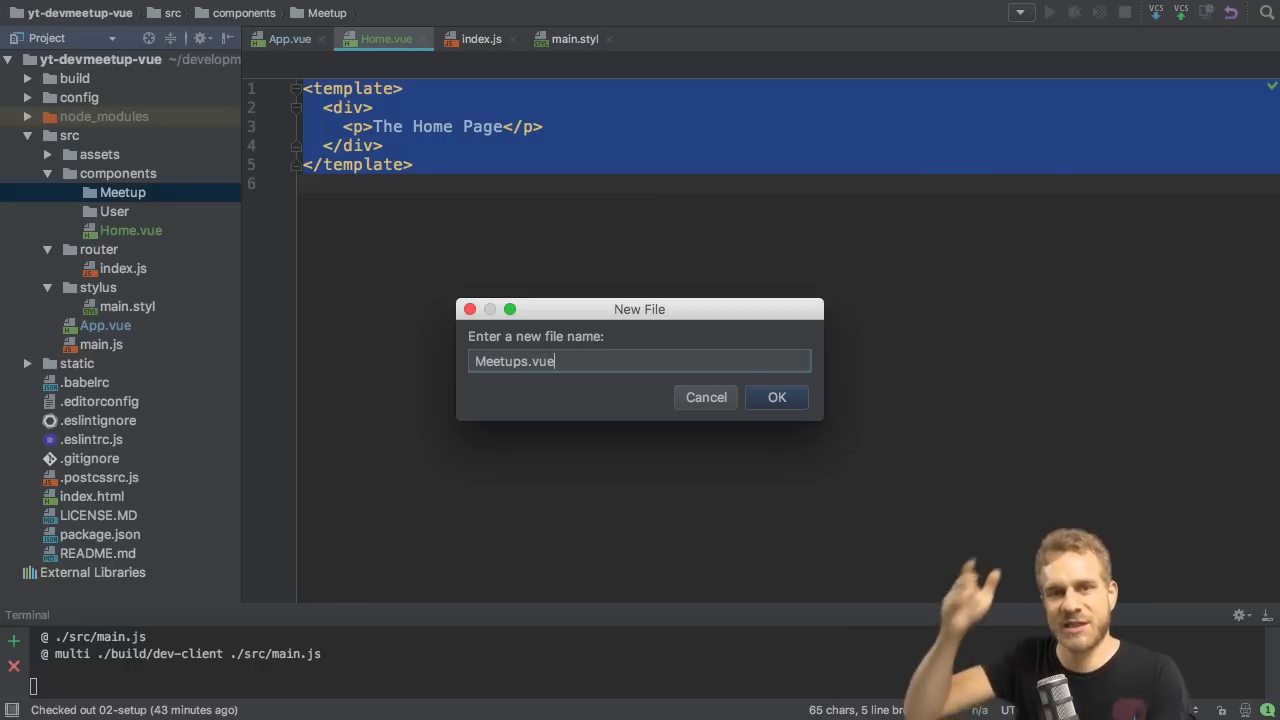
click(776, 396)
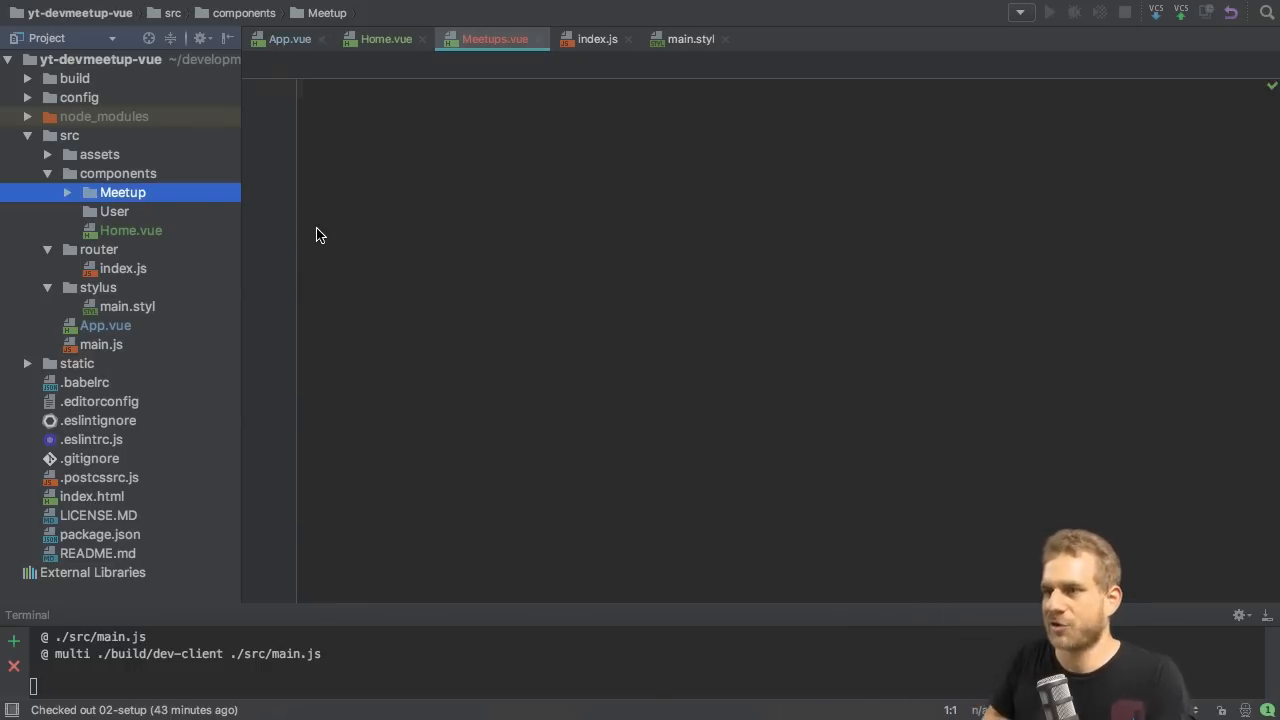
click(68, 192)
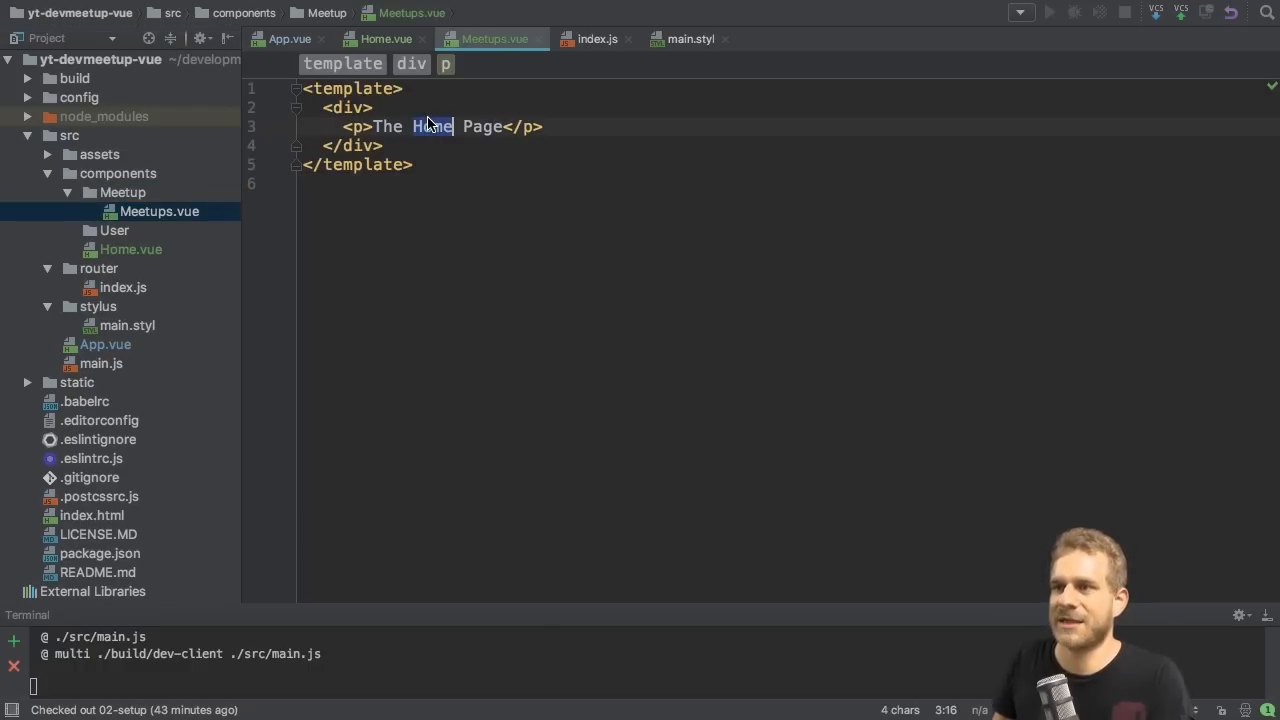
text(Meetups)
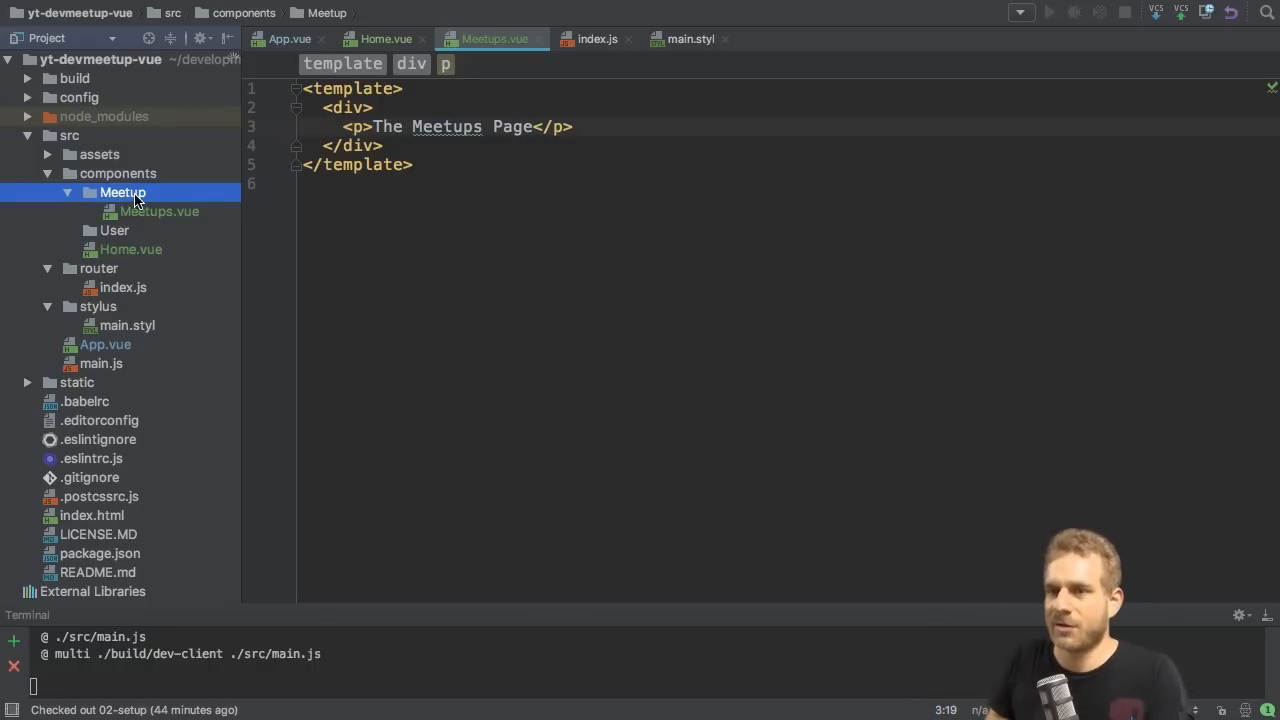
- Create CreateMeetup.vue in Meetup with its paragraph reading The Create Meetup Page
text(C)
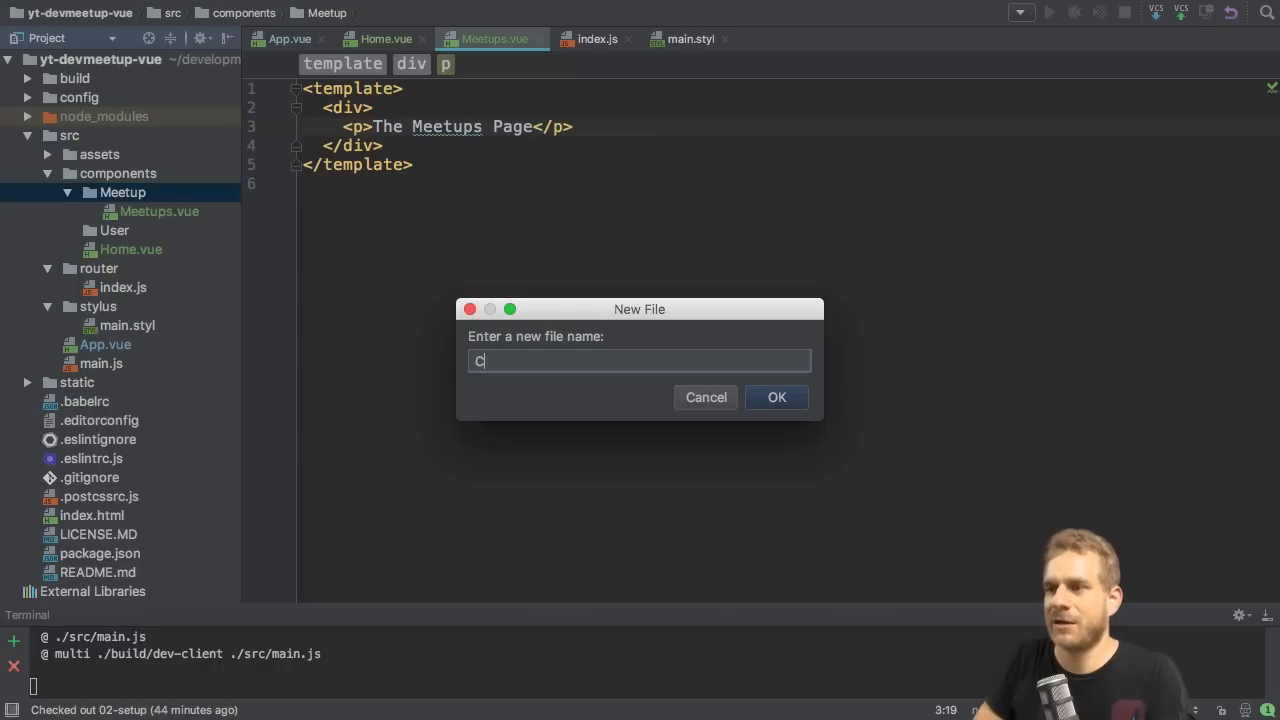
text(reateMeetup.)
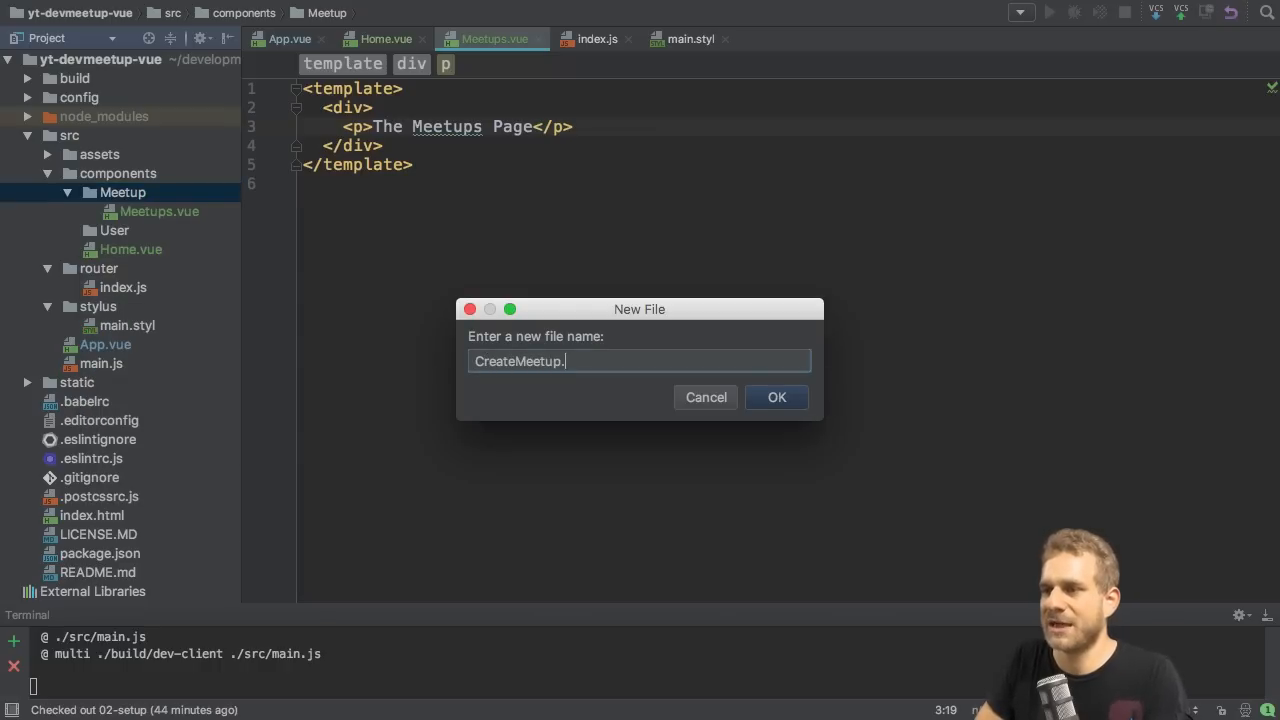
click(776, 396)
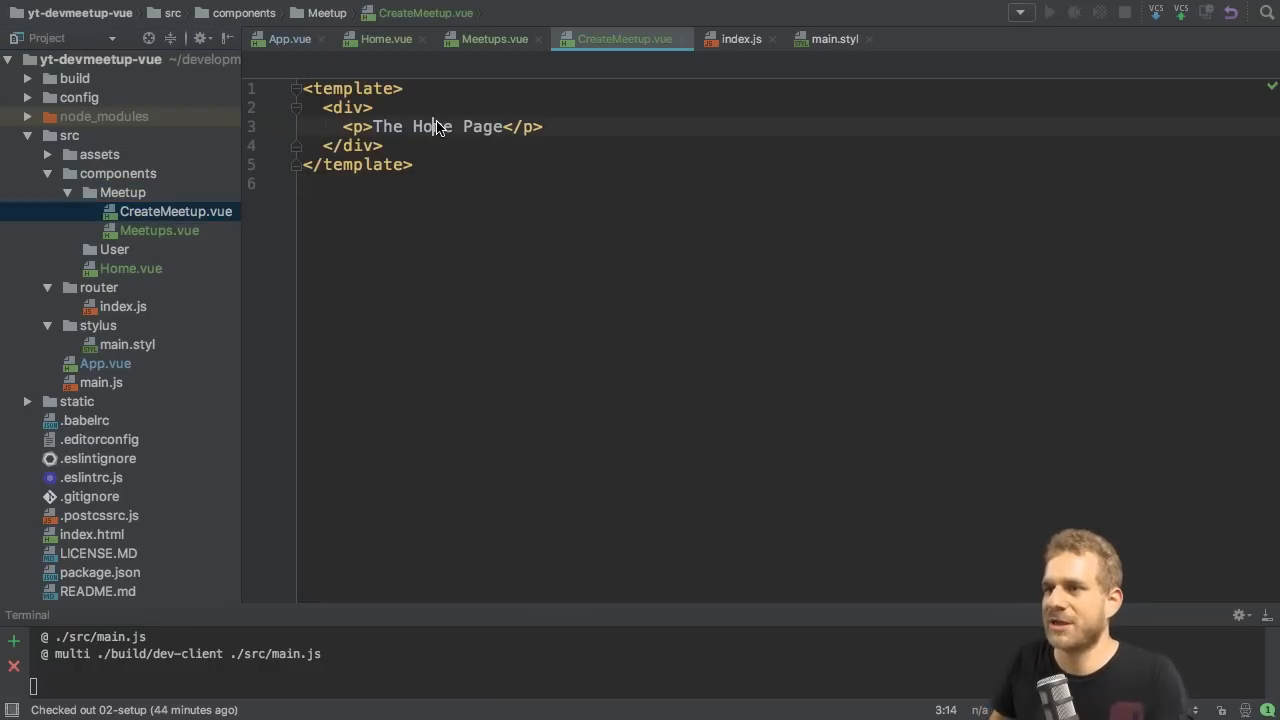
text(Create Meetup)
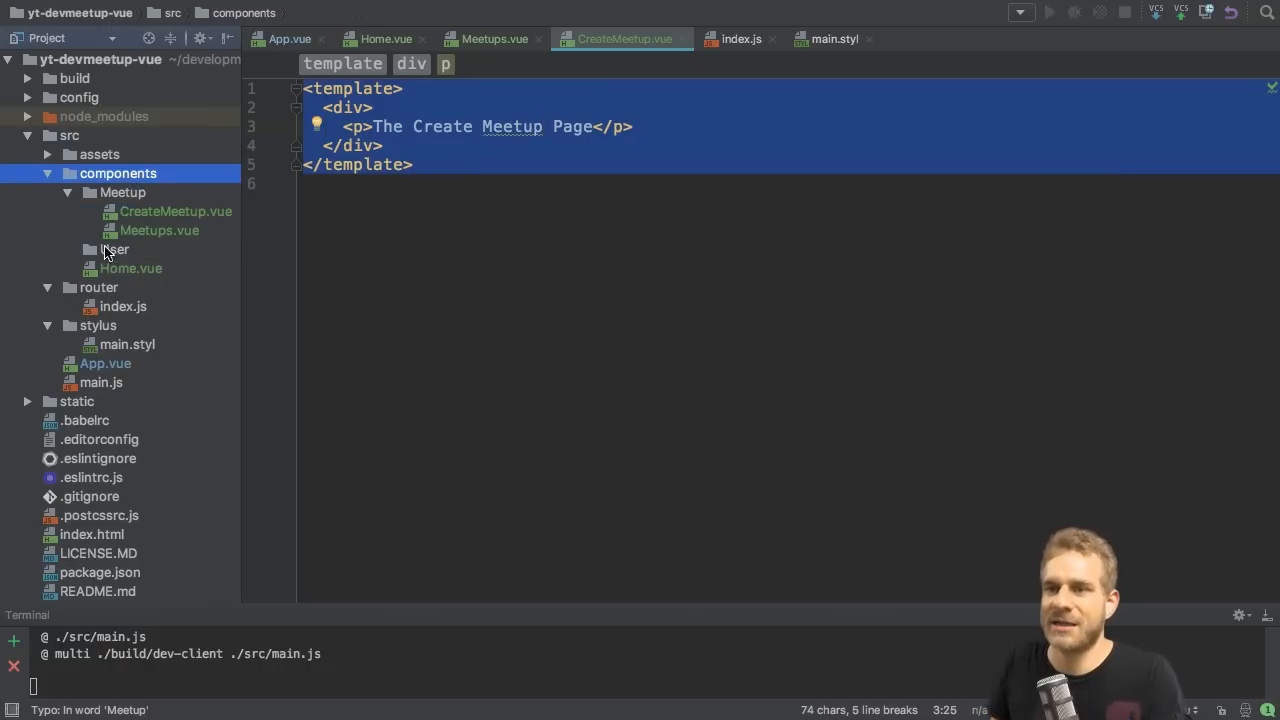
- Create Profile.vue inside the components/User folder
click(112, 248)
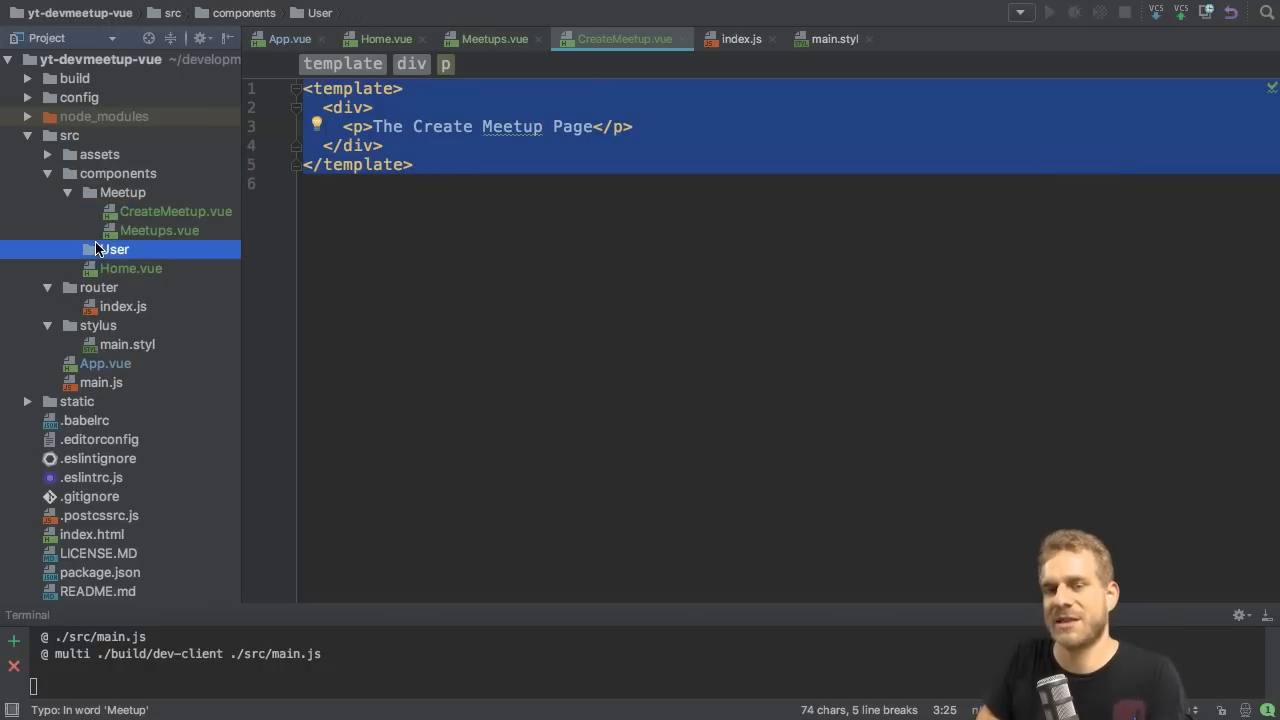
right_click(116, 248)
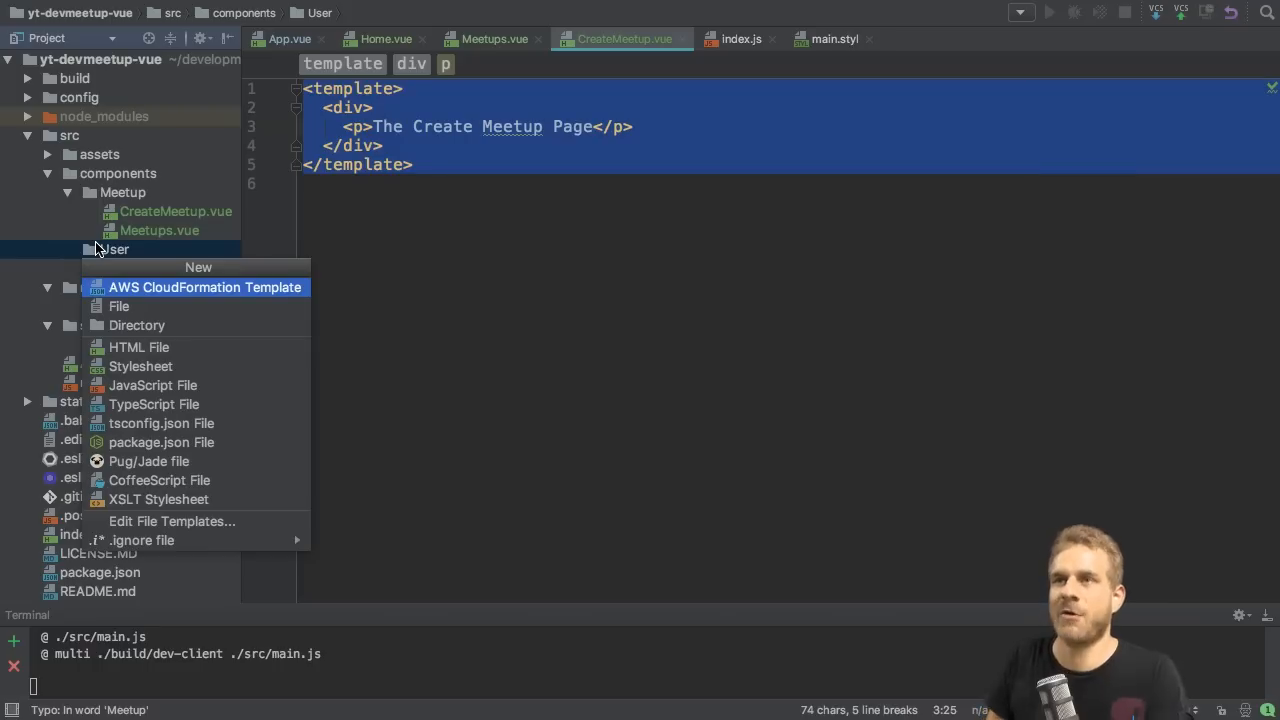
click(118, 306)
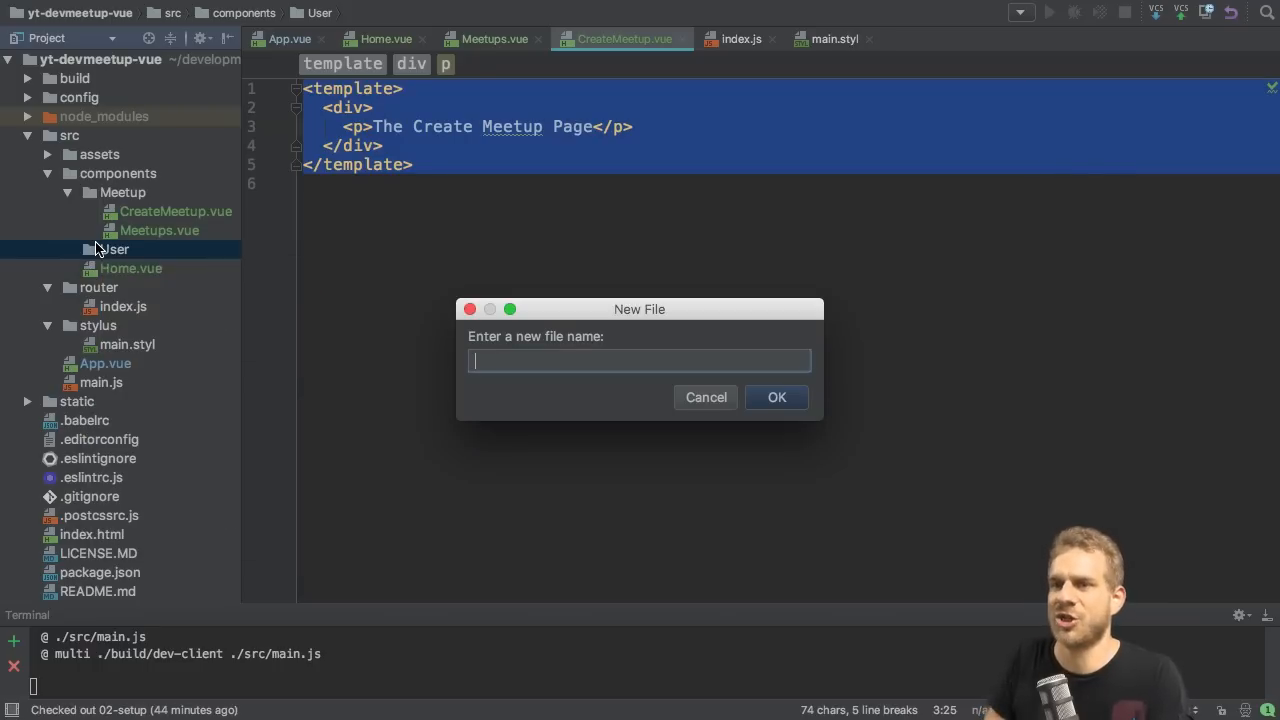
text(Profile.vue)
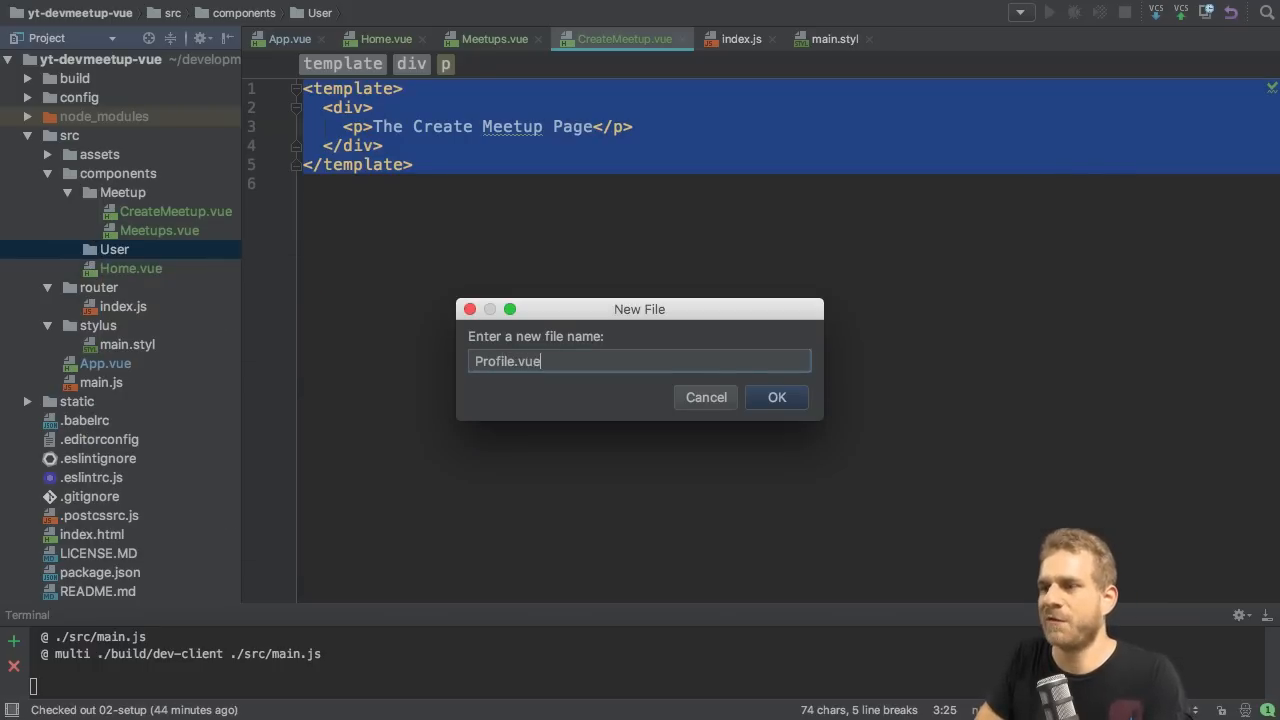
click(776, 396)
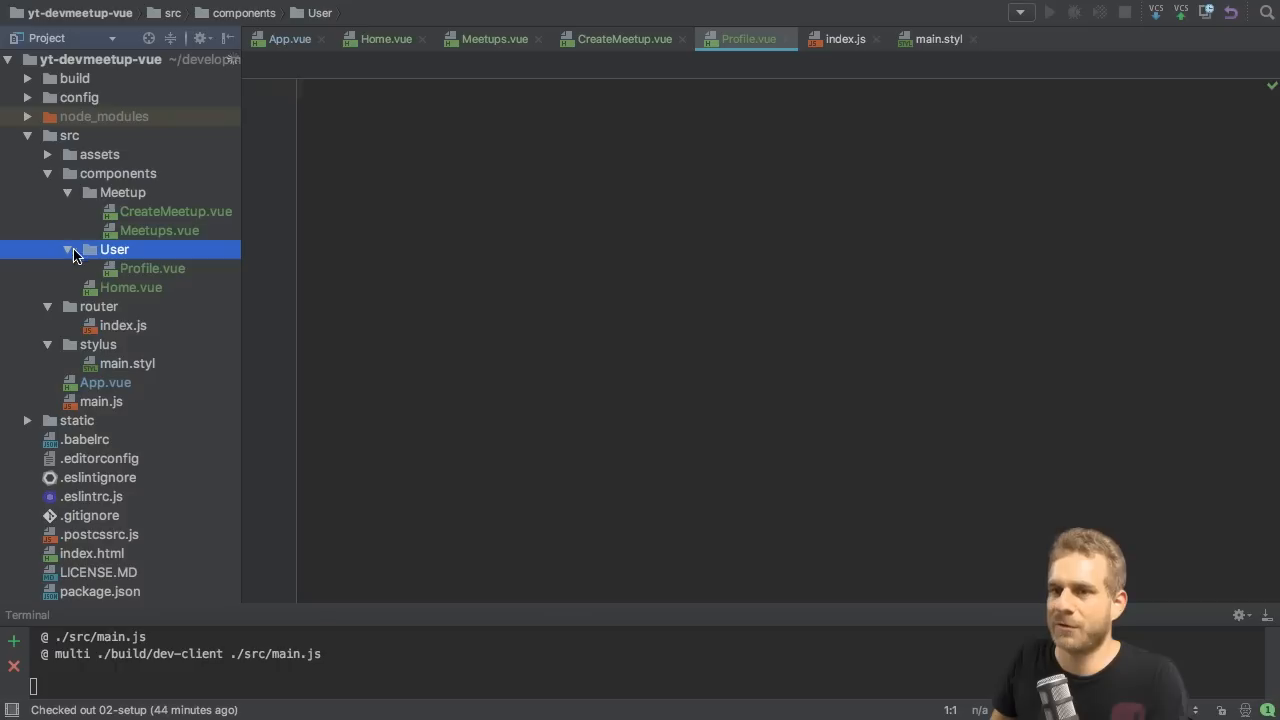
- Create Signin.vue and Signup.vue in User, reading The Signin Page and The Sign up Page
click(152, 268)
text(Sig)
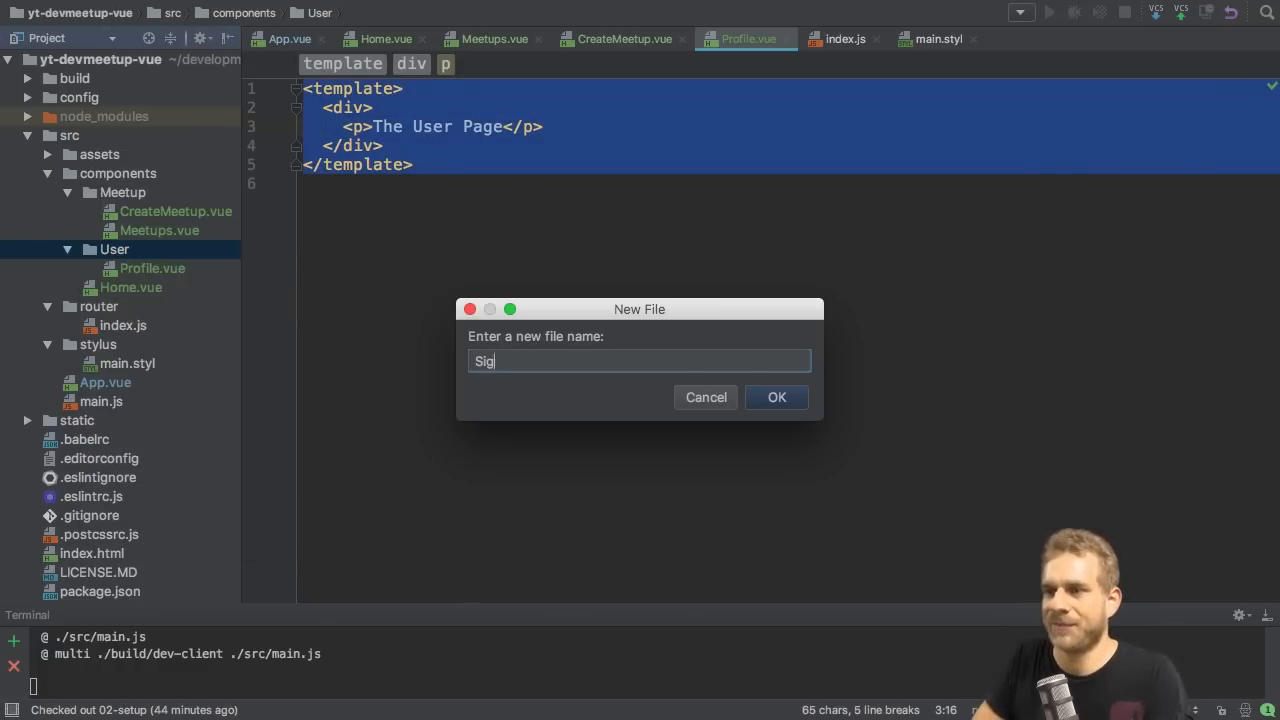
click(776, 396)
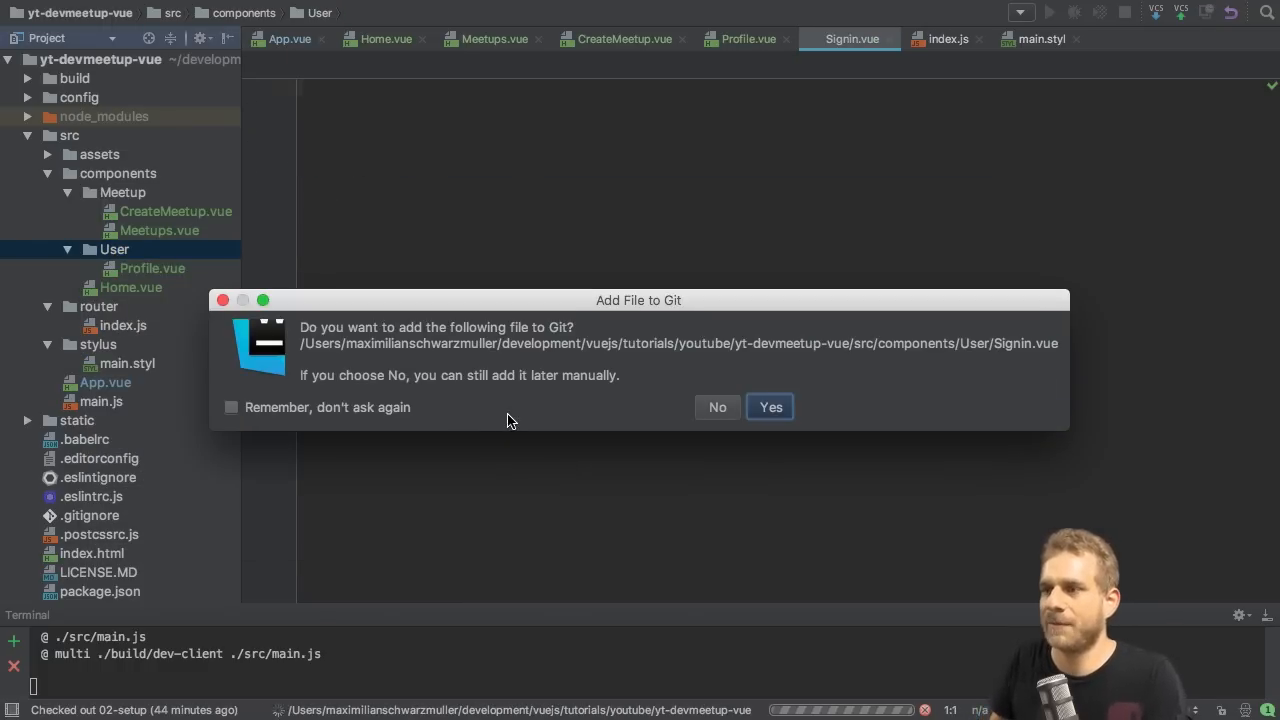
click(770, 408)
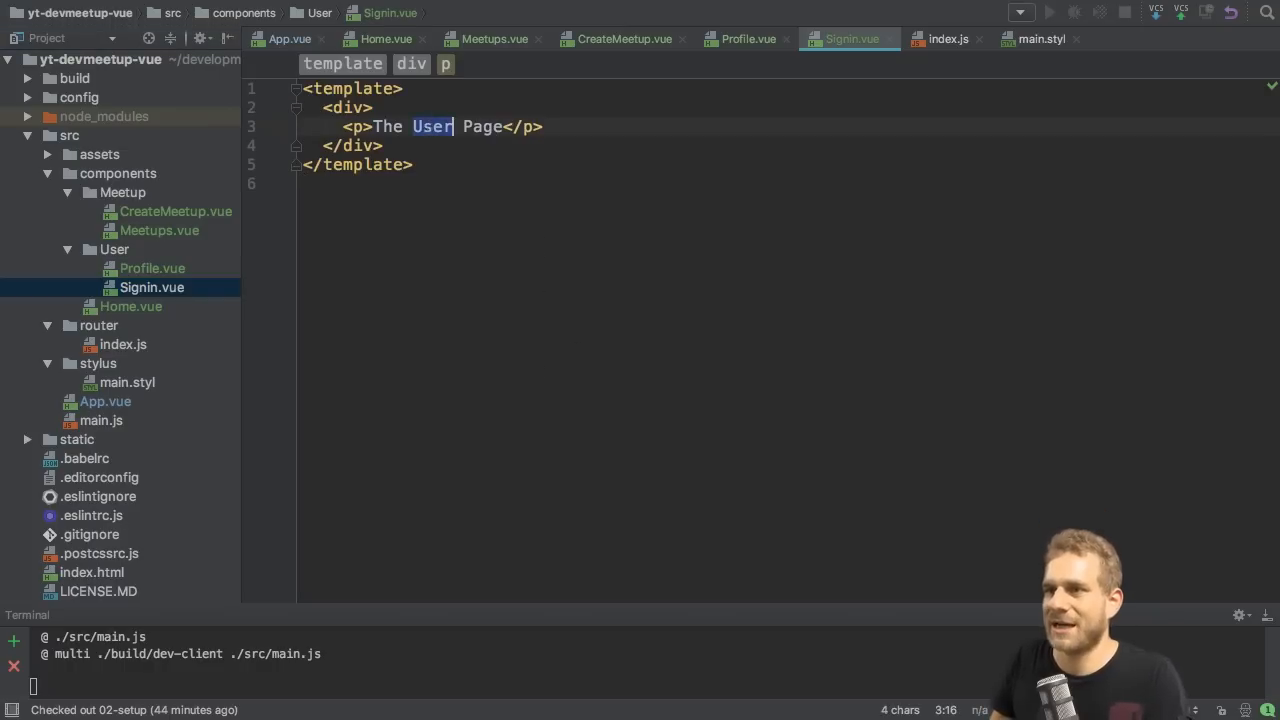
text(Signin)
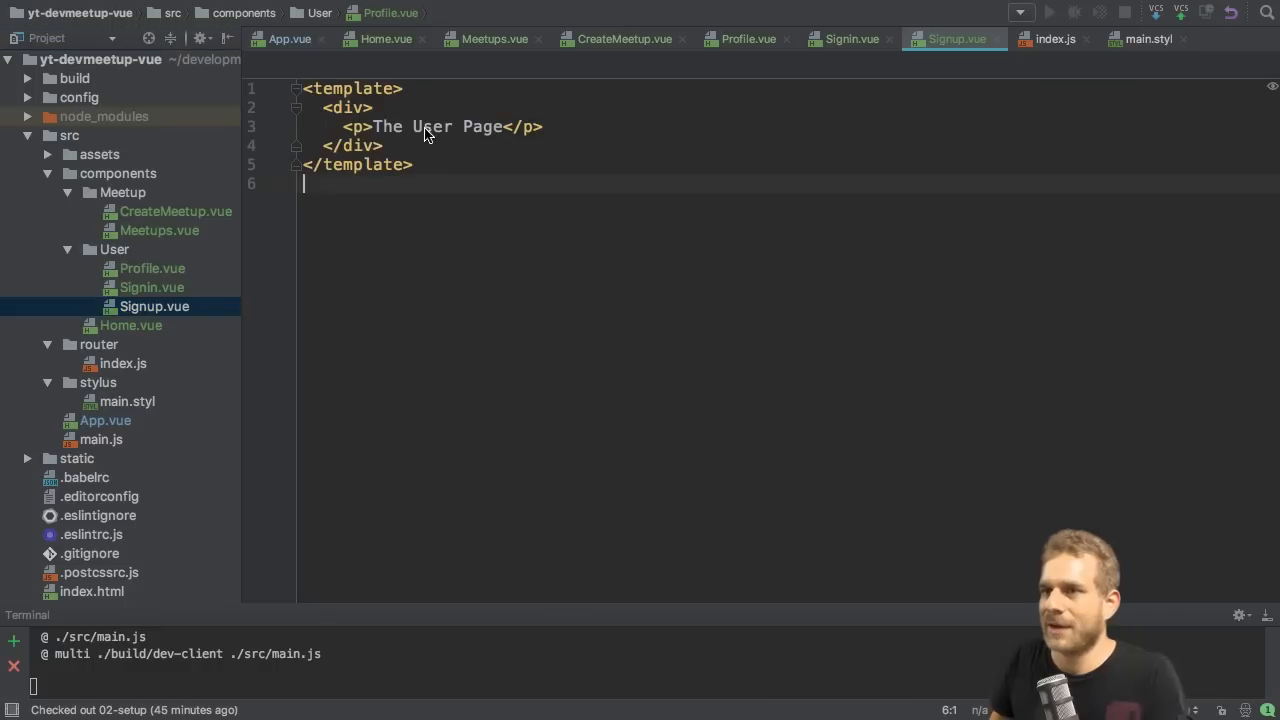
text(Sign)
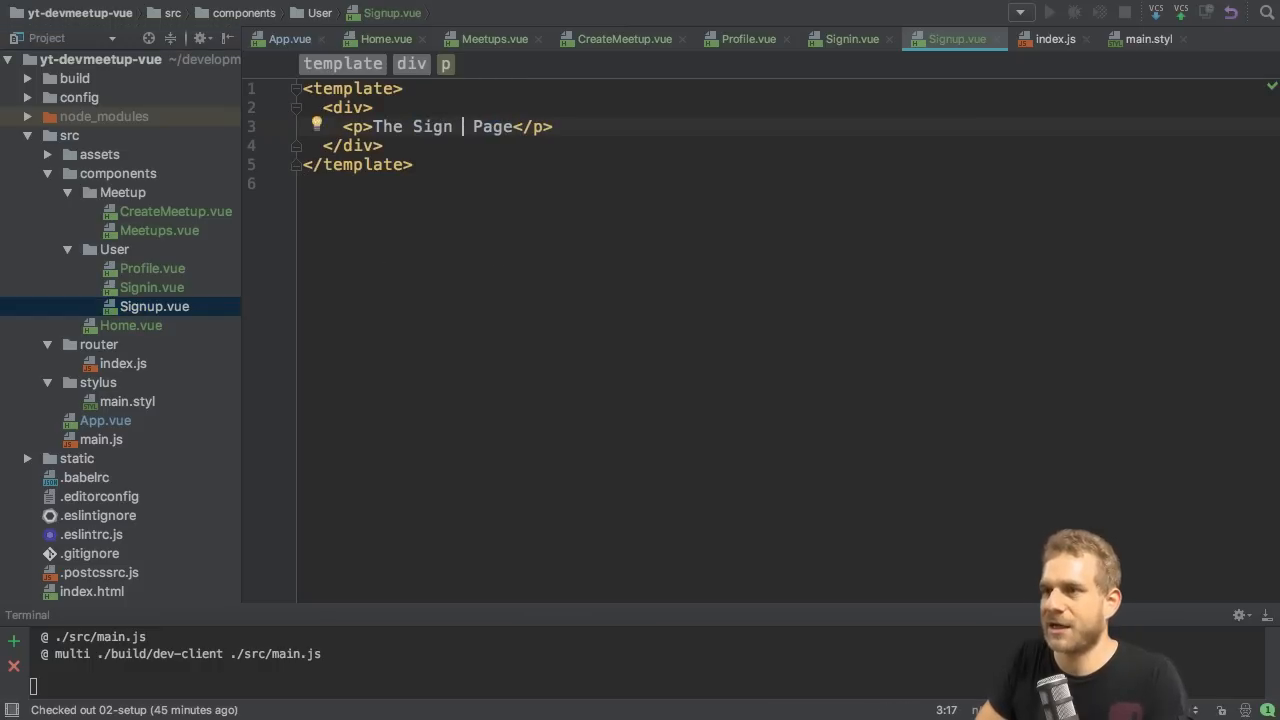
text(up)
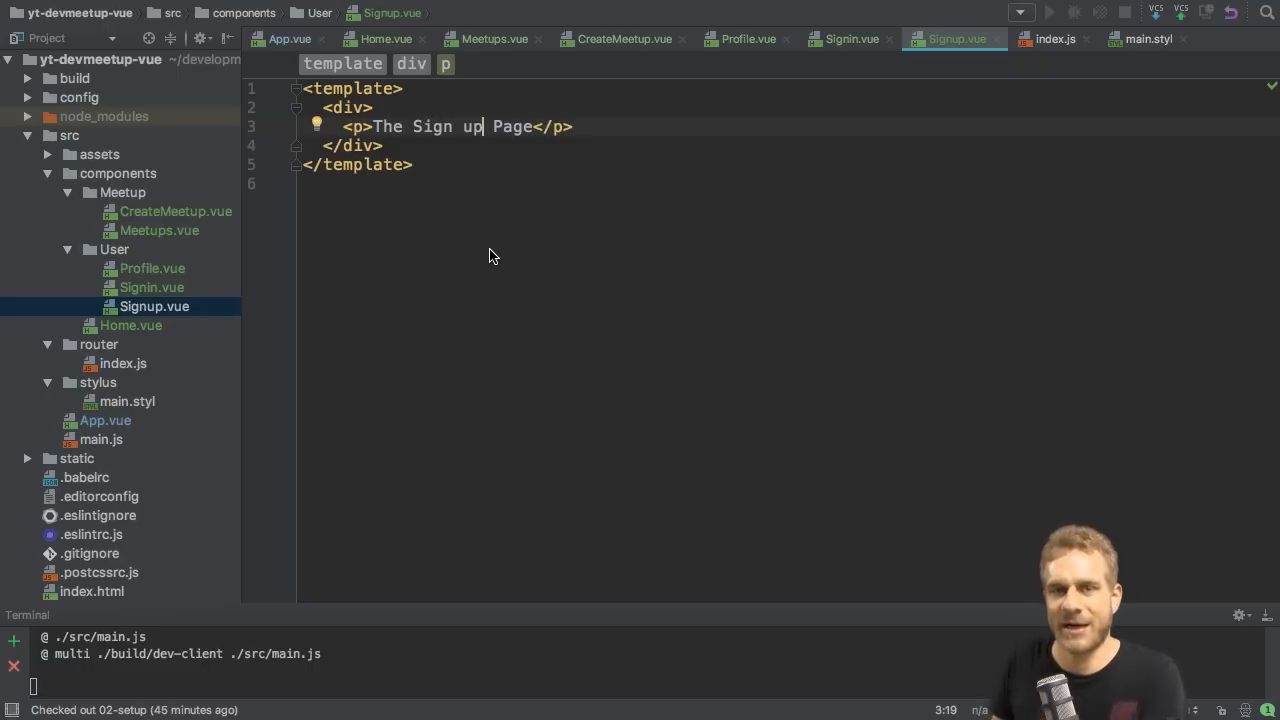
mouse_move(336, 316)
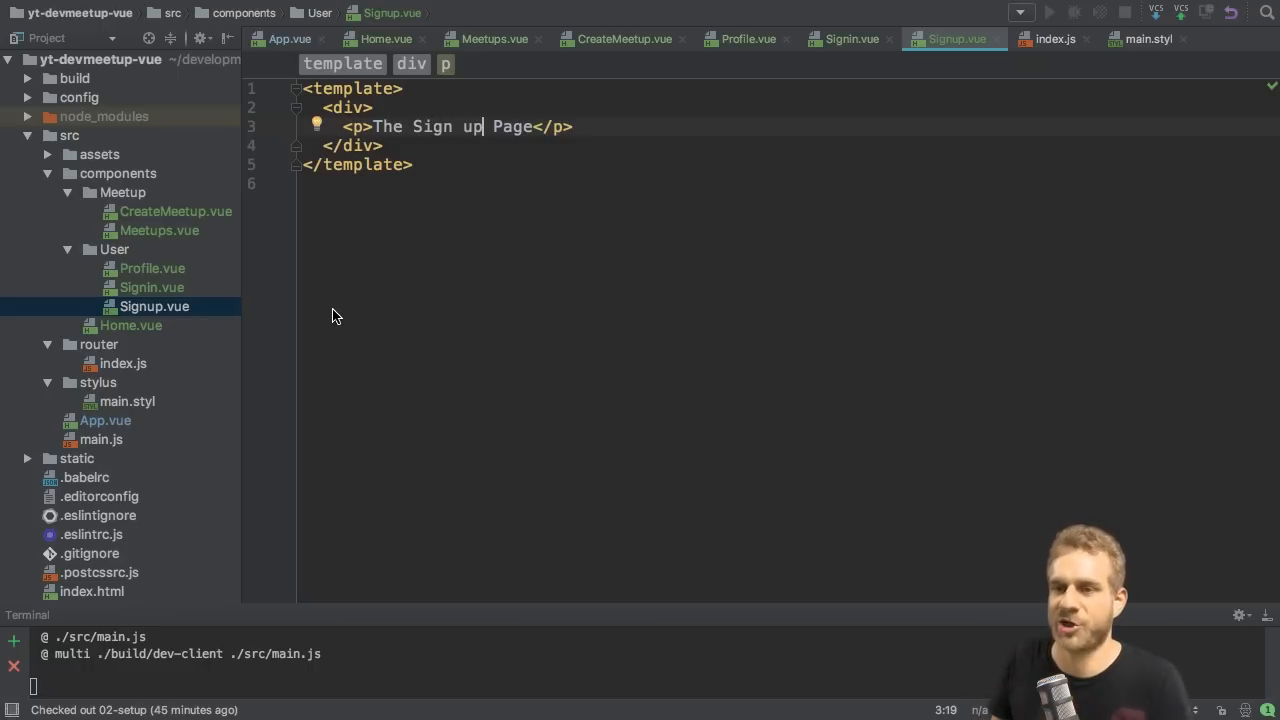
- Review router/index.js and main.js, expanding main.js imports to see the './router' import
click(122, 364)
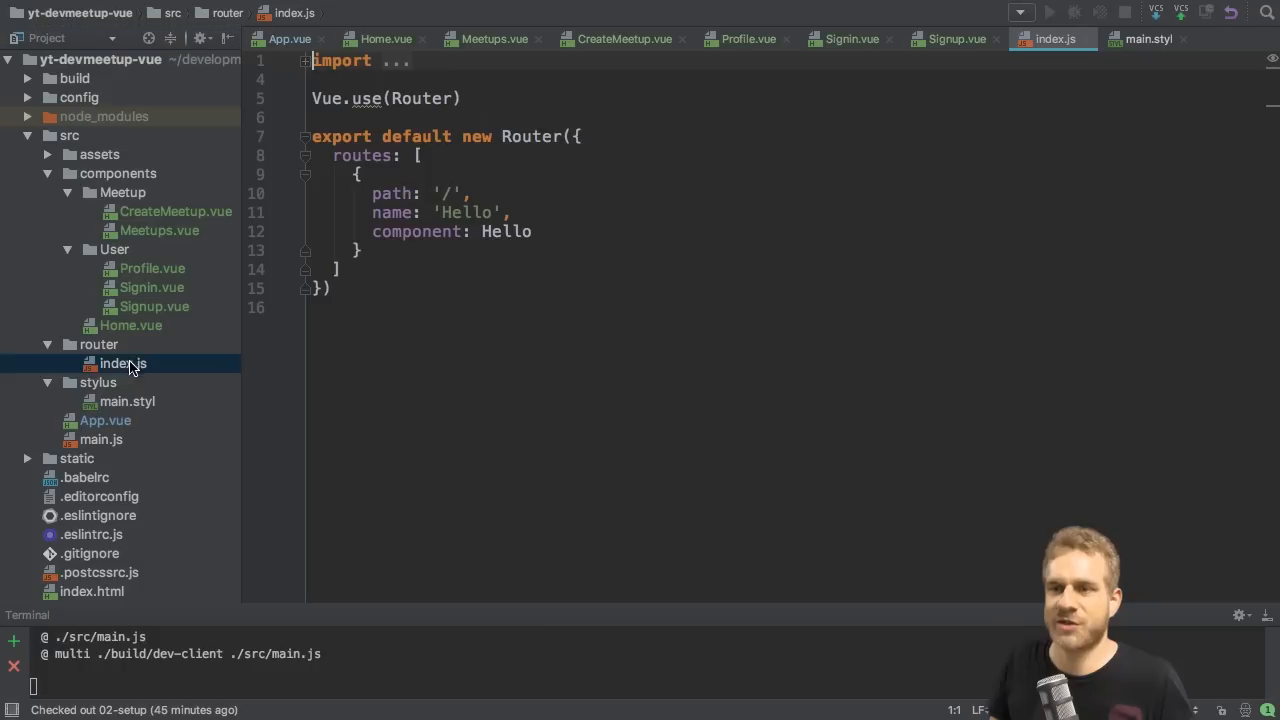
mouse_move(108, 358)
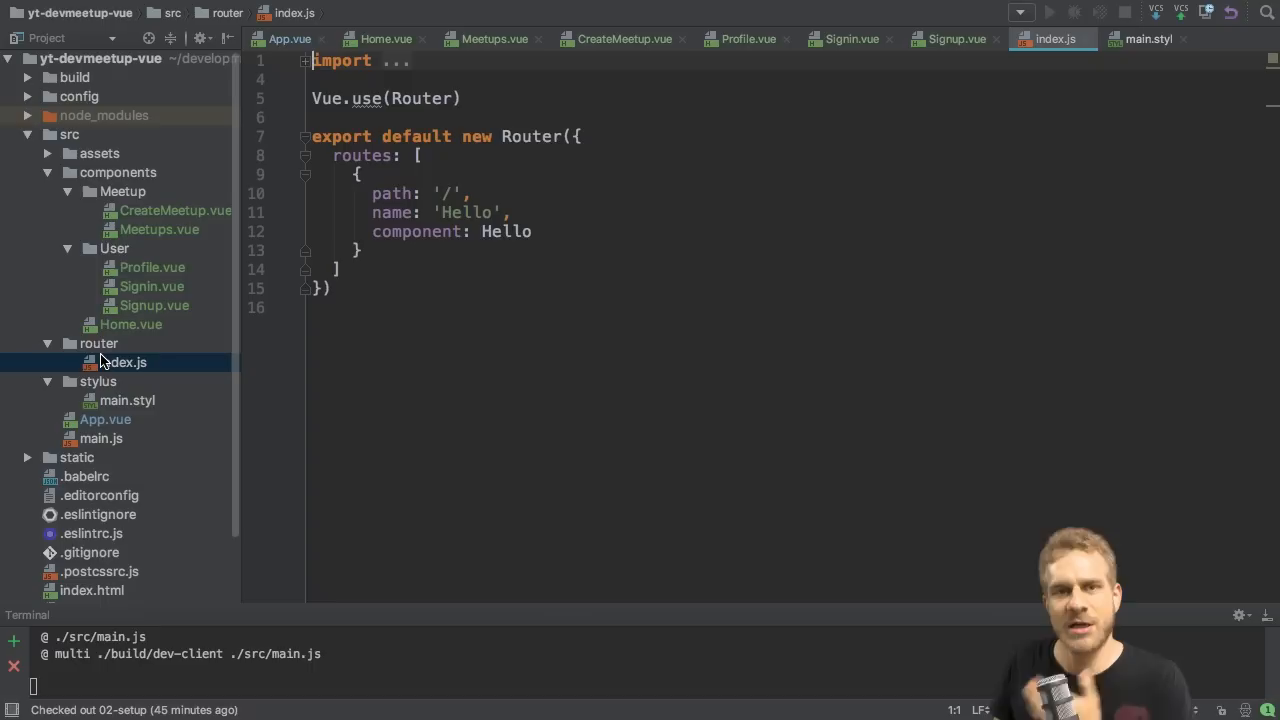
mouse_move(104, 444)
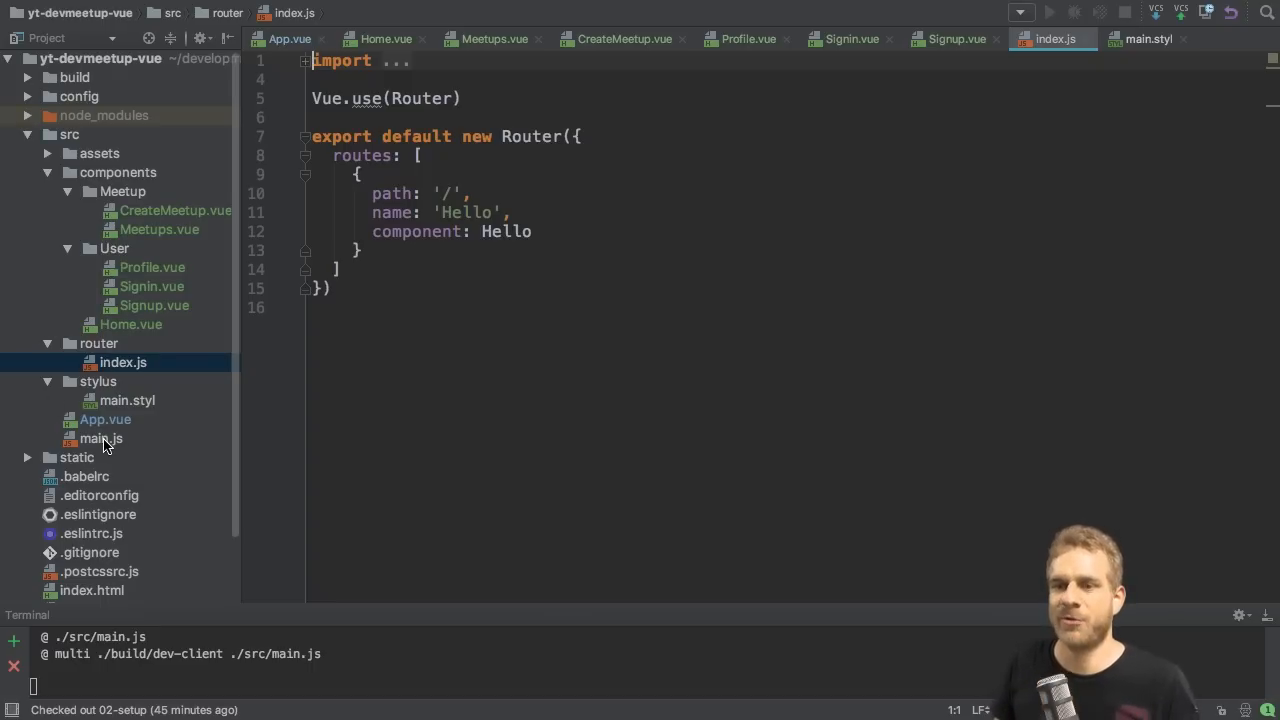
click(100, 438)
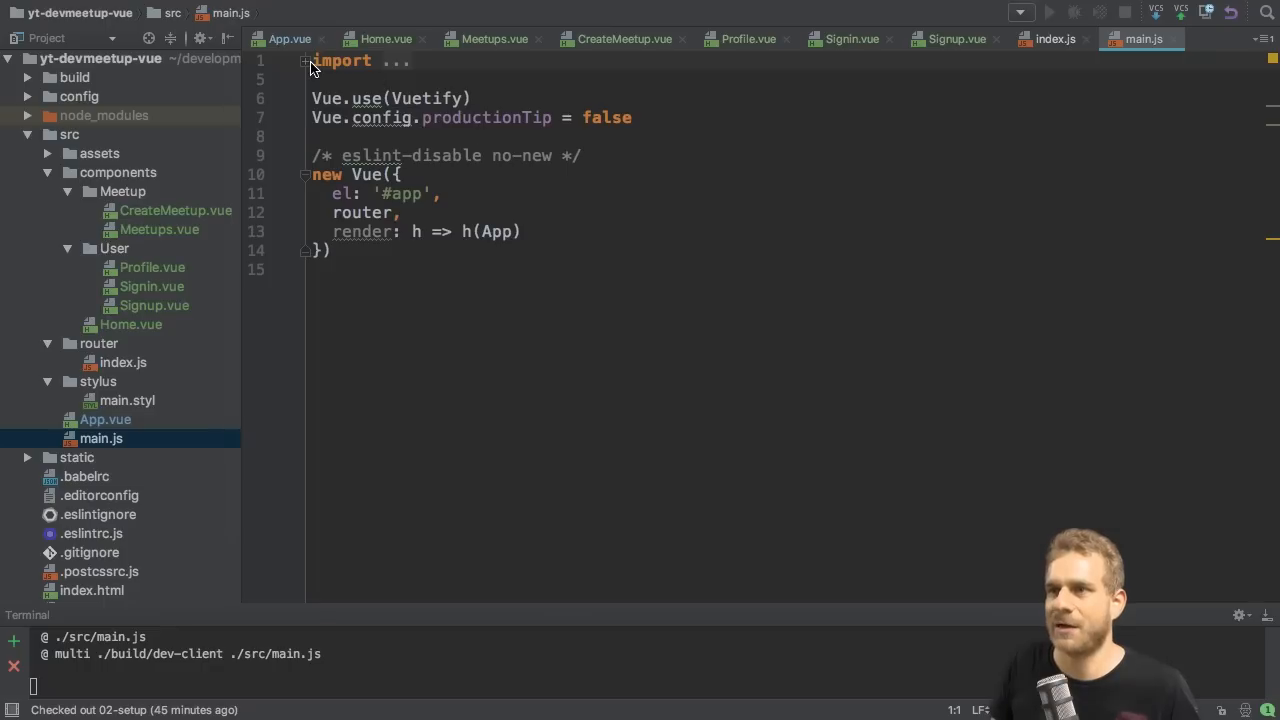
click(302, 60)
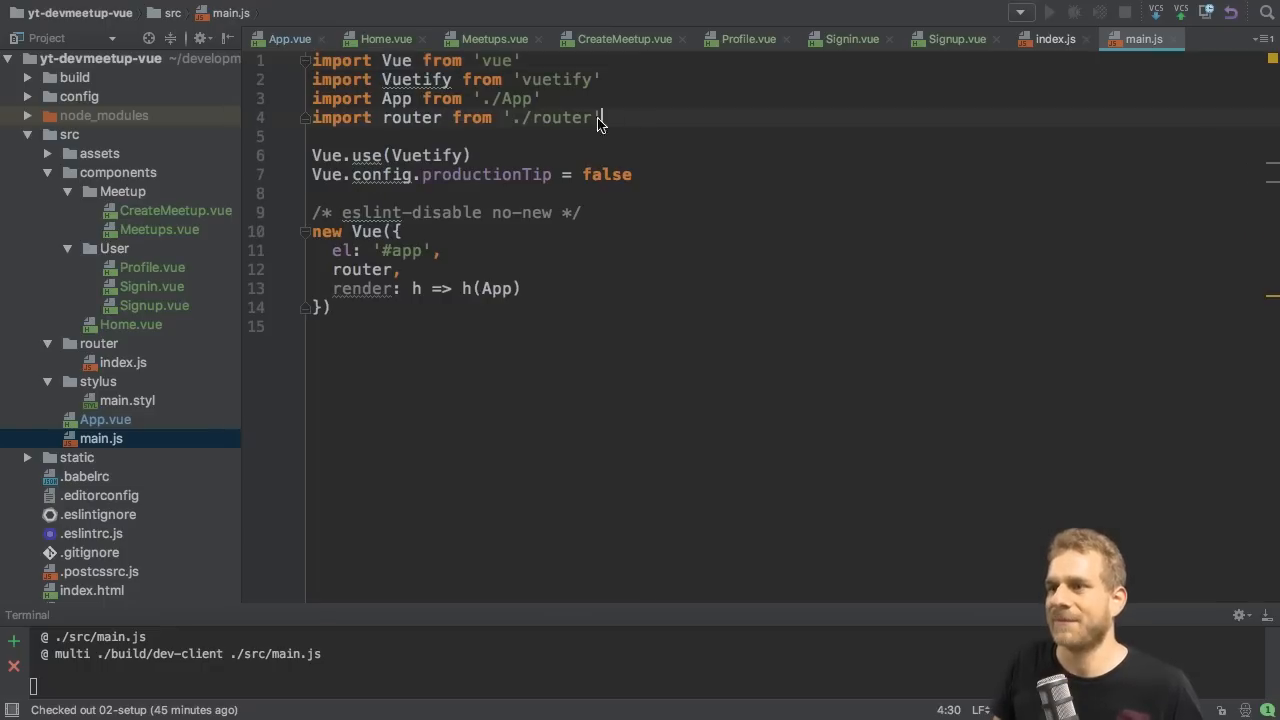
triple_click(450, 116)
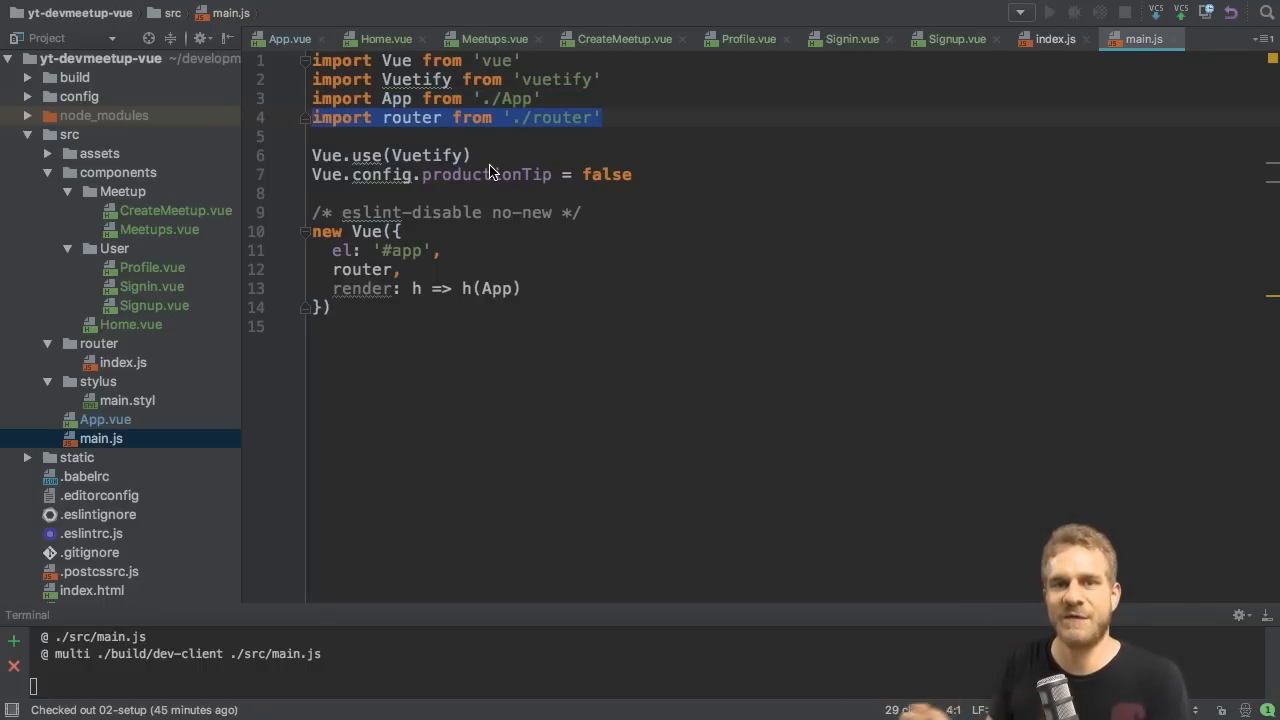
mouse_move(616, 112)
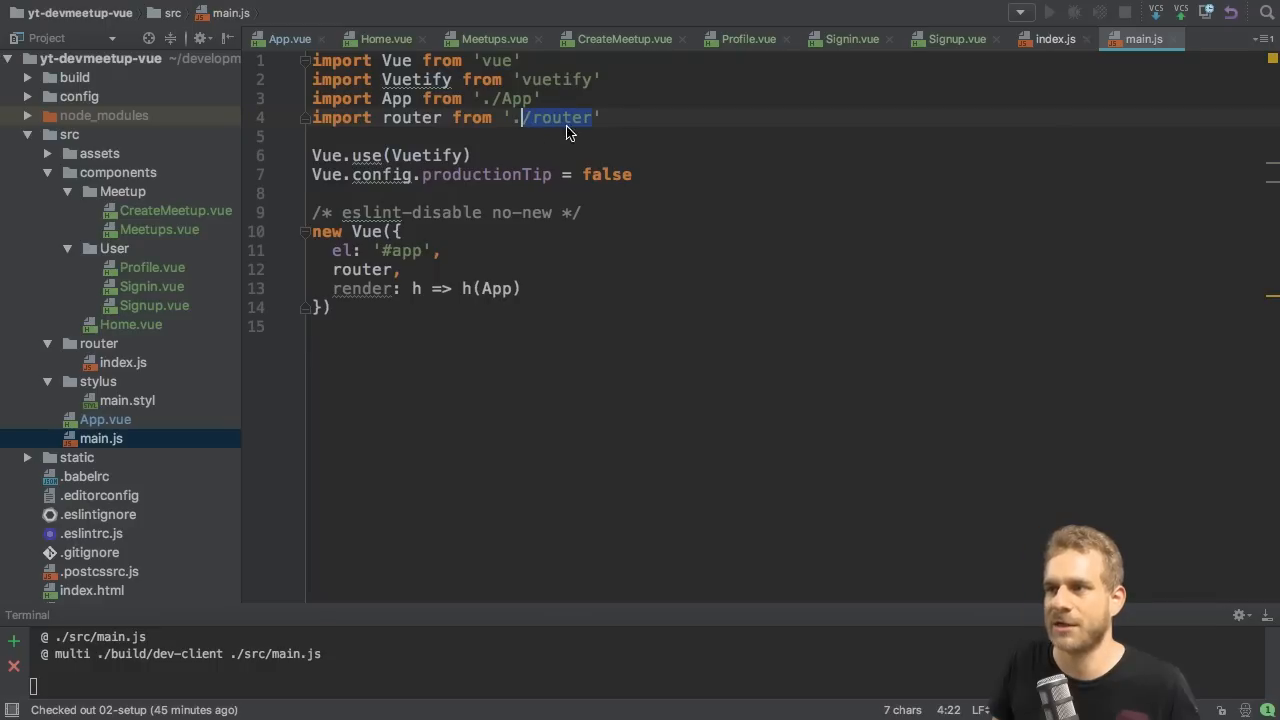
- Revert a stray '/in' edit on the router import and inspect the router option in new Vue
text(/in)
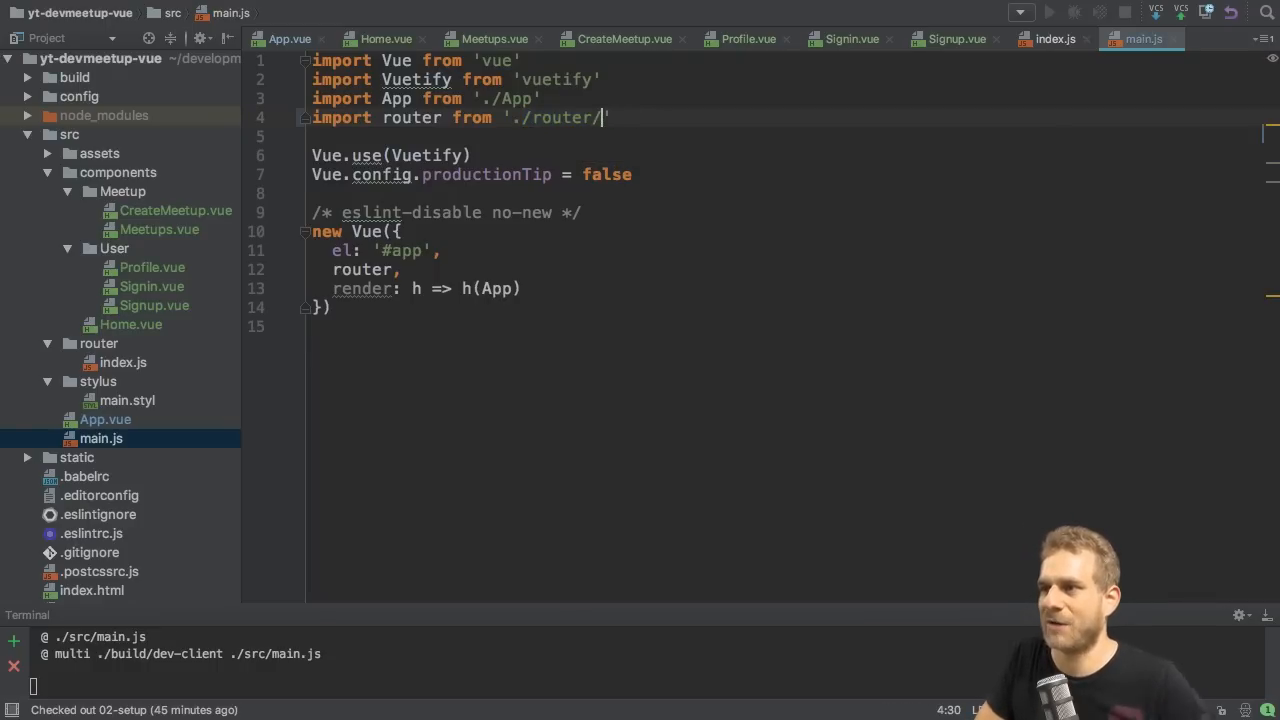
key(Backspace)
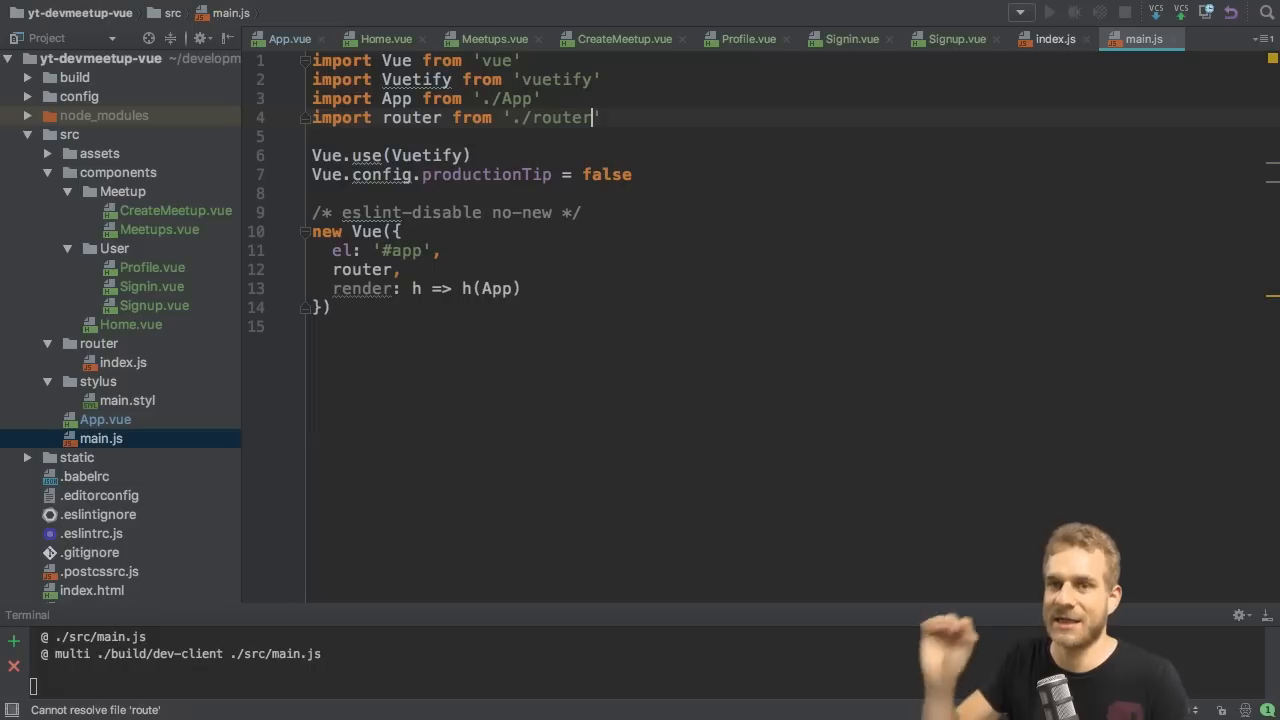
double_click(412, 116)
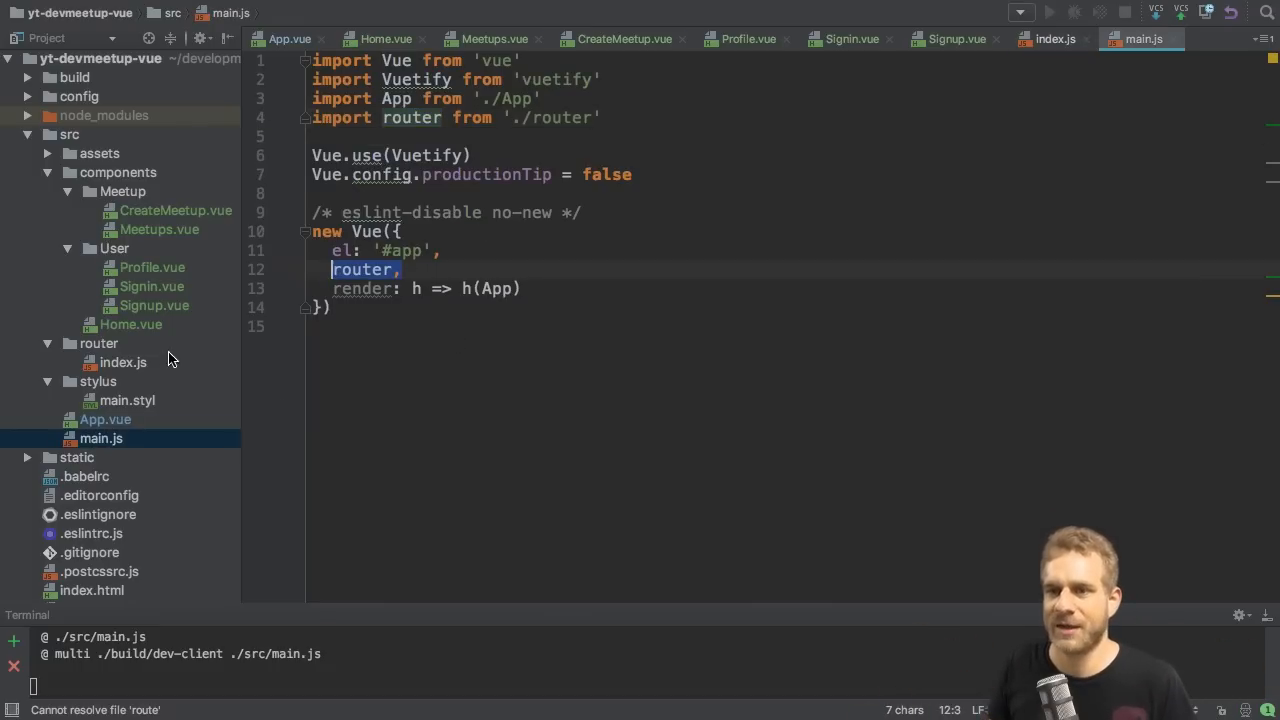
- In router/index.js, replace the Hello component import with Home from the components folder
click(124, 362)
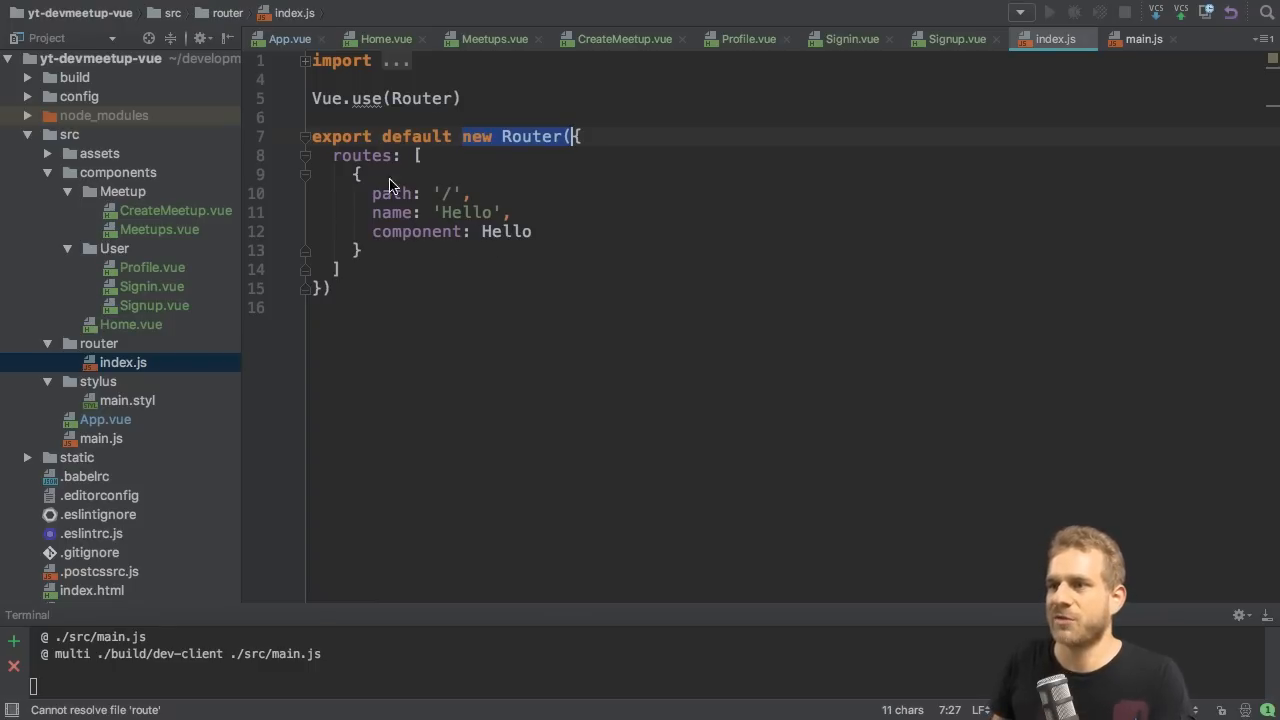
mouse_move(424, 268)
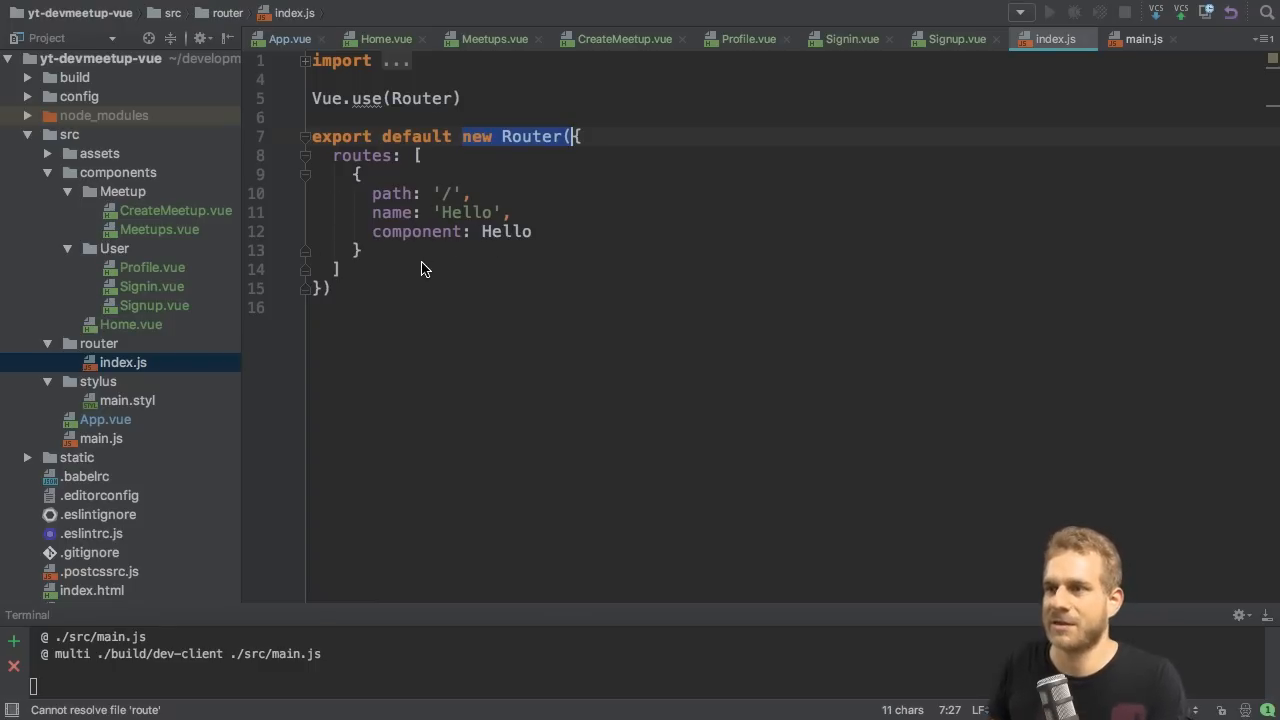
double_click(464, 212)
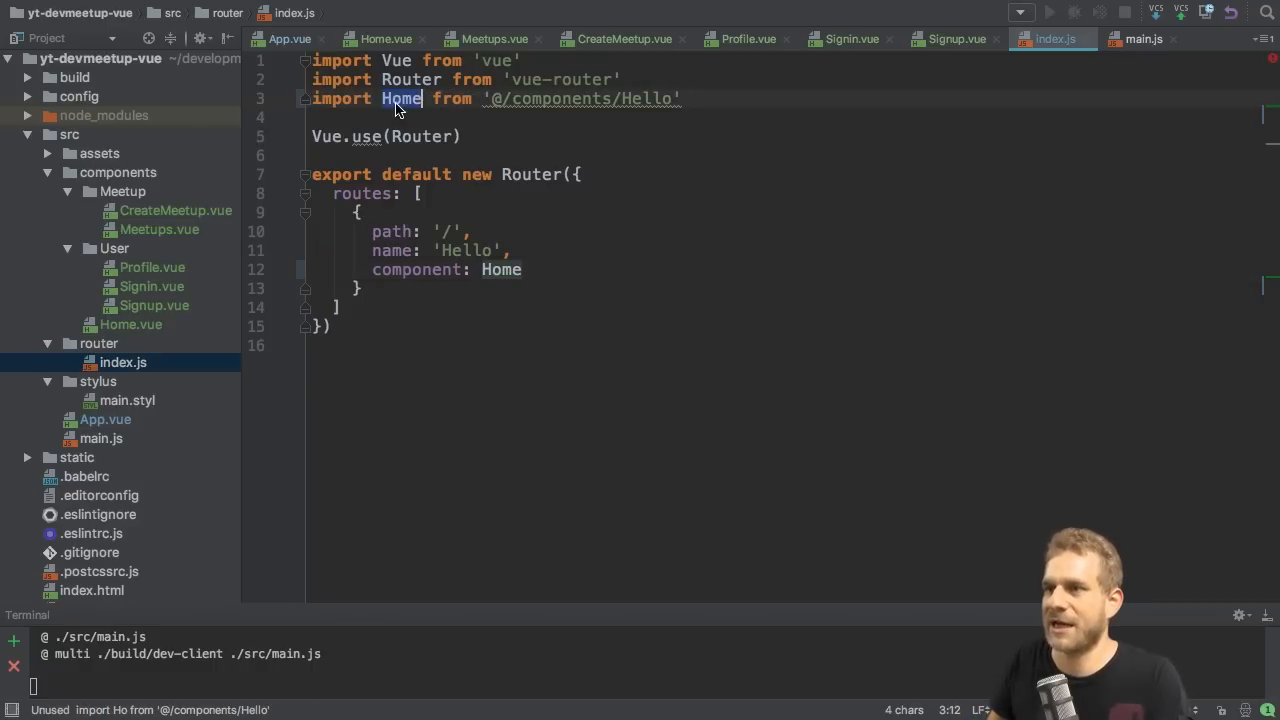
text(Home)
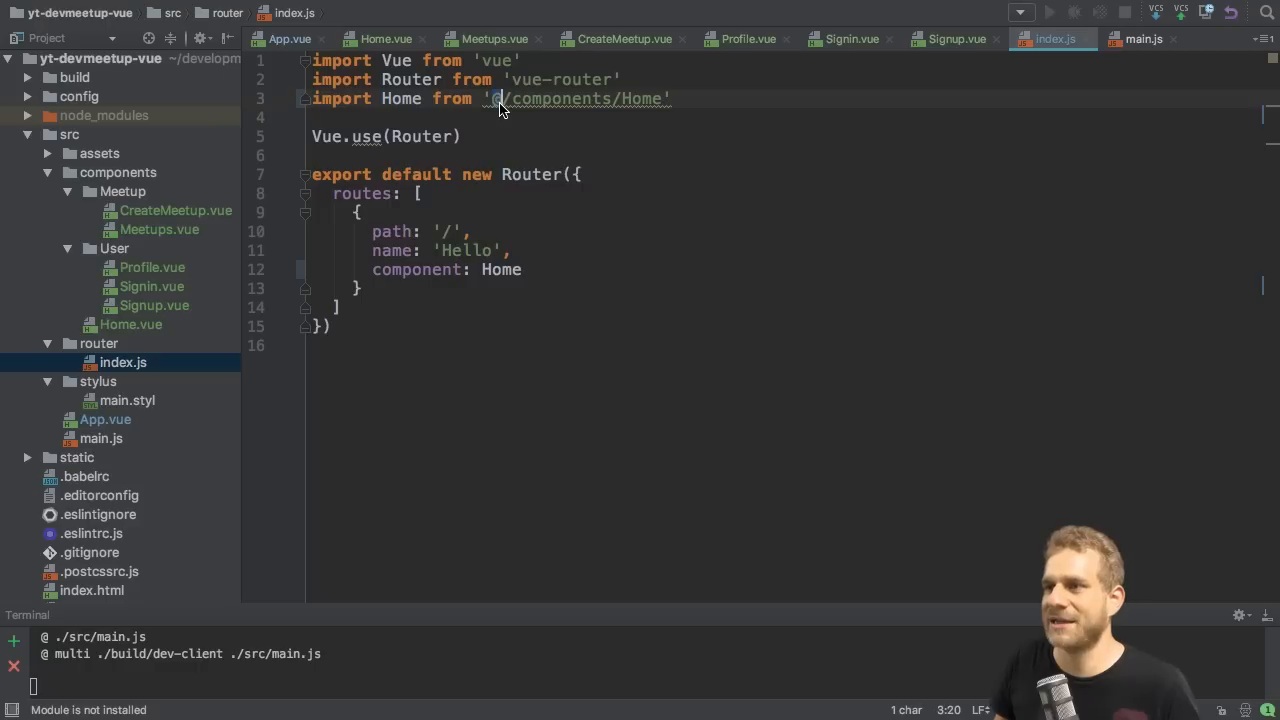
mouse_move(520, 108)
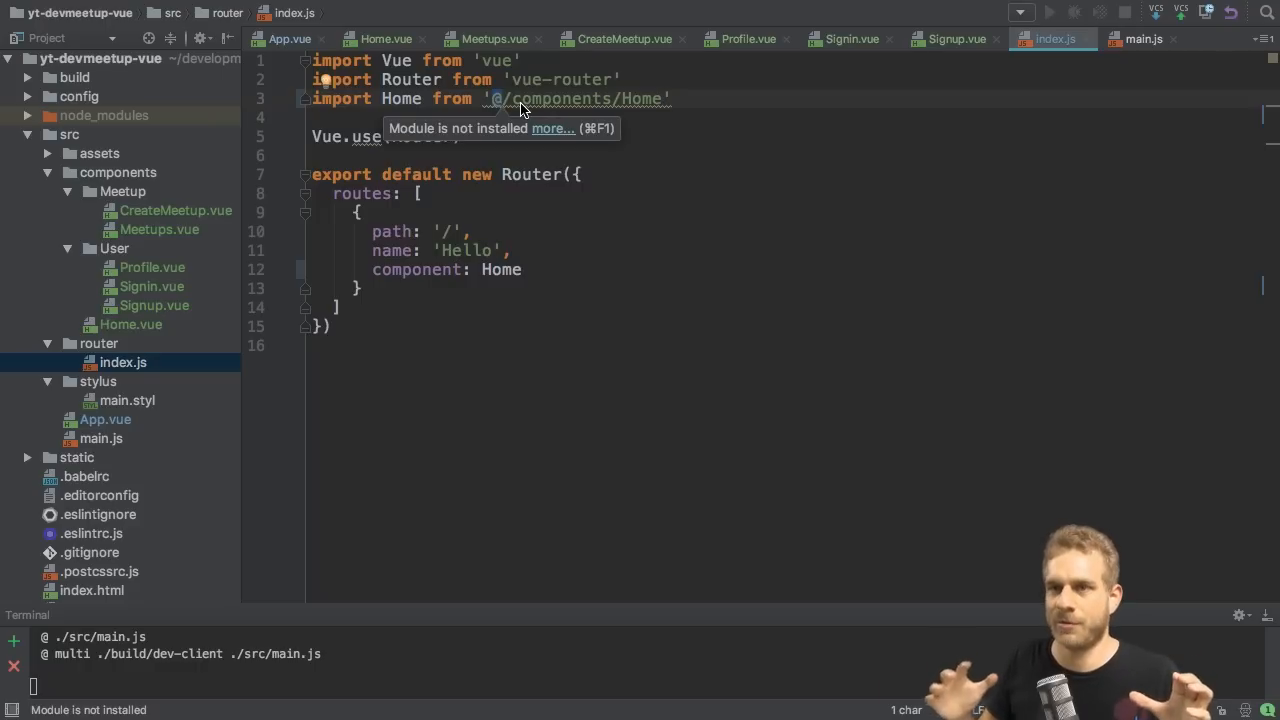
click(68, 134)
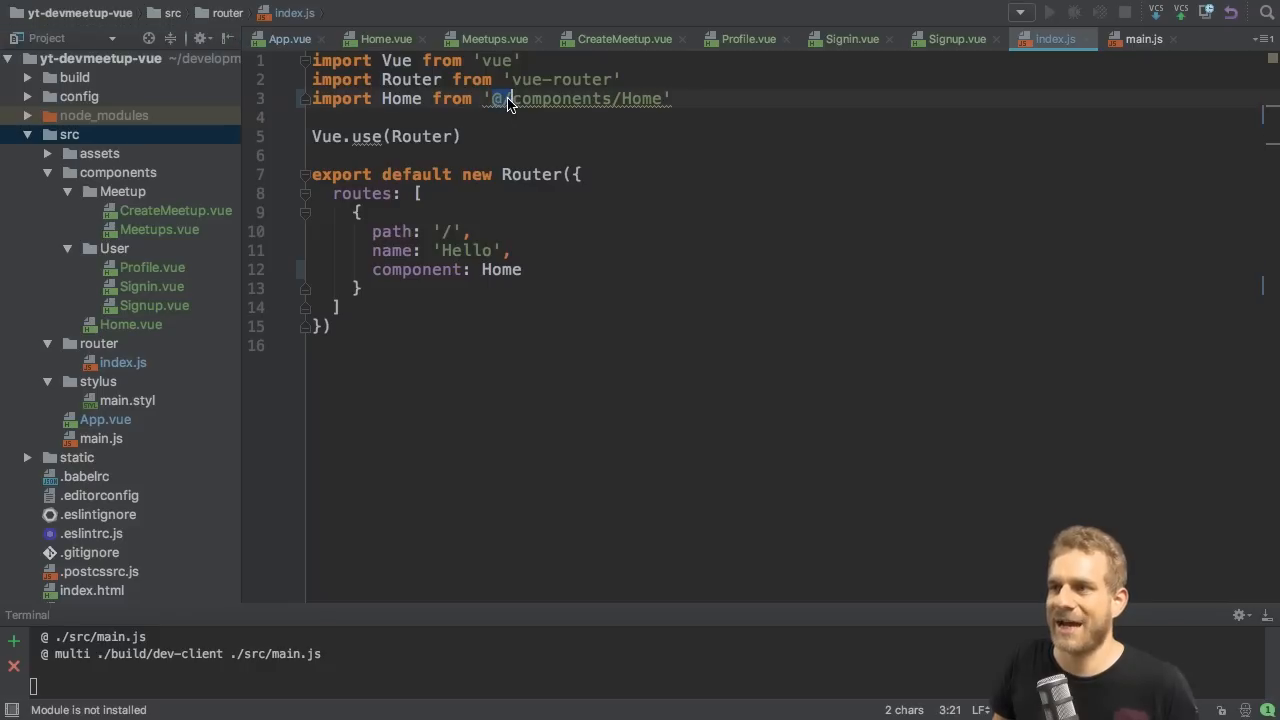
click(68, 134)
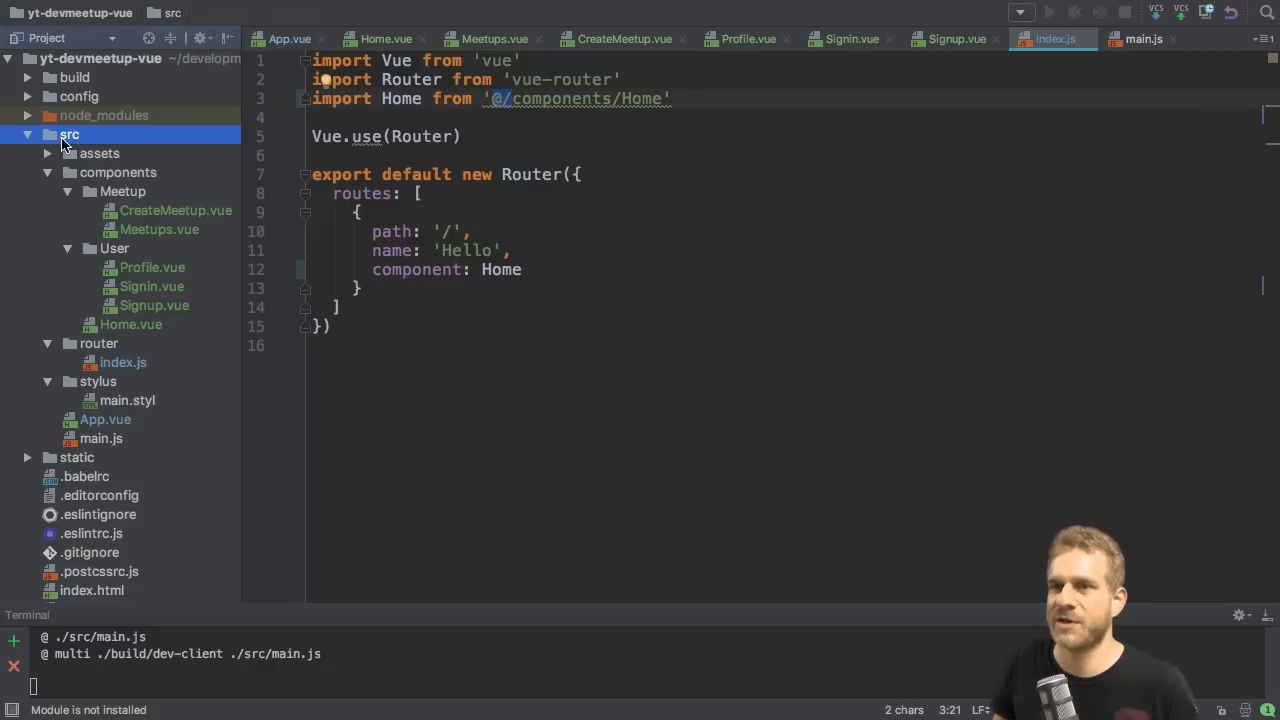
mouse_move(576, 112)
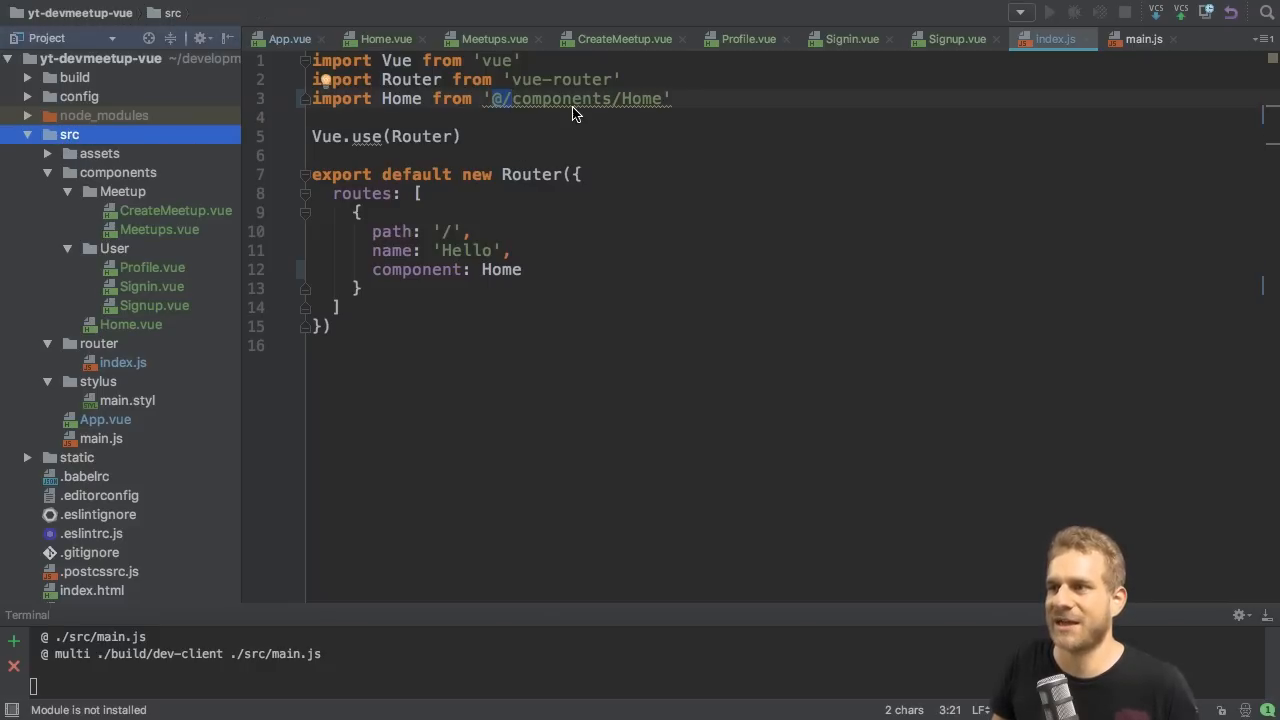
click(116, 172)
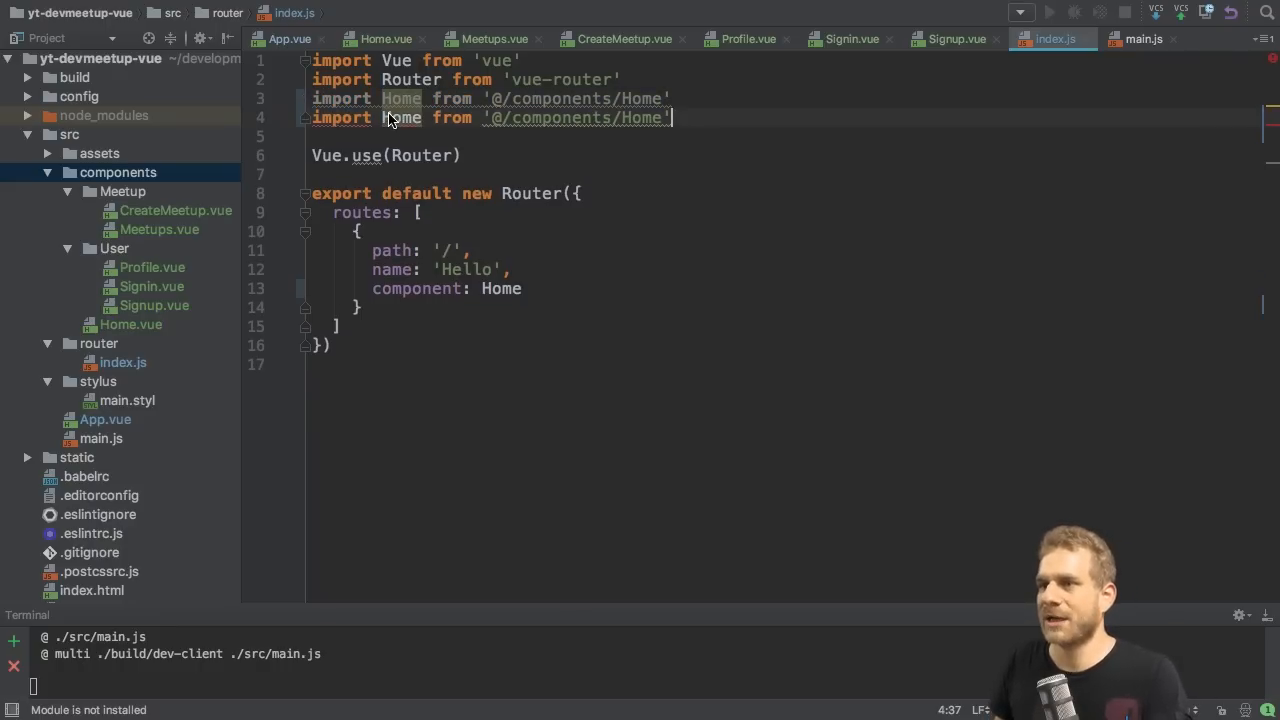
- Import Meetups and CreateMeetup from their Meetup component paths
text(Meetups)
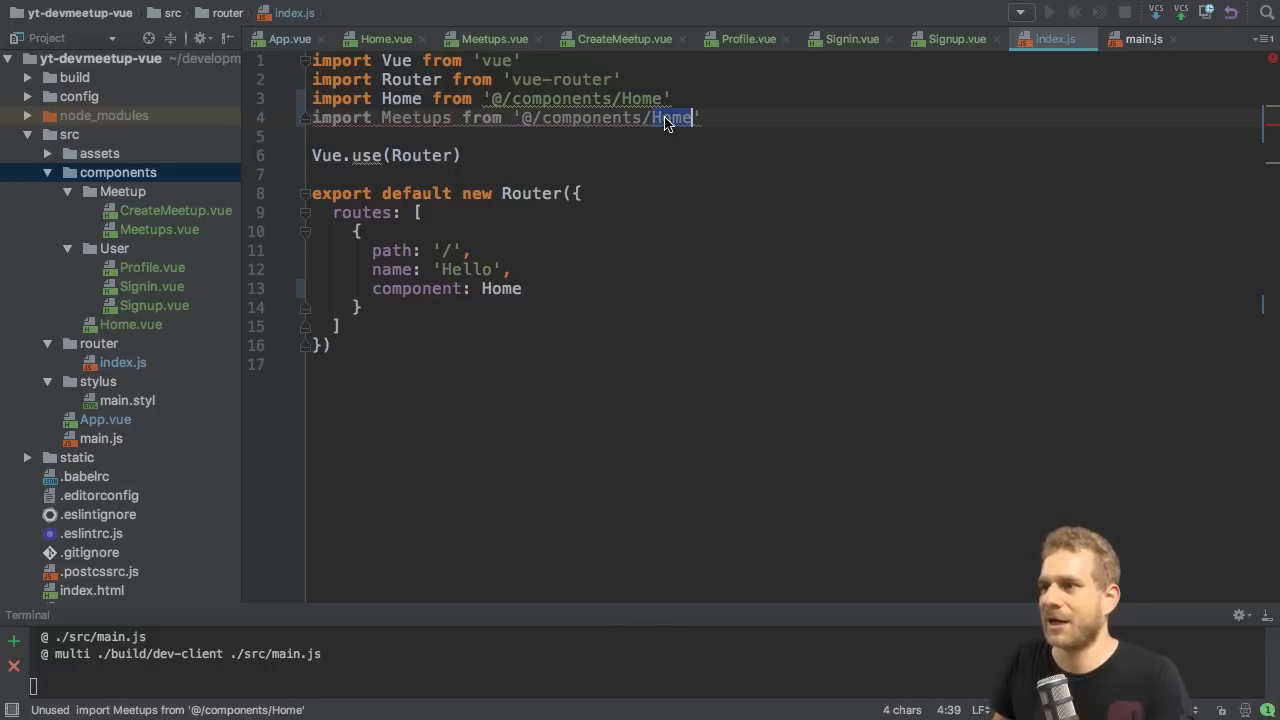
text(Meetup)
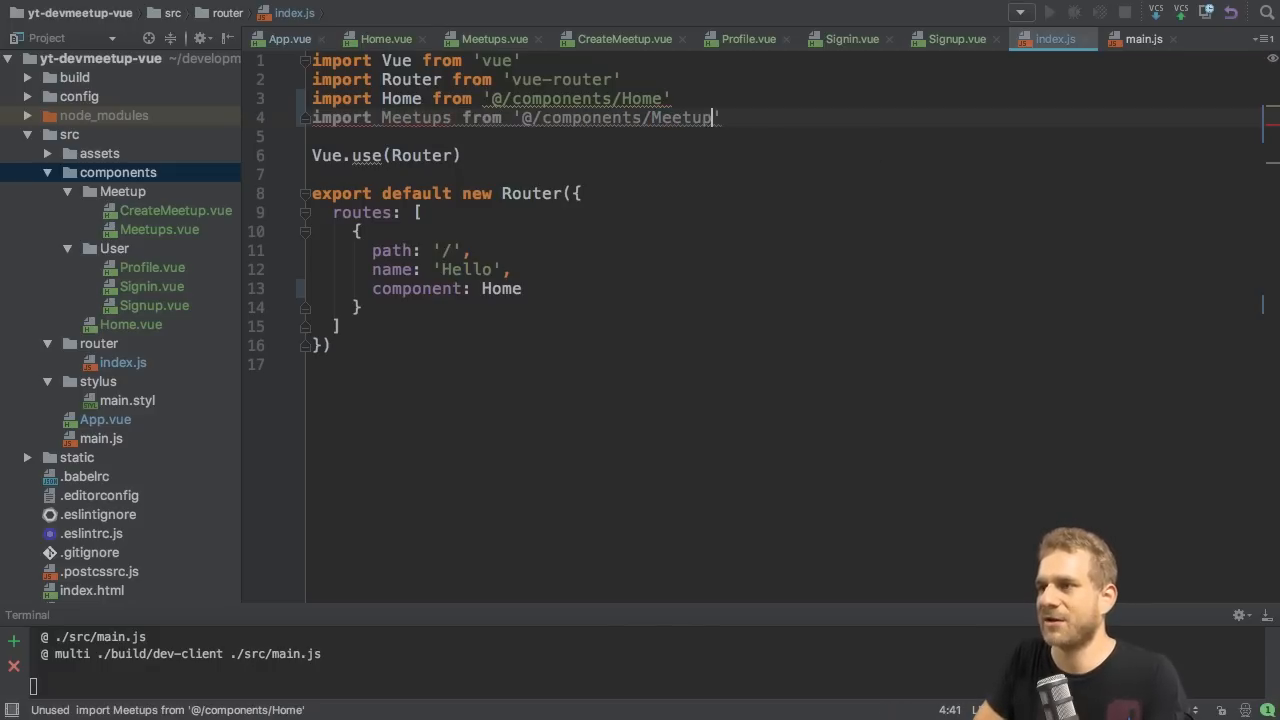
text(/Meetups)
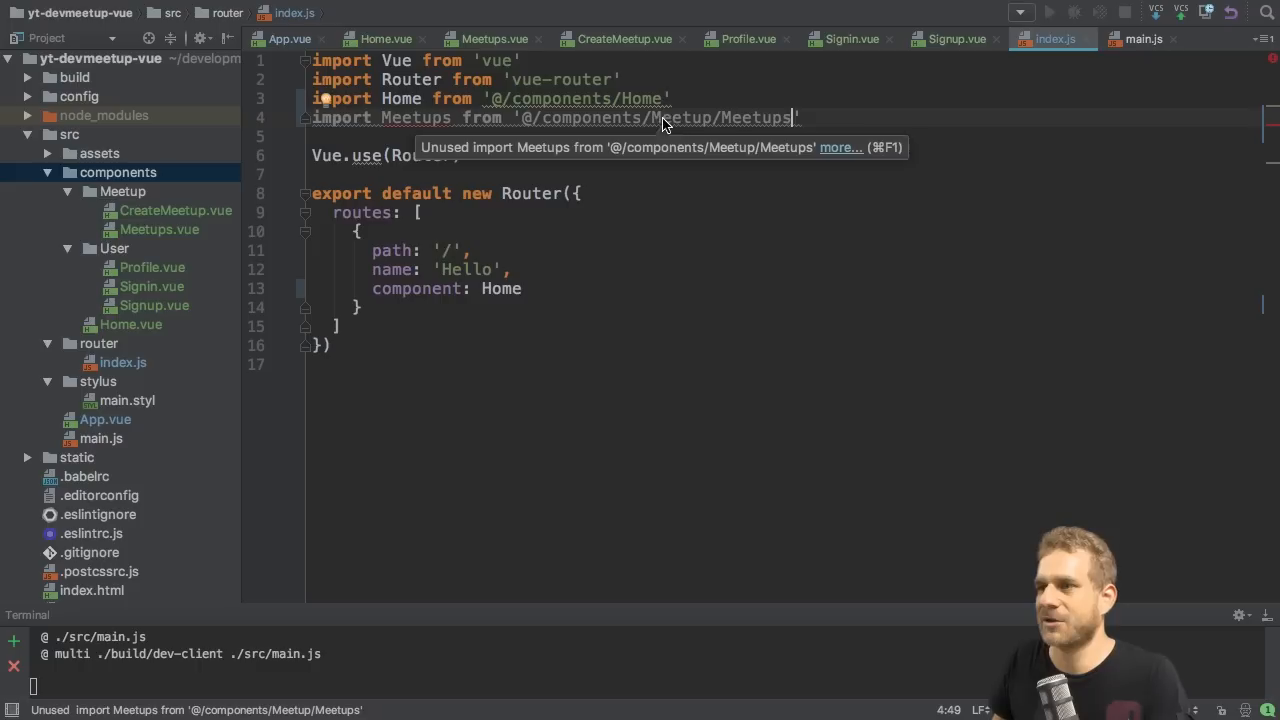
click(160, 228)
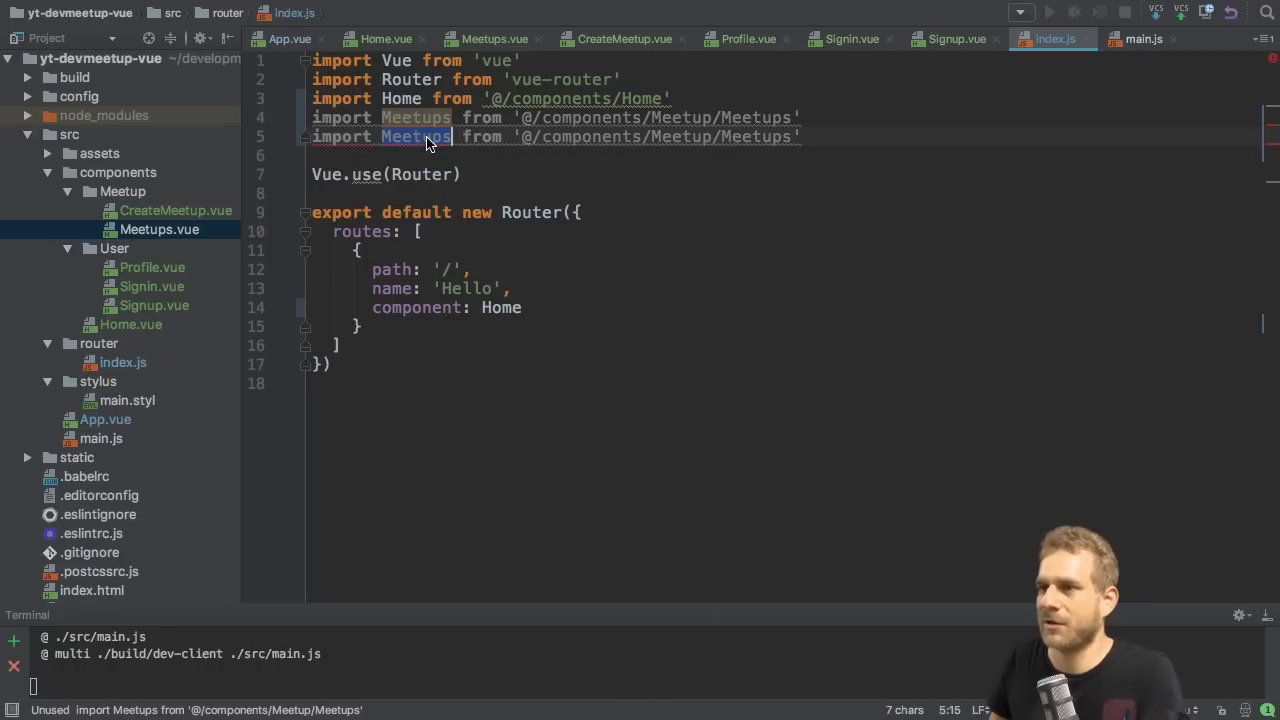
text(Createmee)
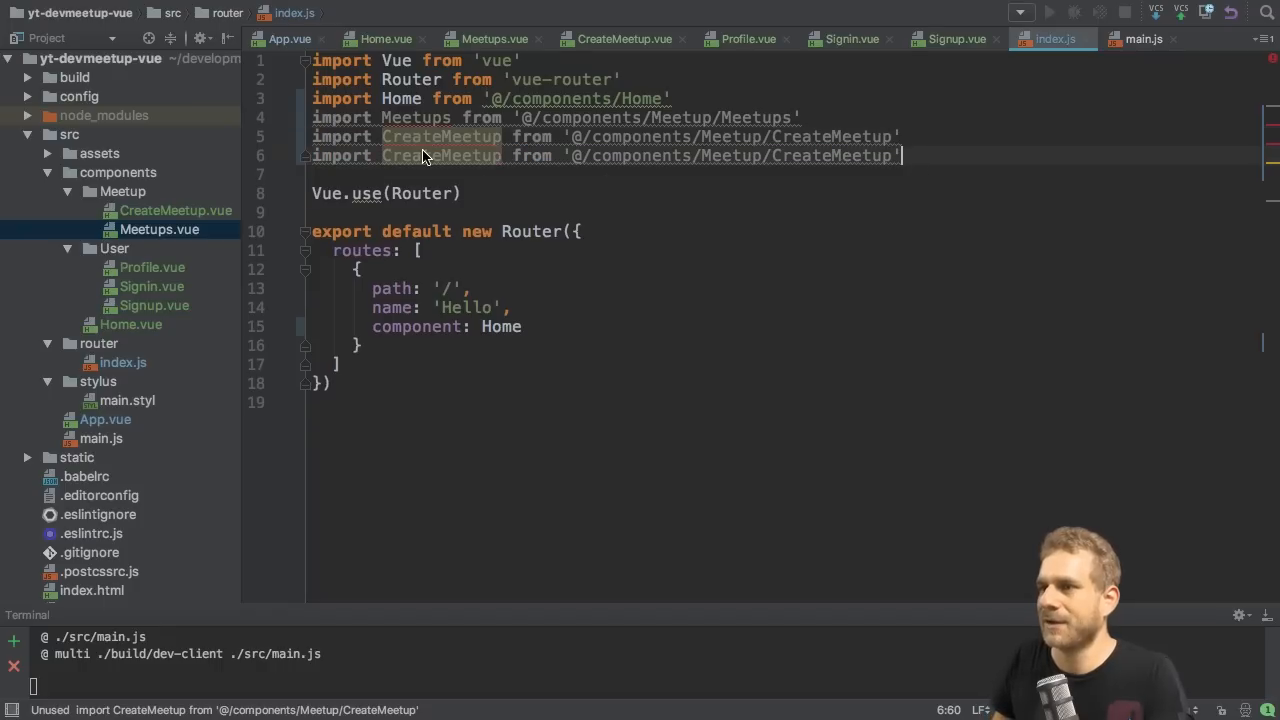
- Import Profile, Signup and Signin from their User component paths
text(P)
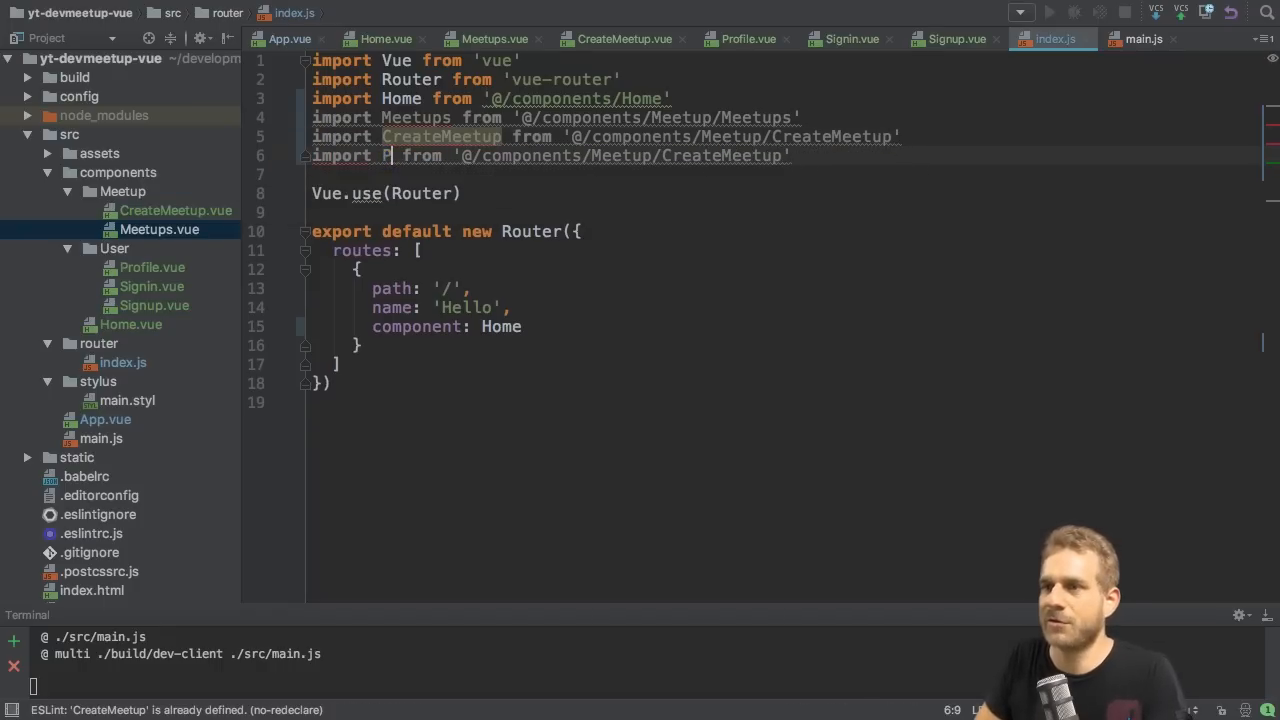
text(rofile)
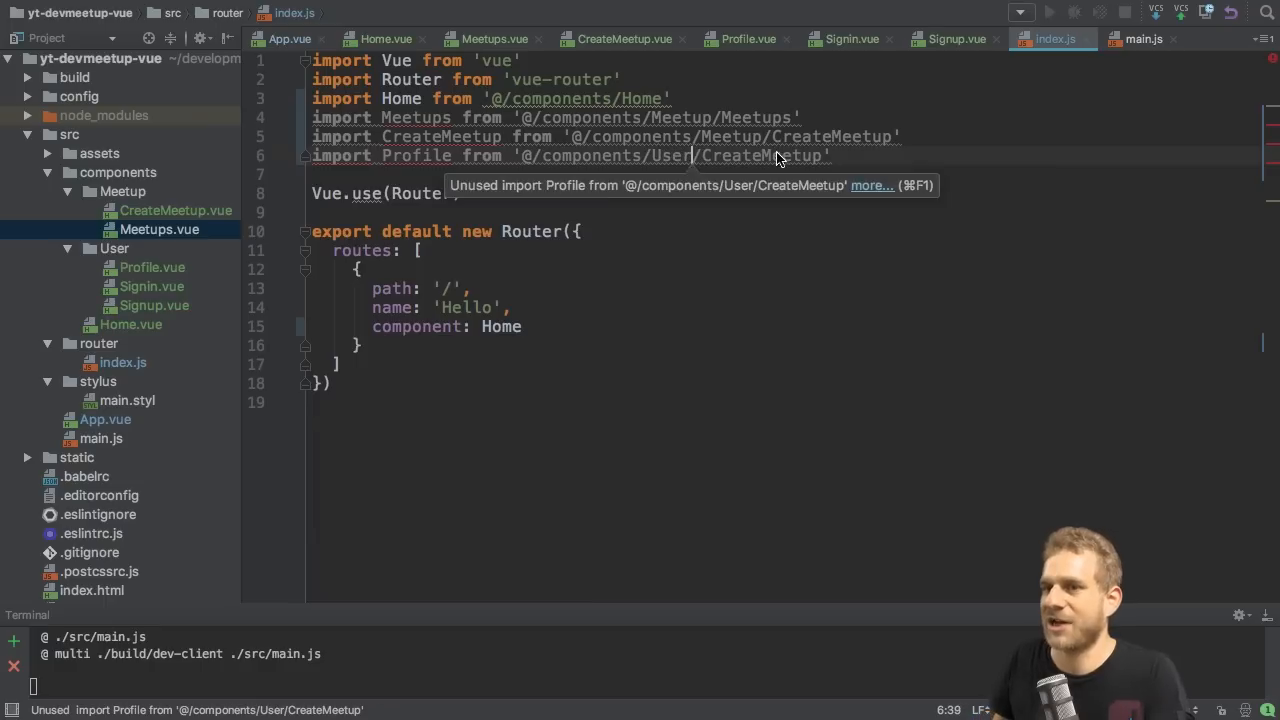
text(Profile)
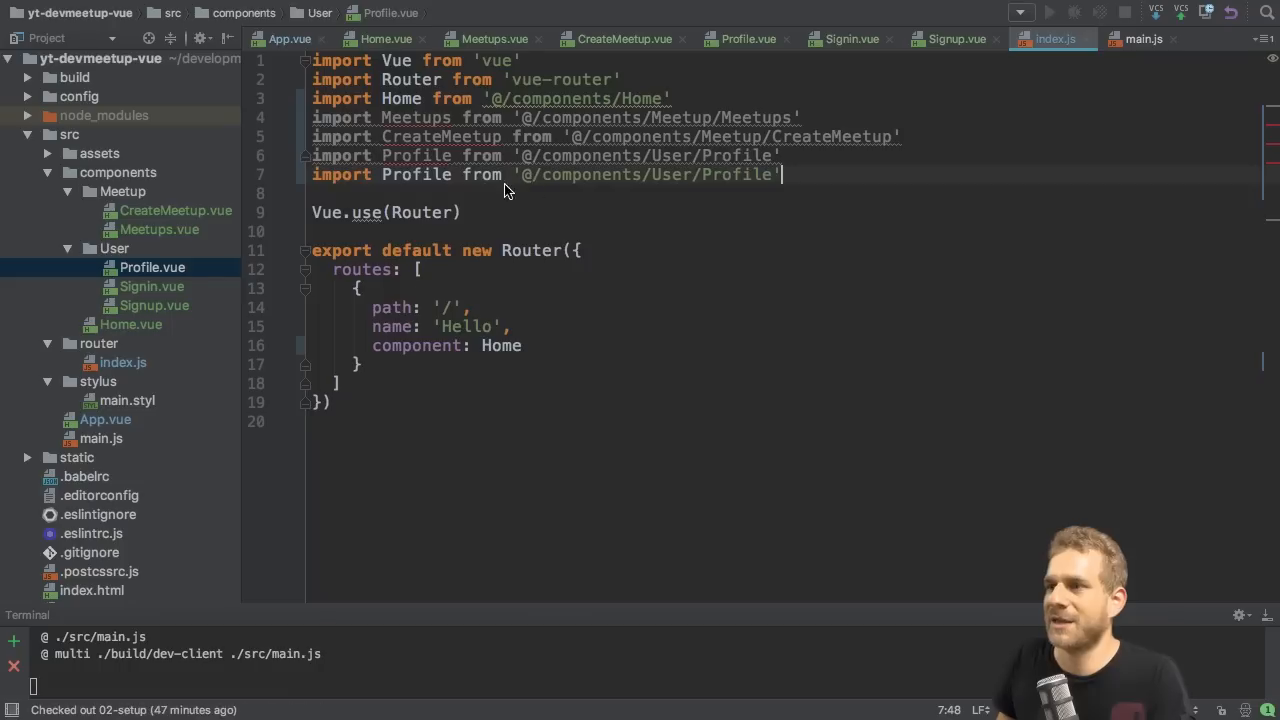
text(Signup)
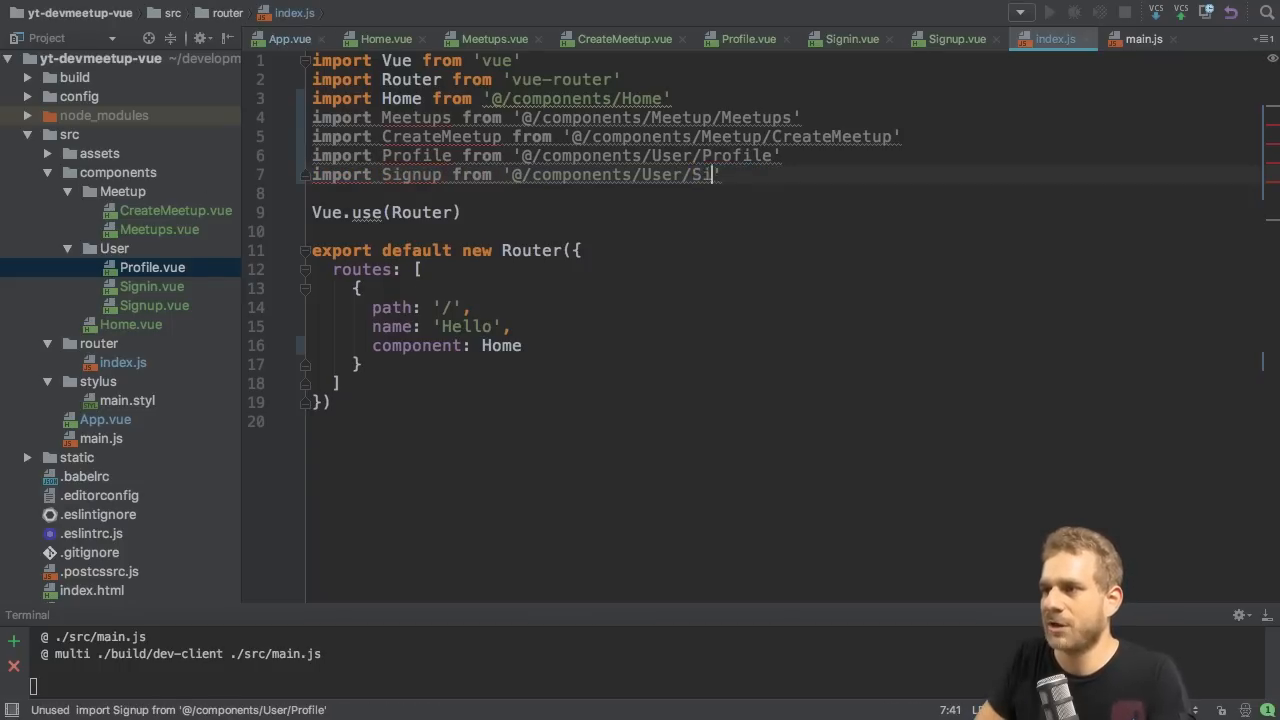
text(gnup')
text(import Signin from '@/components/User/Signin')
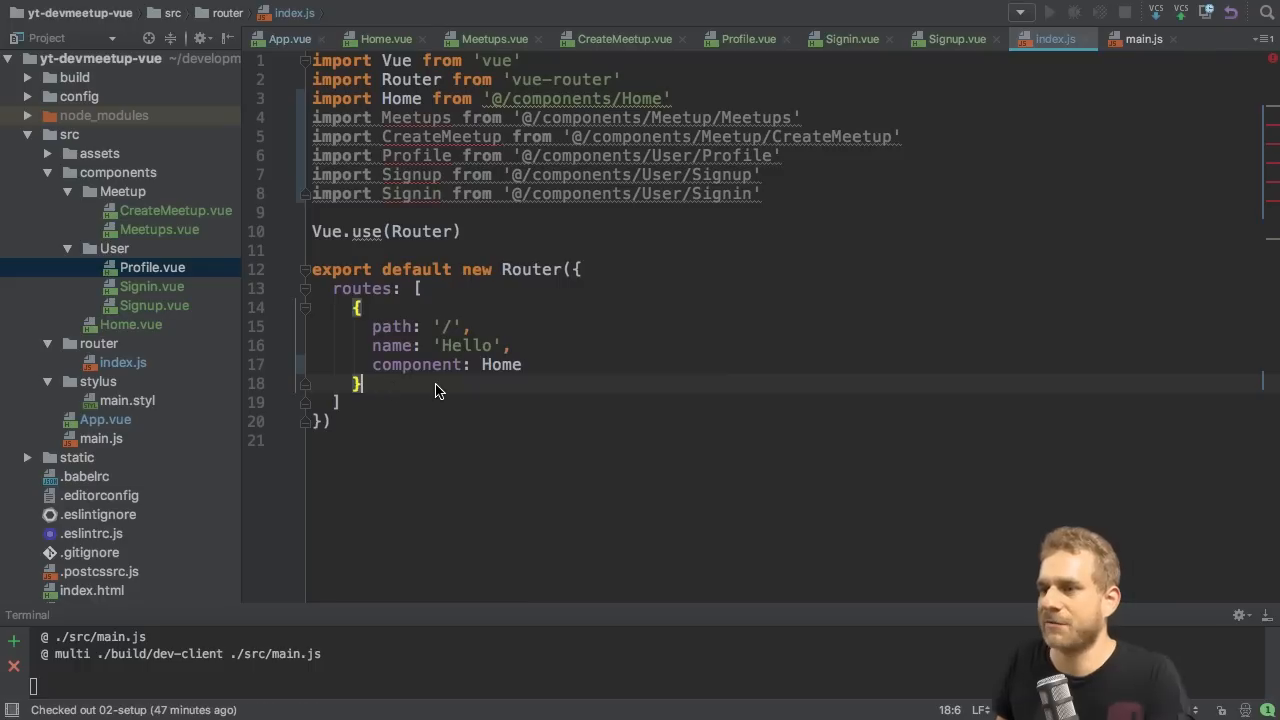
- Name the root route 'Home' and add a /meetups route named Meetups
double_click(468, 344)
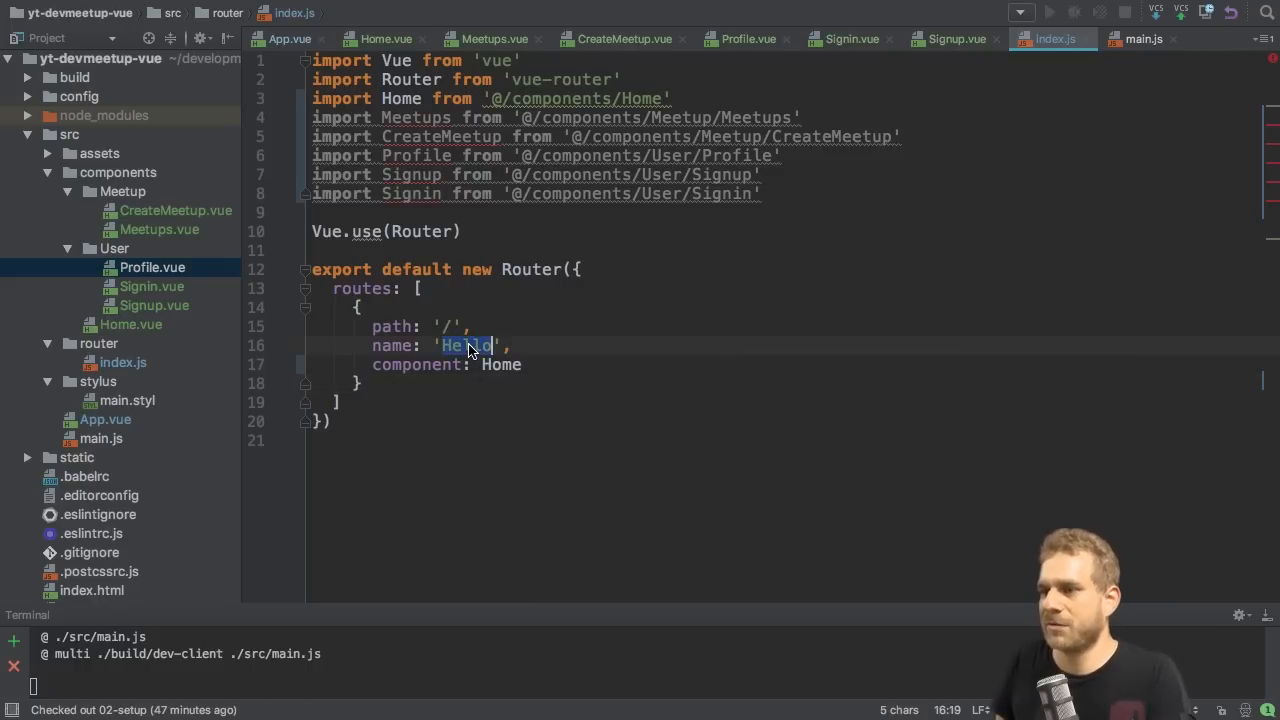
text(Home)
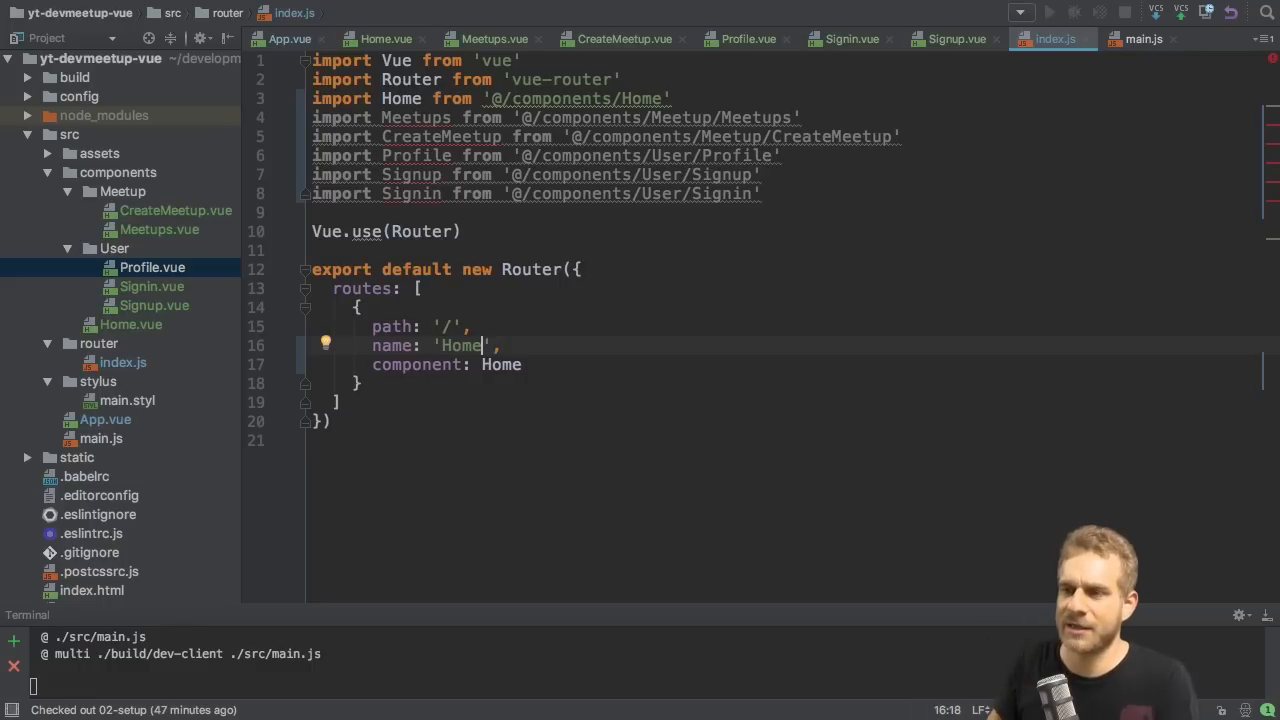
mouse_move(412, 328)
text(pa)
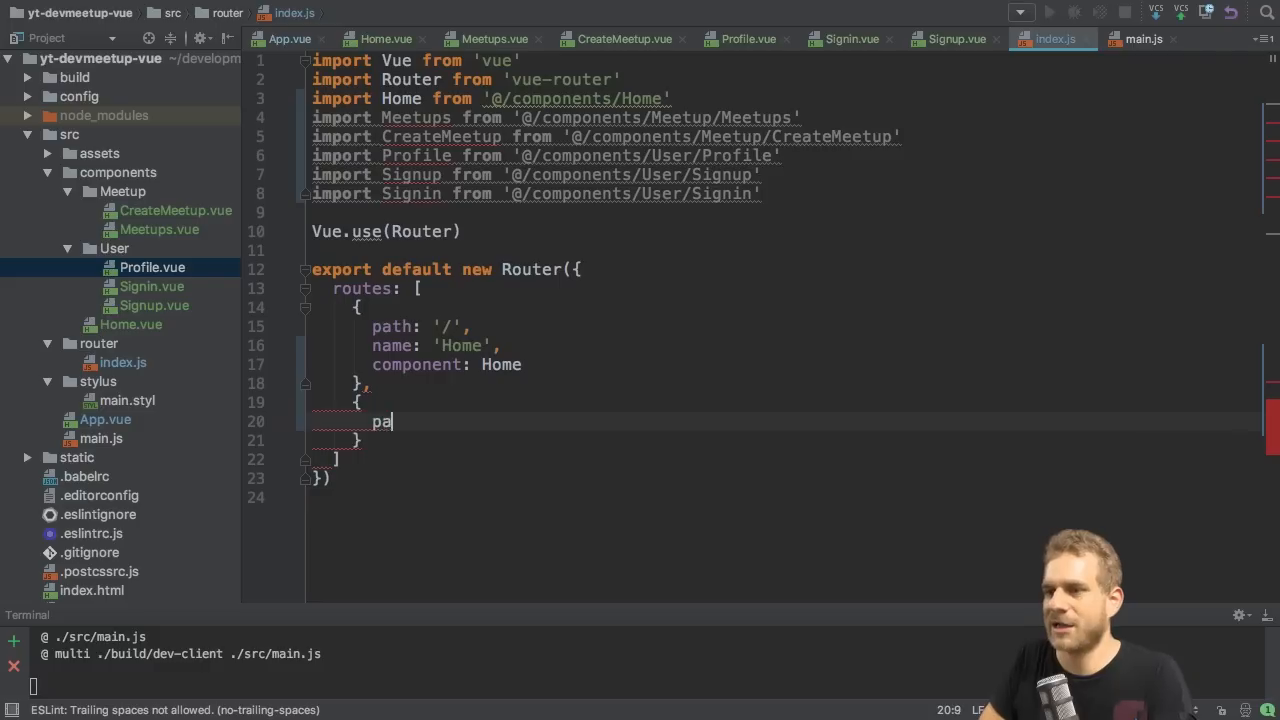
text(th: '/')
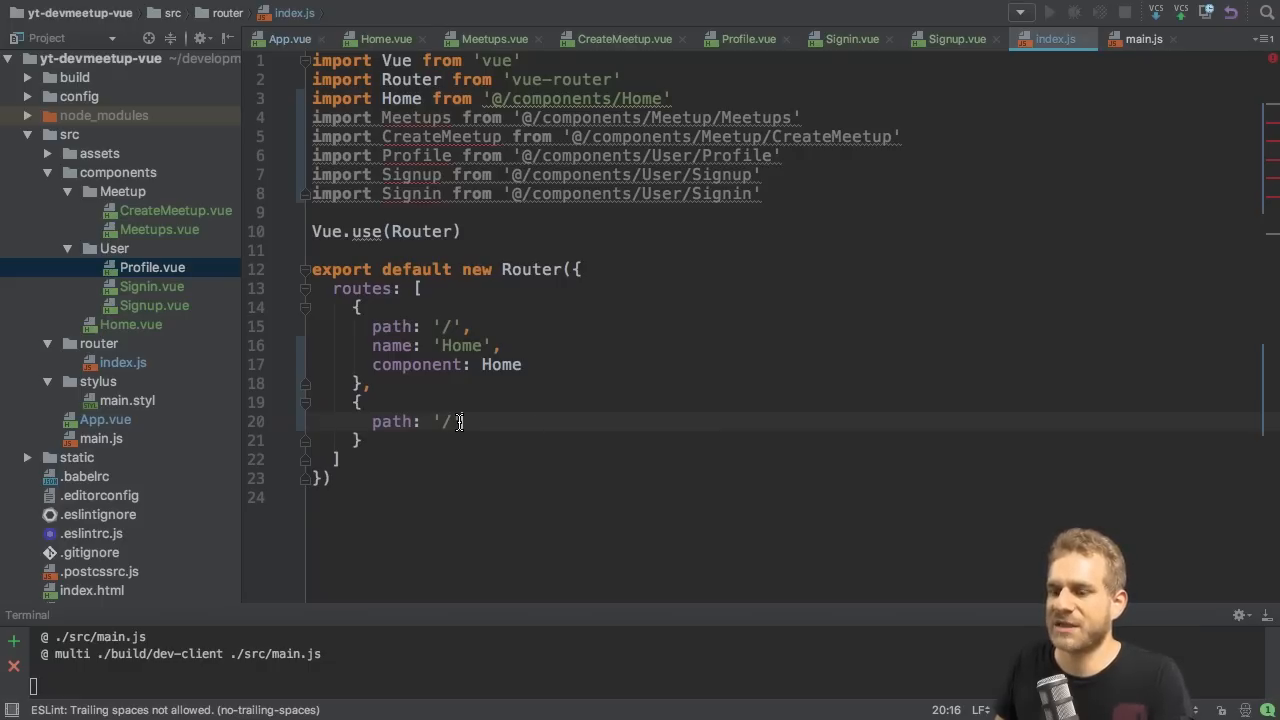
text(meetups)
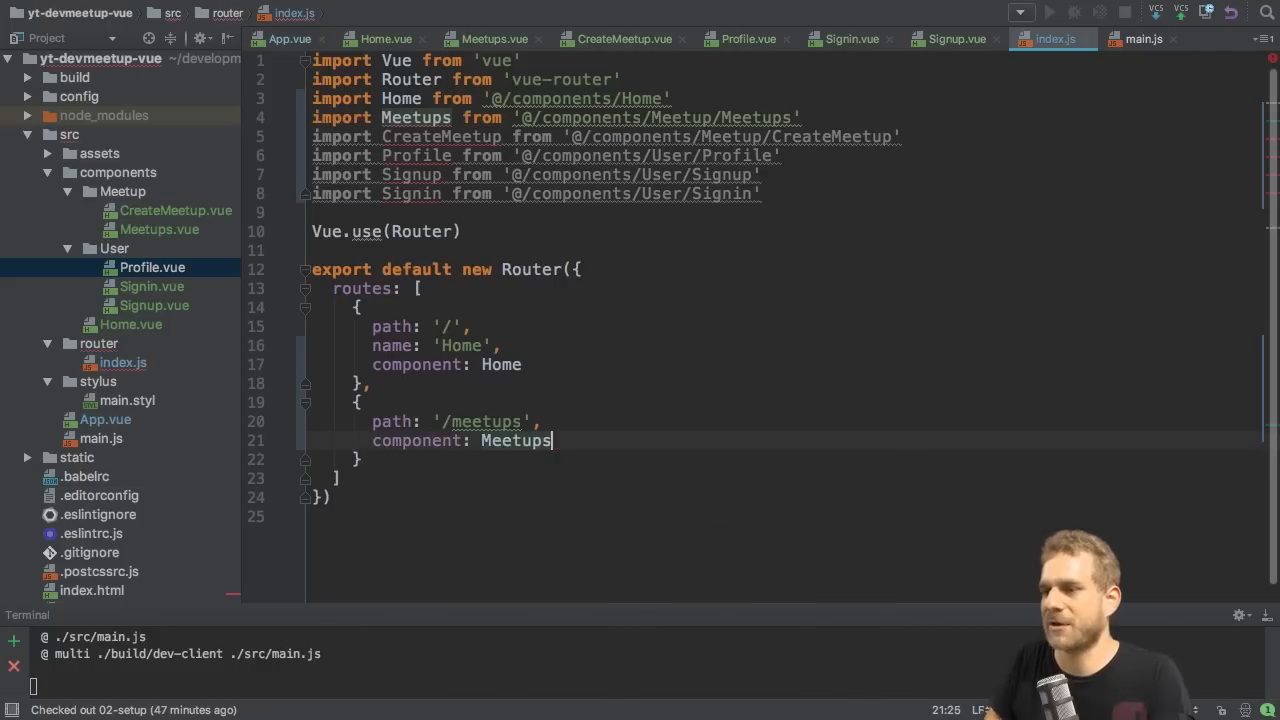
text(name: 'M)
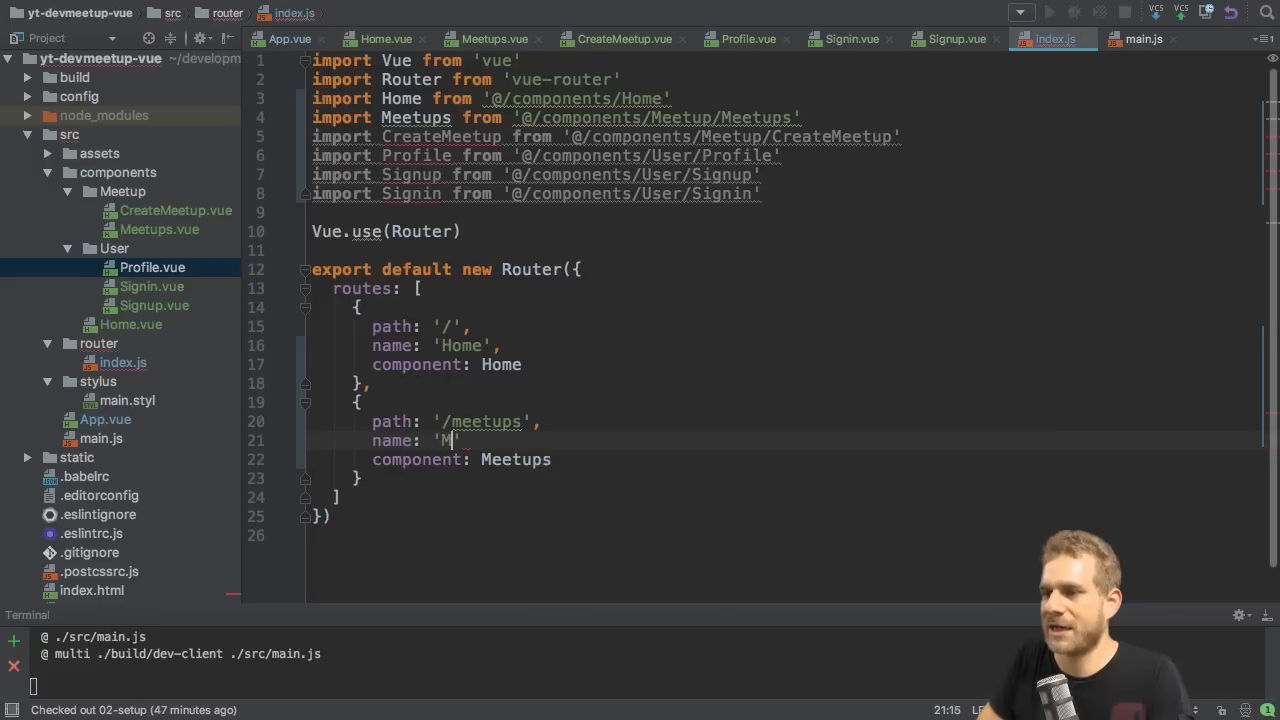
text(eetups)
click(782, 478)
text(,)
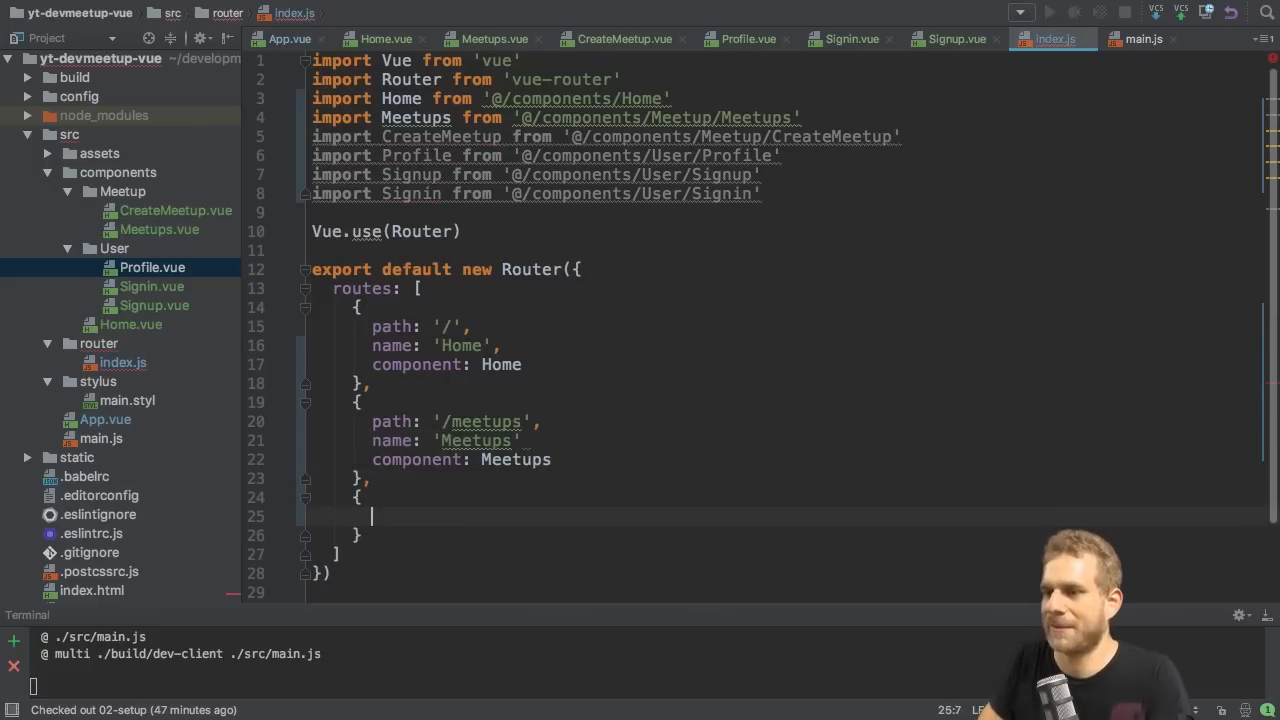
- Add a /meetup/new route named CreateMeetup using the CreateMeetup component
text(path: '/',)
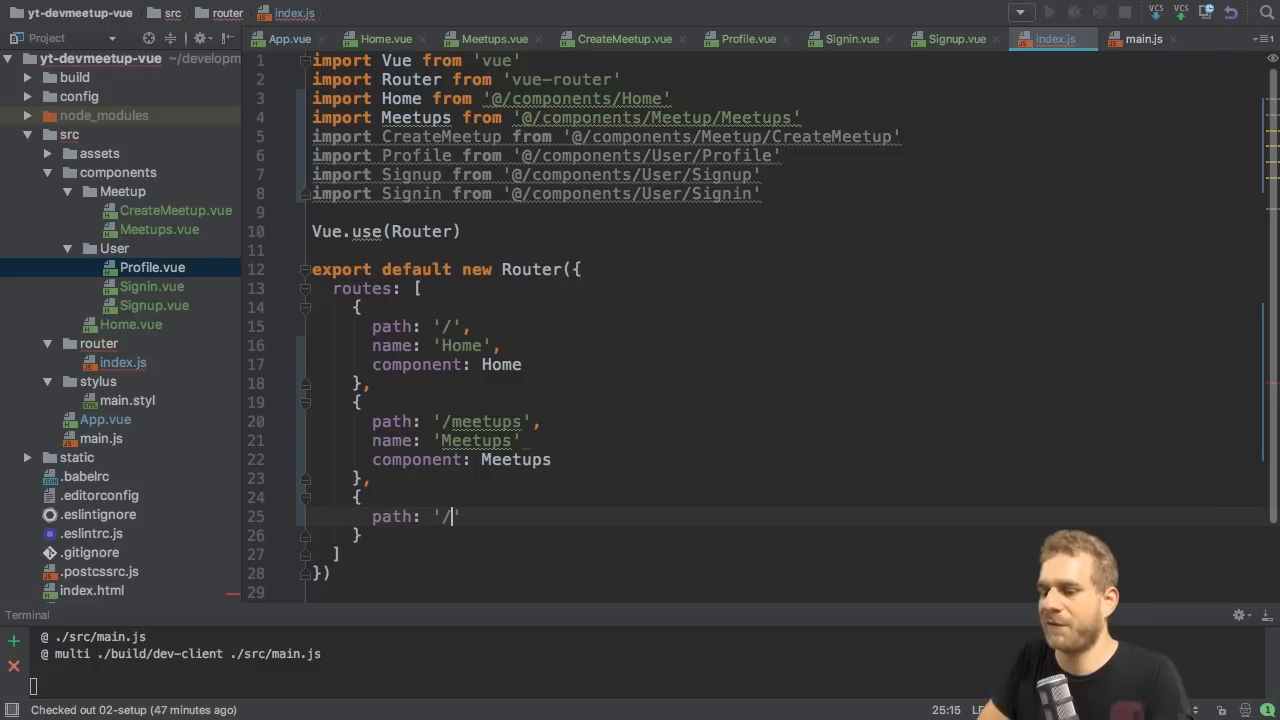
text(meetup/ne)
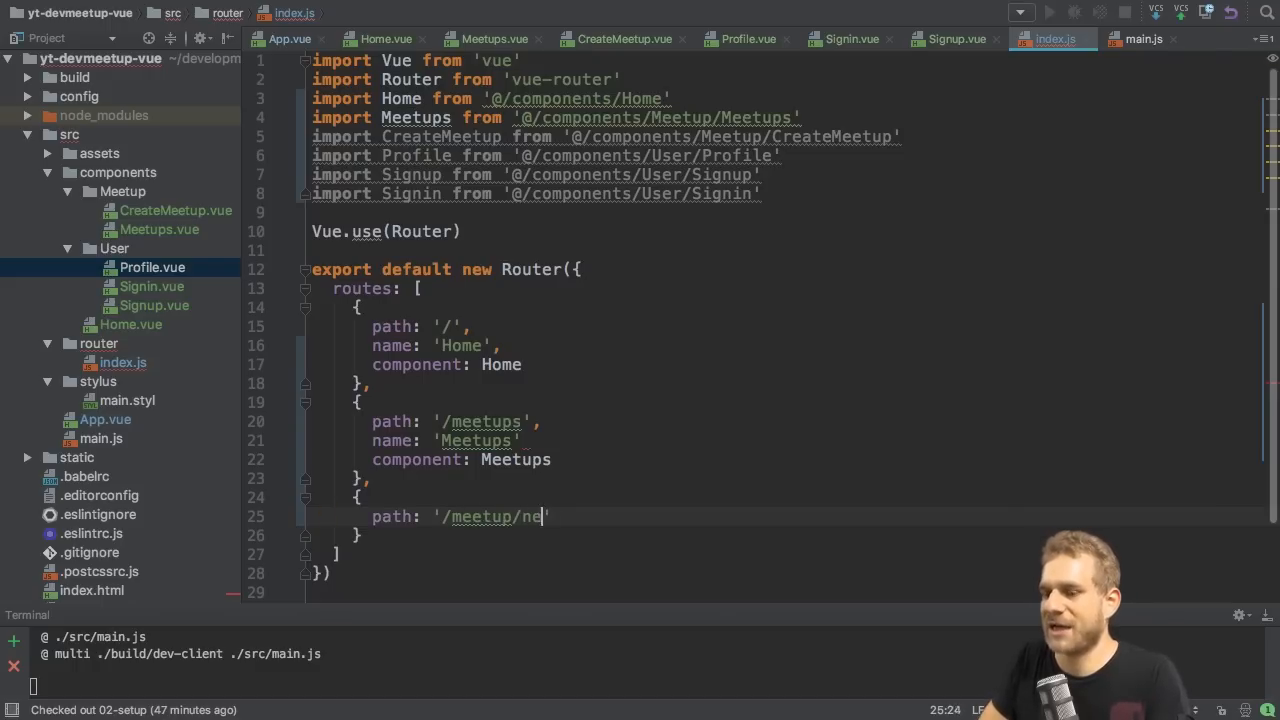
text(w')
click(466, 440)
text(,)
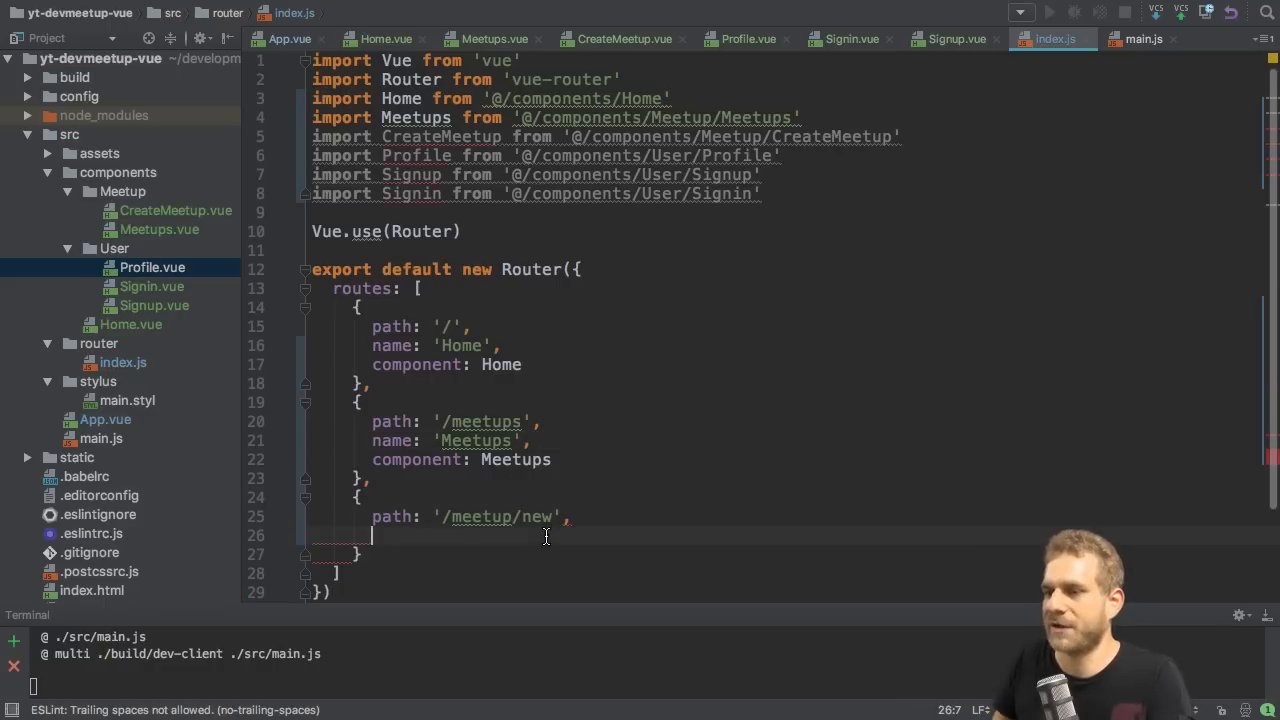
text(name: 'Cre)
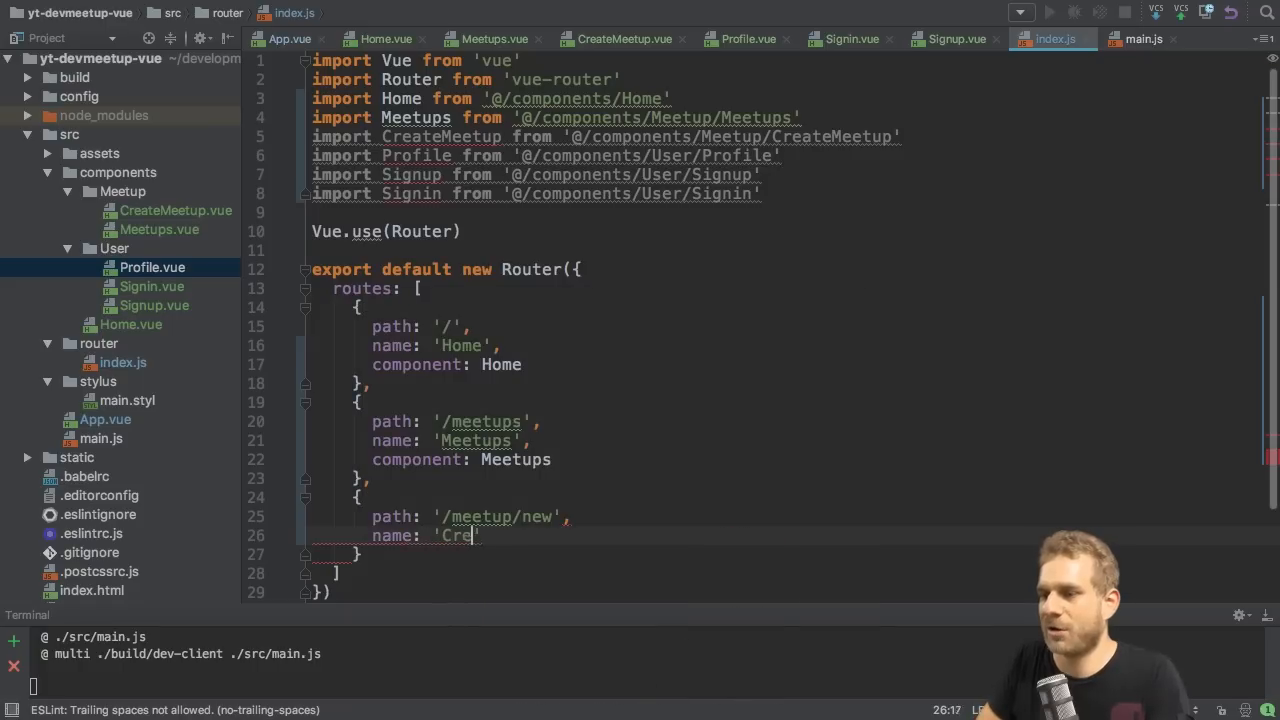
text(ateMeetup',)
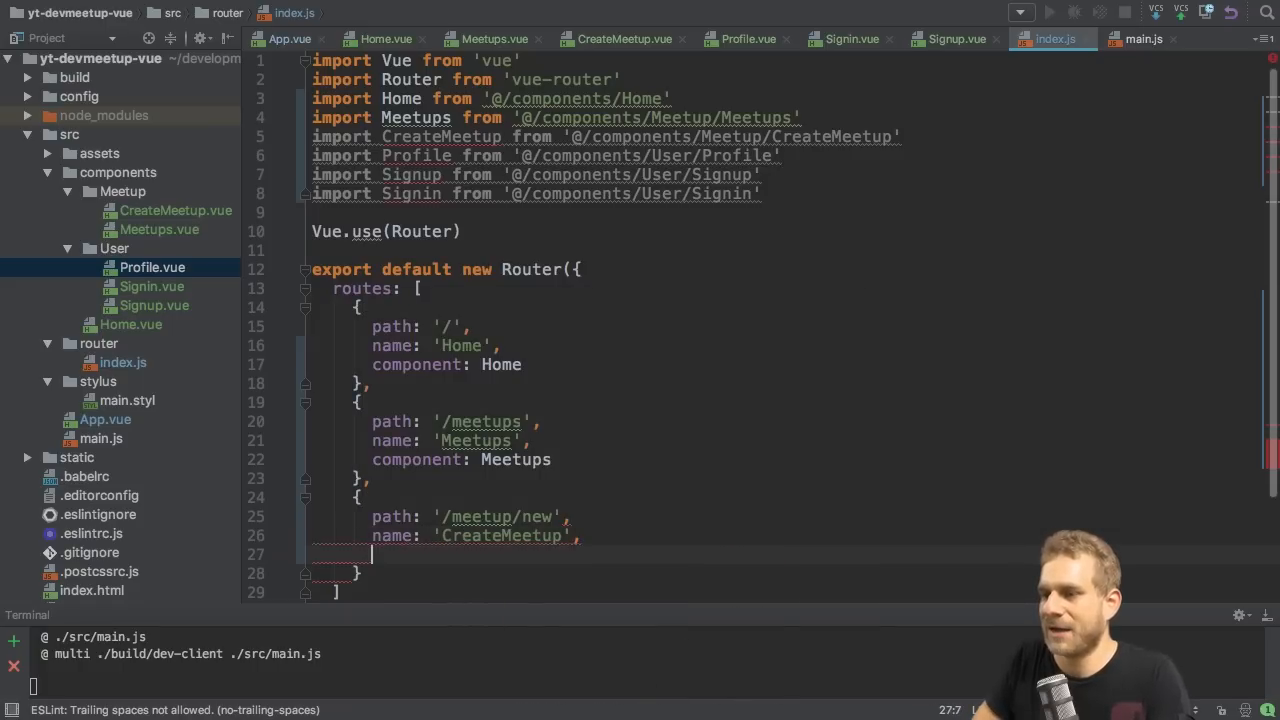
text(component:)
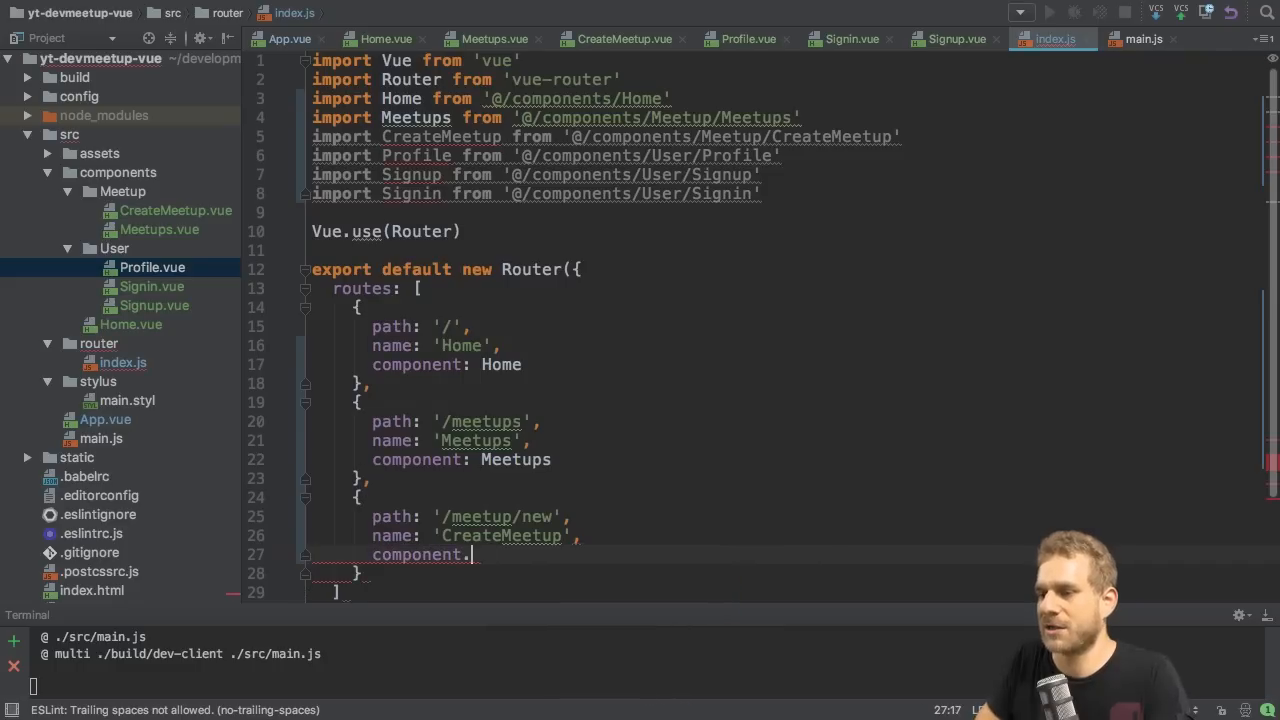
text(CreateMeetup)
click(780, 572)
text(,)
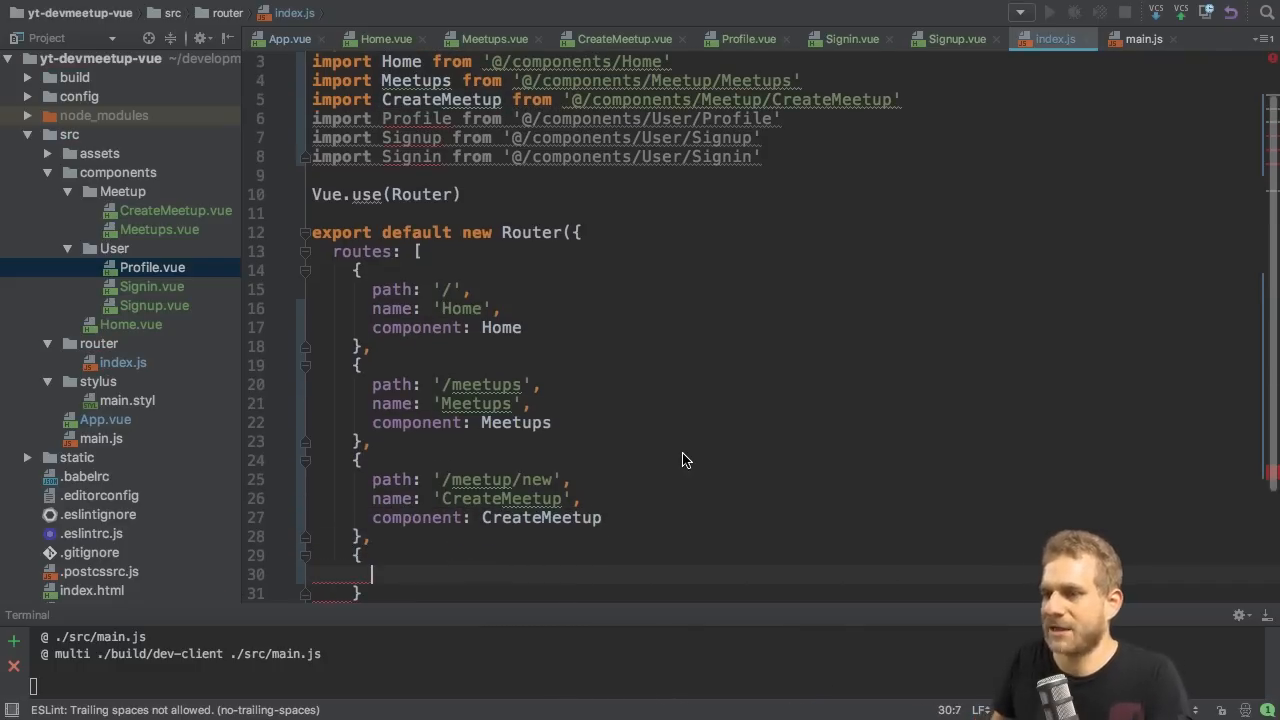
- Add a /profile route named Profile using the Profile component
text(path: ')
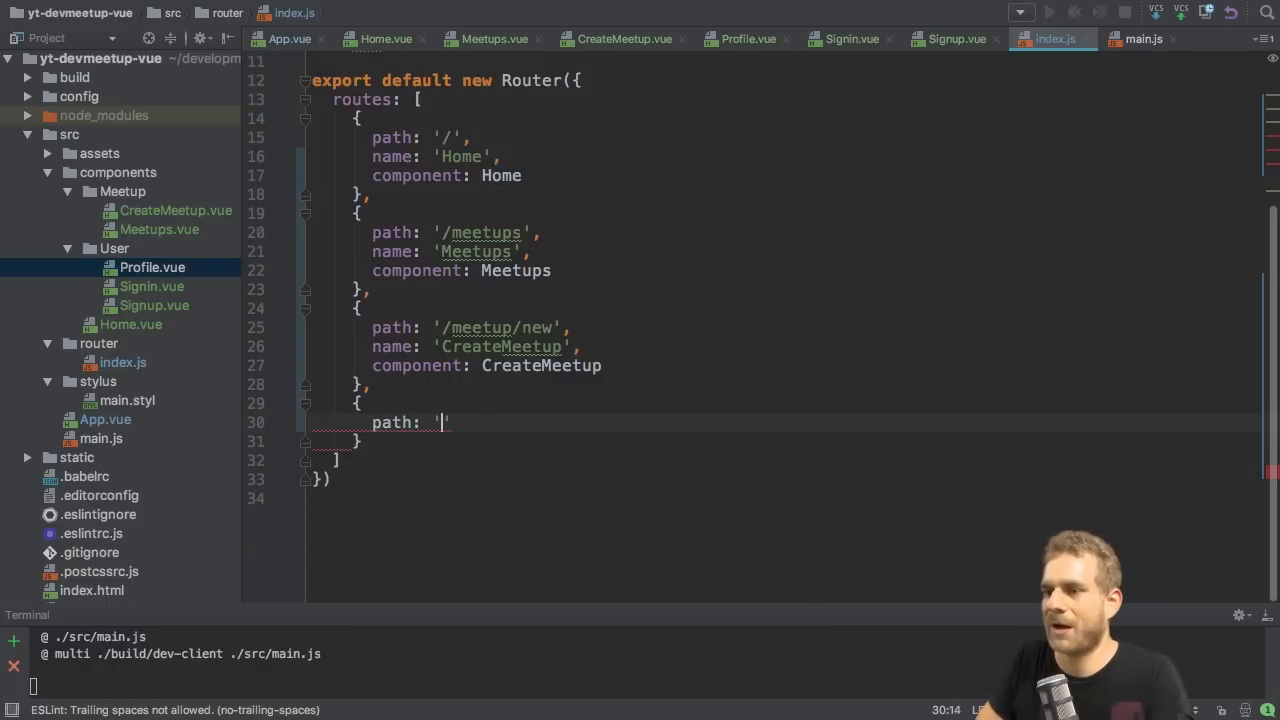
text(/profile)
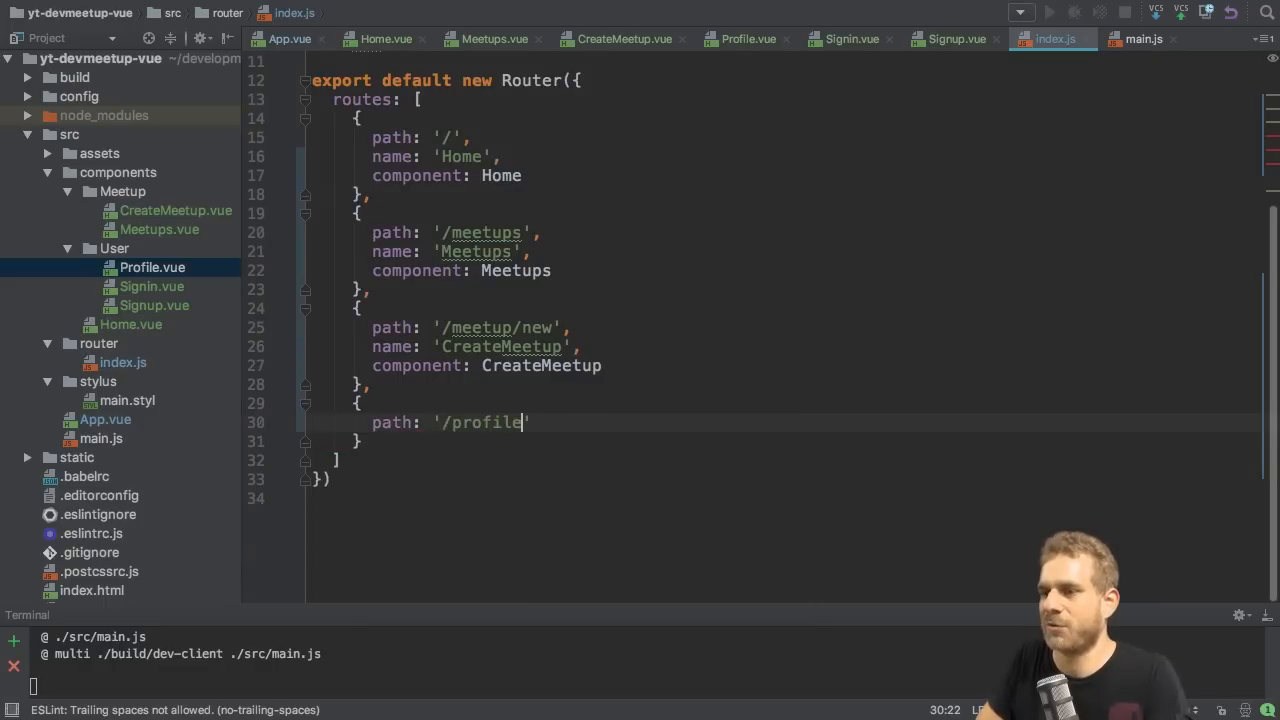
text(,)
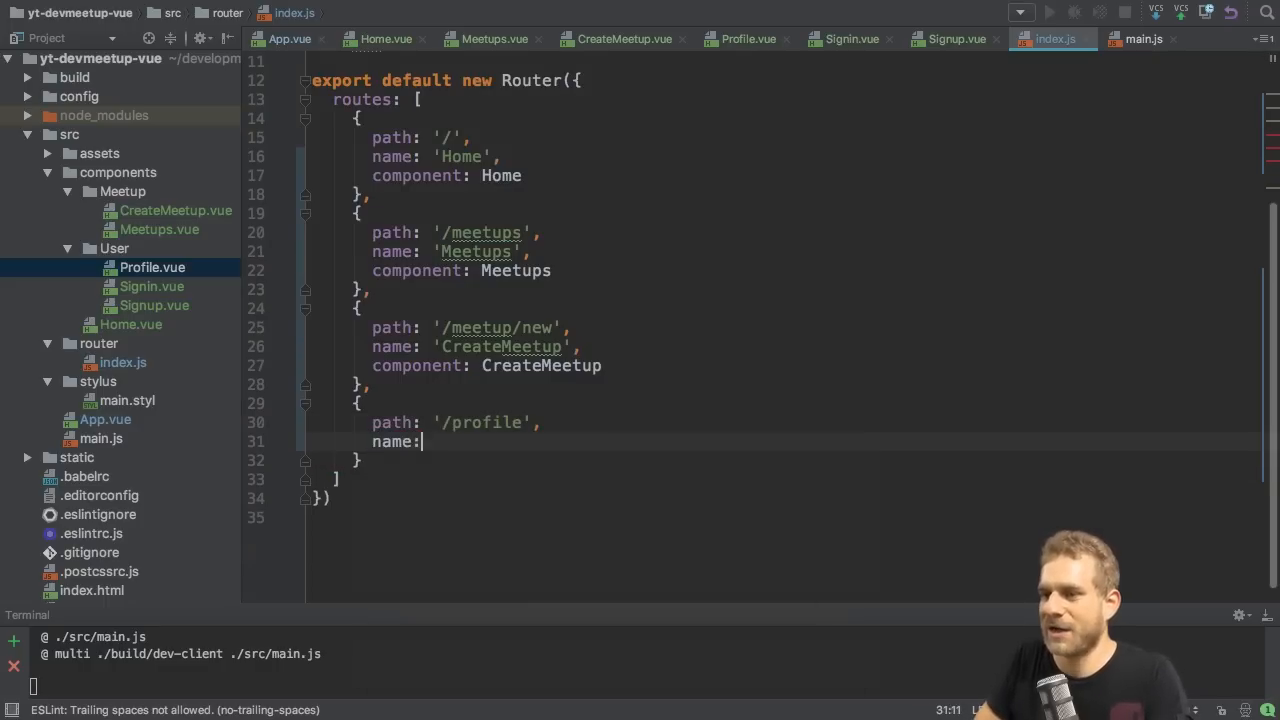
text('Profil')
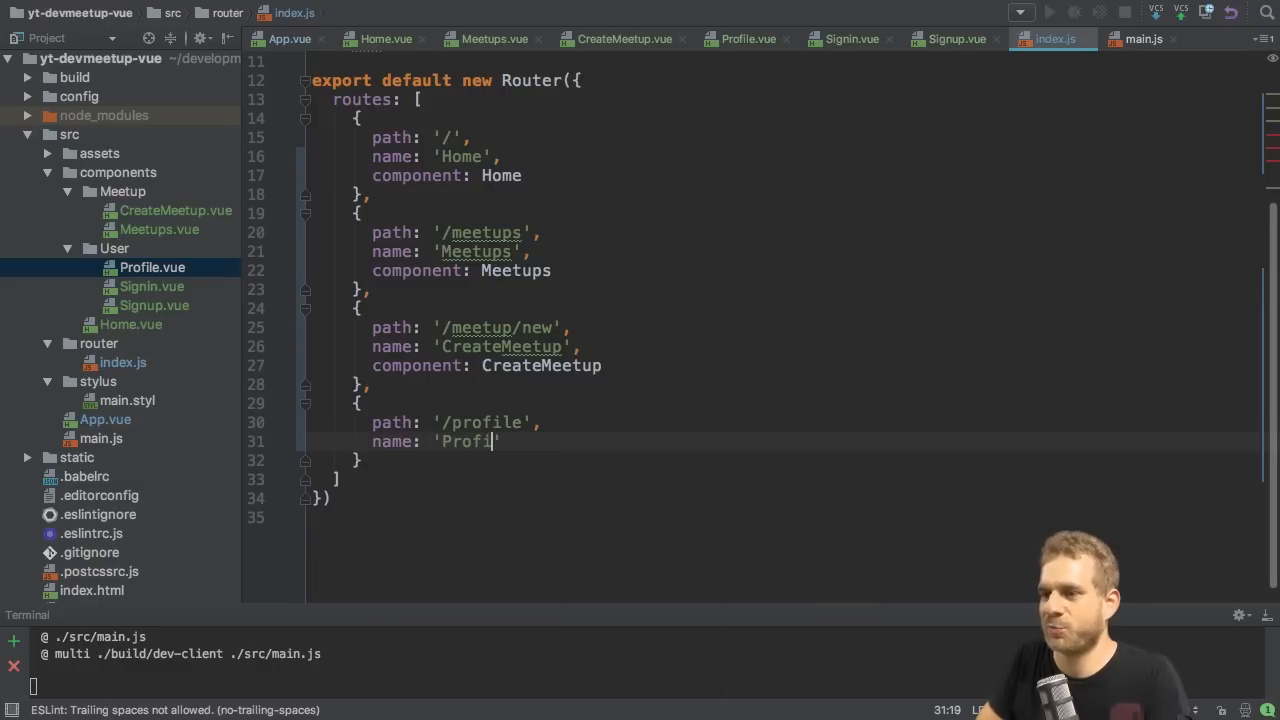
text(le',)
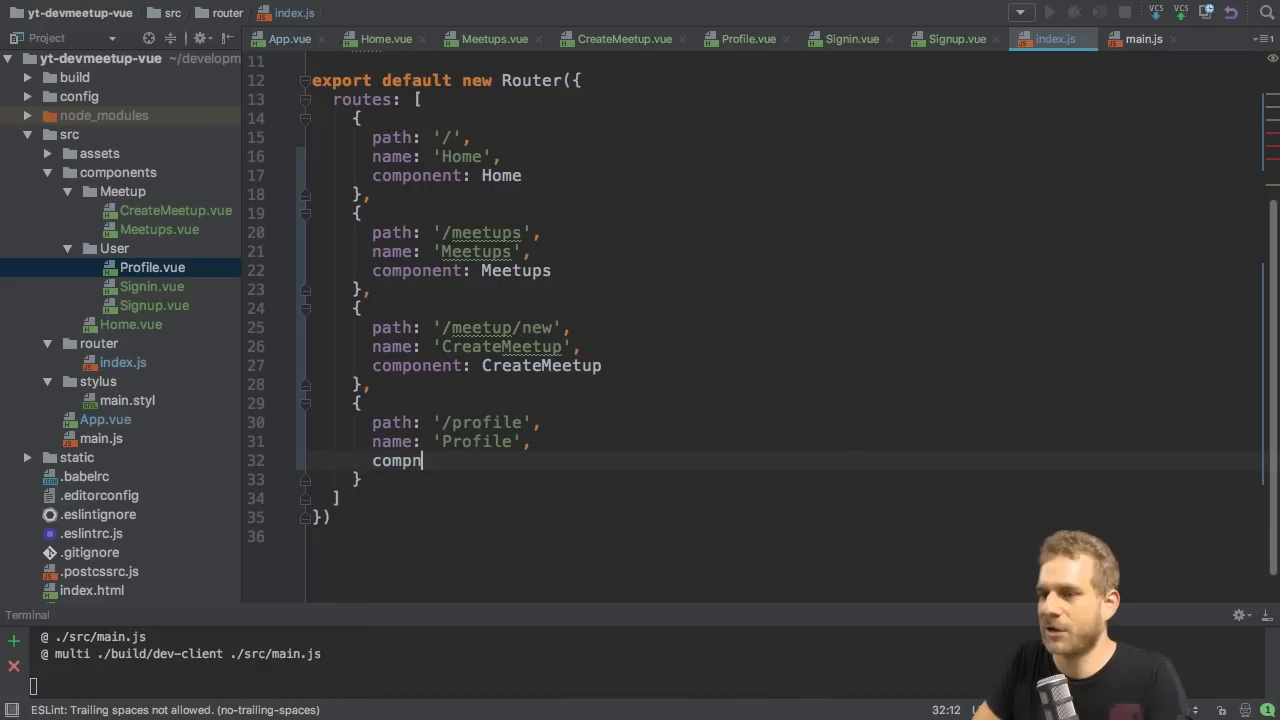
text(onent: Profile)
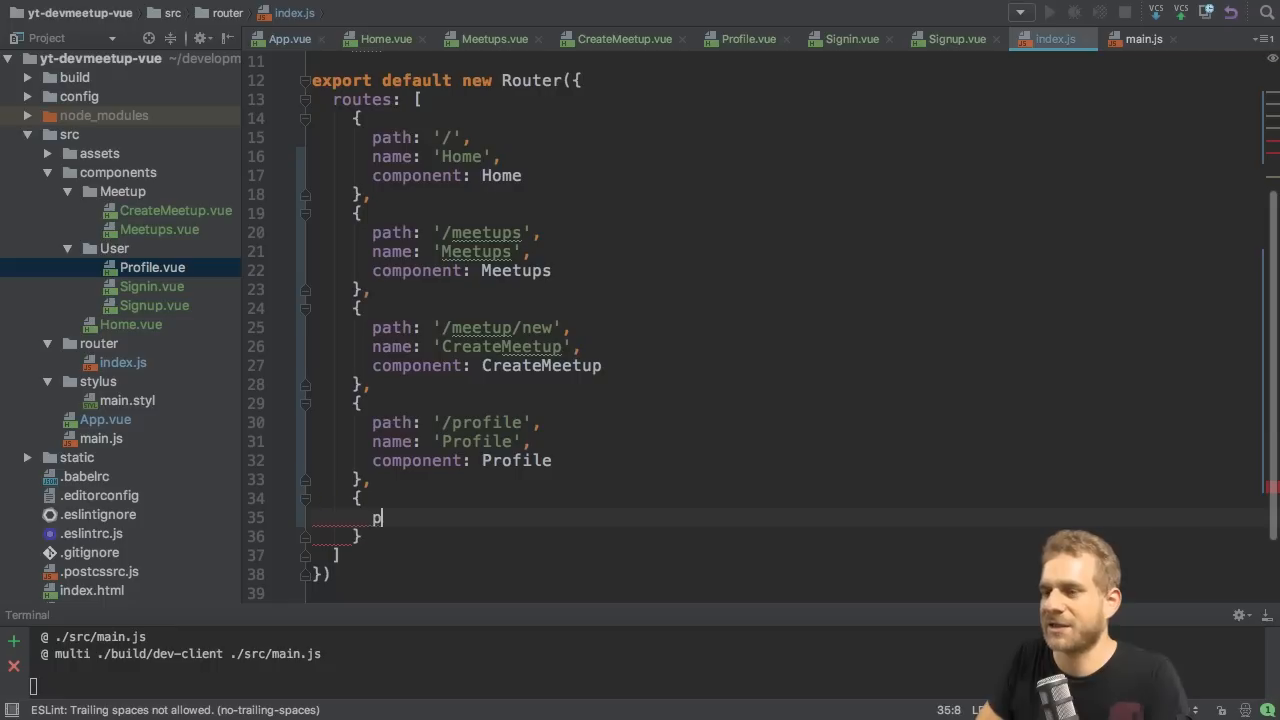
- Add /signup and /signin routes named Signup and Signin with their components
text(ath: '/')
text(name: ')
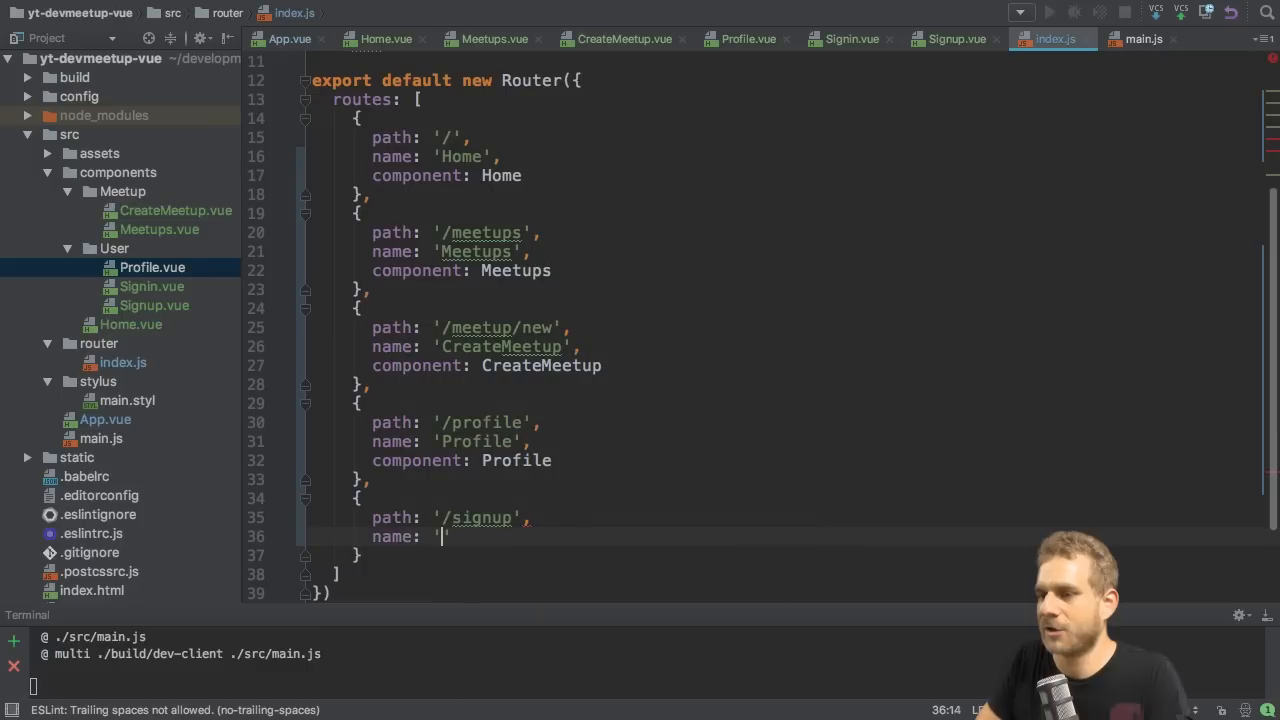
text(Signup',)
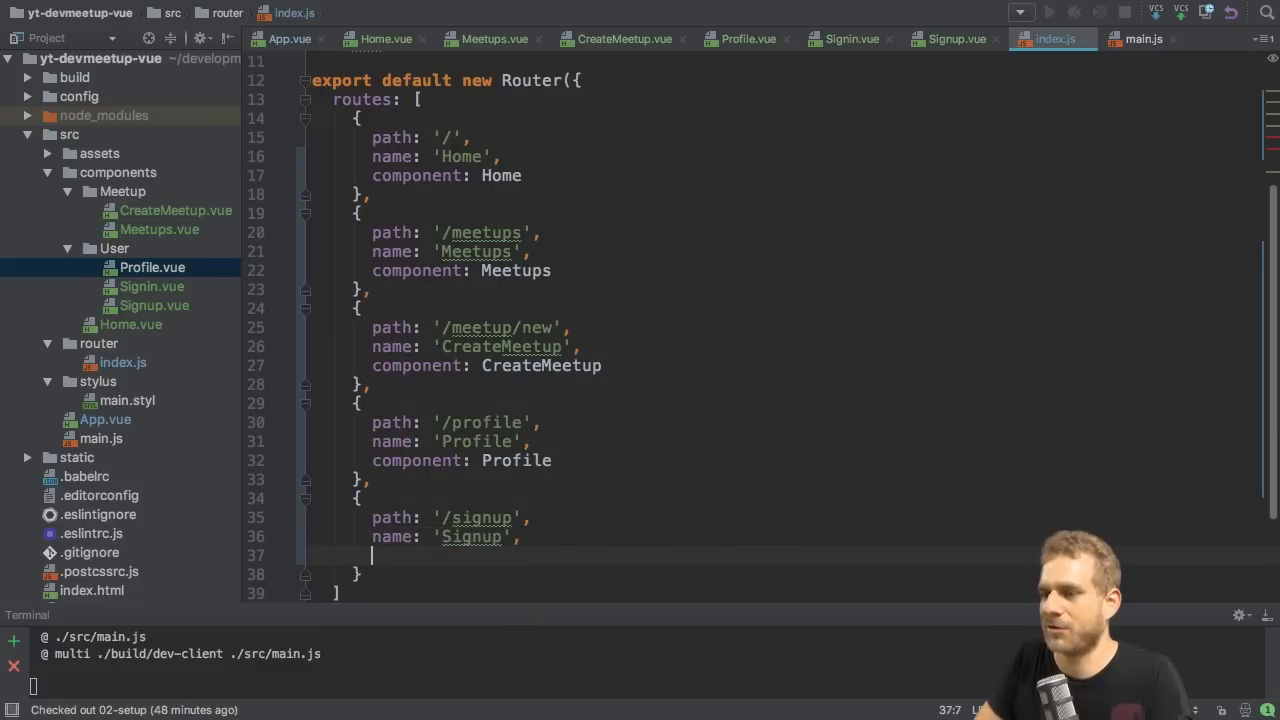
text(component: Signup)
text(path)
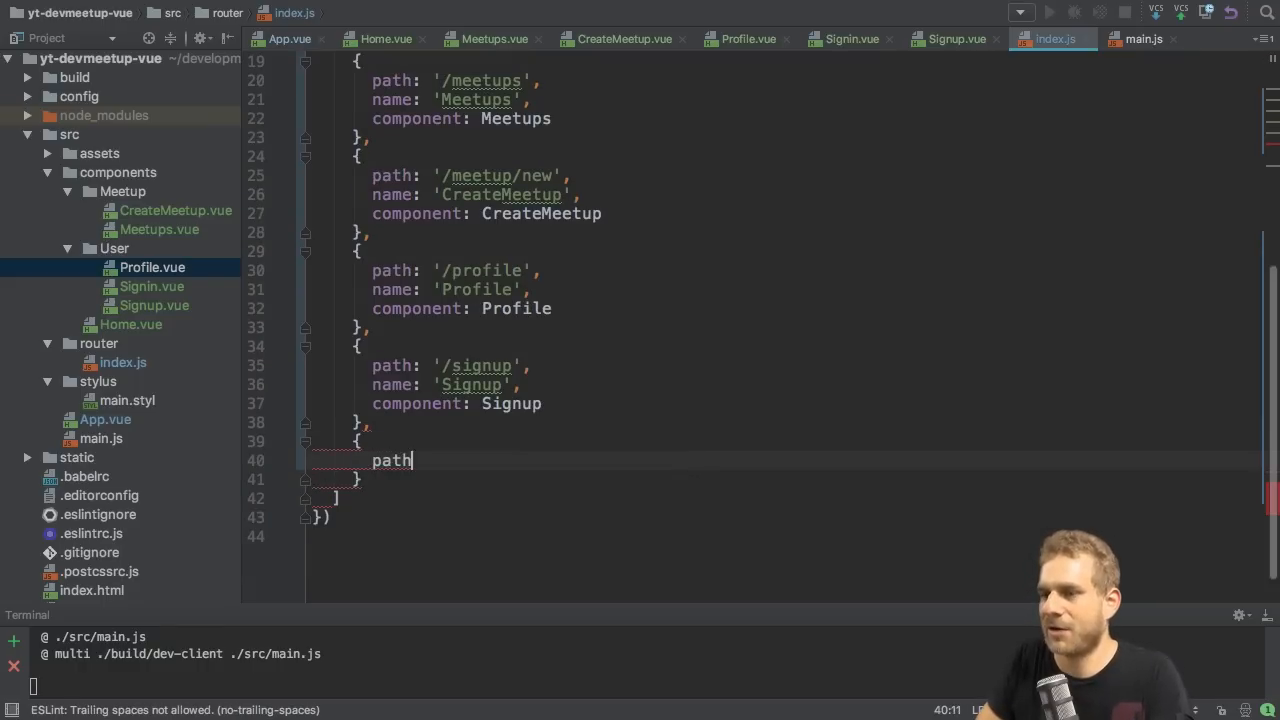
text(: '/si')
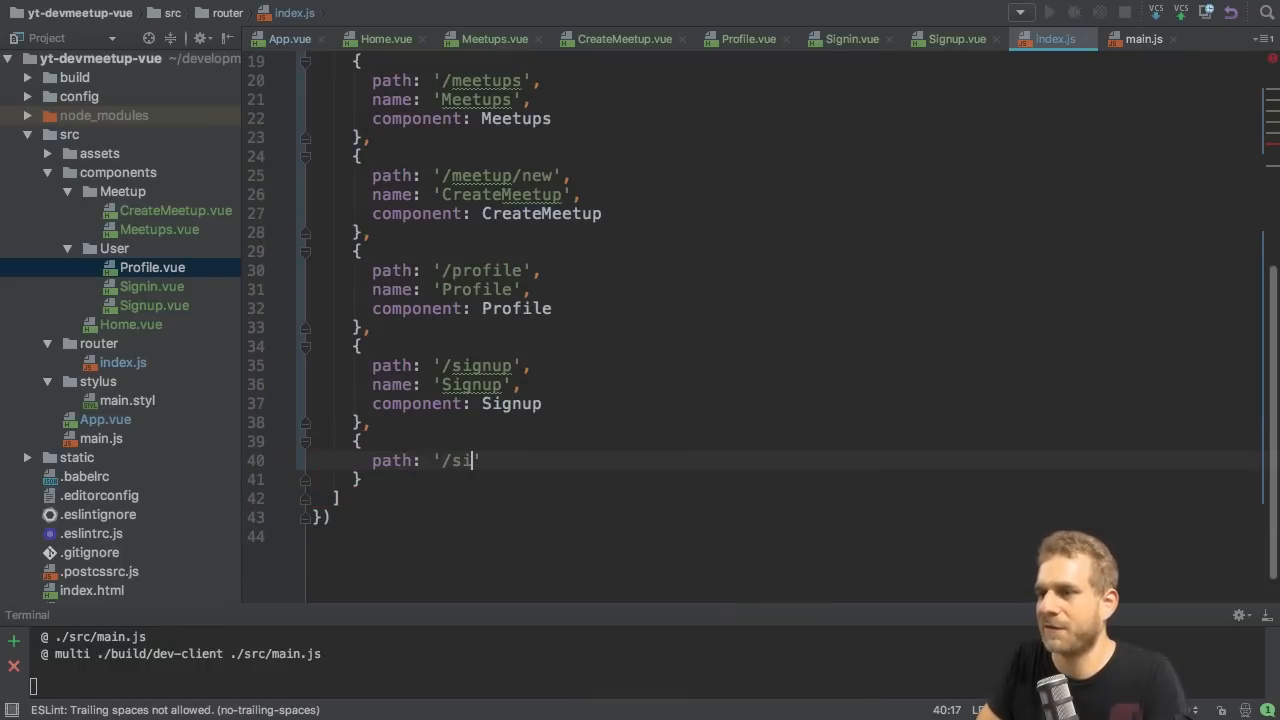
text(gnin',)
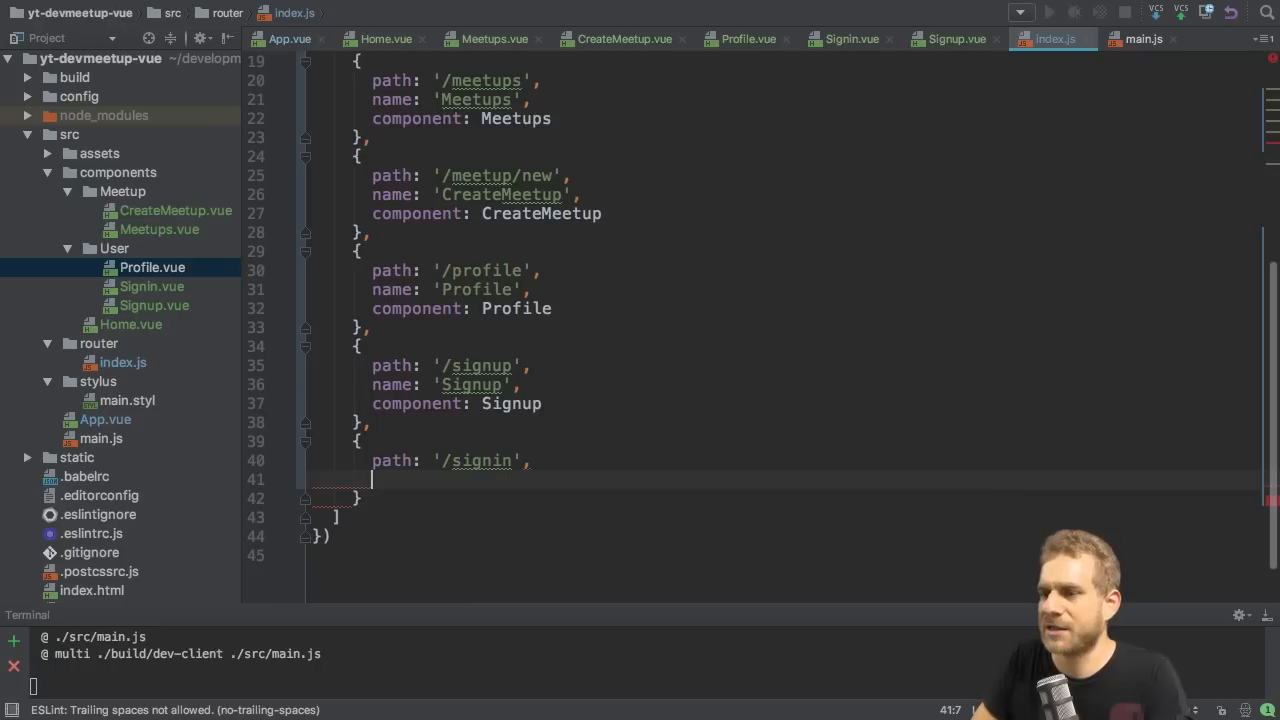
text(name: 'Signin',)
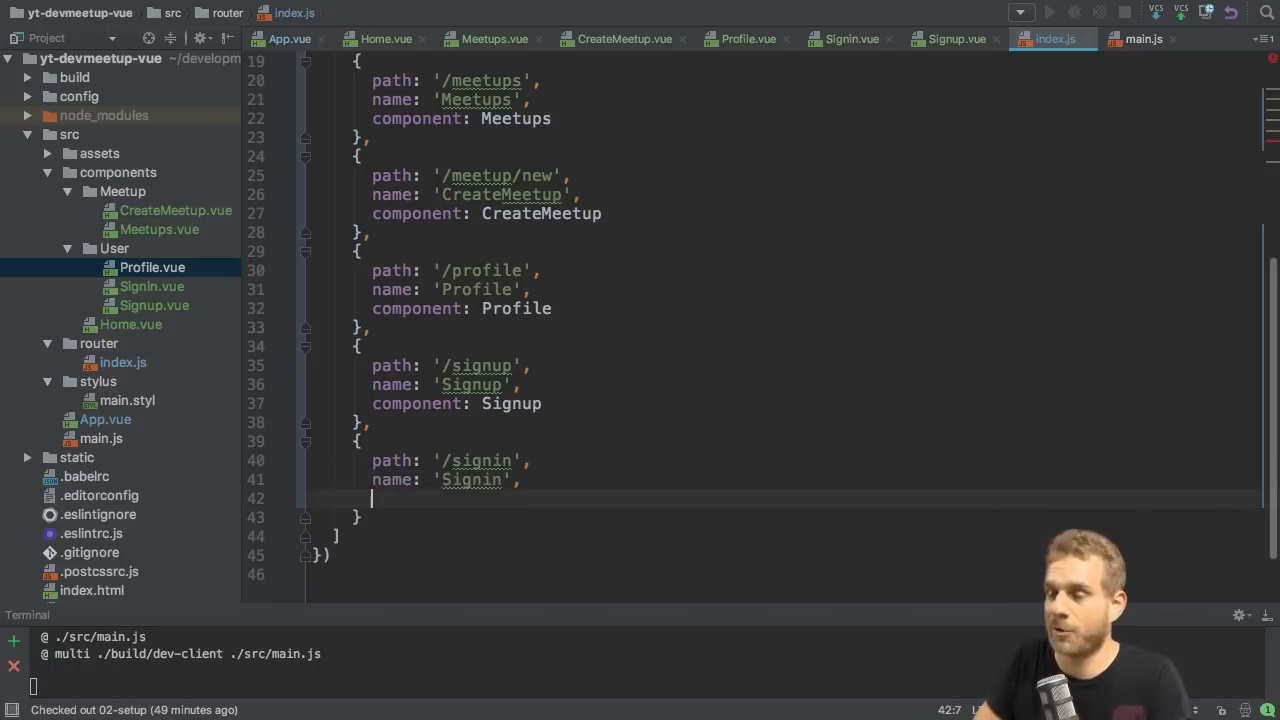
text(component: Signin)
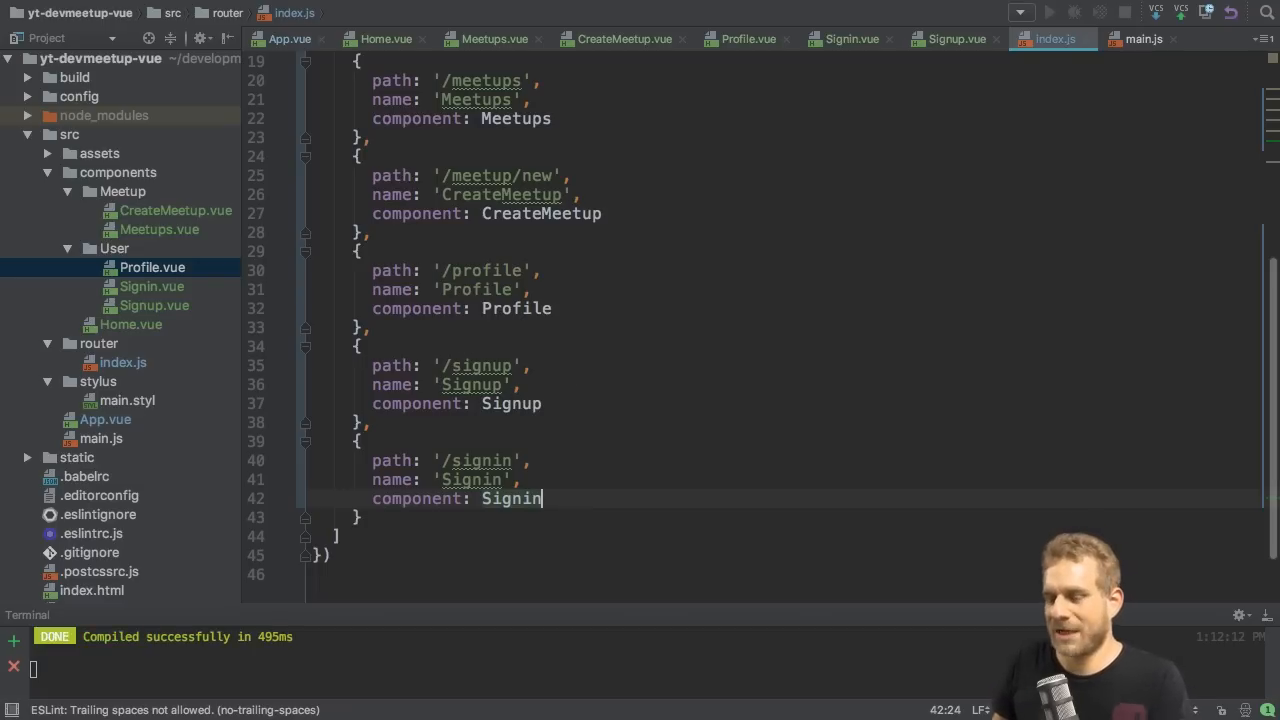
mouse_move(400, 292)
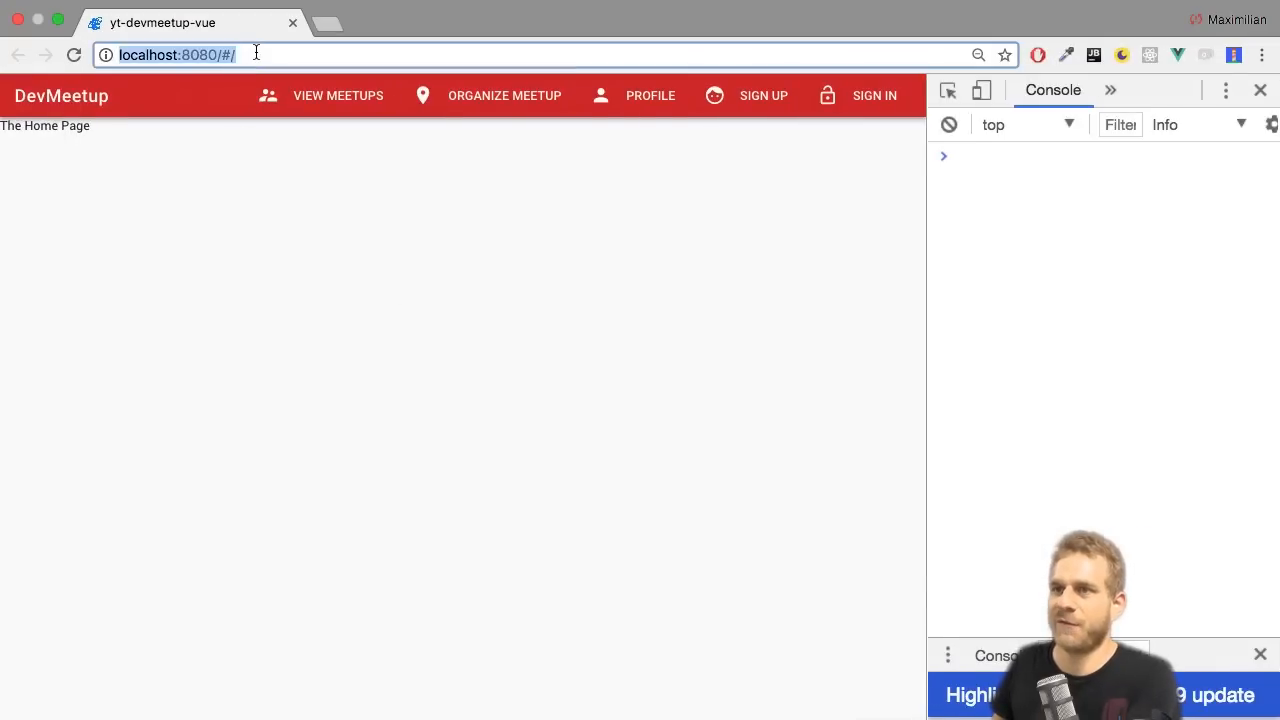
- Navigate Chrome to localhost:8080/#/signup to show 'The Sign up Page'
text(signuo)
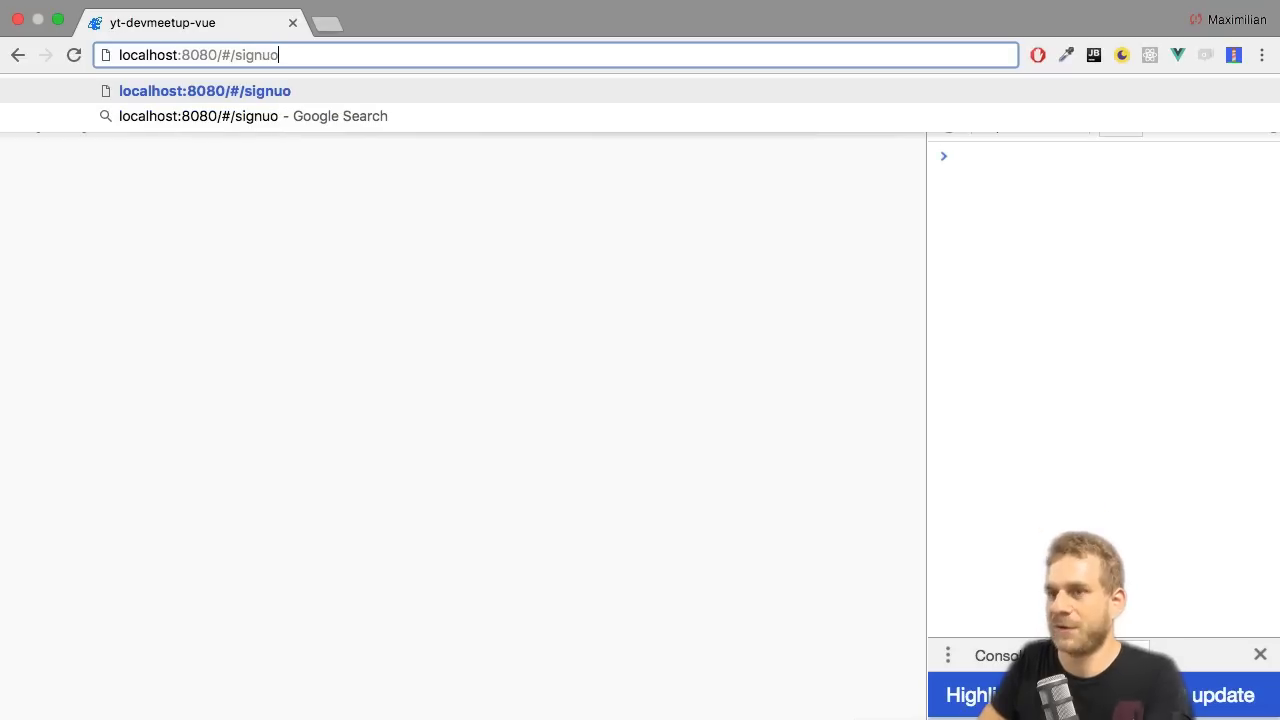
text(p)
key(Enter)
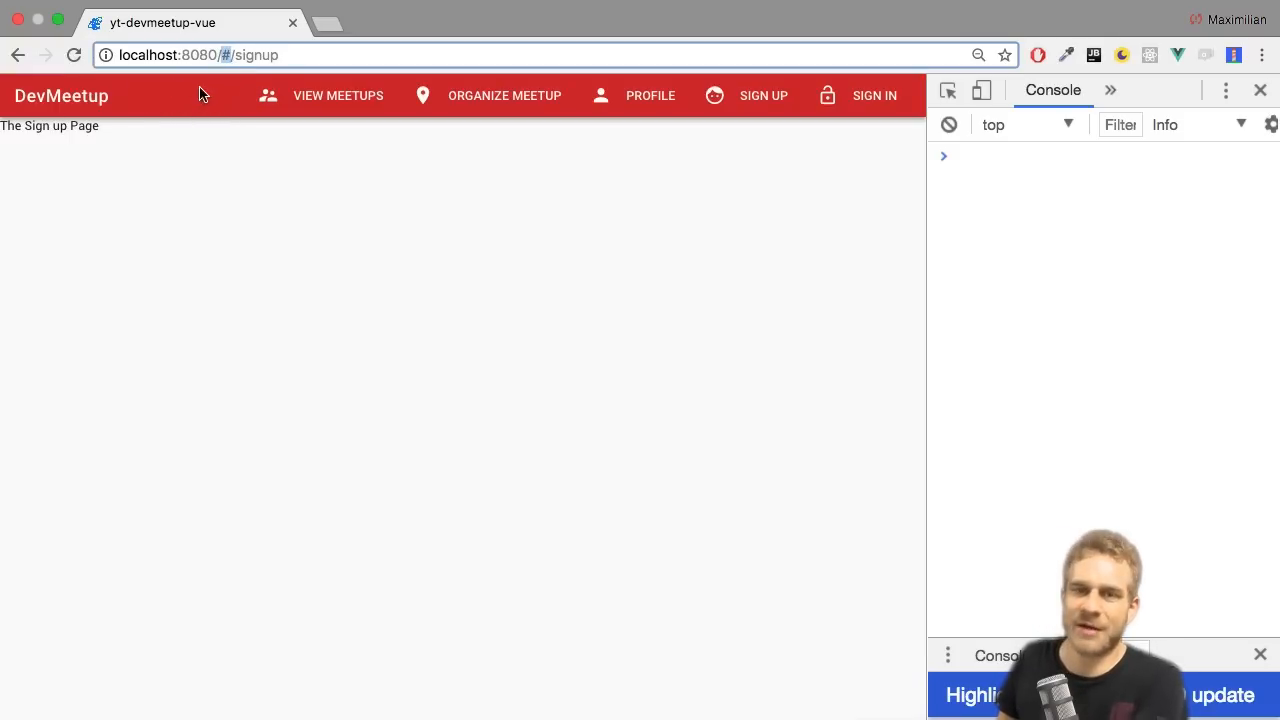
mouse_move(236, 112)
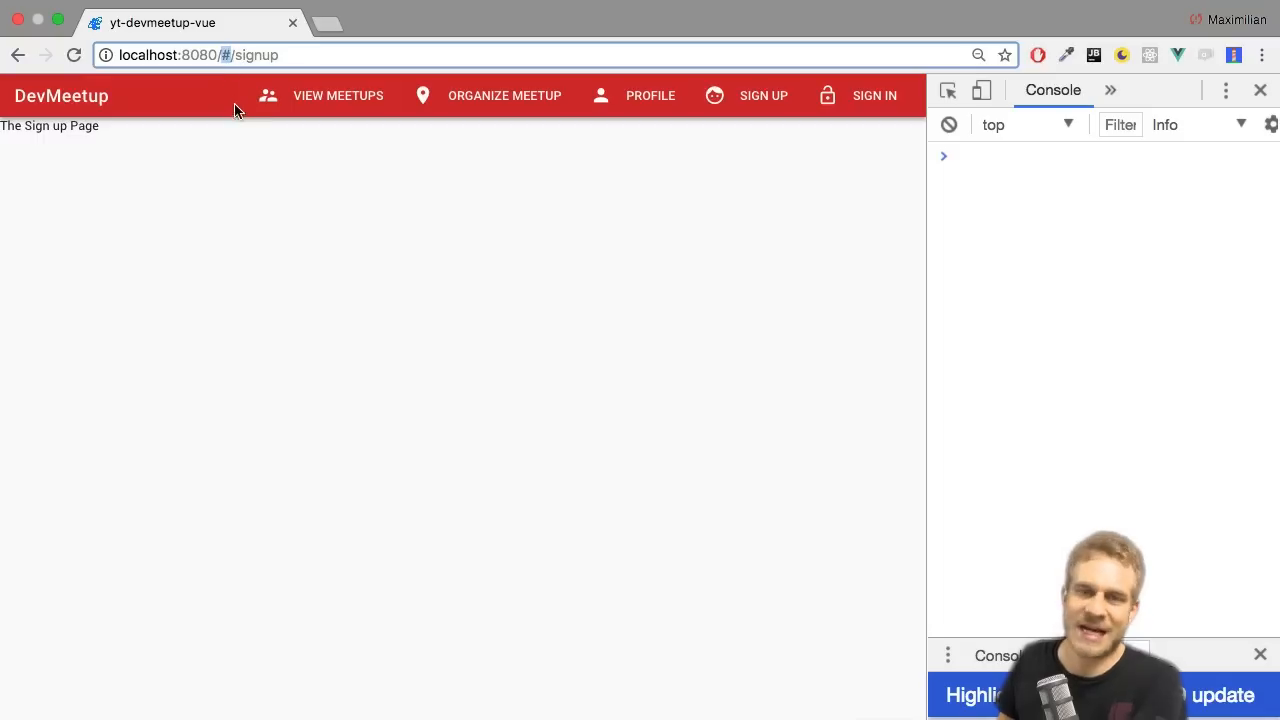
mouse_move(272, 150)
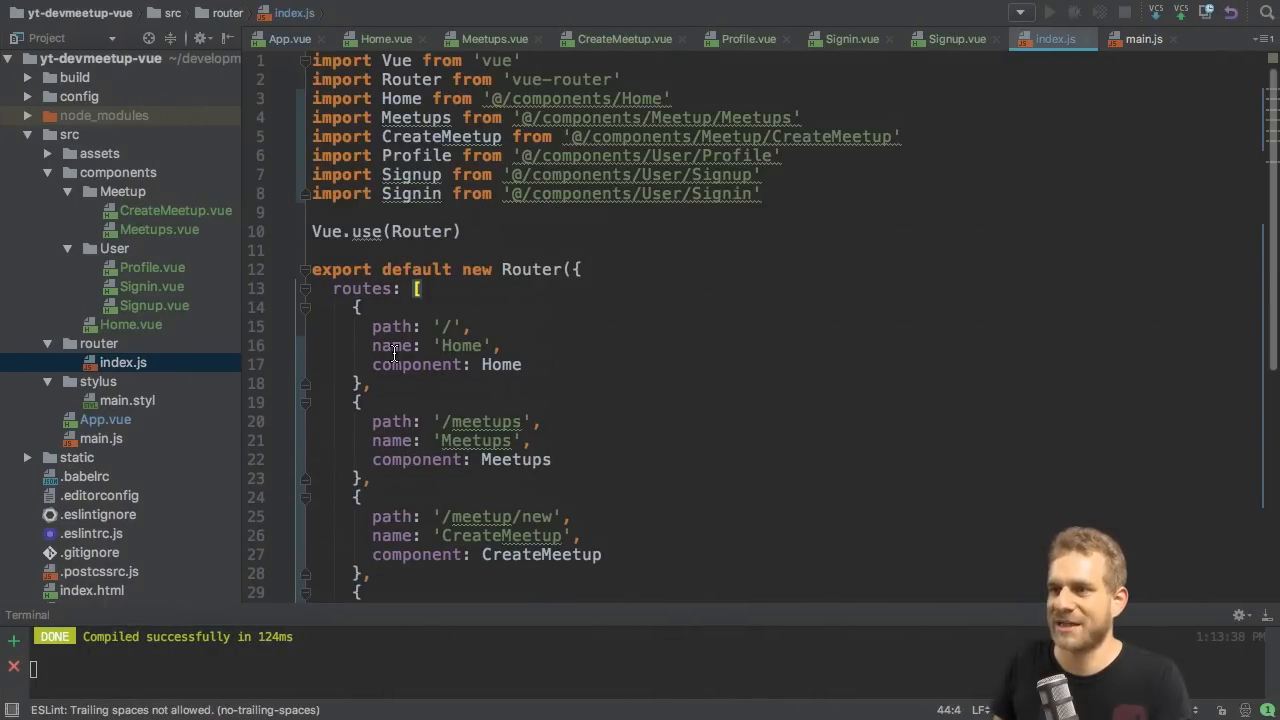
- Add mode: 'history' to the Router options after the routes array
scroll(down, 3)
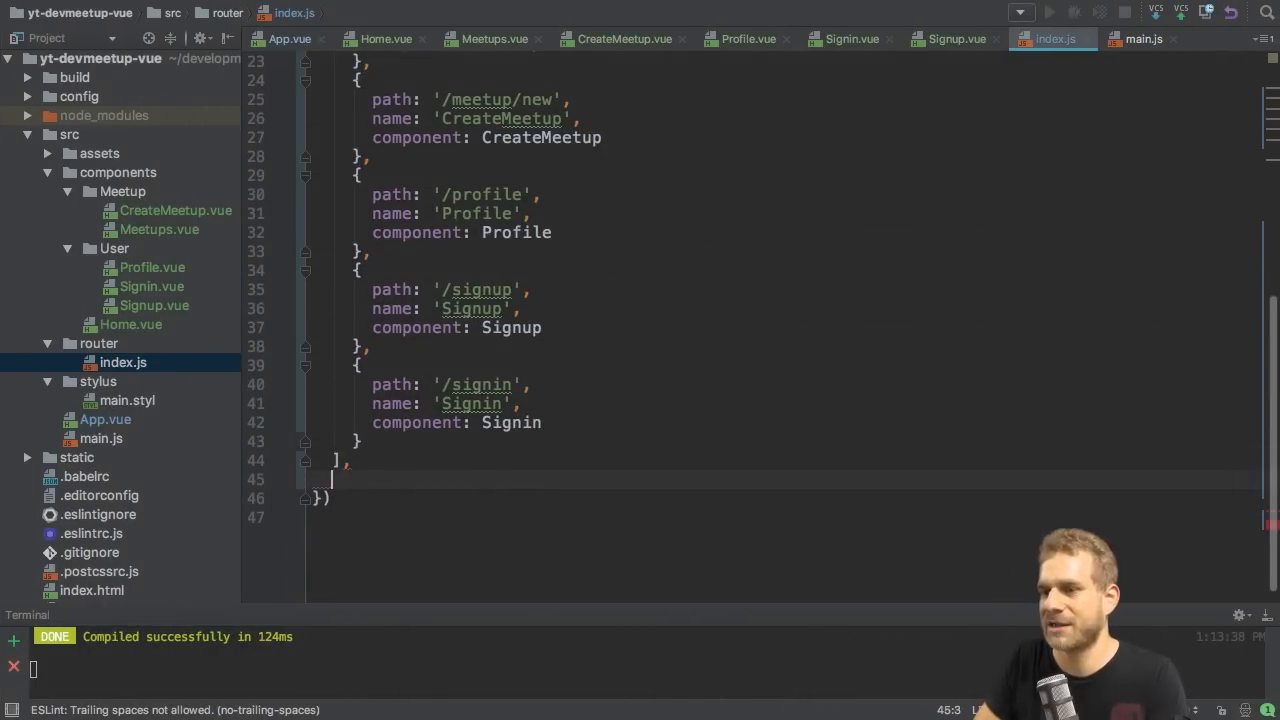
text(mode: '')
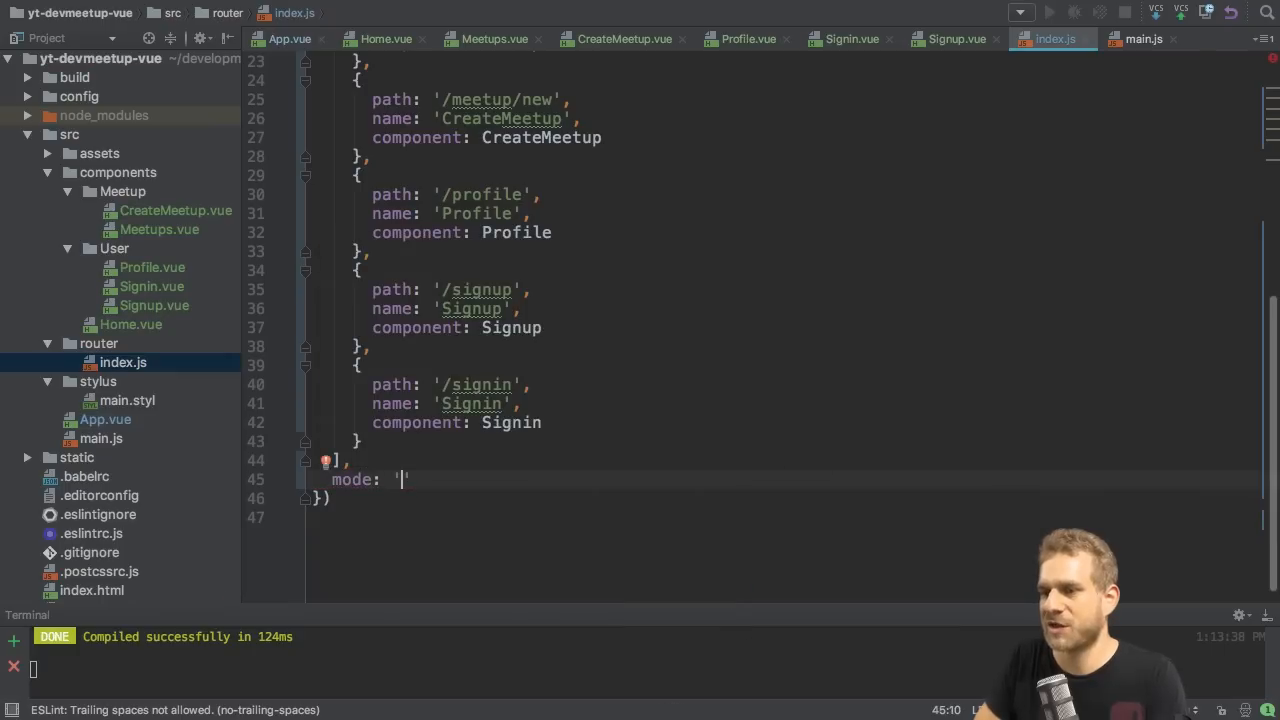
text(history)
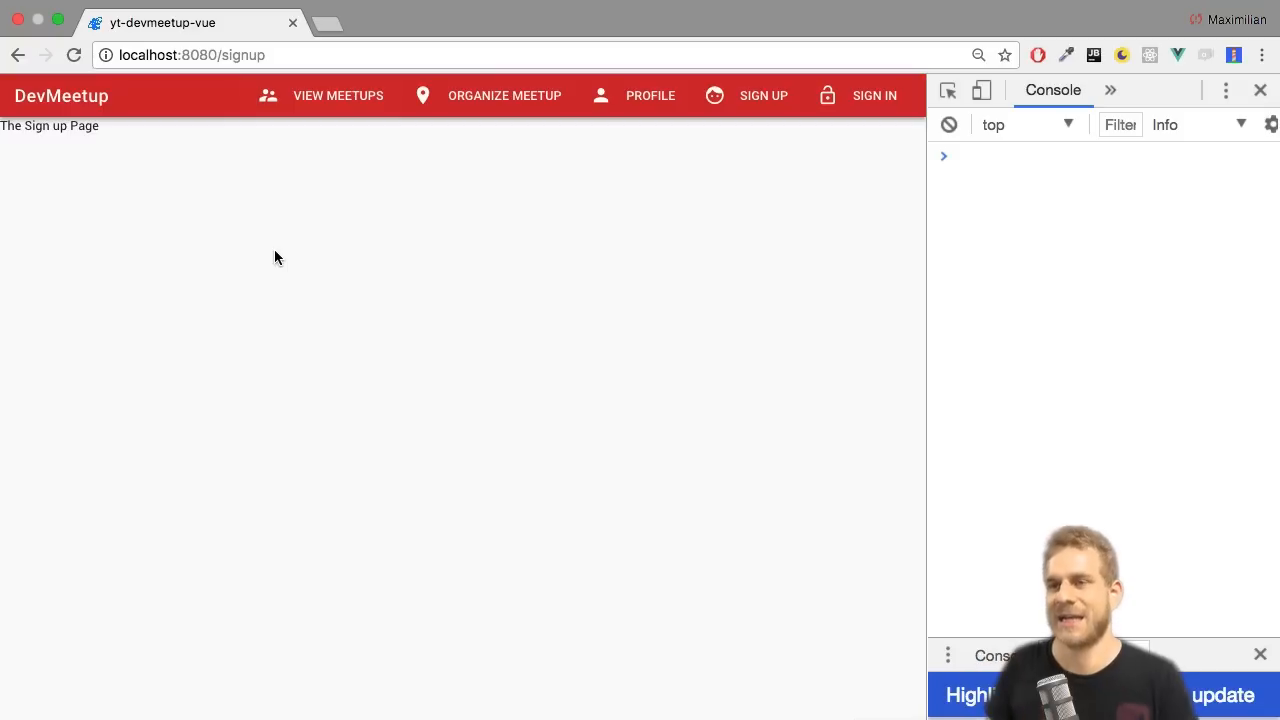
mouse_move(306, 218)
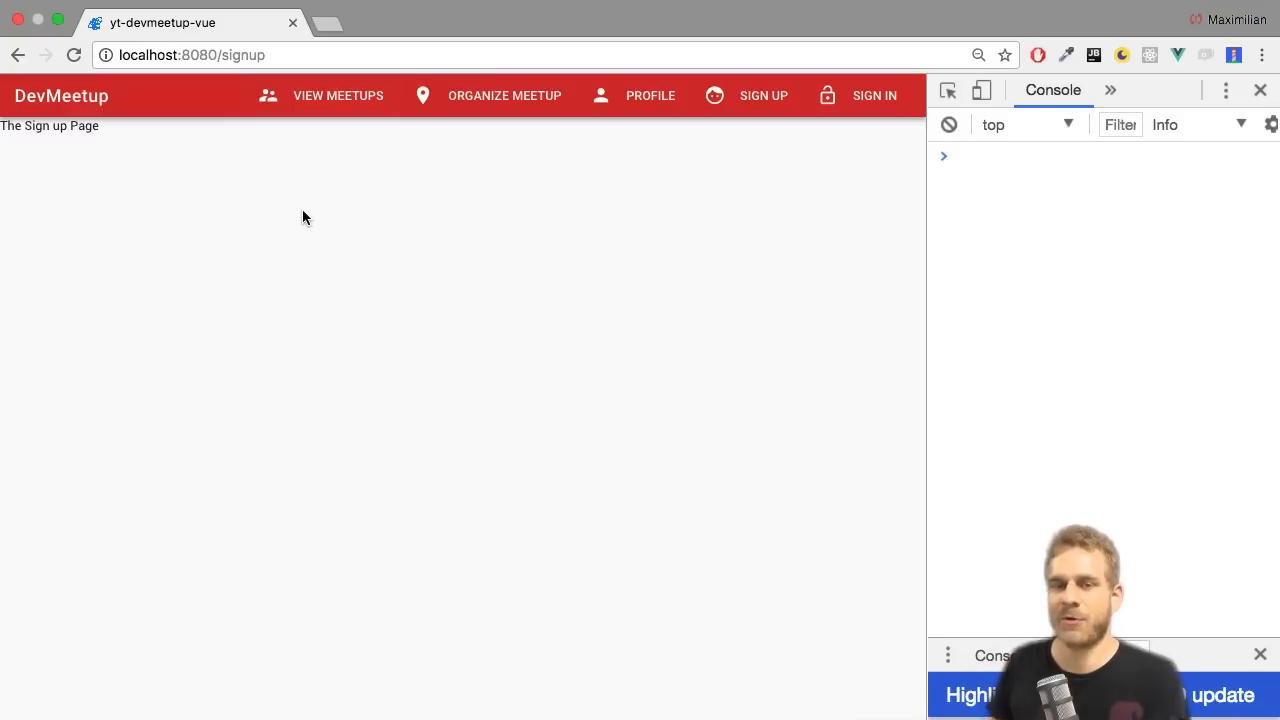
mouse_move(234, 190)
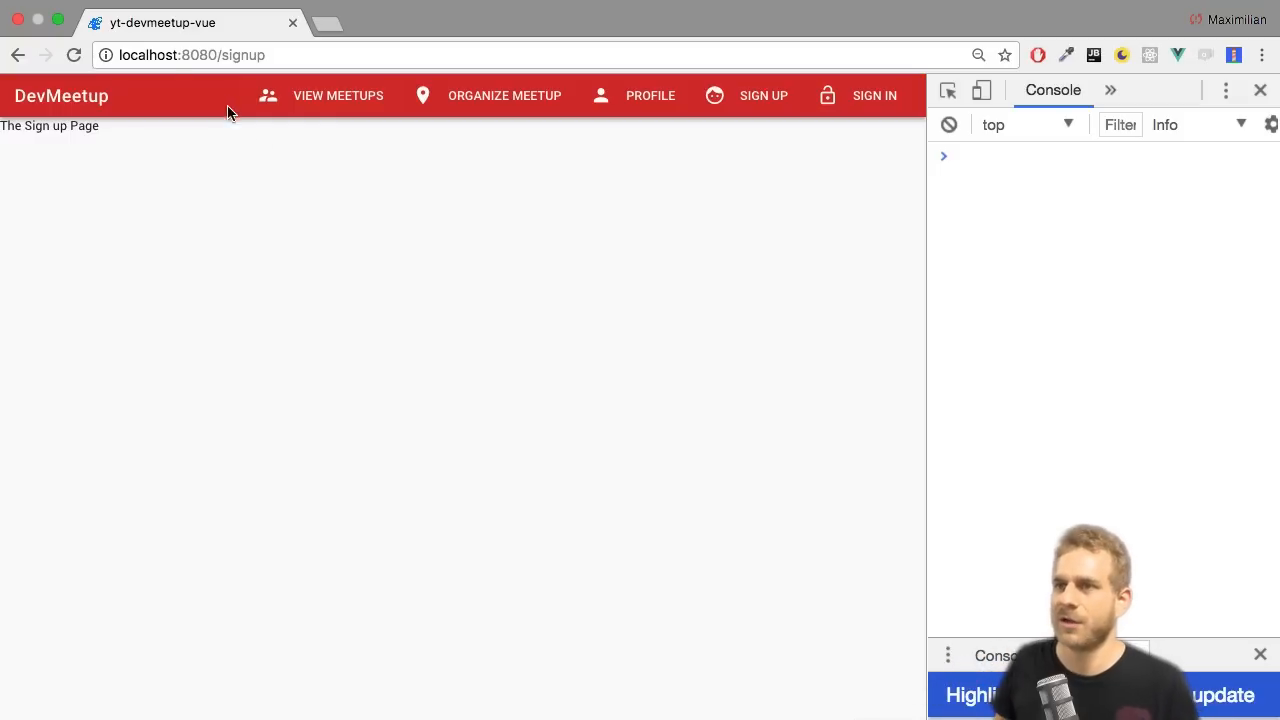
mouse_move(436, 112)
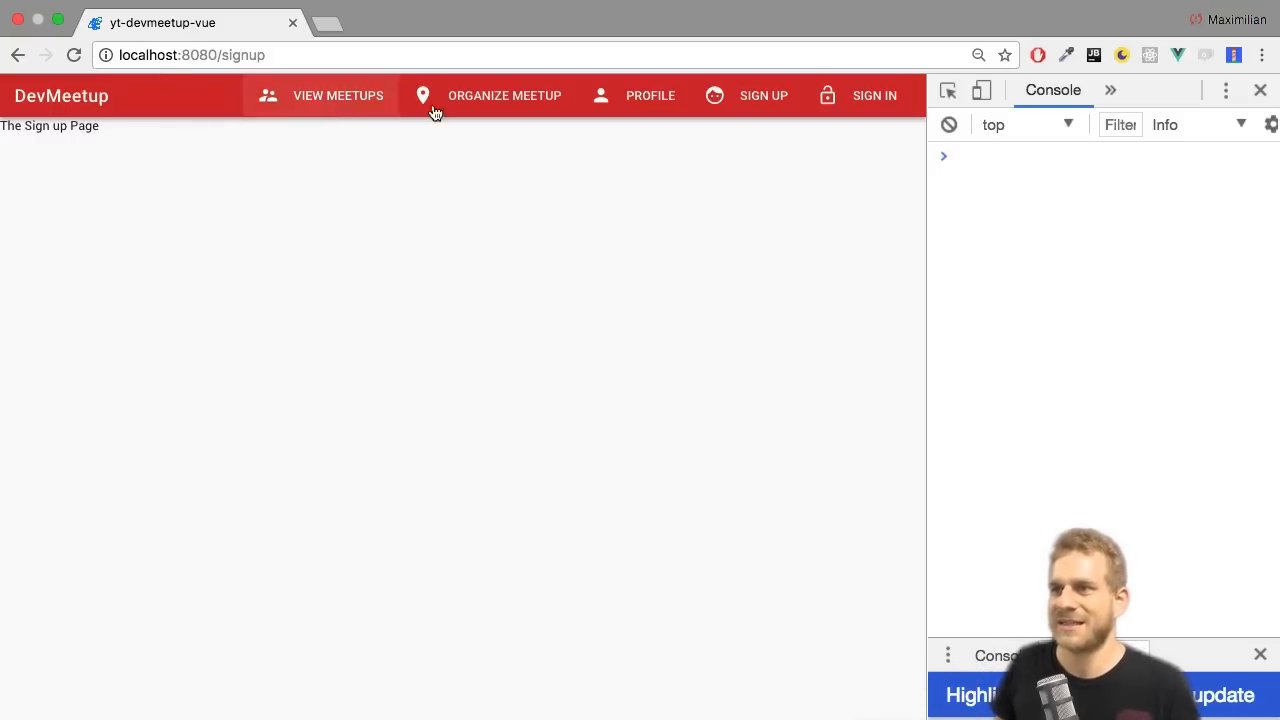
mouse_move(308, 168)
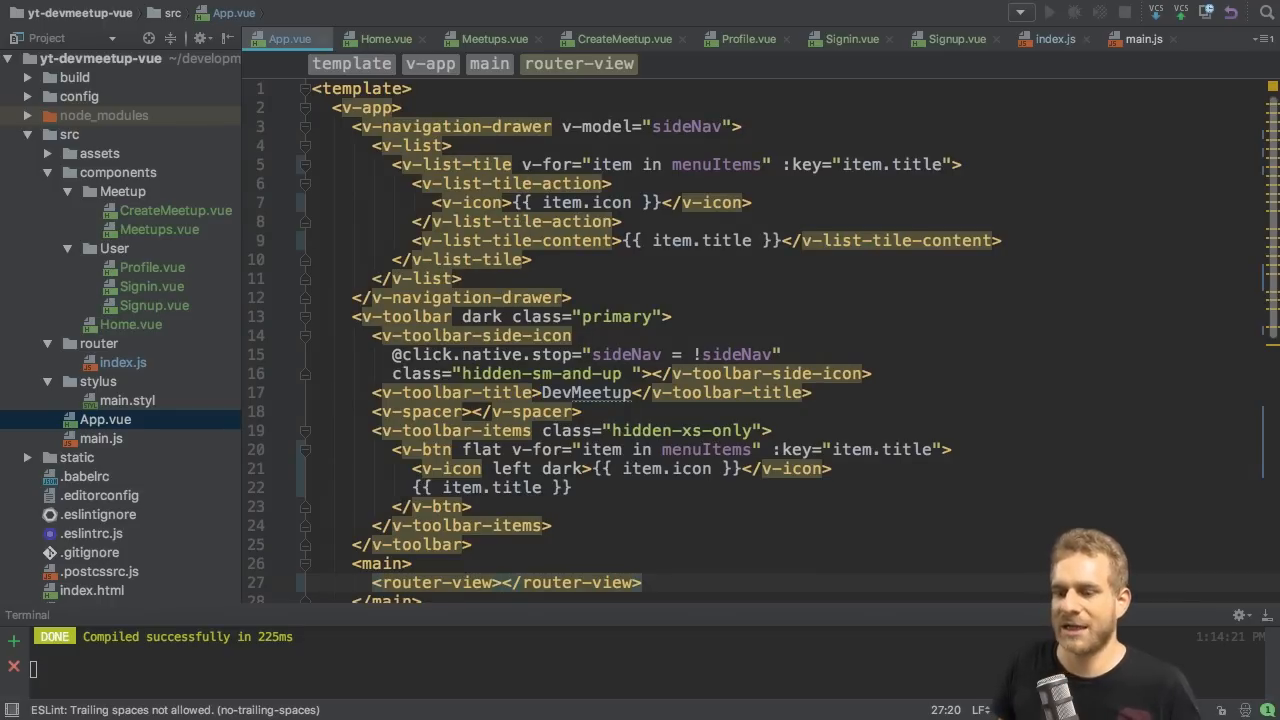
mouse_move(736, 360)
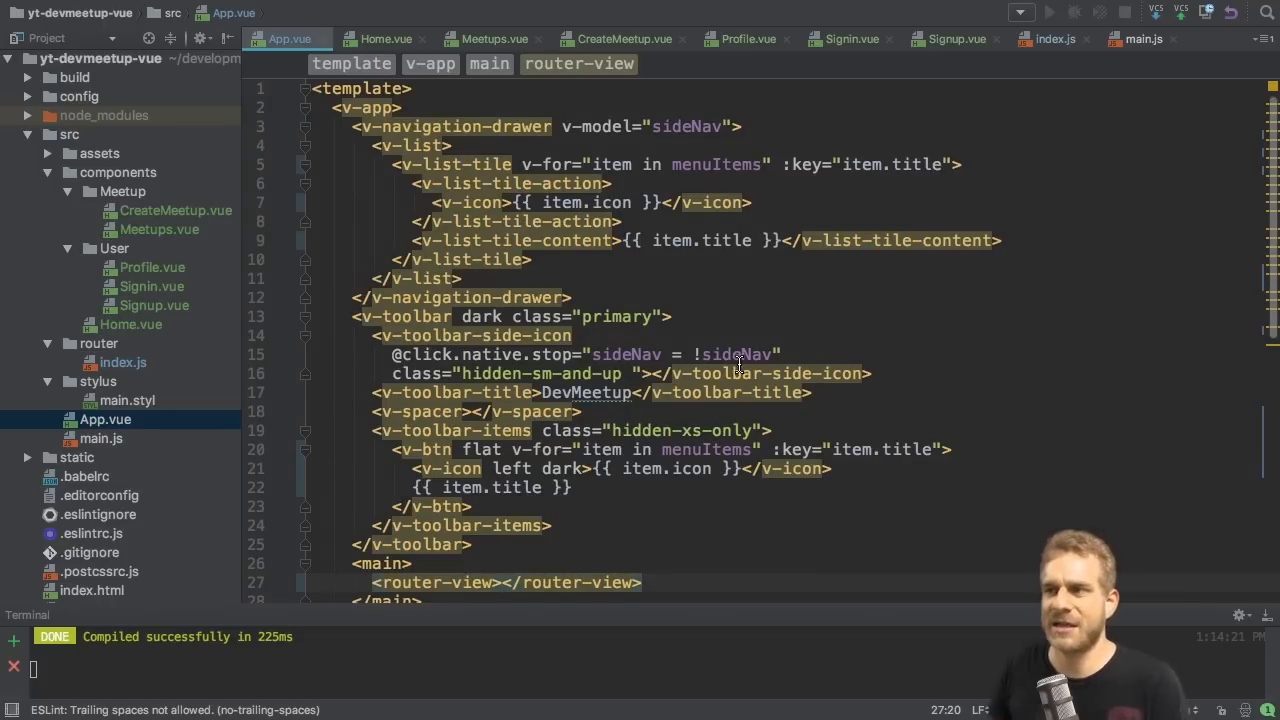
- Give the first two menuItems link: '/meetups' and link: '/meetup/new'
scroll(down, 3)
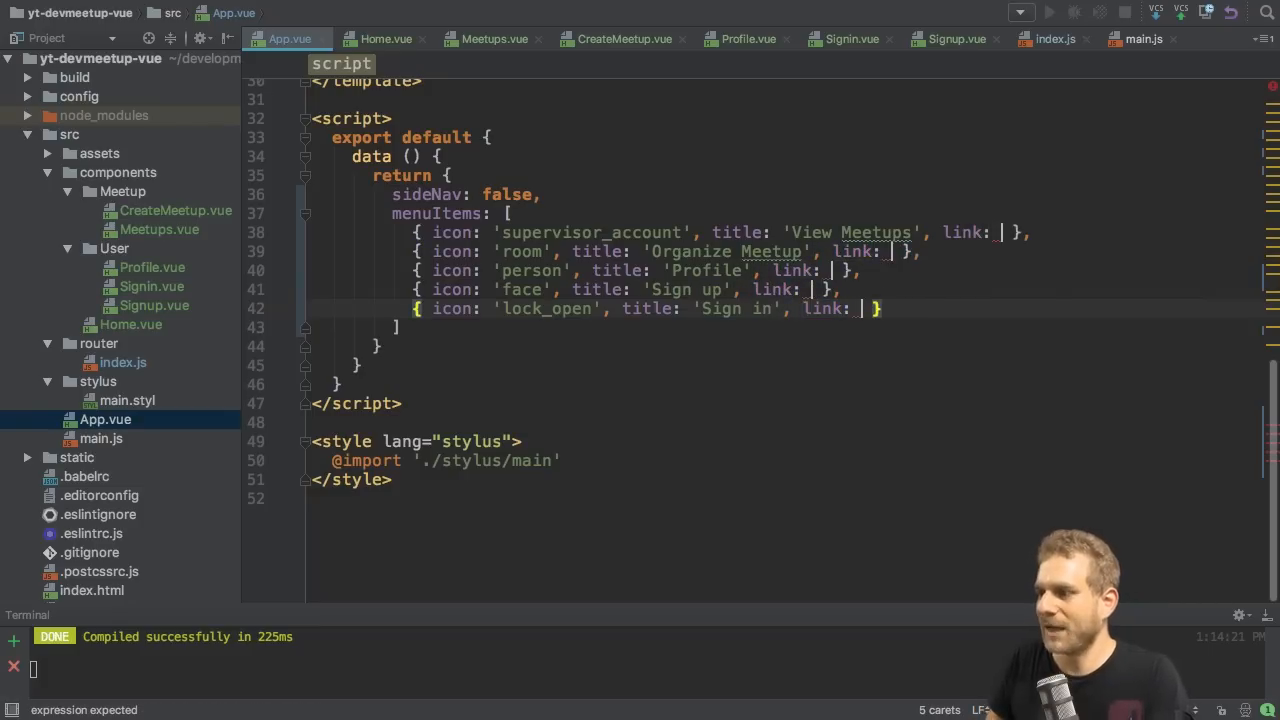
text(')
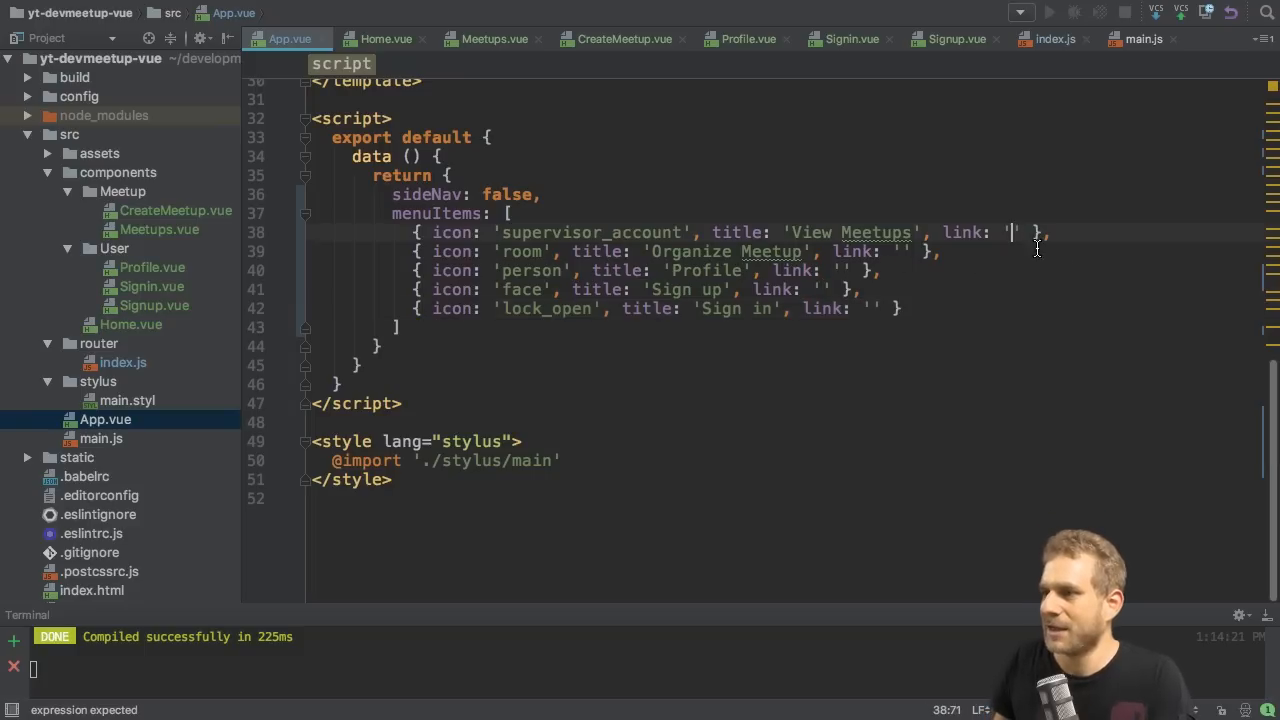
text(/)
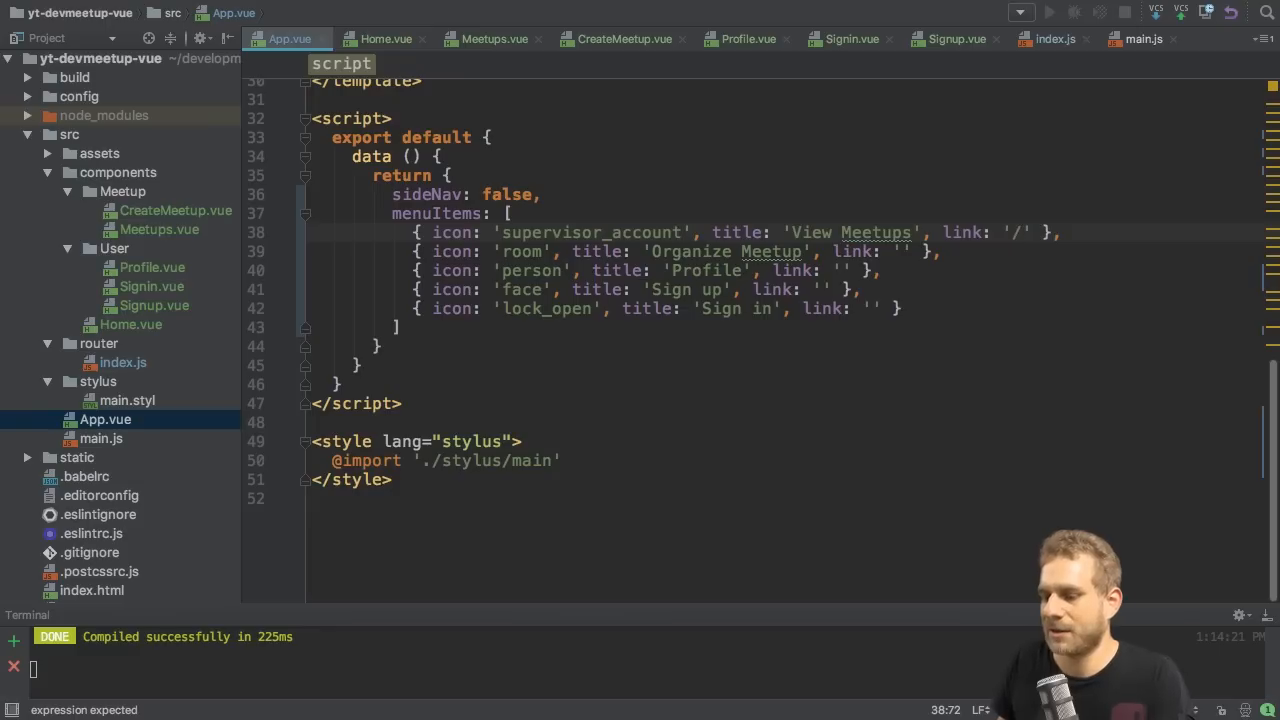
text(meetups)
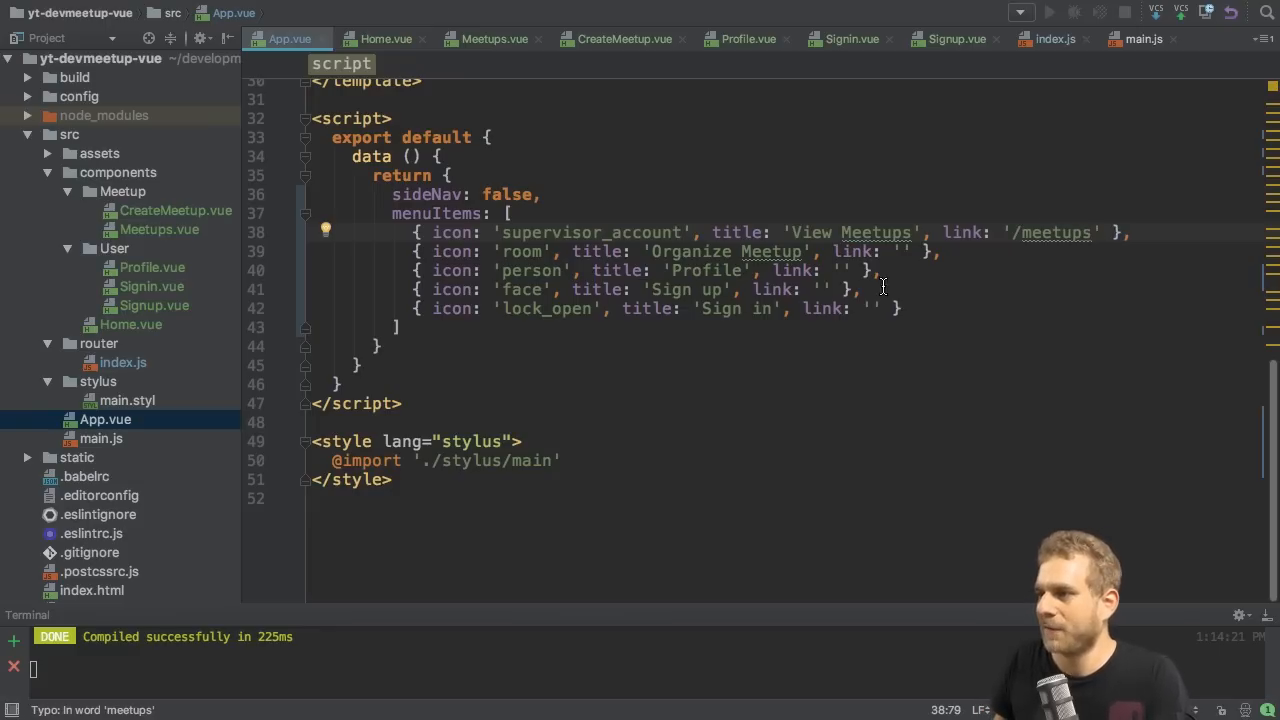
text(/)
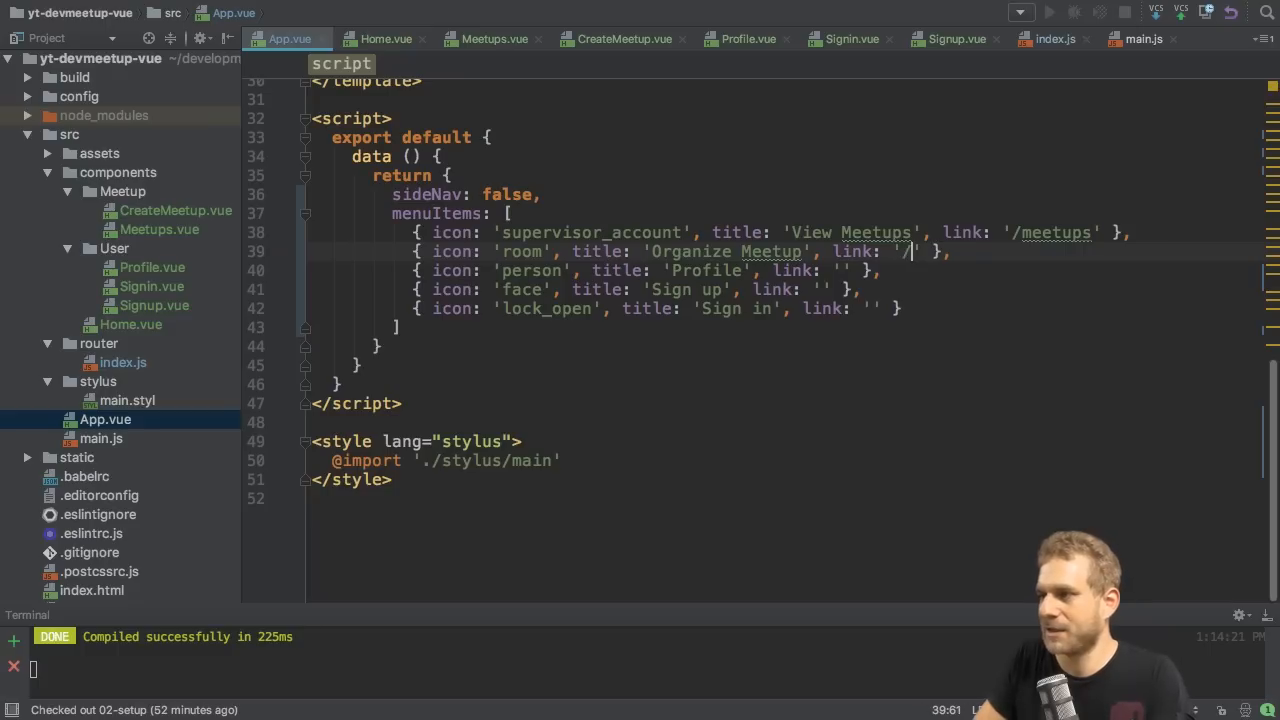
text(meetup/new)
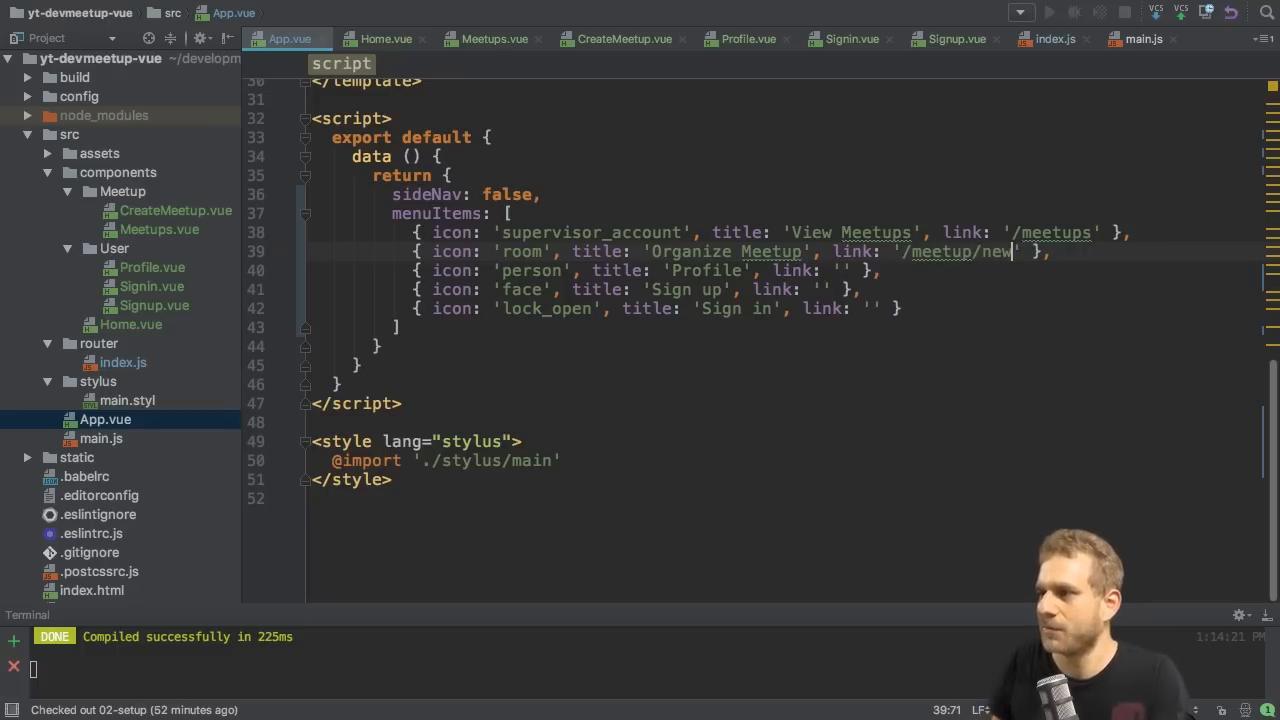
- Give the remaining menuItems links '/profile', '/signup' and '/signin'
text(/p)
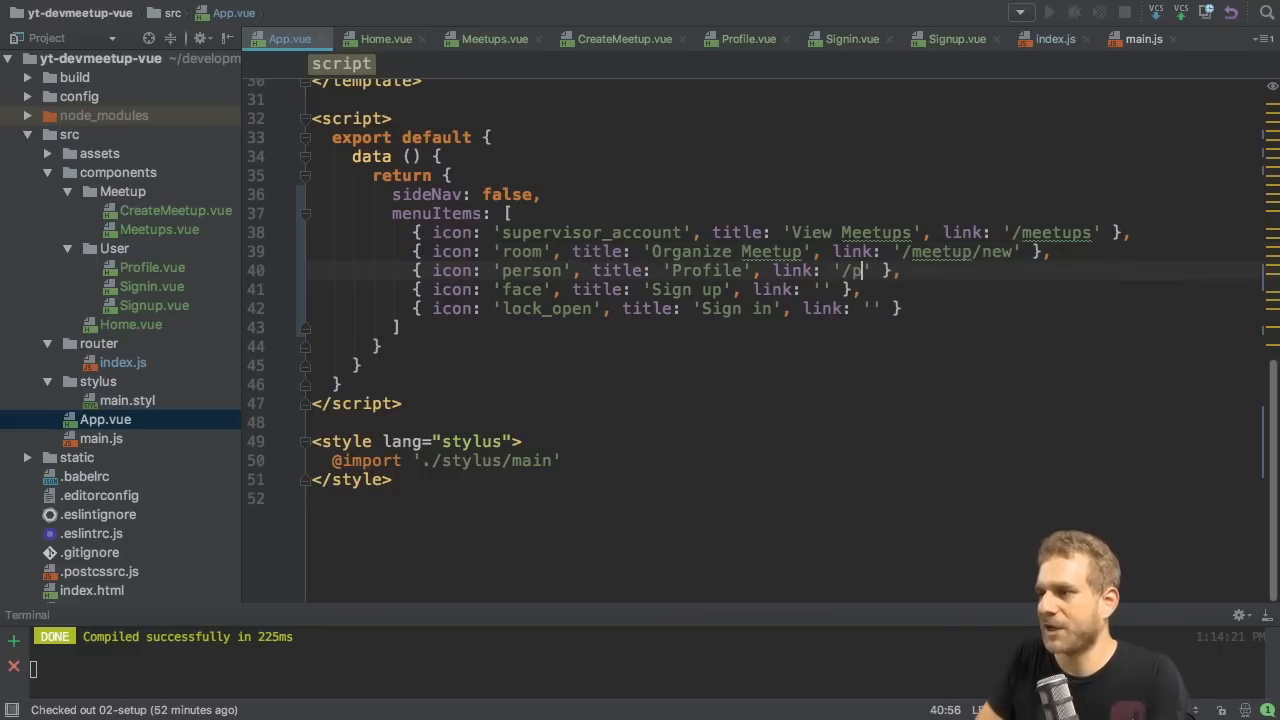
text(rofile)
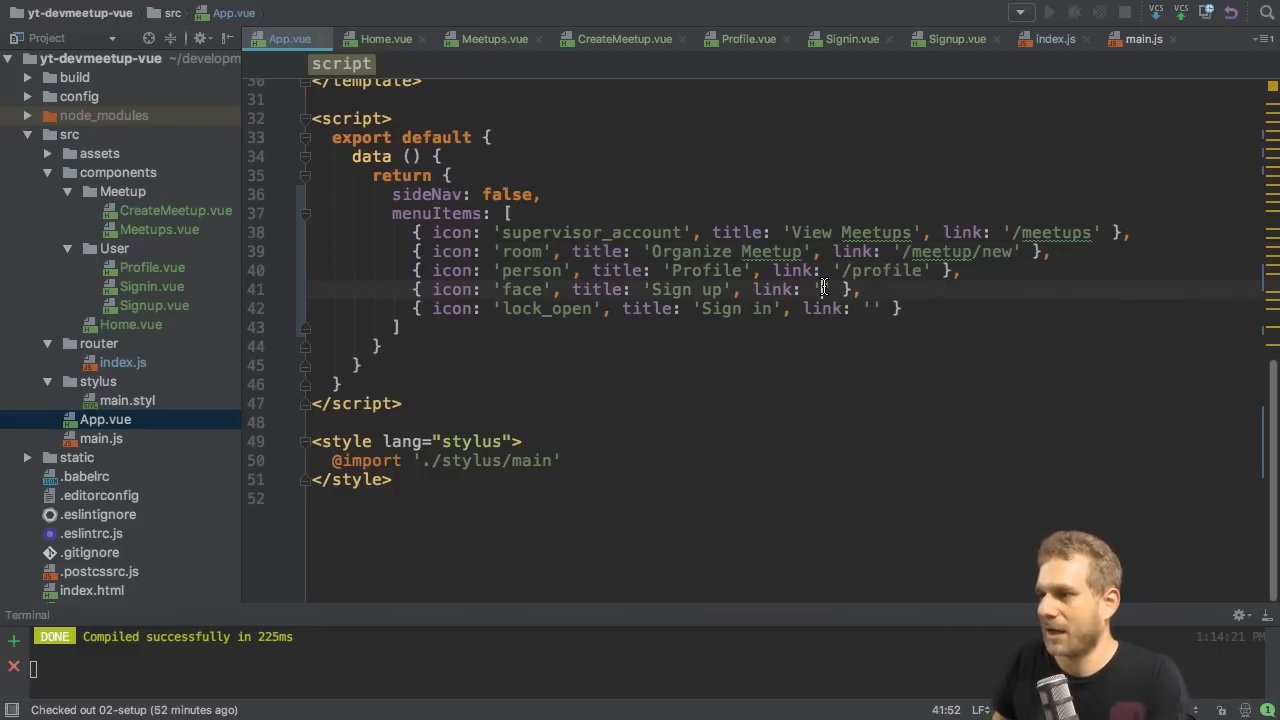
text(/signup)
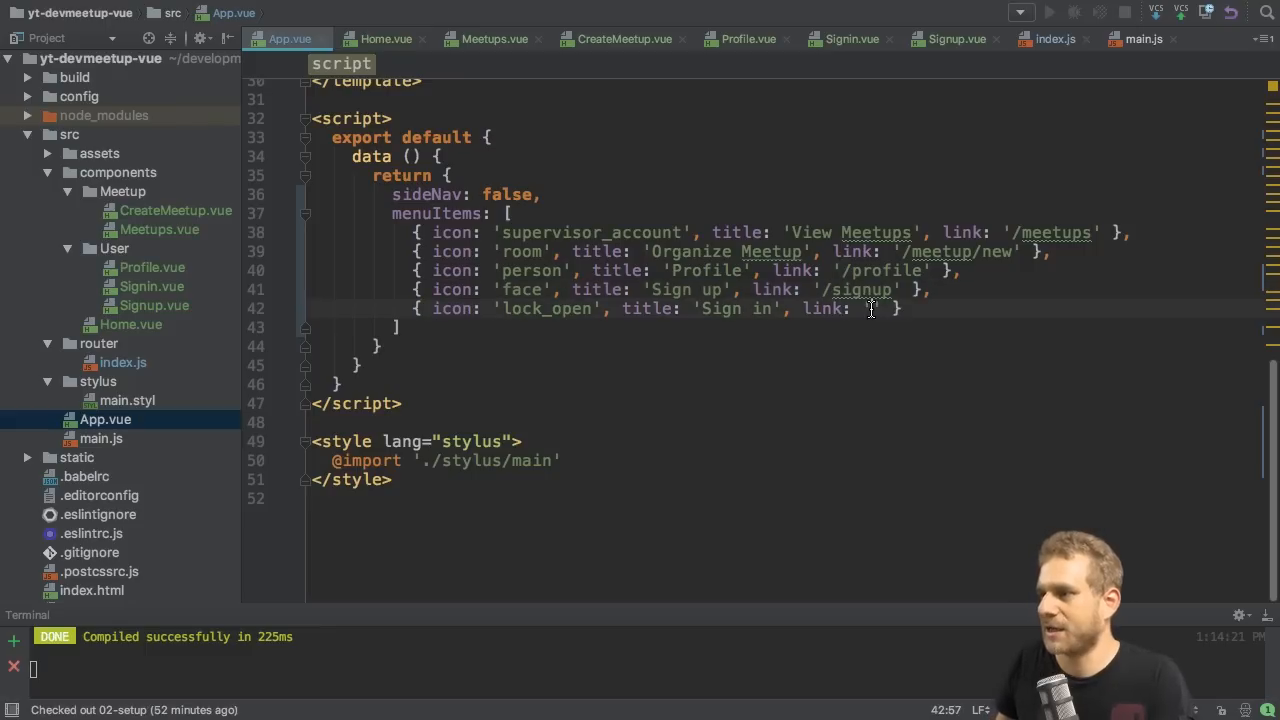
text('/signi)
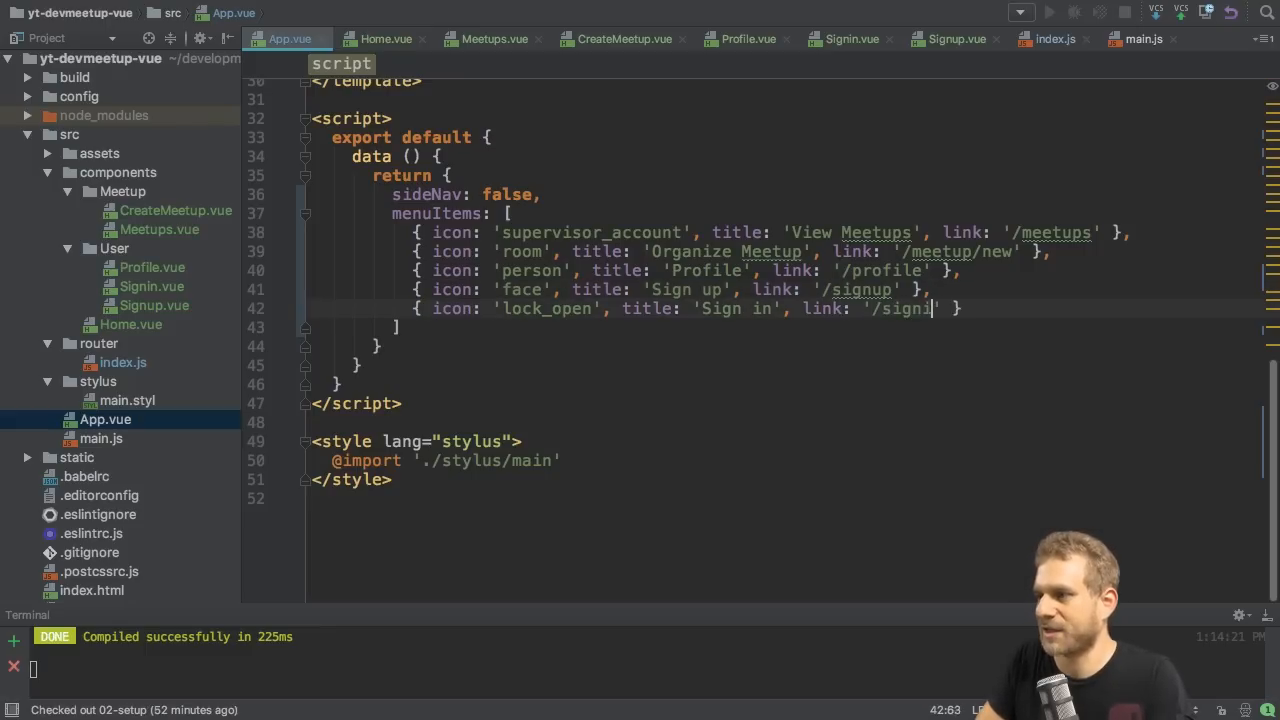
text(n)
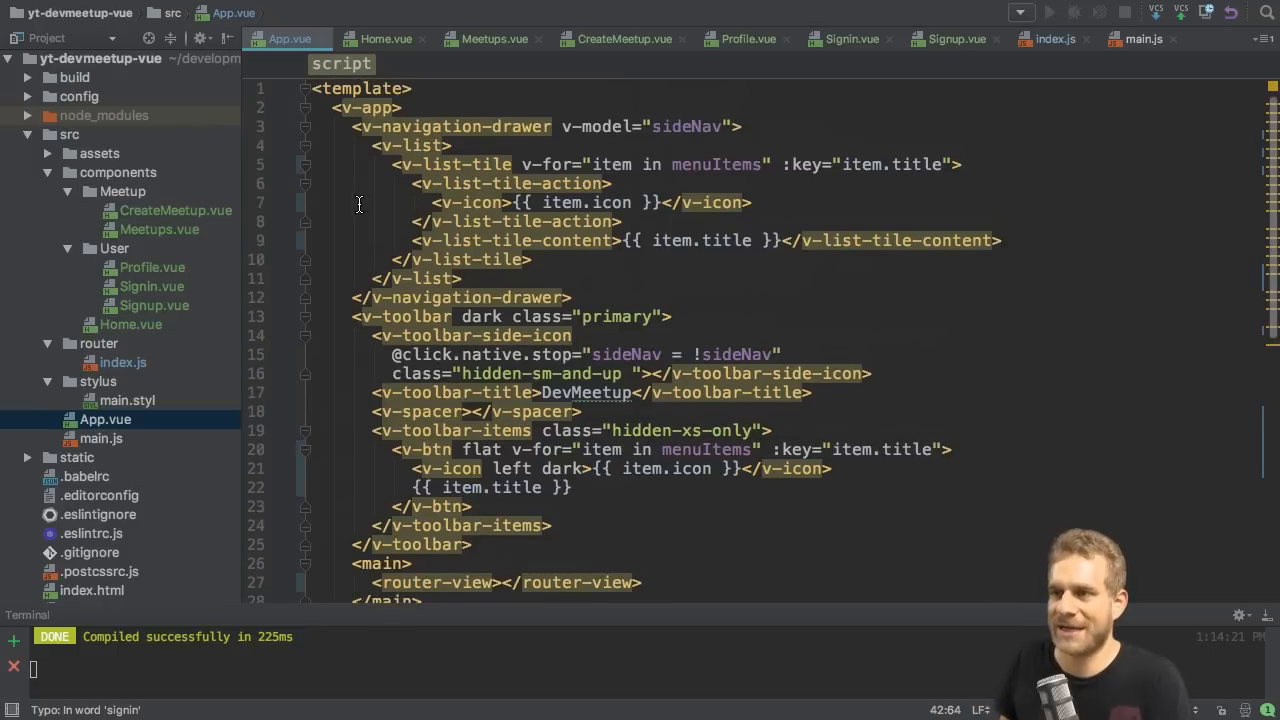
mouse_move(598, 268)
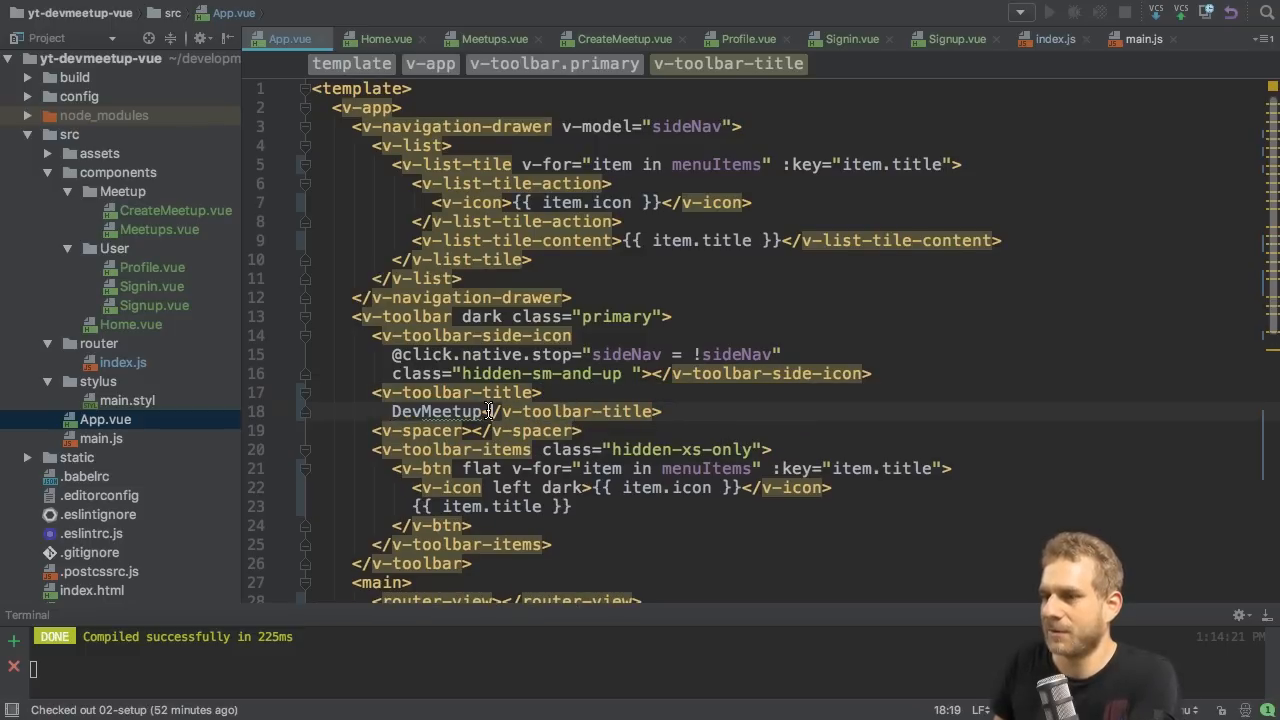
- Wrap DevMeetup in <router-link to="/" tag="span"> inside v-toolbar-title
key(Enter)
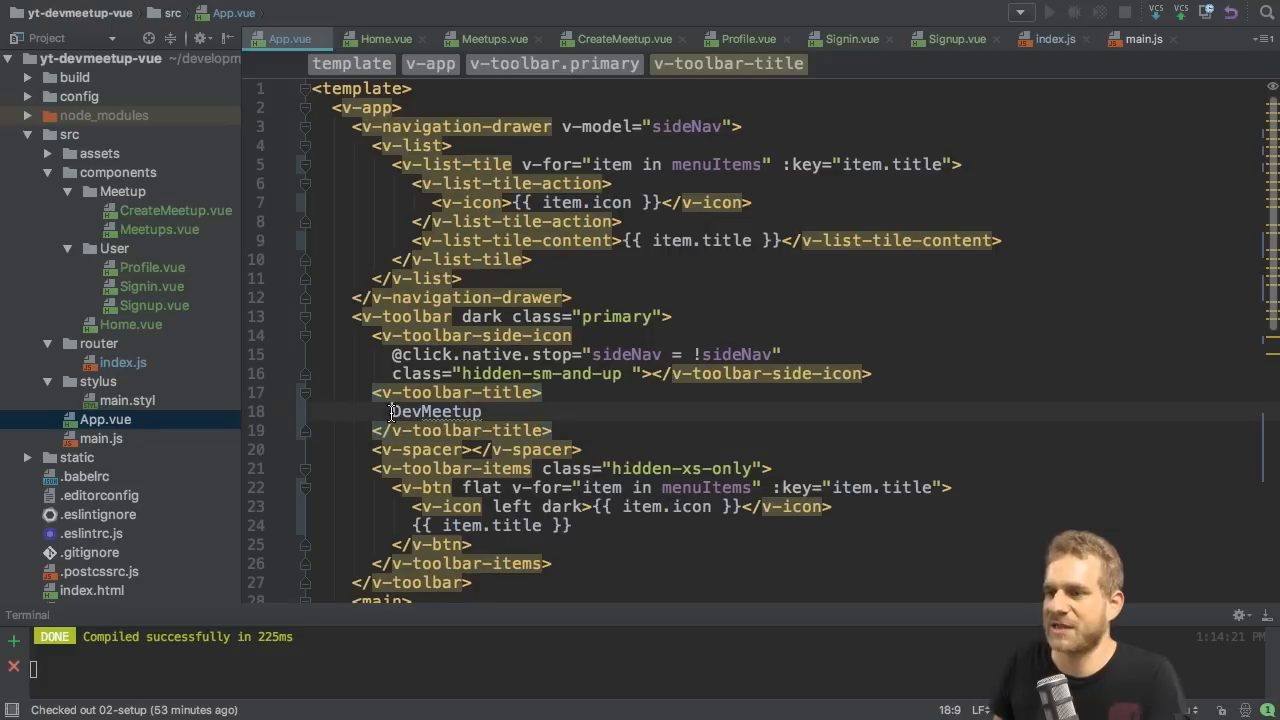
text(router-link>)
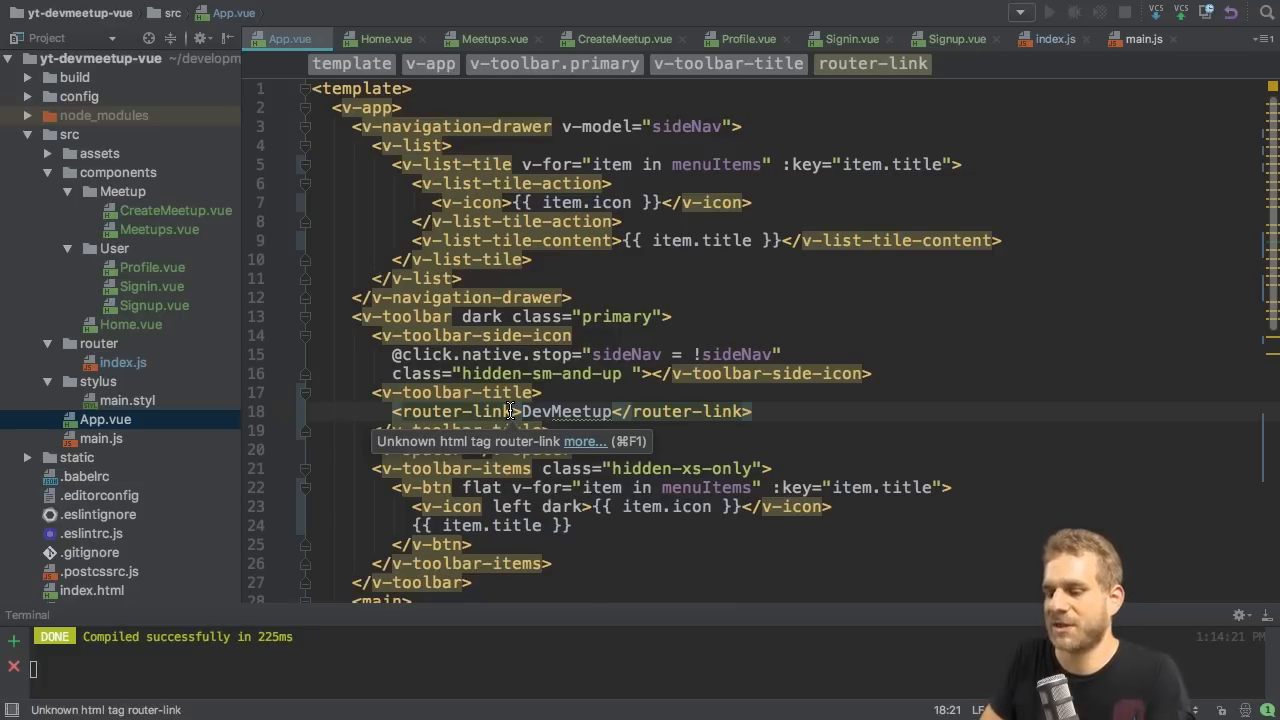
text(to="")
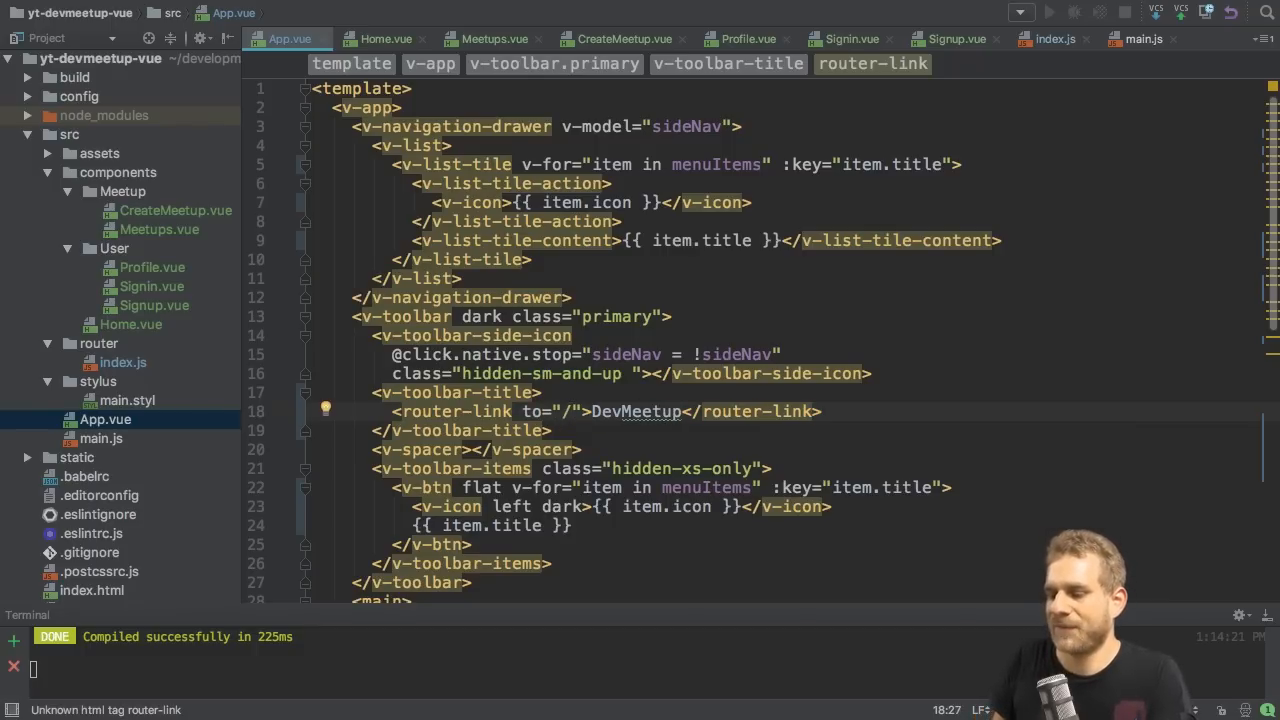
text(tag="s)
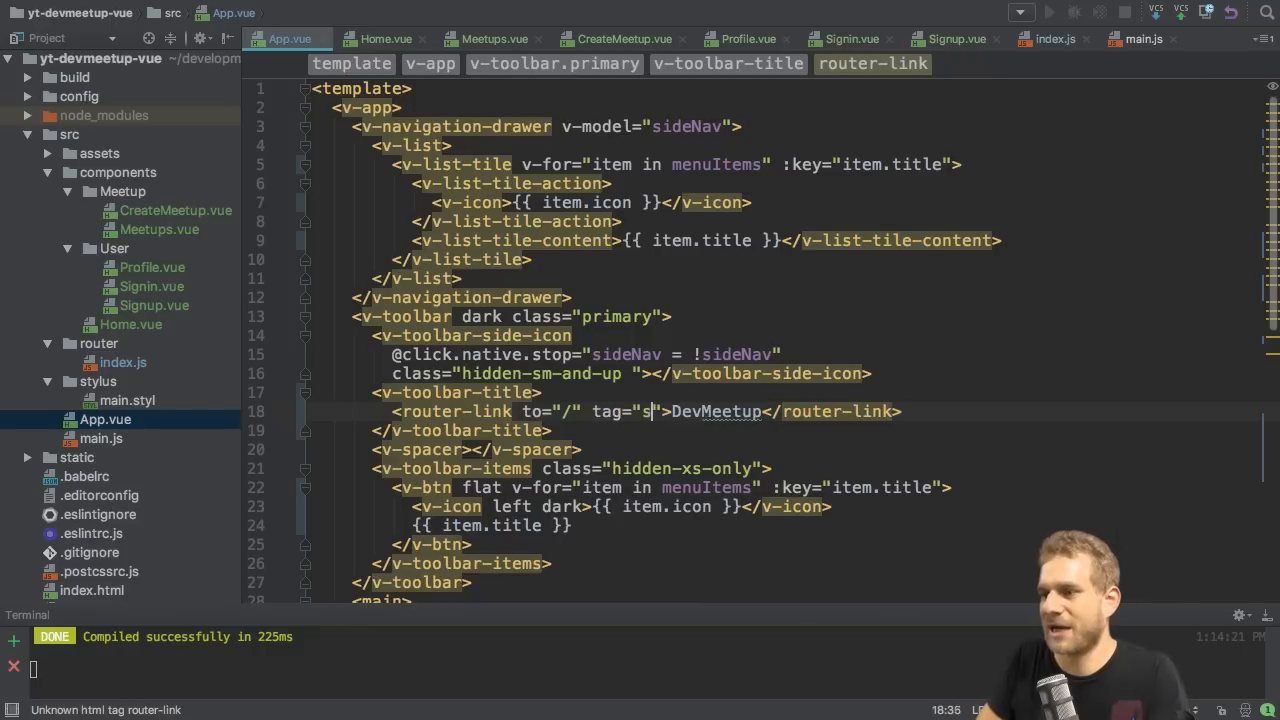
text(pan)
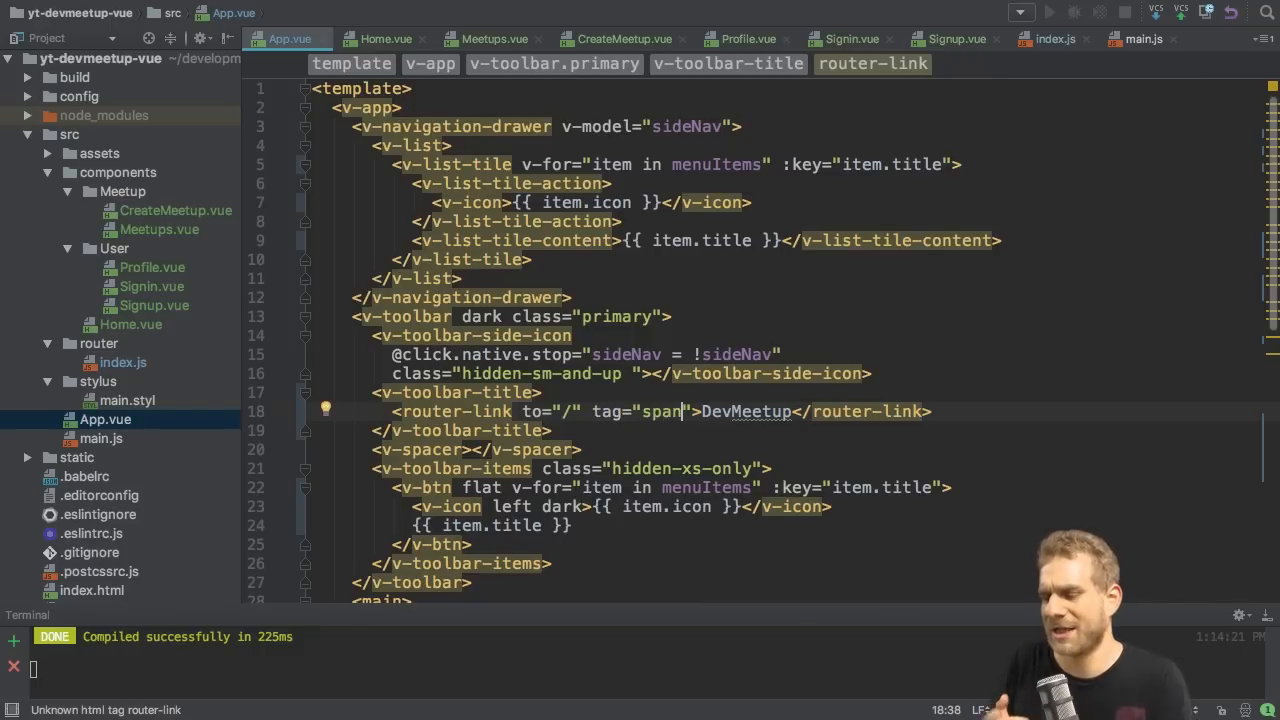
text(st)
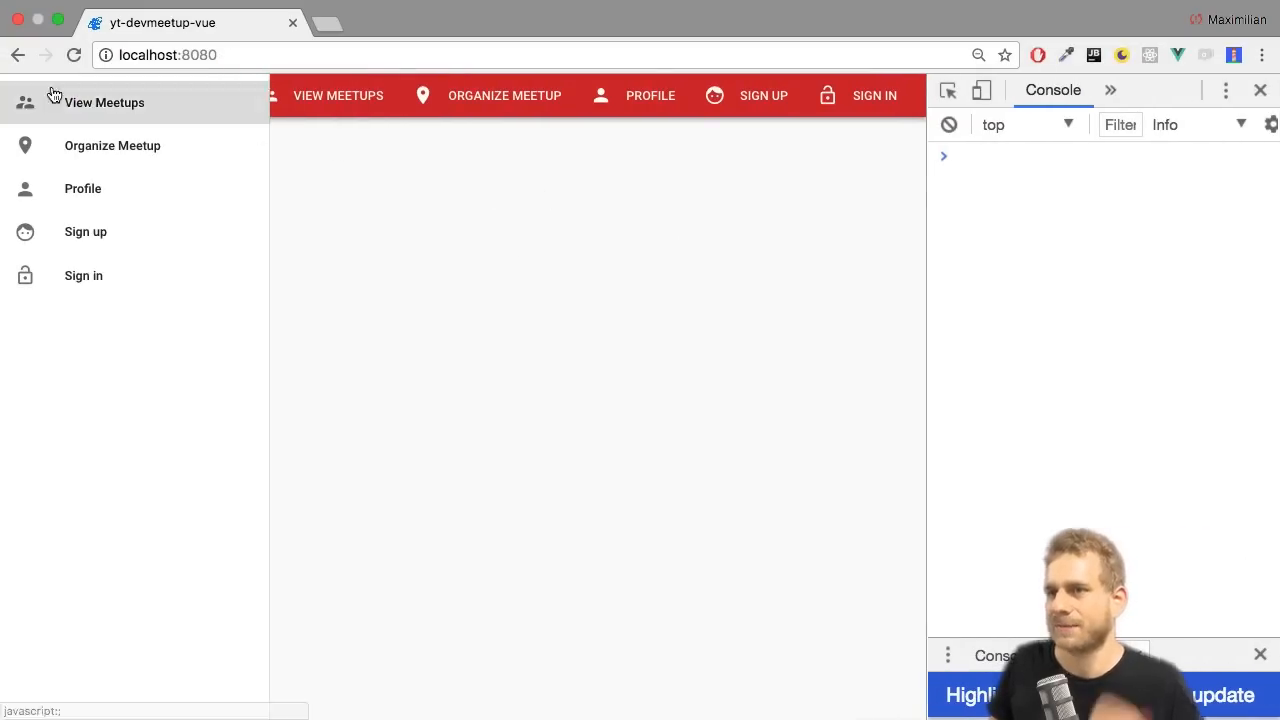
mouse_move(188, 176)
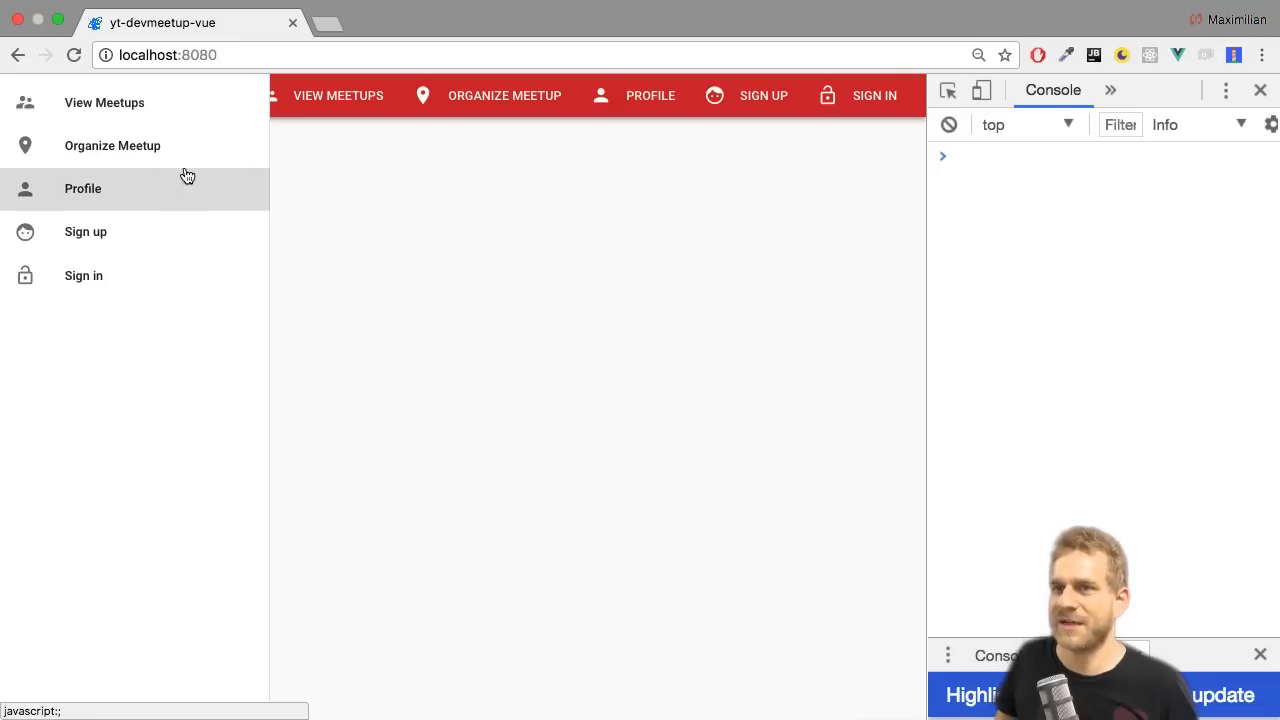
mouse_move(410, 224)
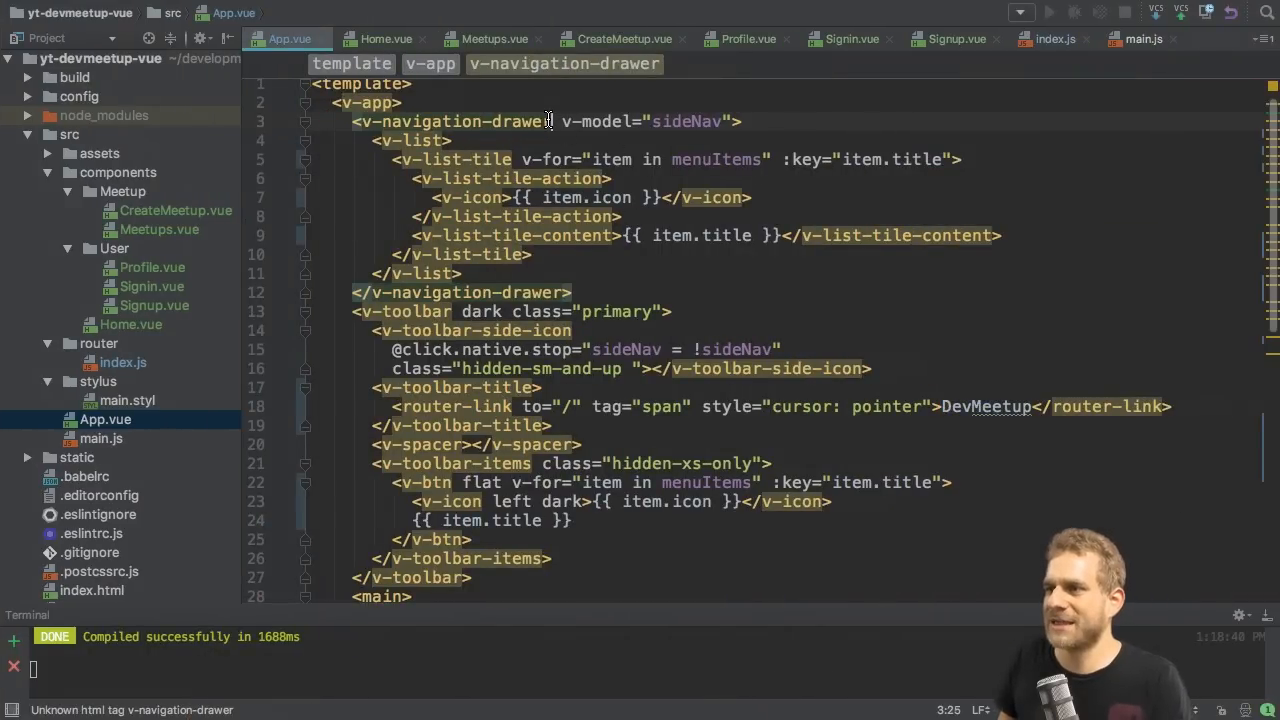
- Add the temporary attribute to v-navigation-drawer so the drawer stops covering the page
text(temporary)
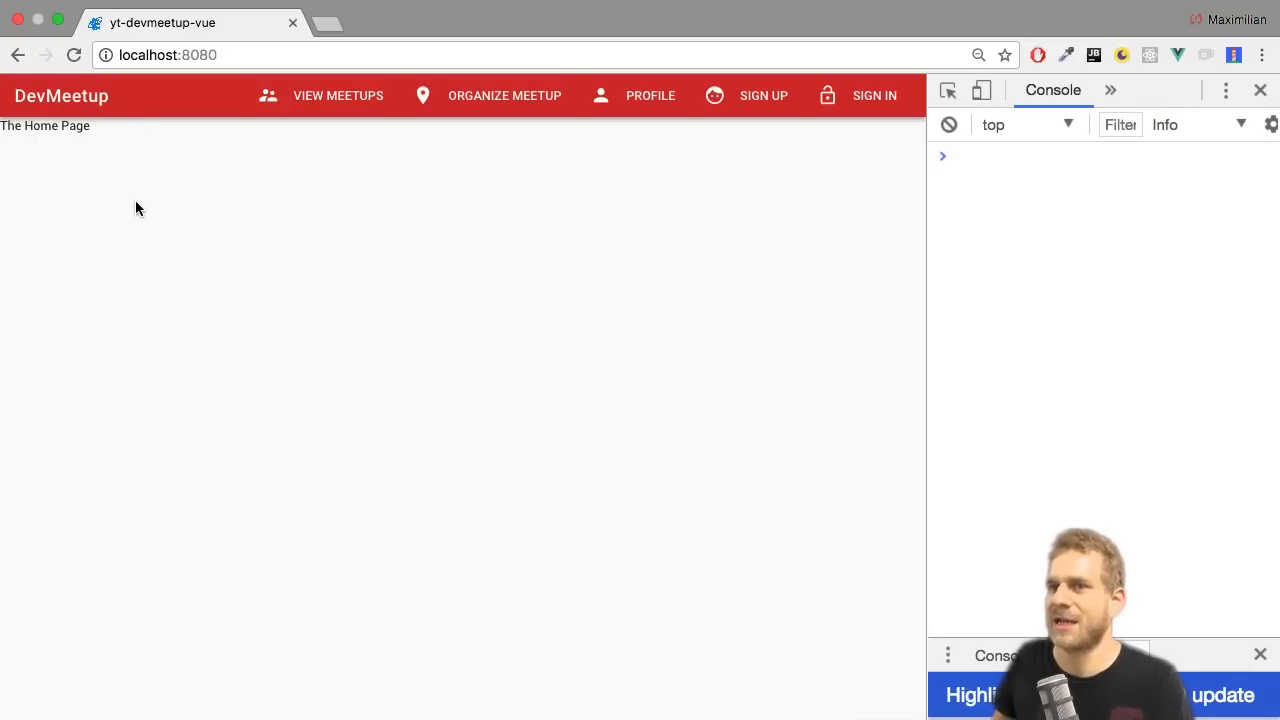
mouse_move(158, 250)
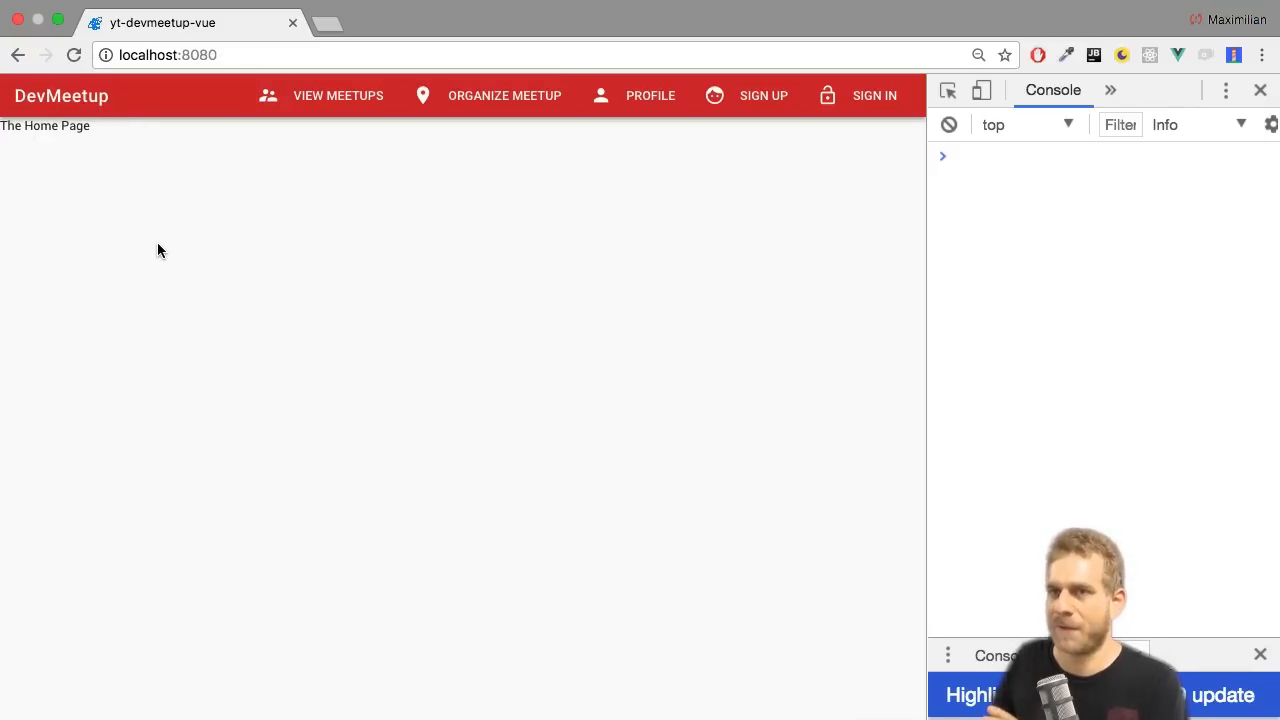
mouse_move(824, 138)
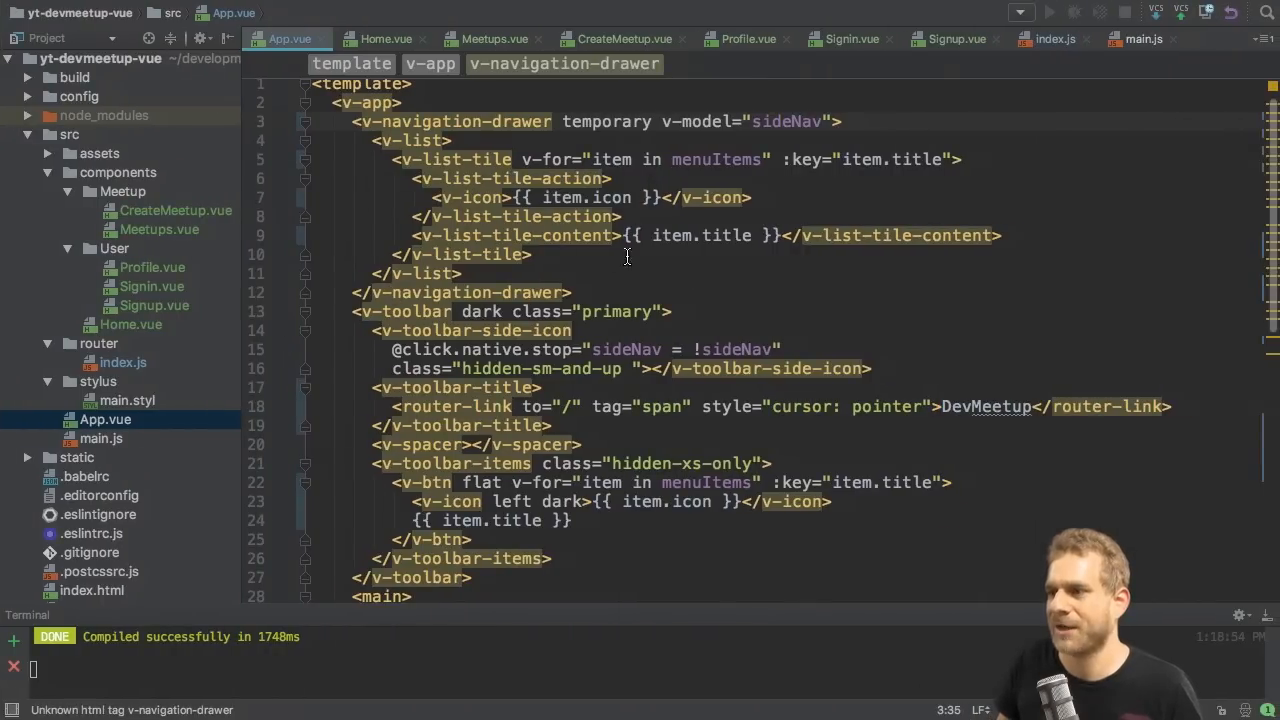
mouse_move(716, 242)
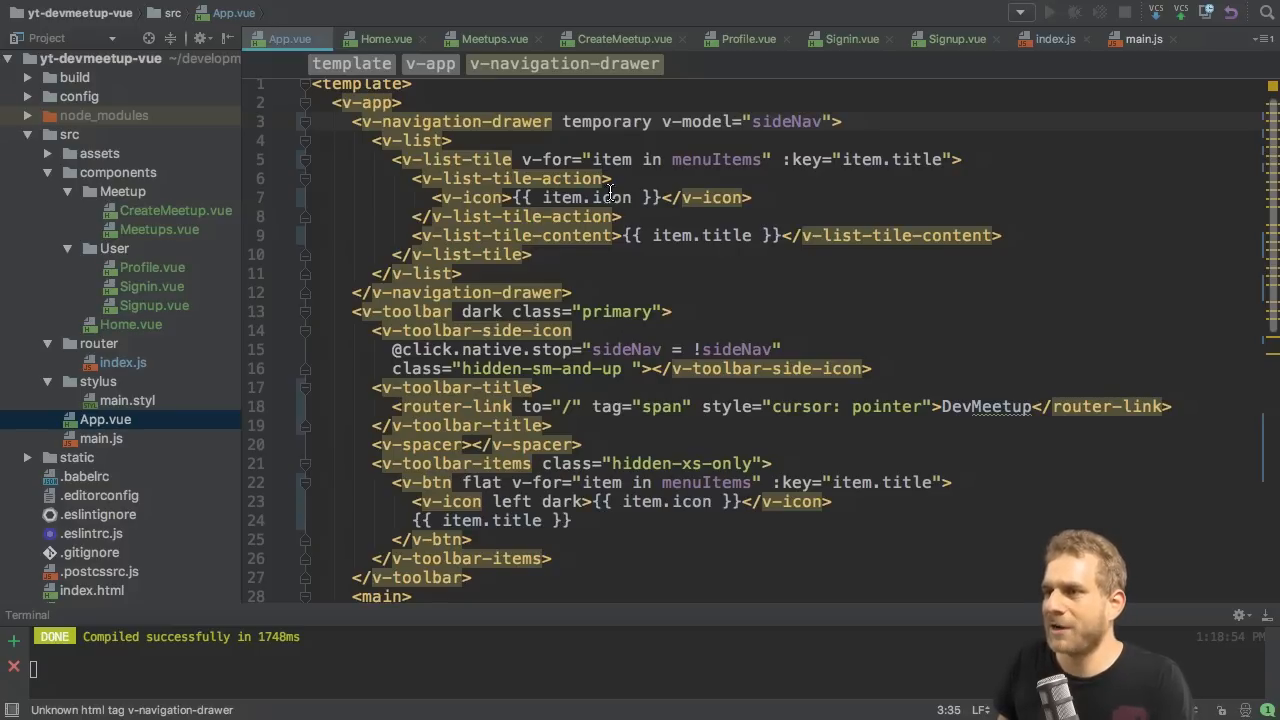
- Add router and :to="item.link" to the drawer's v-list-tile, attributes on separate lines
drag(392, 160, 536, 254)
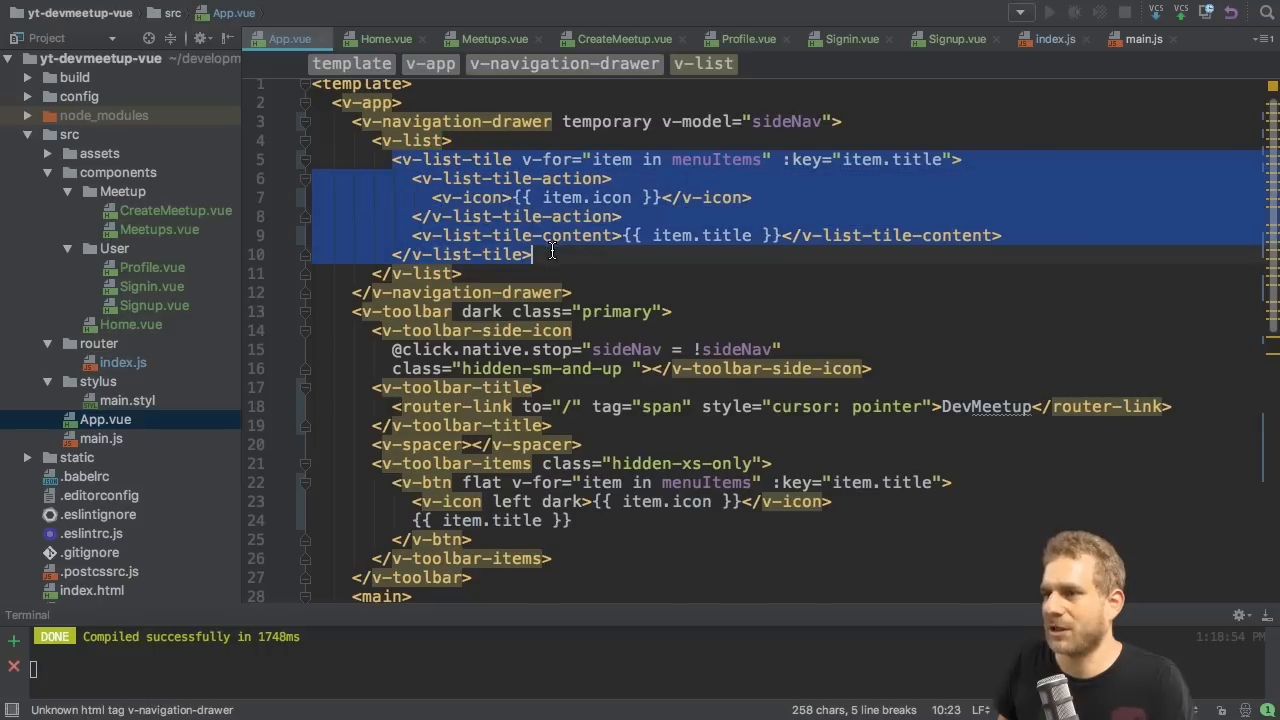
click(472, 540)
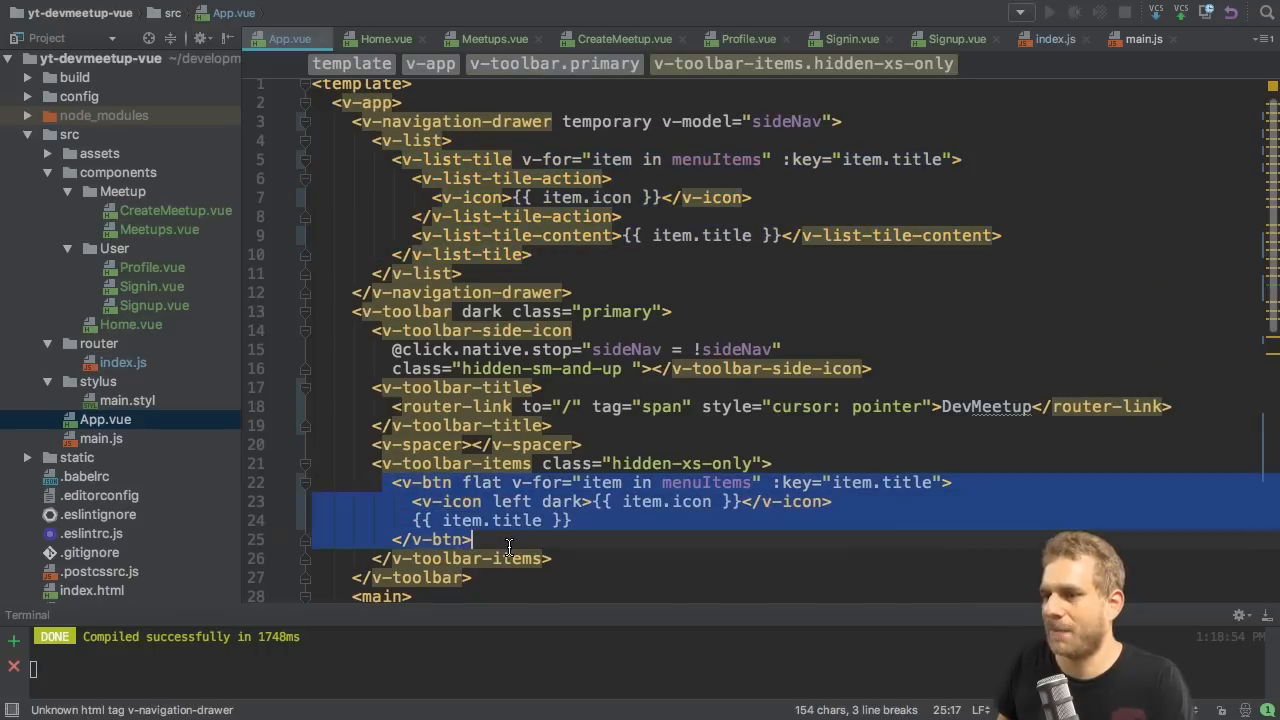
mouse_move(522, 160)
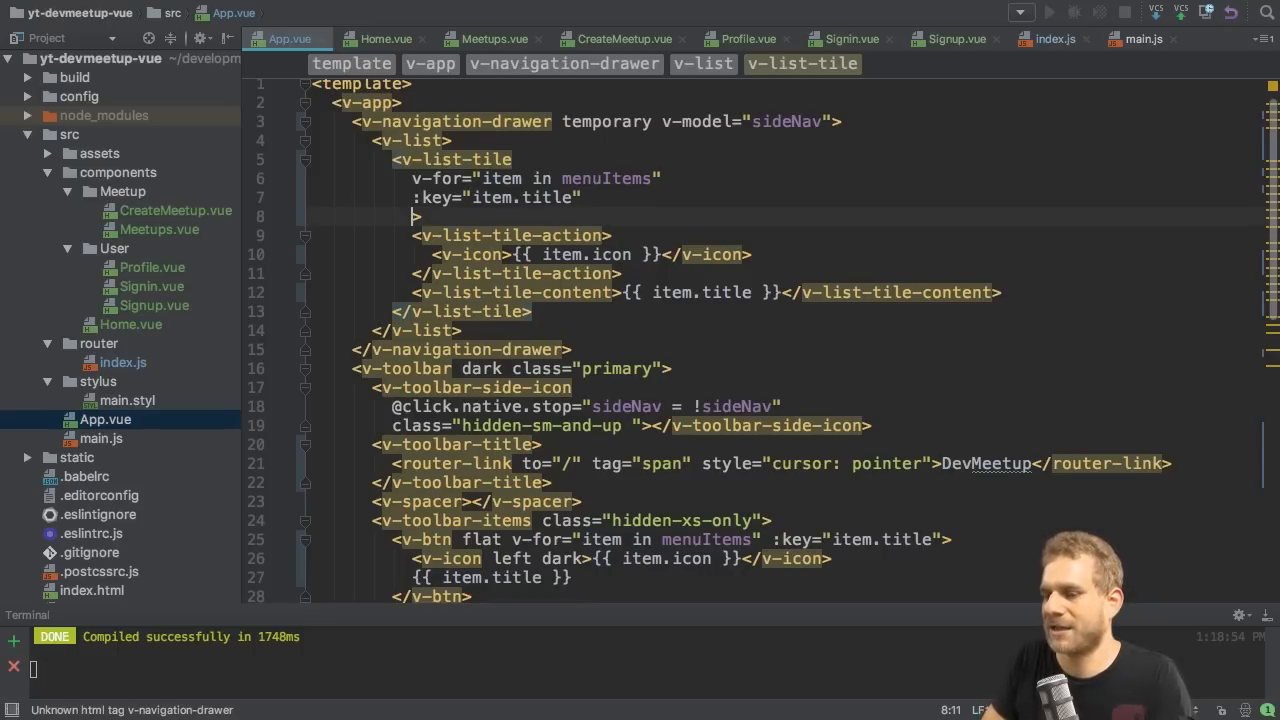
text(router)
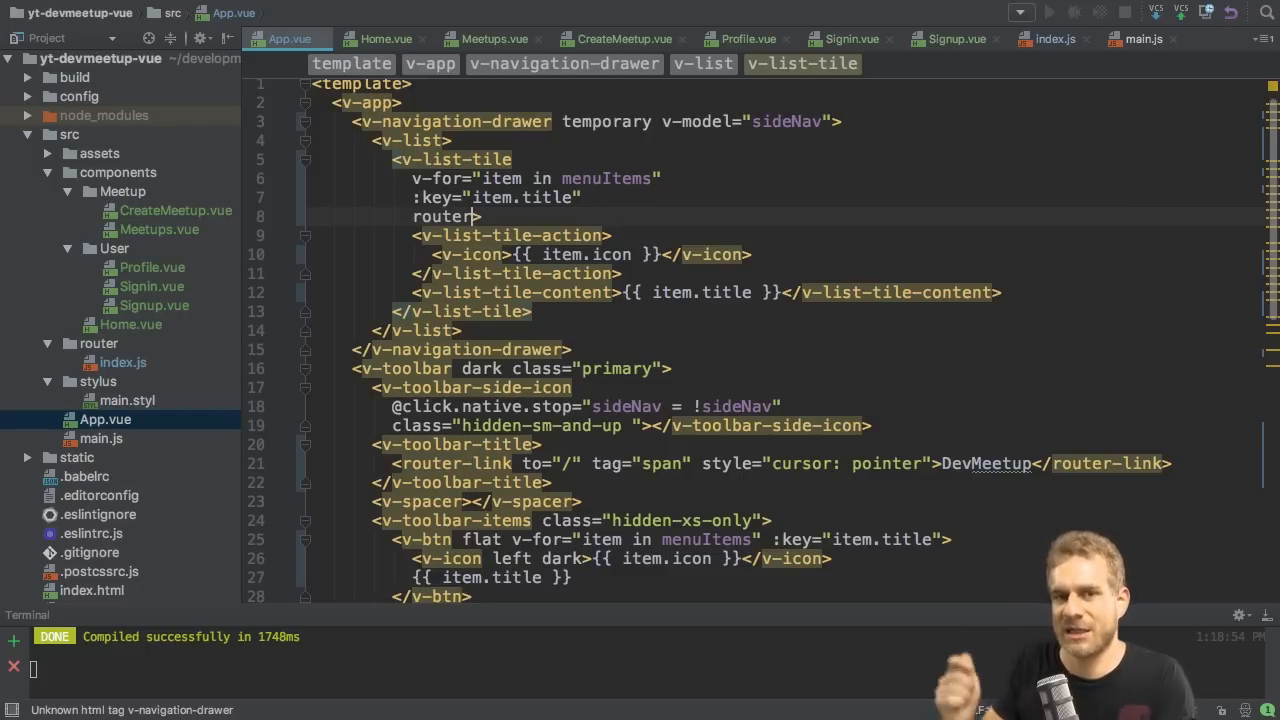
key(Enter)
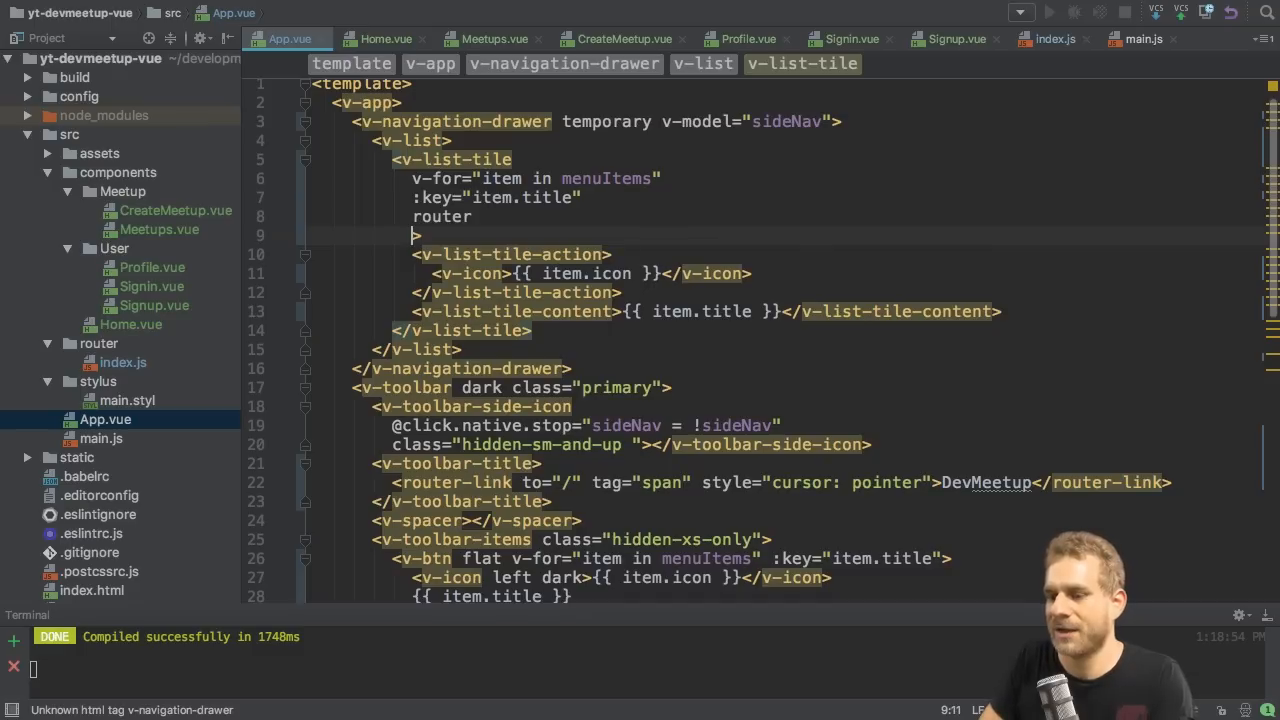
text(to="")
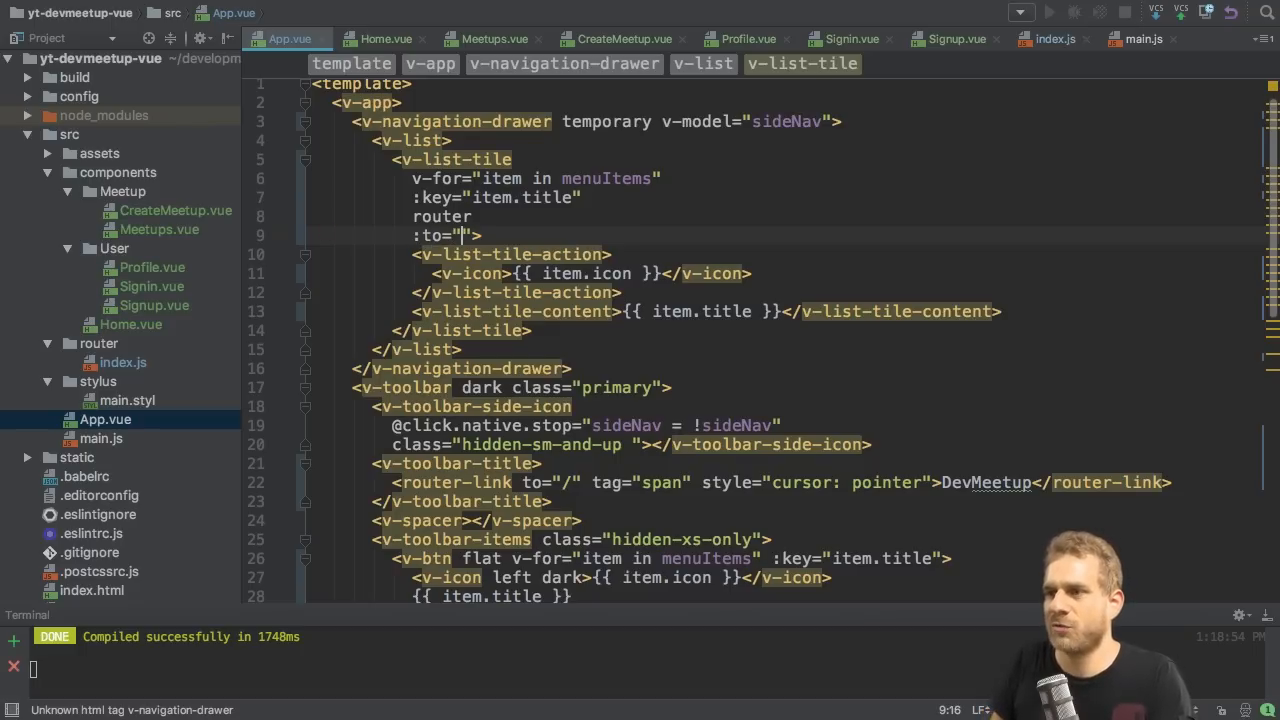
text(item.link)
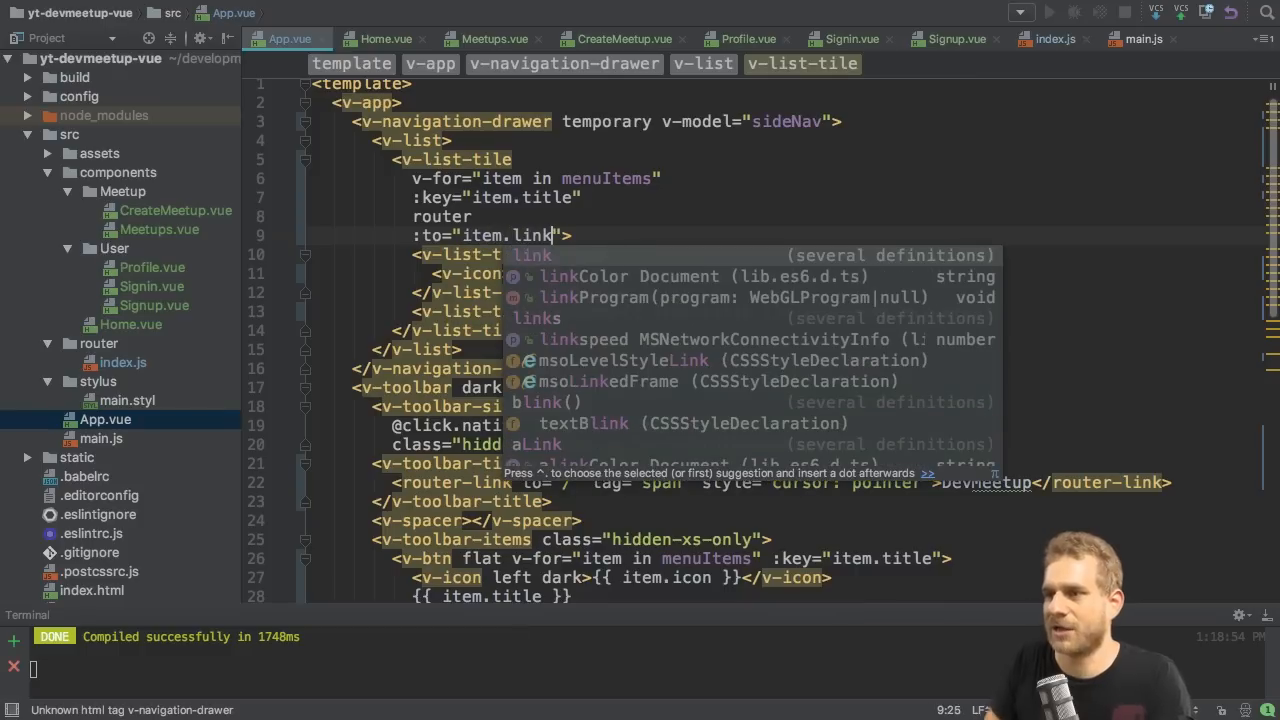
key(Escape)
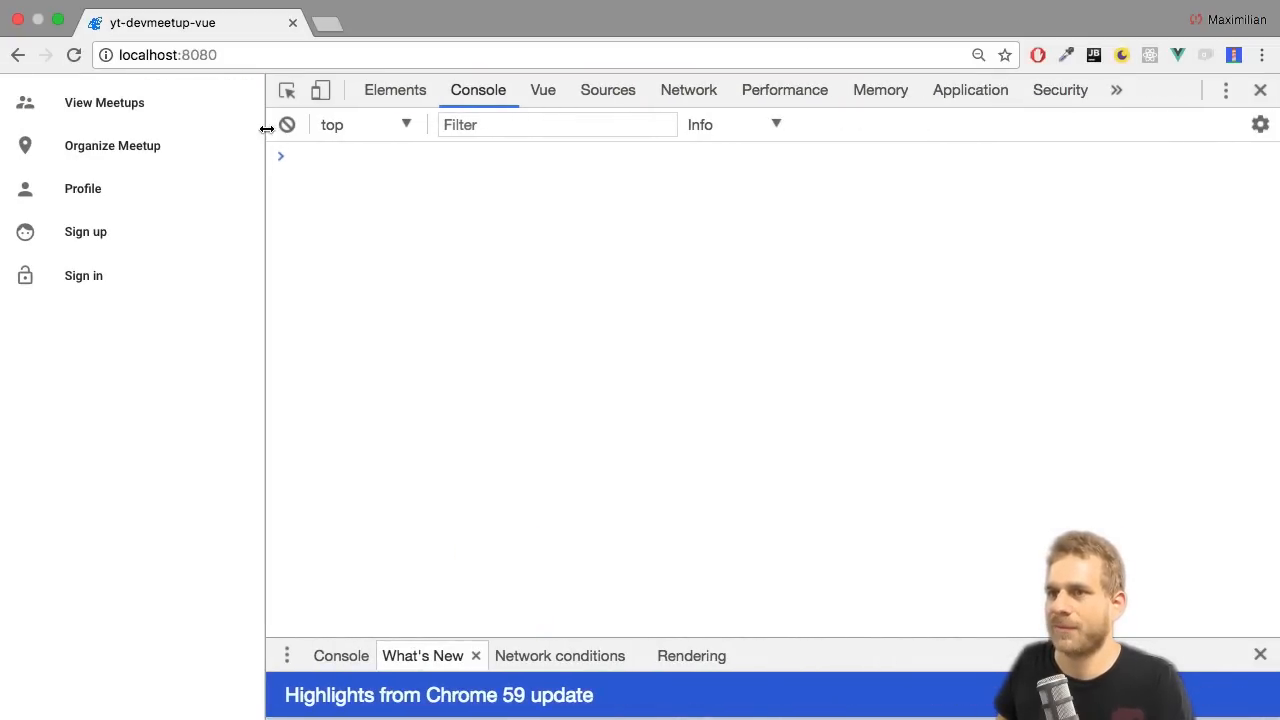
- Use the drawer to visit Profile (/profile) then Organize Meetup (/meetup/new)
click(82, 188)
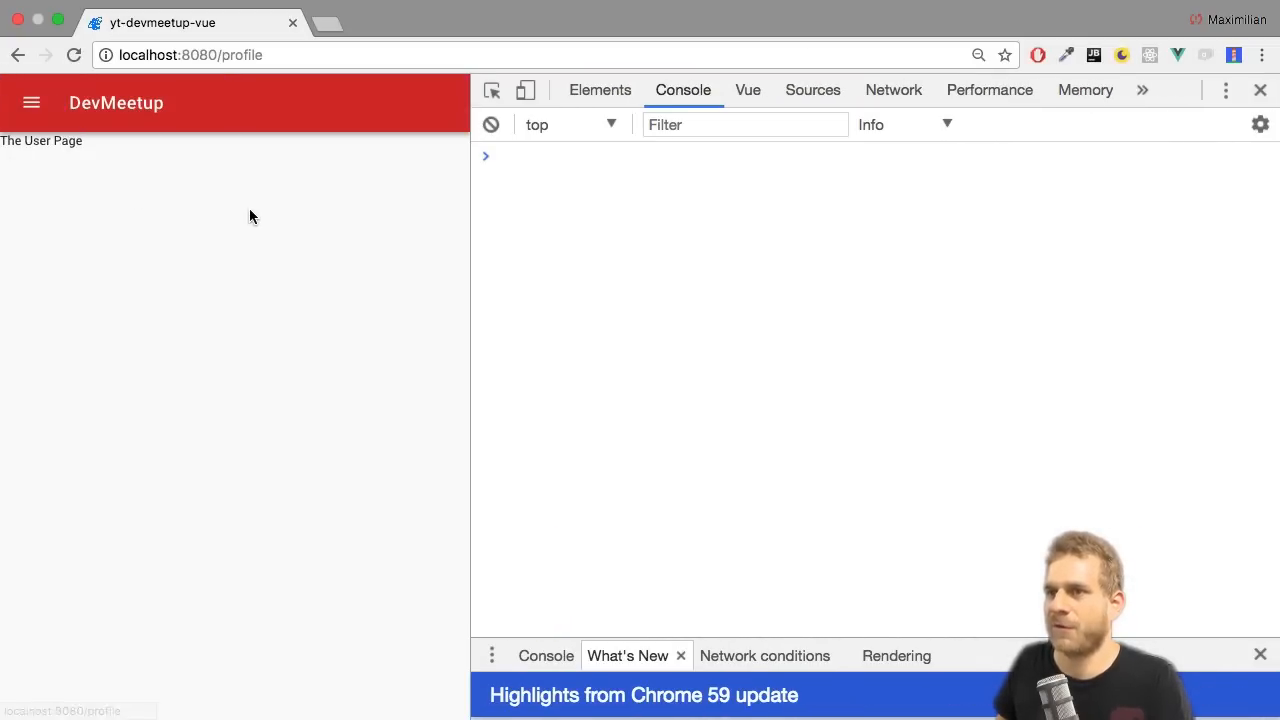
click(32, 104)
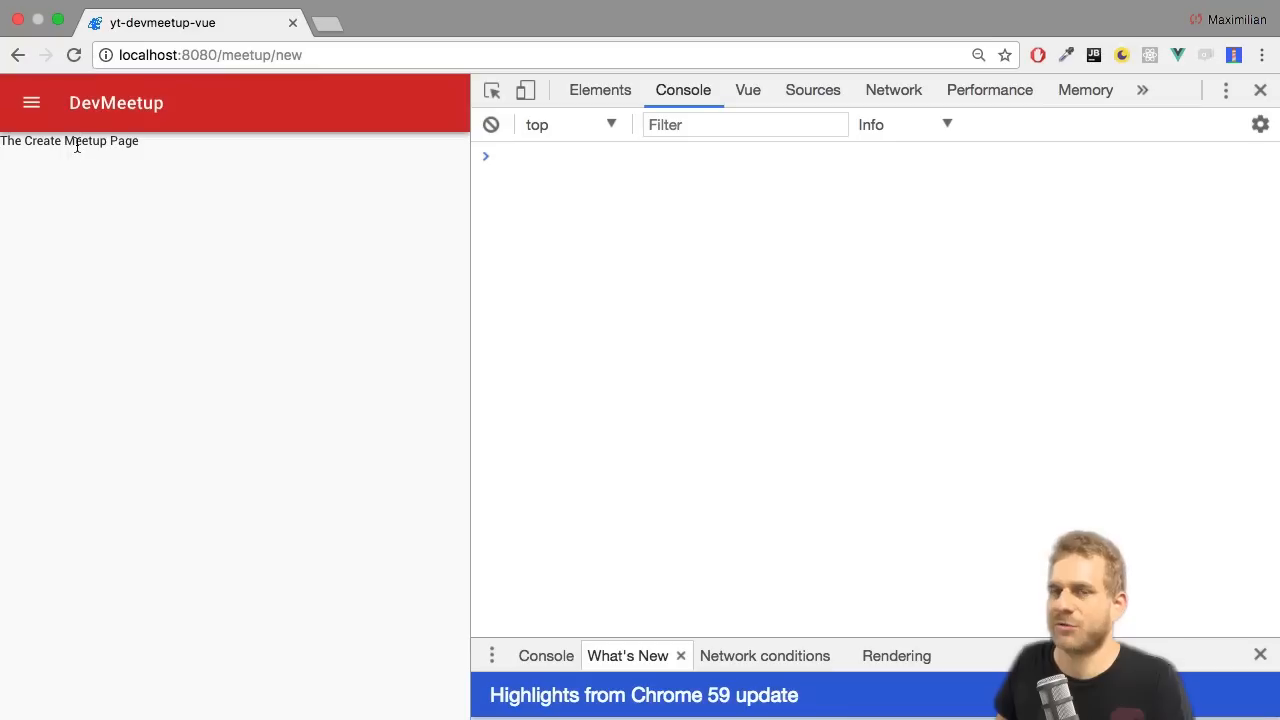
click(20, 54)
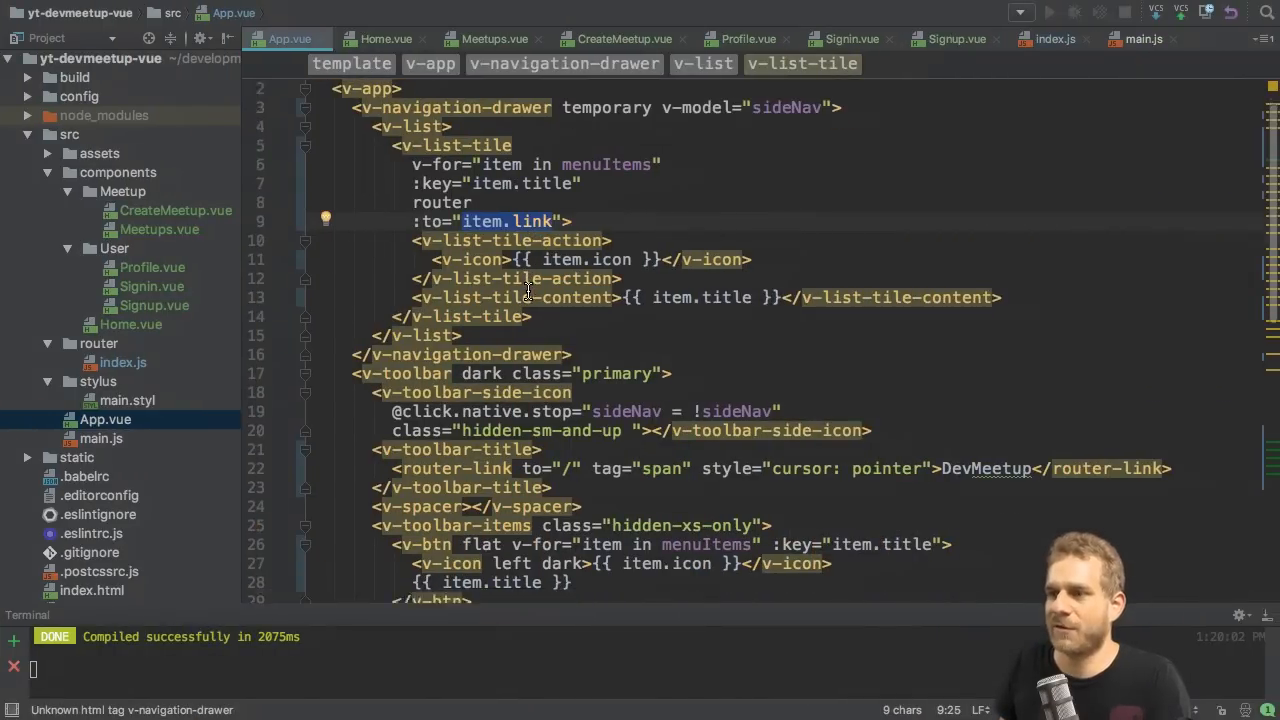
- Spread the v-btn attributes over separate lines and add router with :to="item.link"
scroll(down, 3)
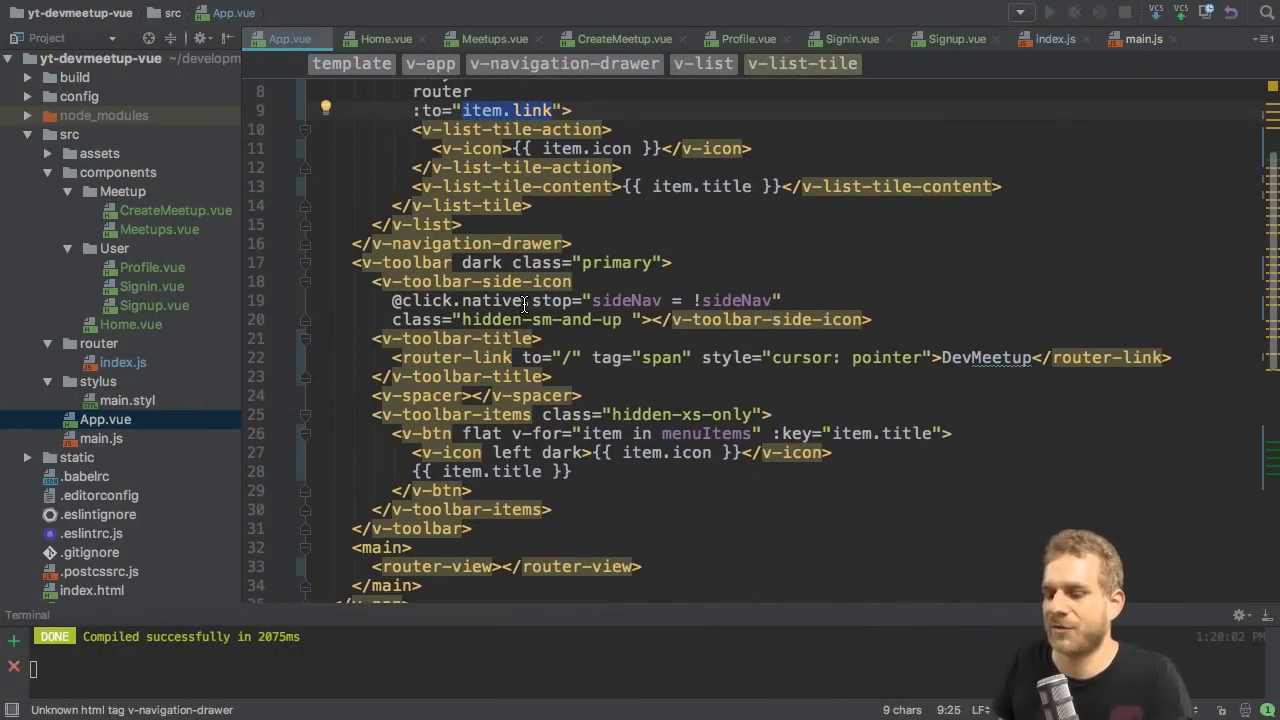
scroll(down, 3)
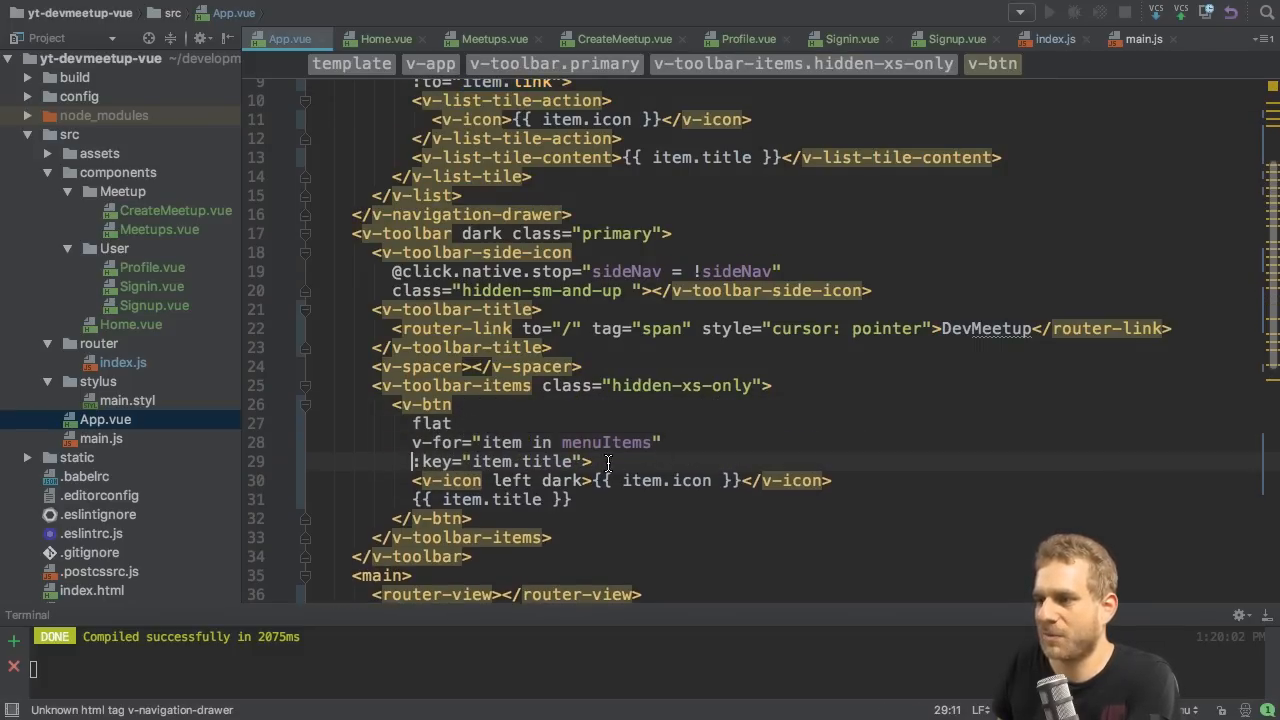
key(Enter)
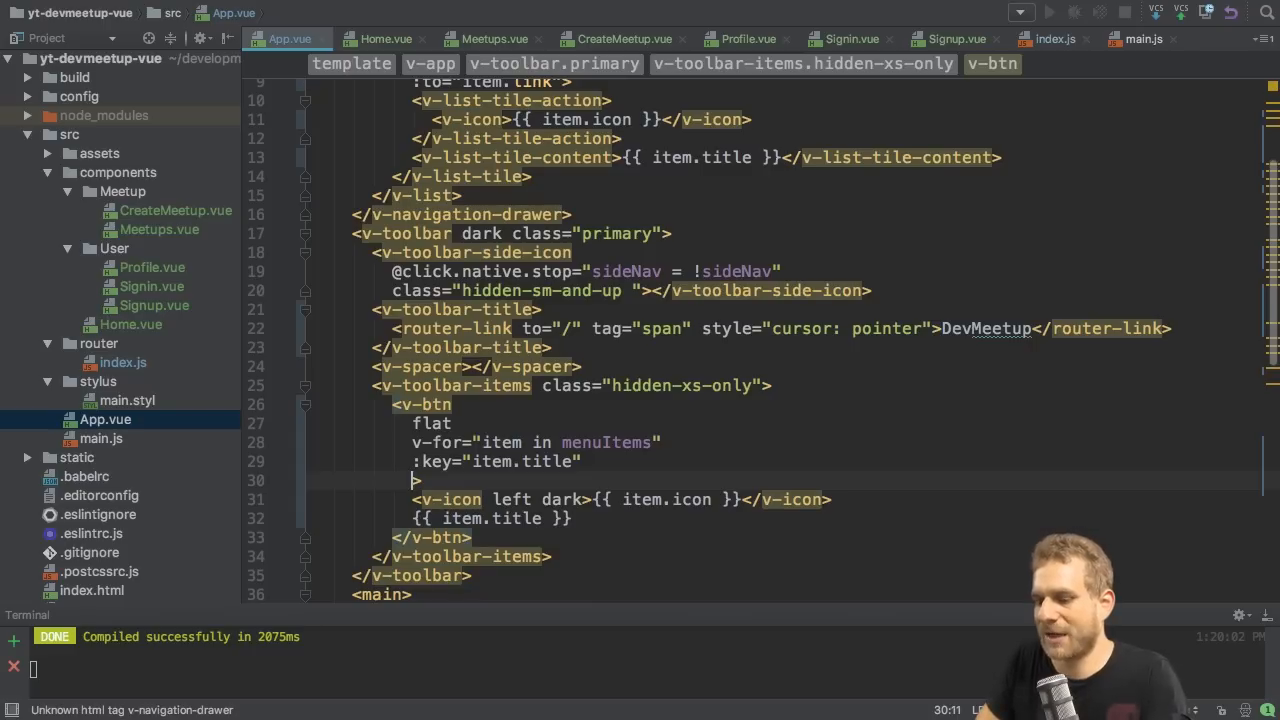
text(router)
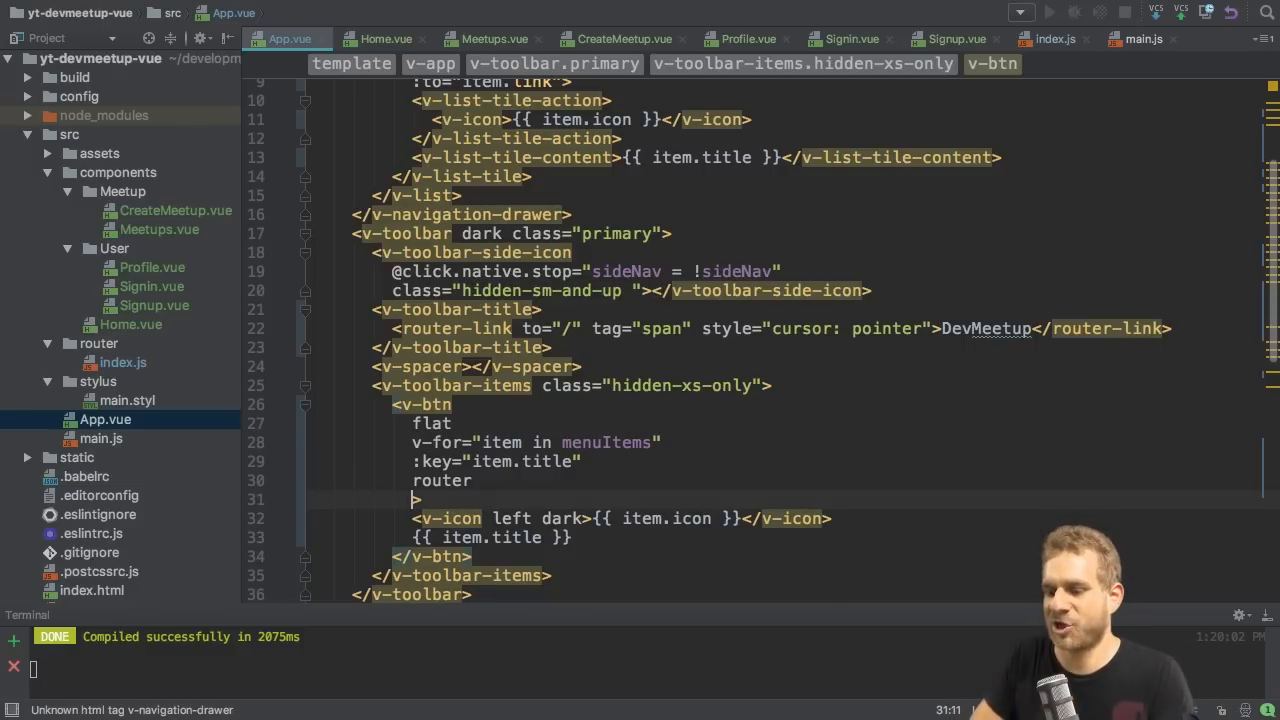
text(:to="")
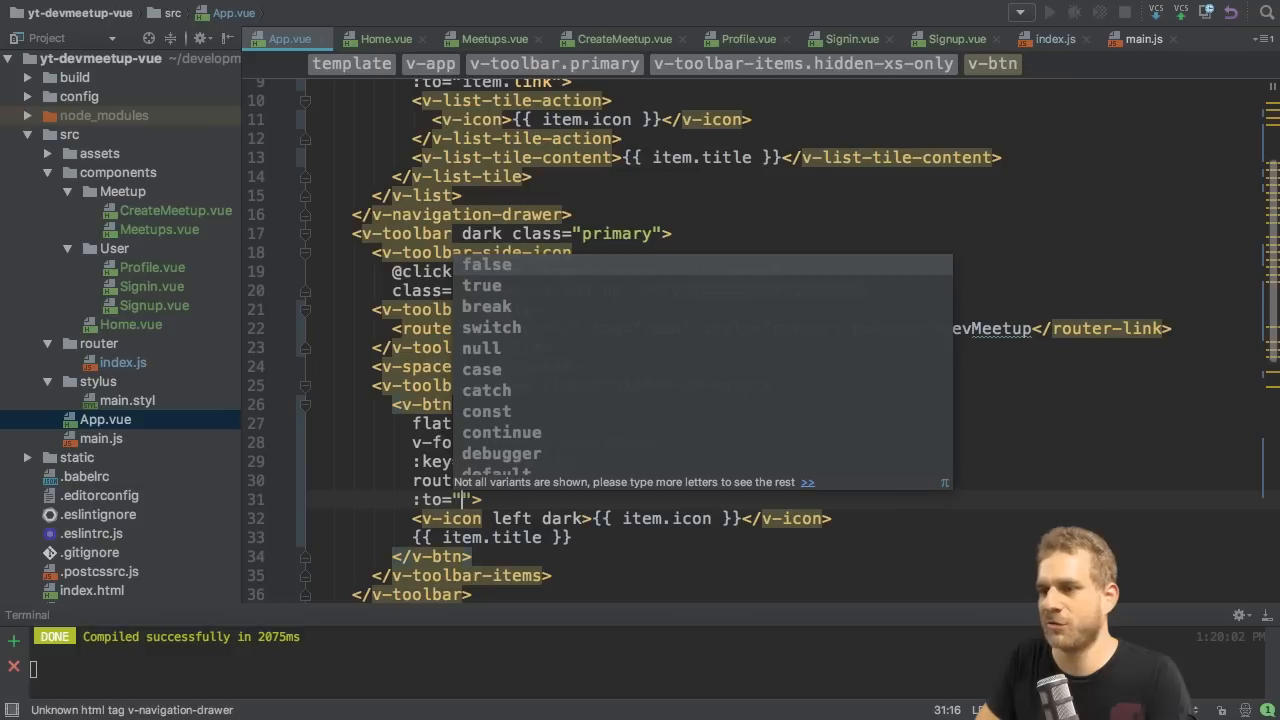
text(item.)
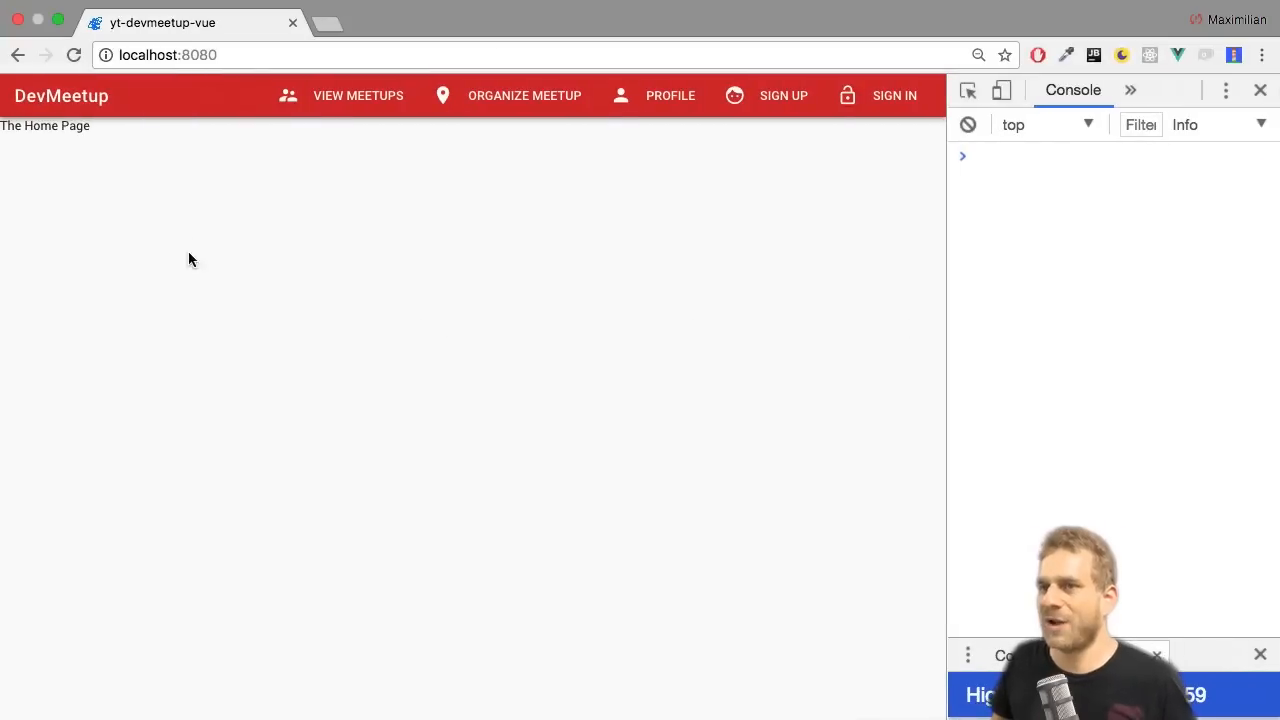
mouse_move(194, 132)
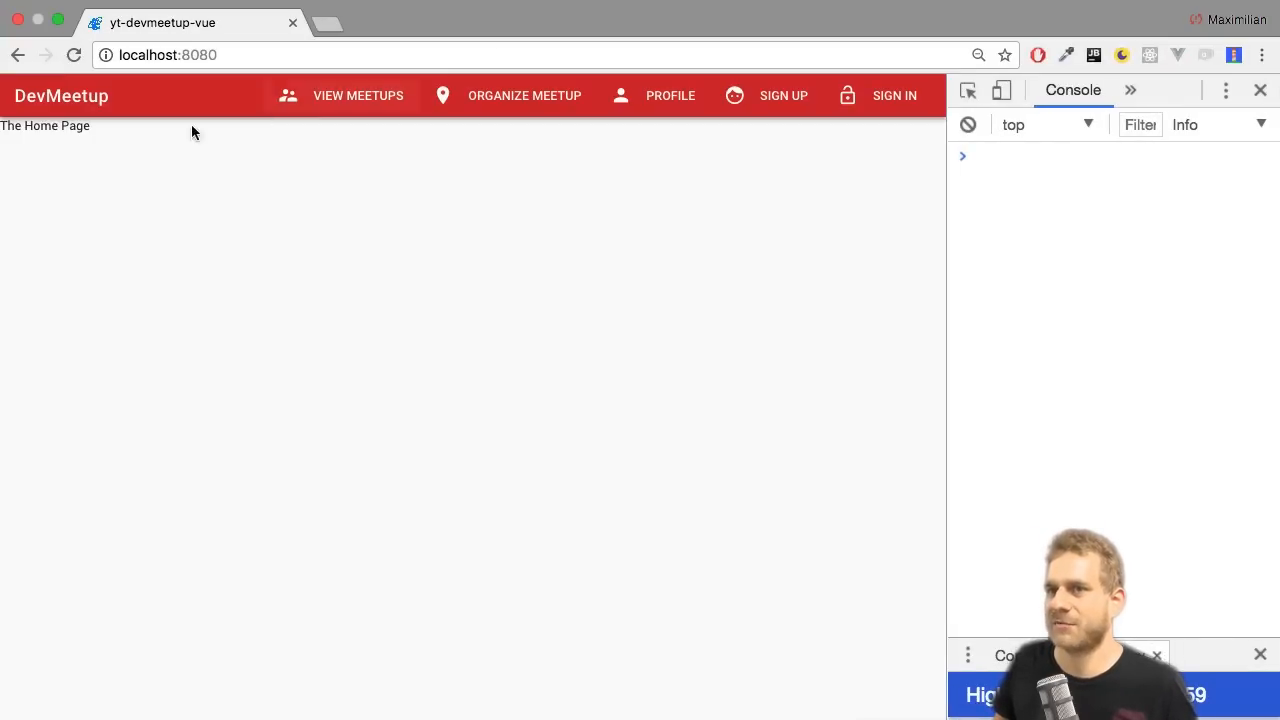
- Follow the Organize Meetup toolbar button to /meetup/new, then the DevMeetup title back home
click(520, 96)
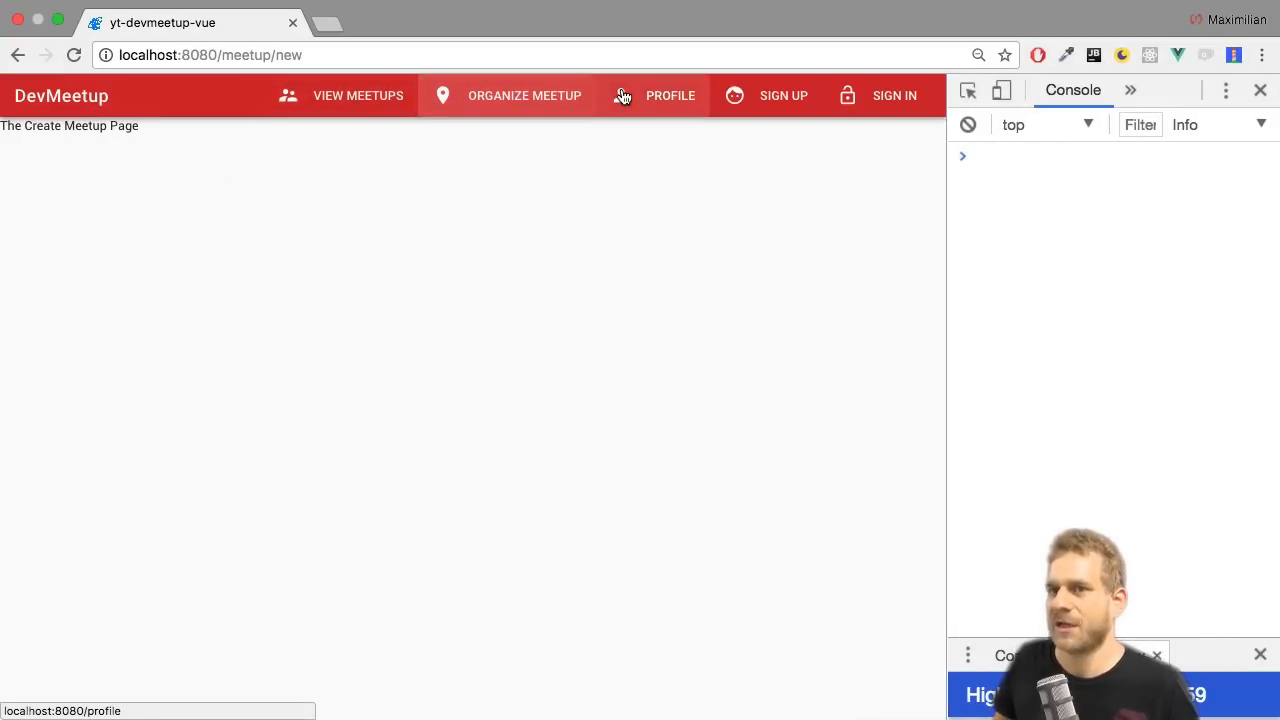
click(62, 96)
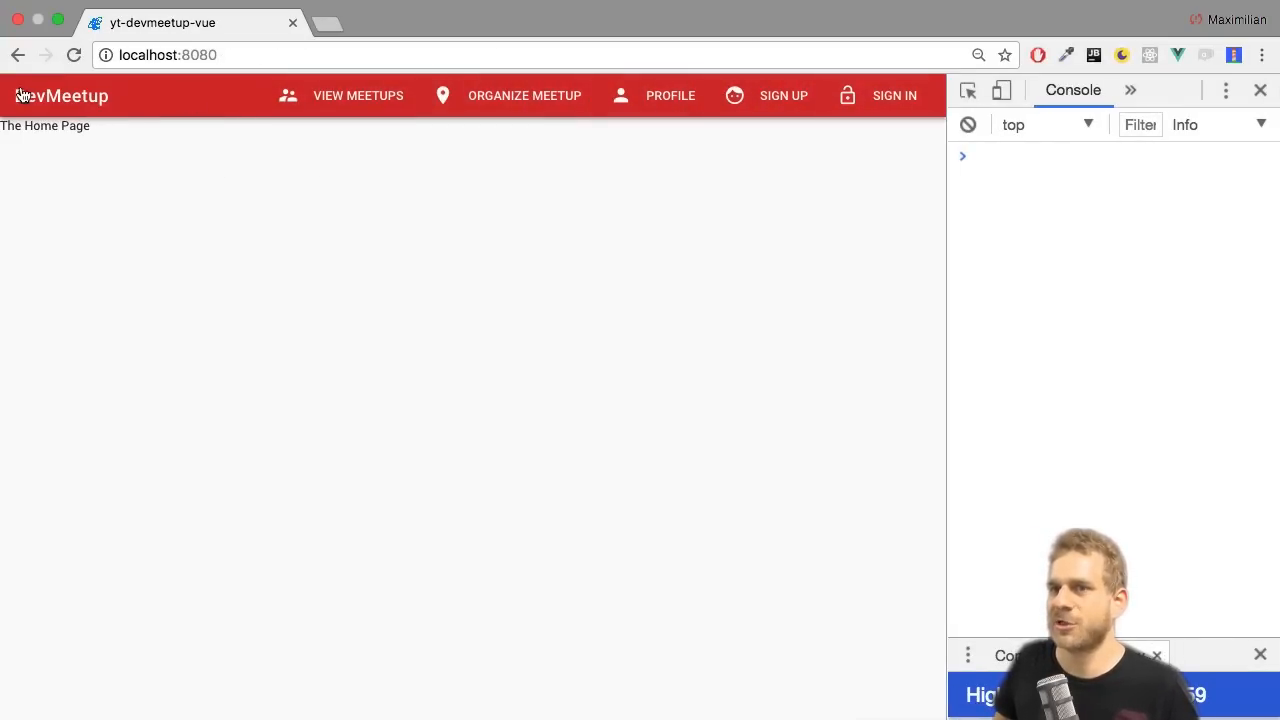
mouse_move(292, 240)
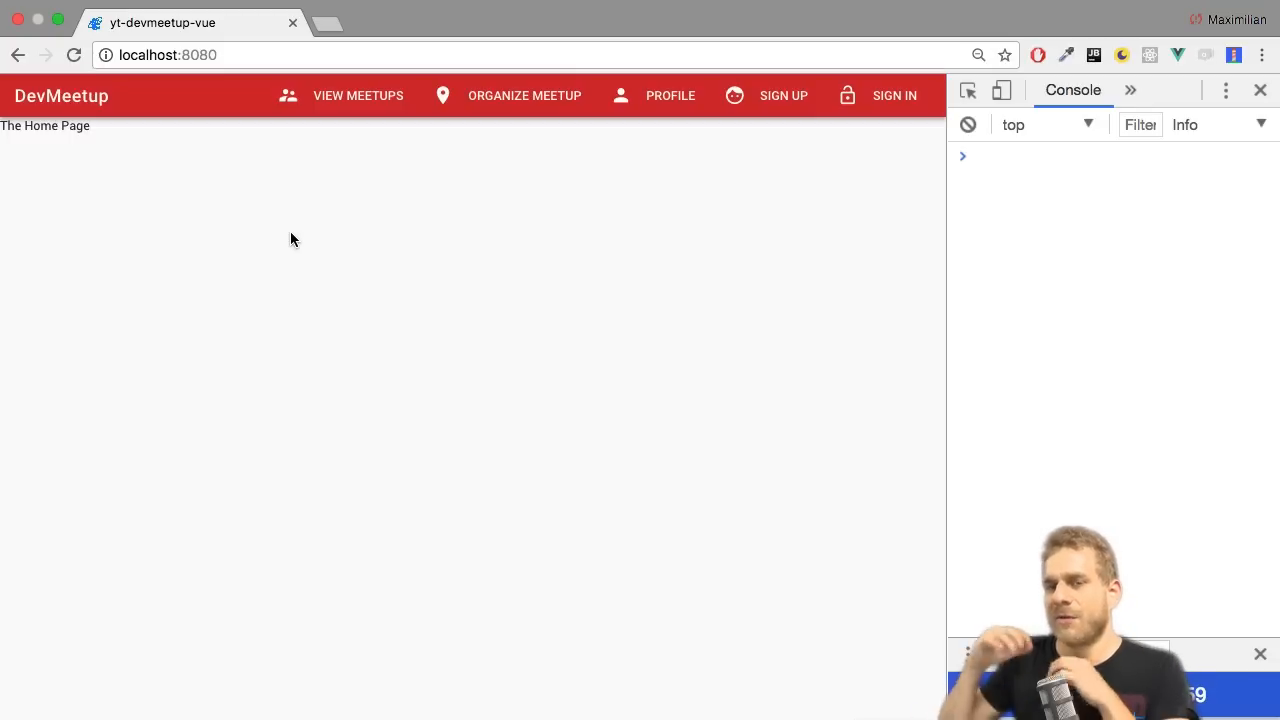
mouse_move(70, 178)
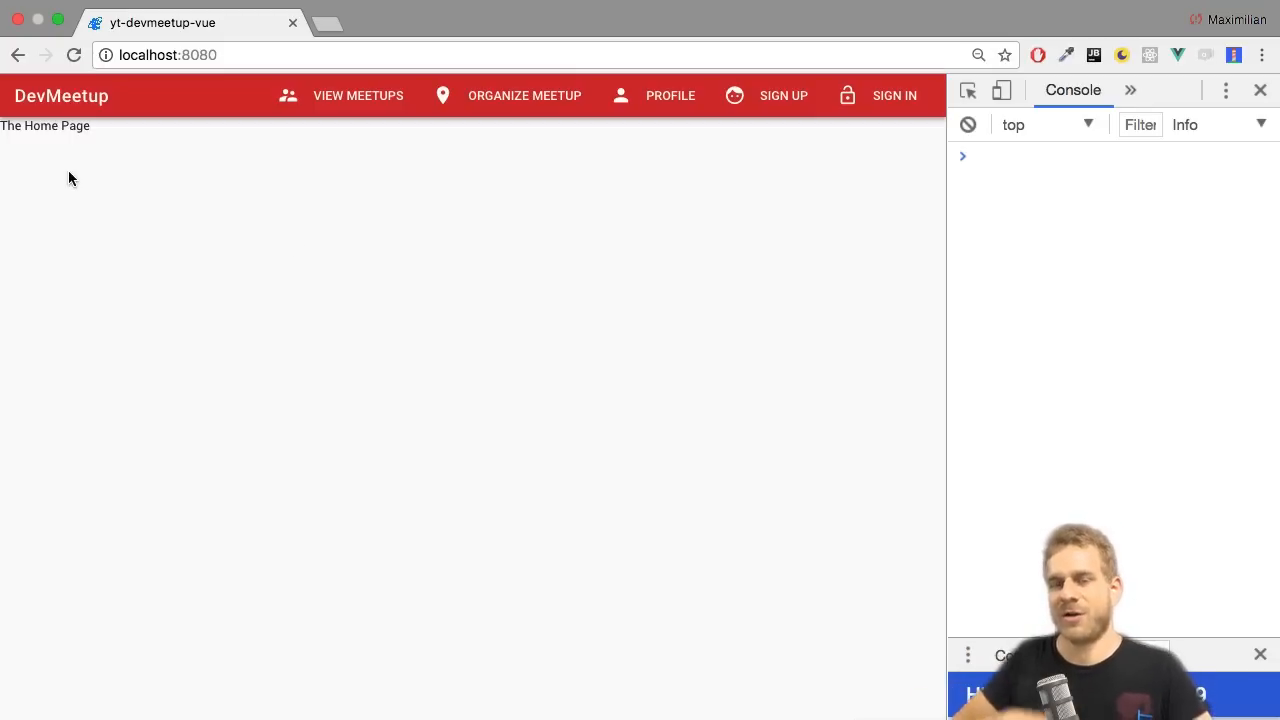